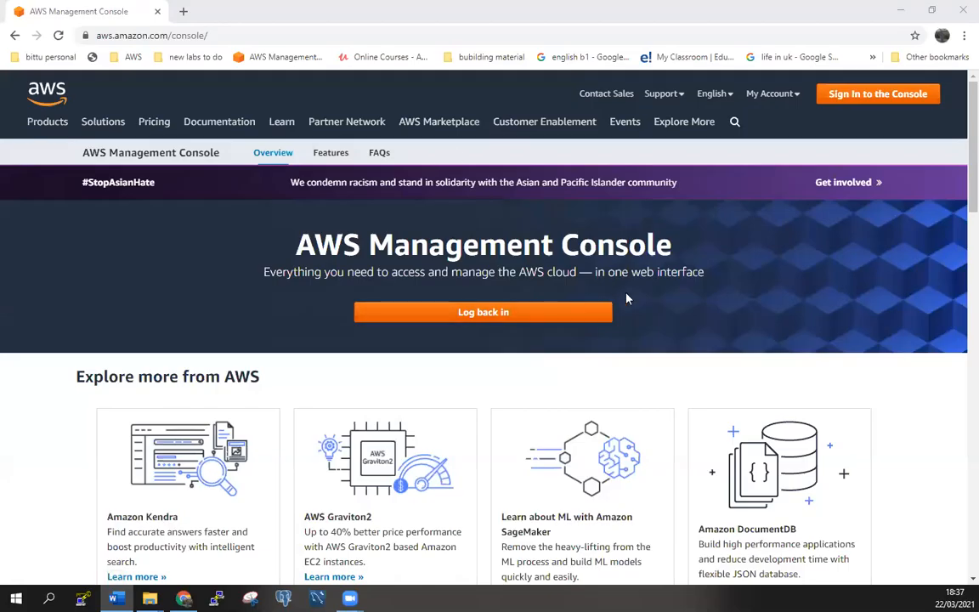
mouse_move(806, 231)
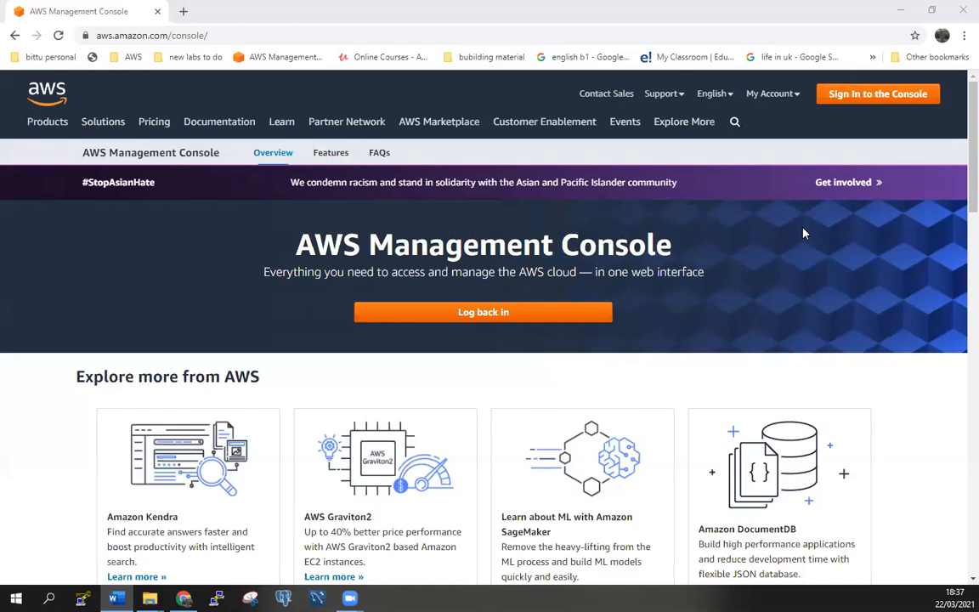
mouse_move(805, 165)
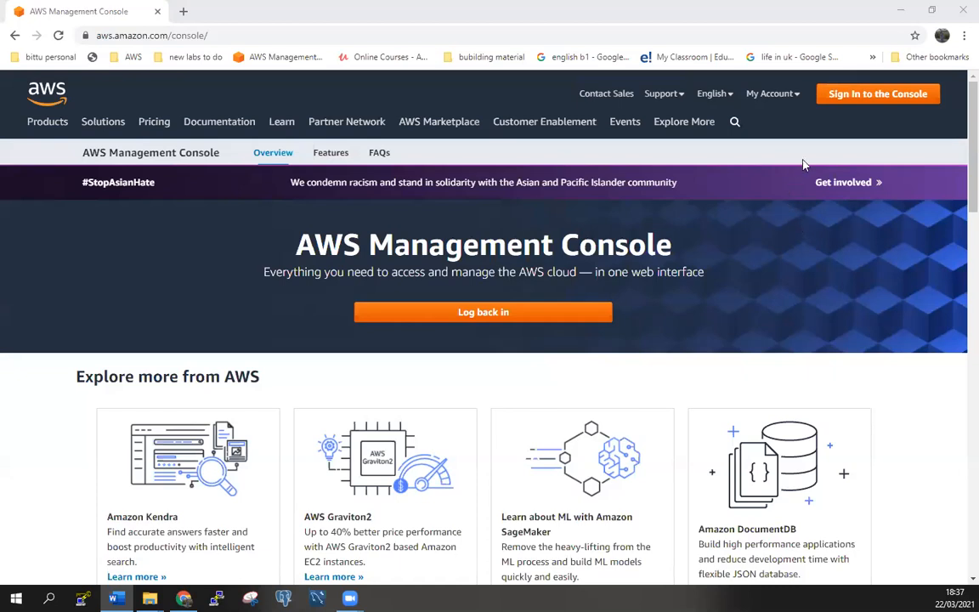
mouse_move(540, 329)
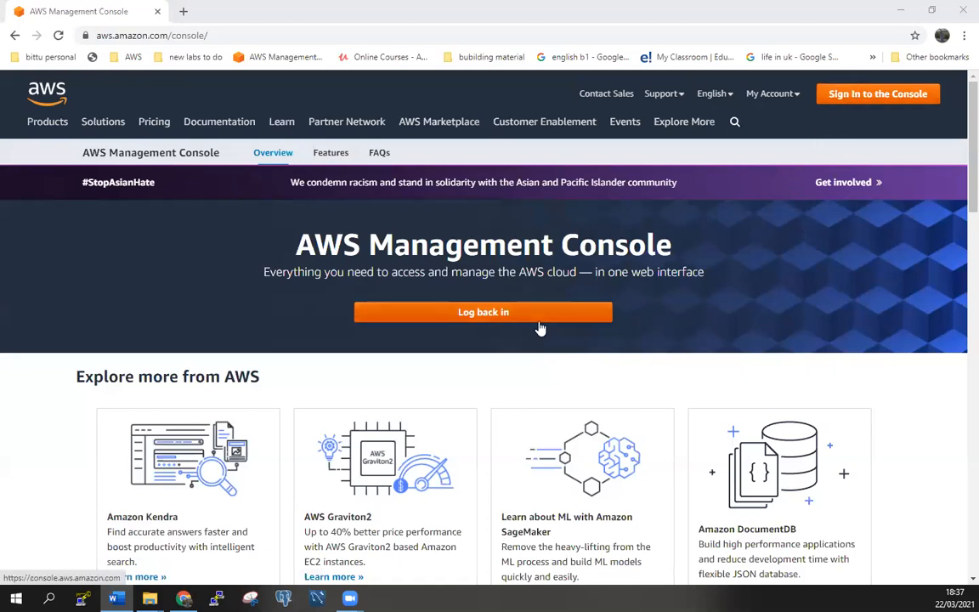
Sign in as the root user using the saved autofill password to reach the console home
left_click(482, 312)
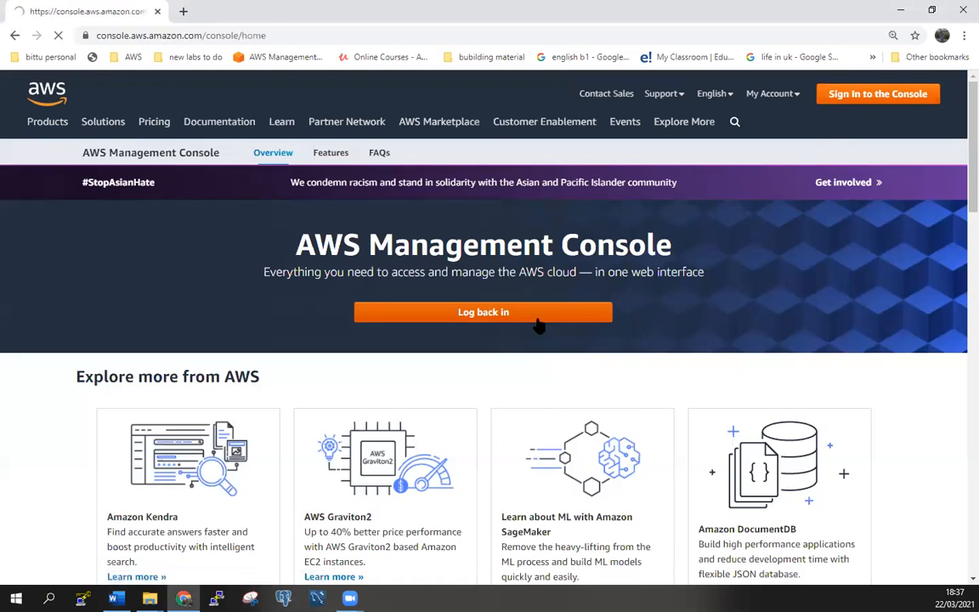
left_click(482, 312)
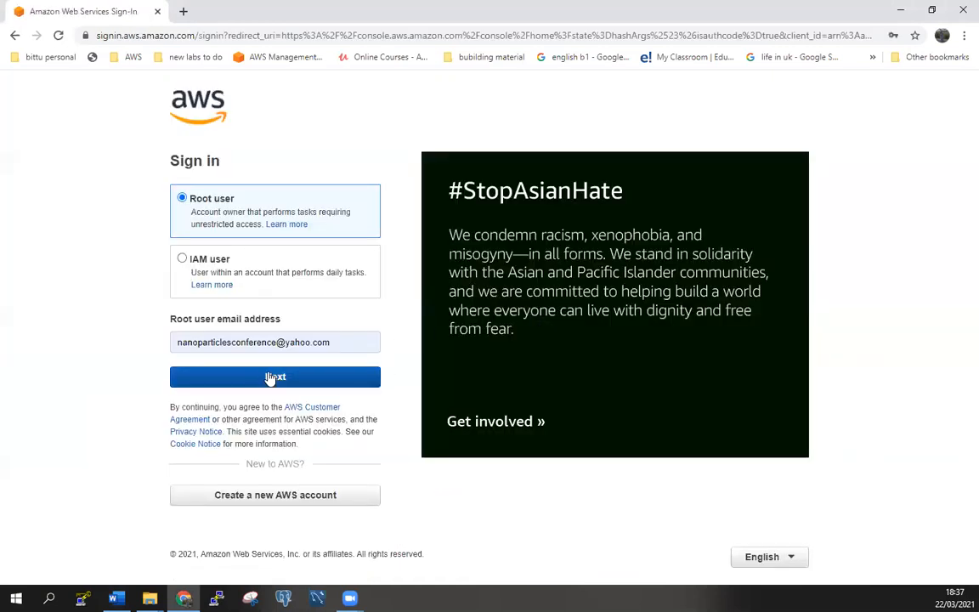
left_click(276, 377)
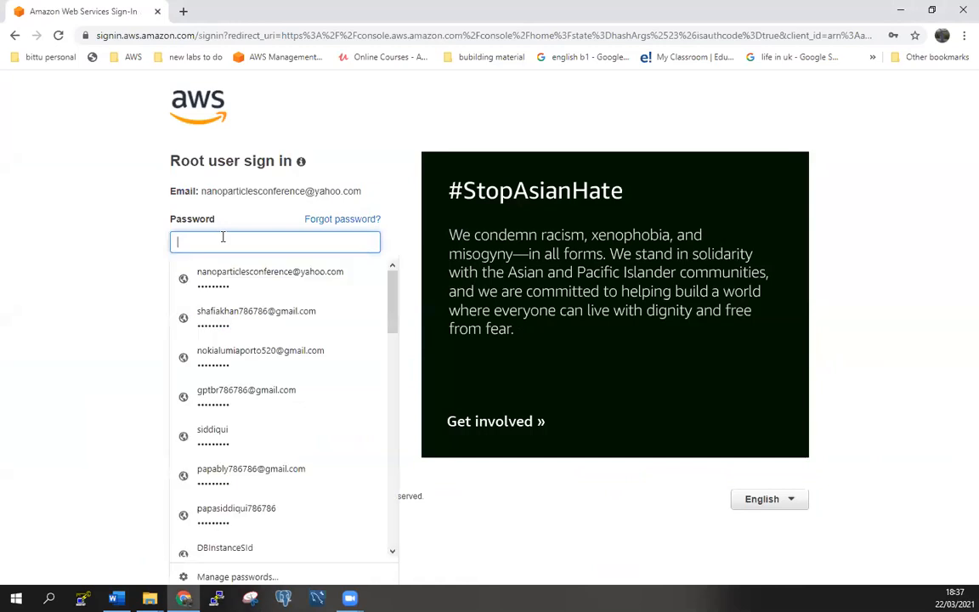
left_click(270, 272)
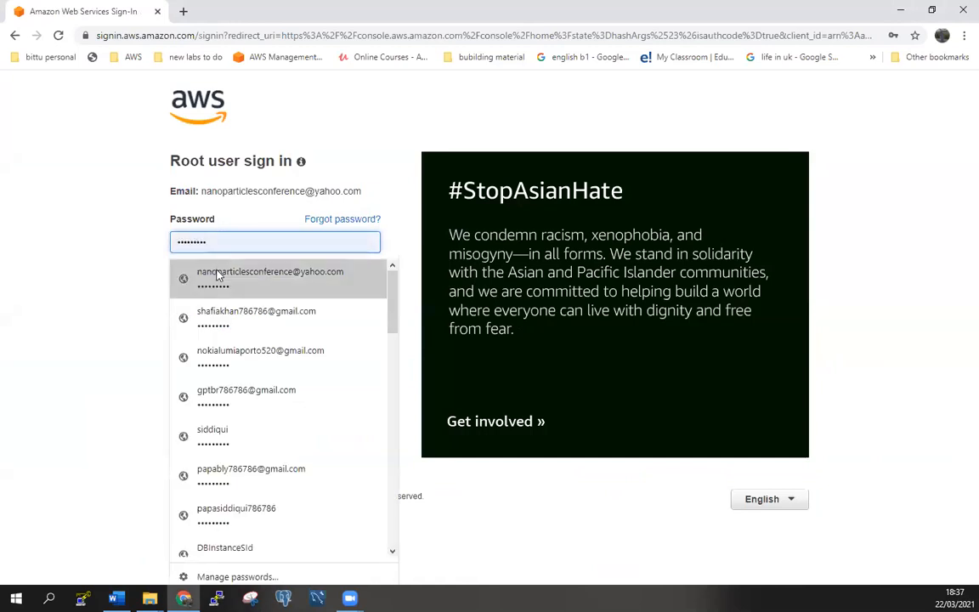
left_click(275, 276)
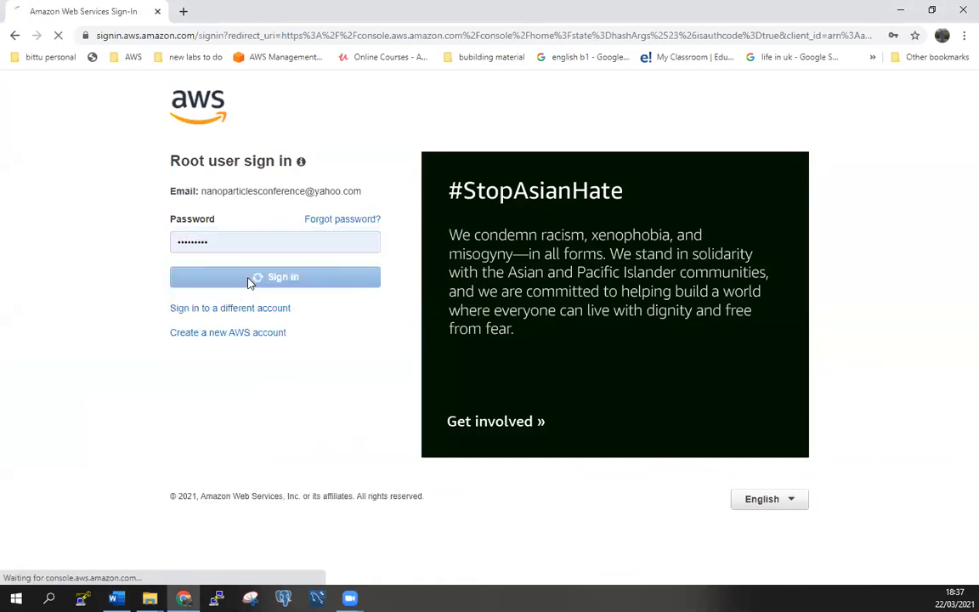
left_click(276, 275)
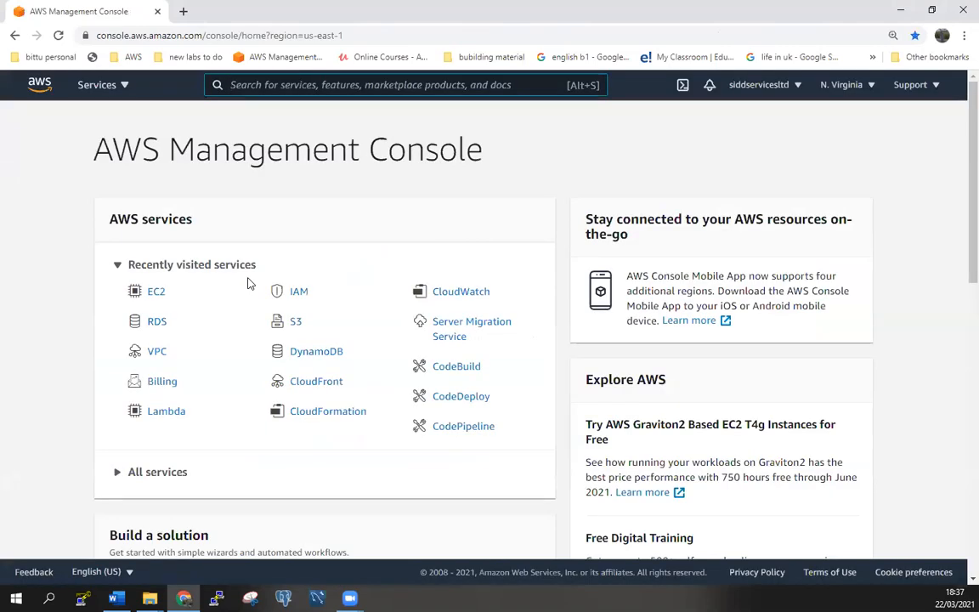
mouse_move(156, 350)
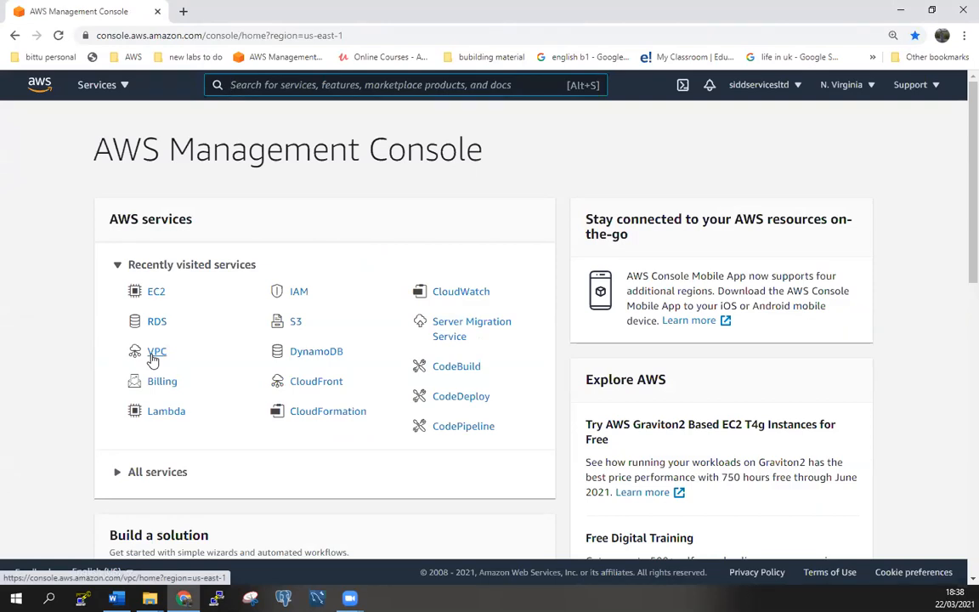
Review the default VPC's Internet Gateways, Route Tables and Subnets pages from the VPC sidebar
left_click(157, 350)
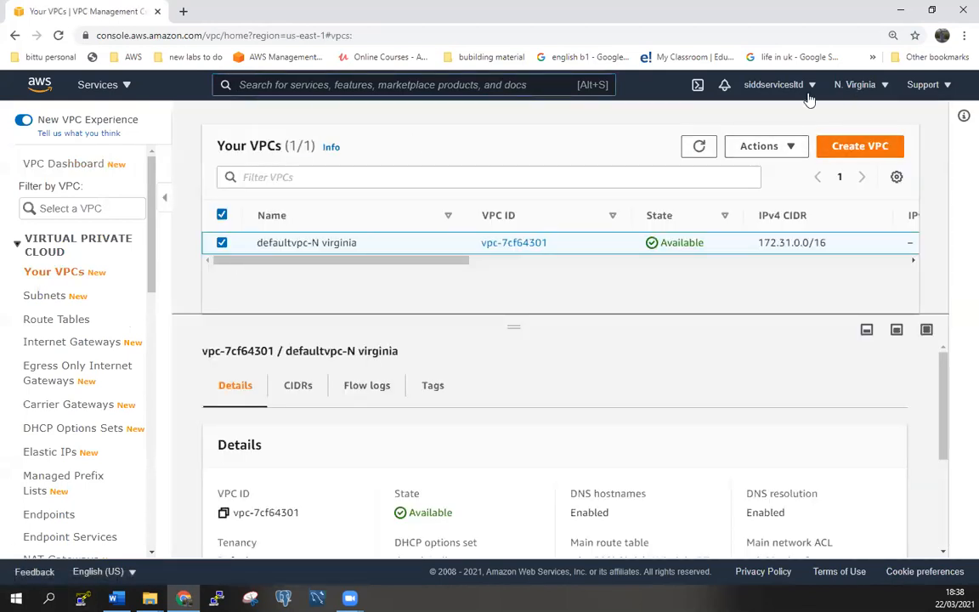
mouse_move(162, 436)
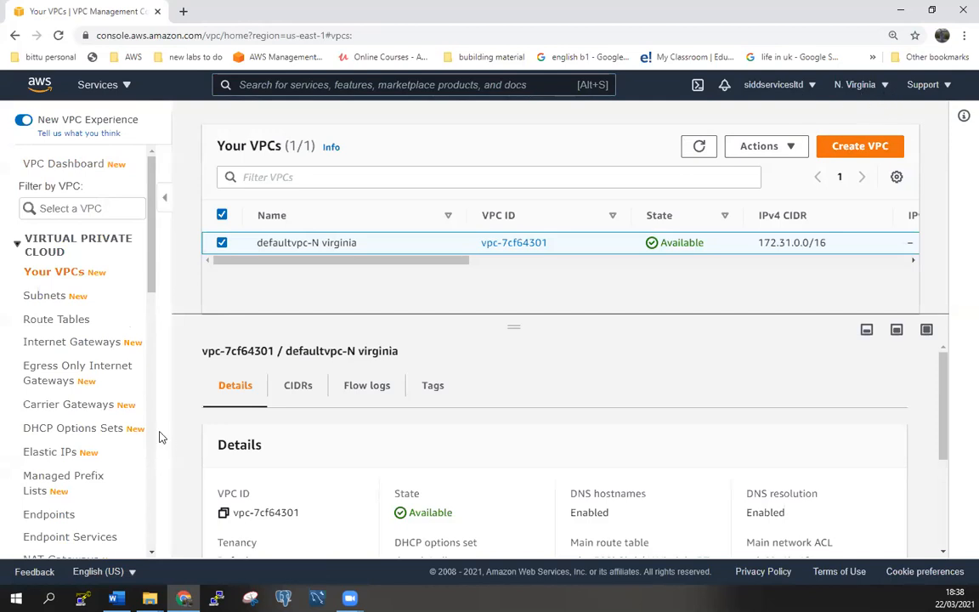
mouse_move(285, 272)
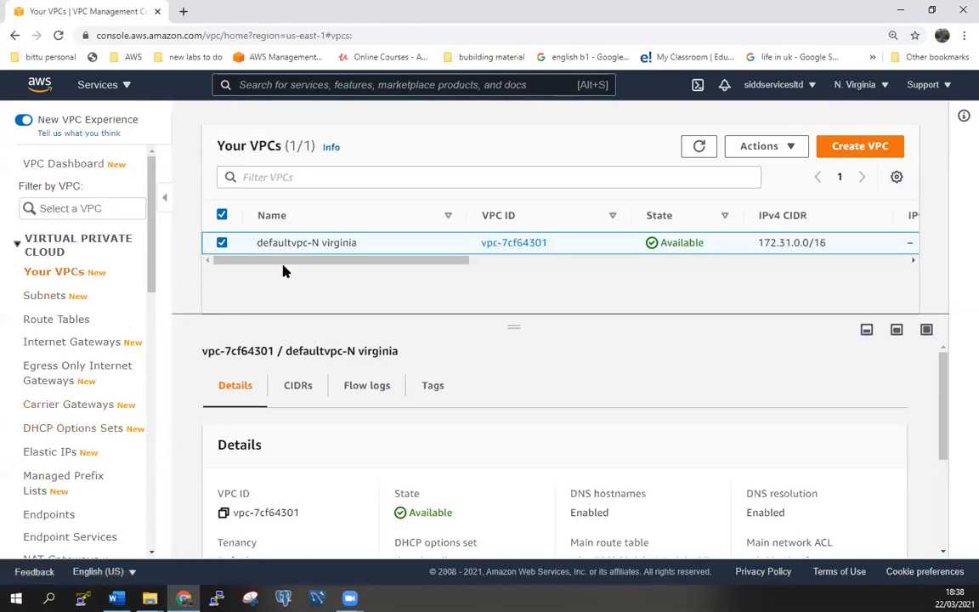
mouse_move(44, 296)
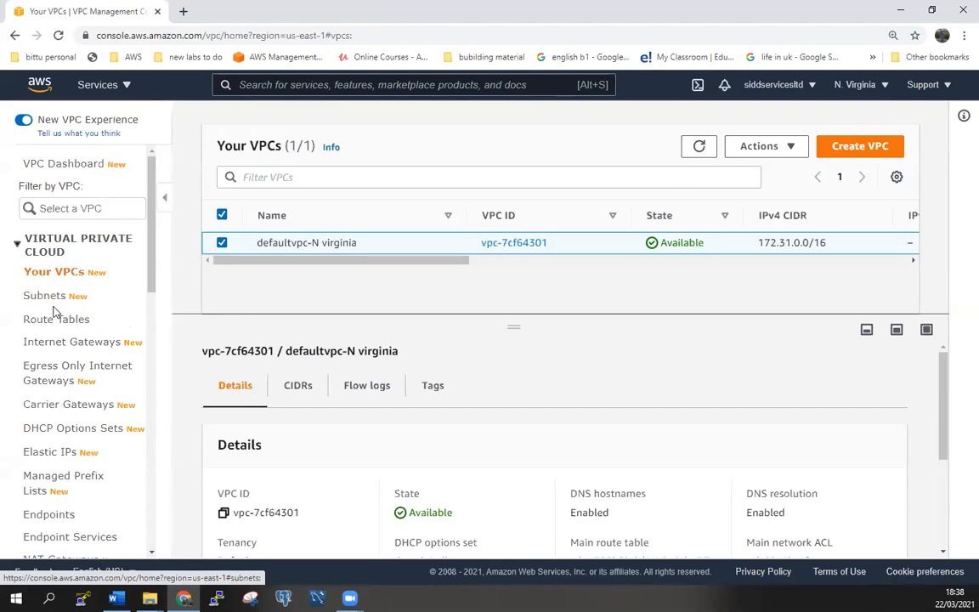
left_click(71, 339)
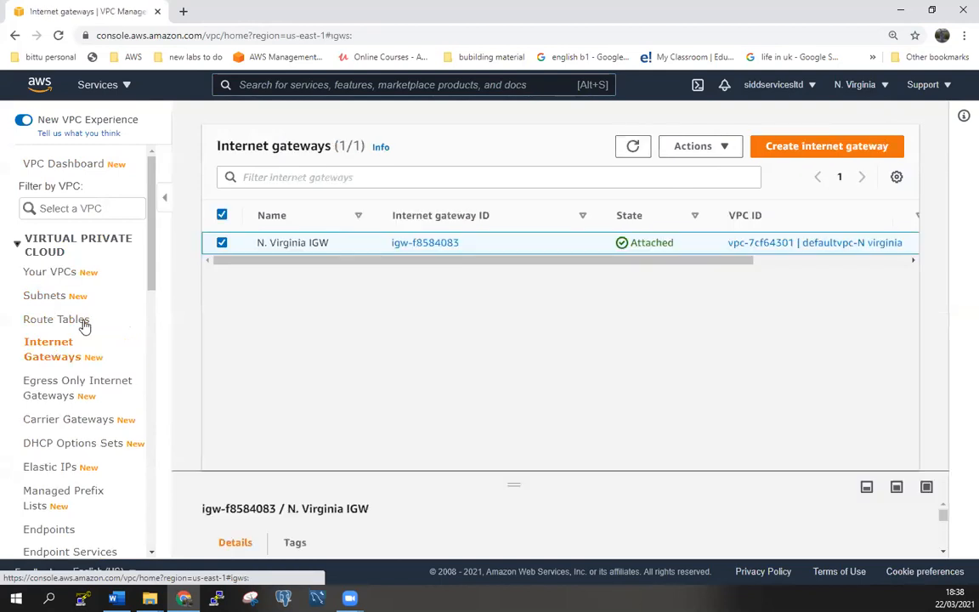
left_click(57, 320)
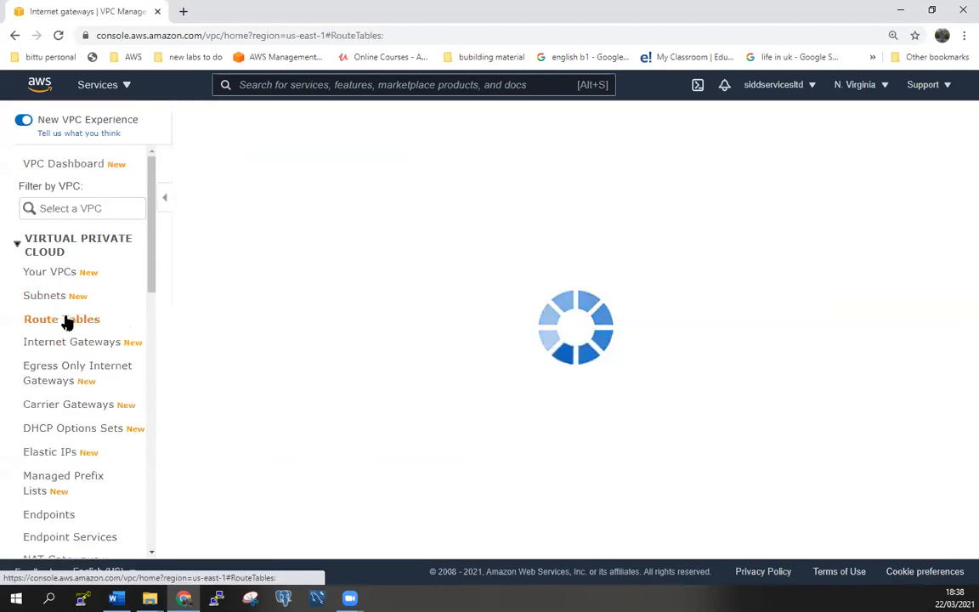
left_click(61, 320)
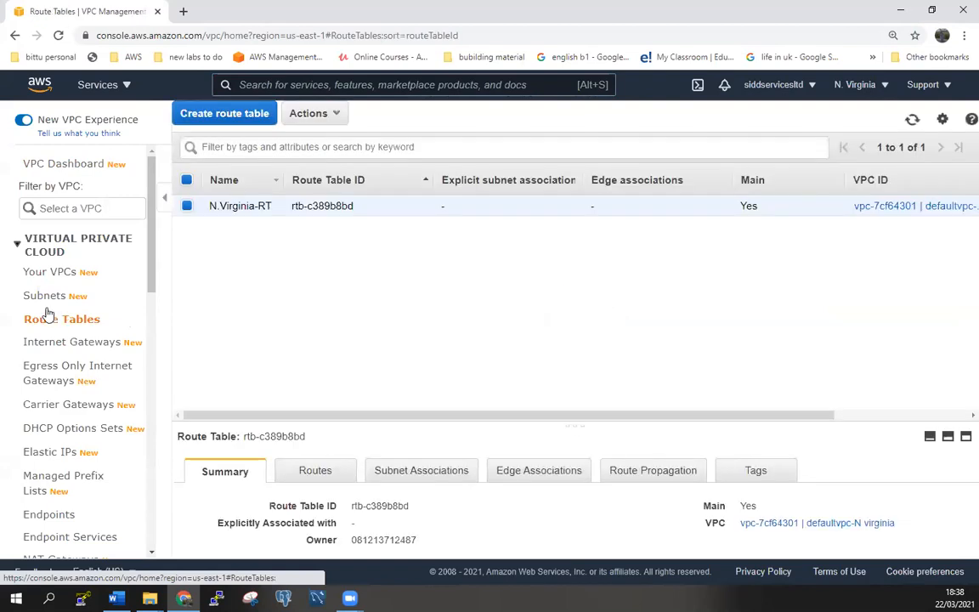
left_click(45, 296)
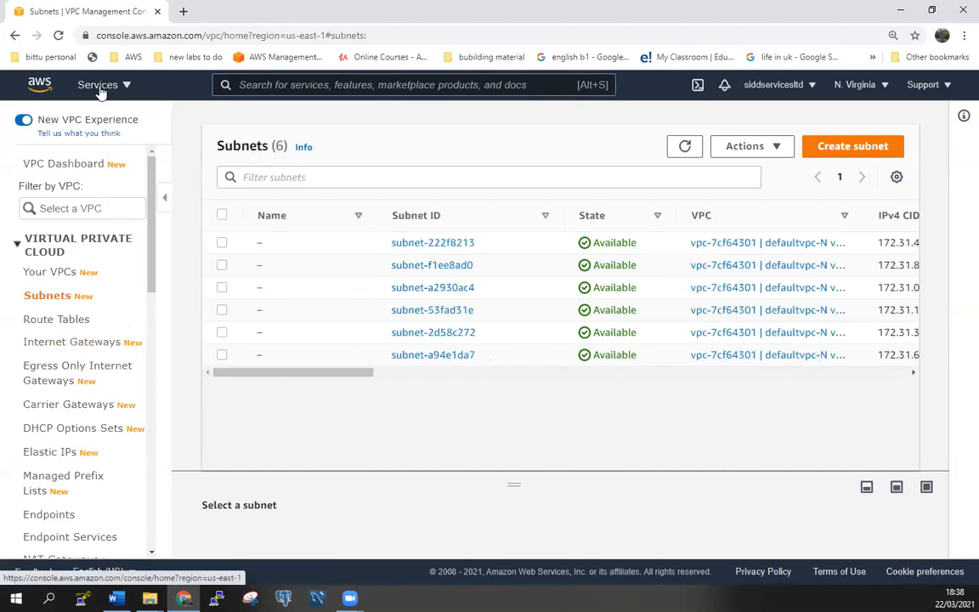
Go to RDS Databases via the Services menu and start creating a new database
left_click(99, 85)
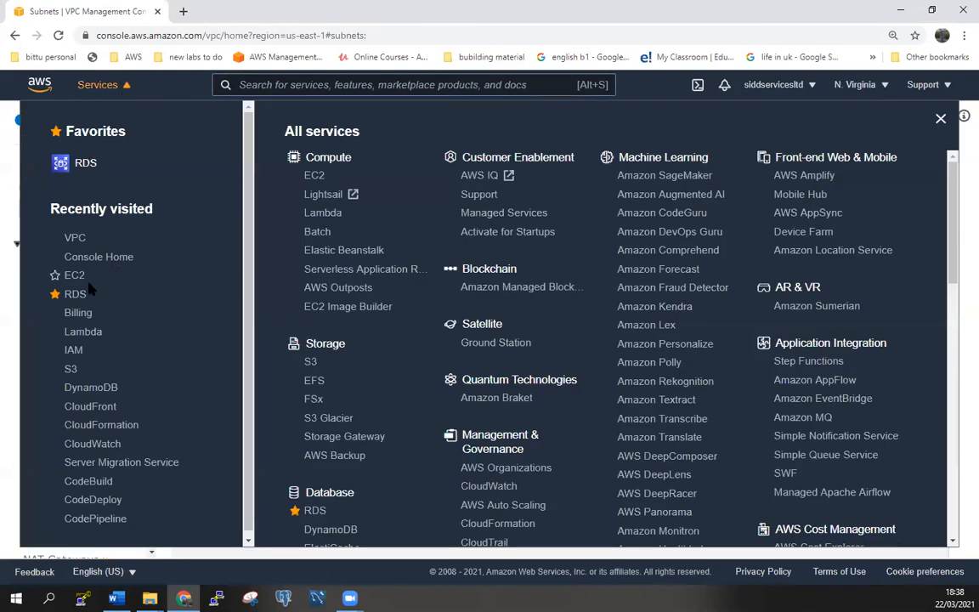
left_click(75, 293)
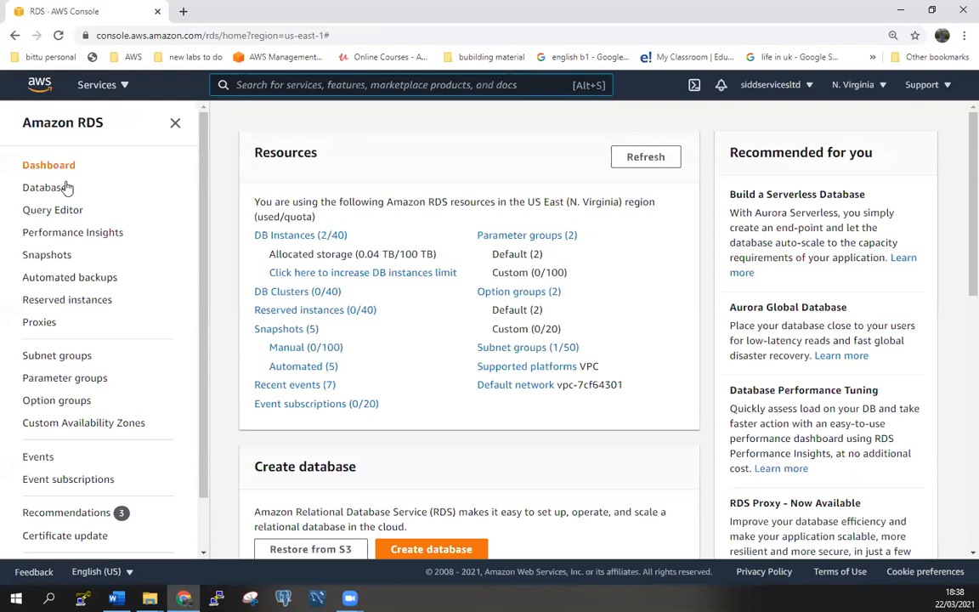
left_click(48, 187)
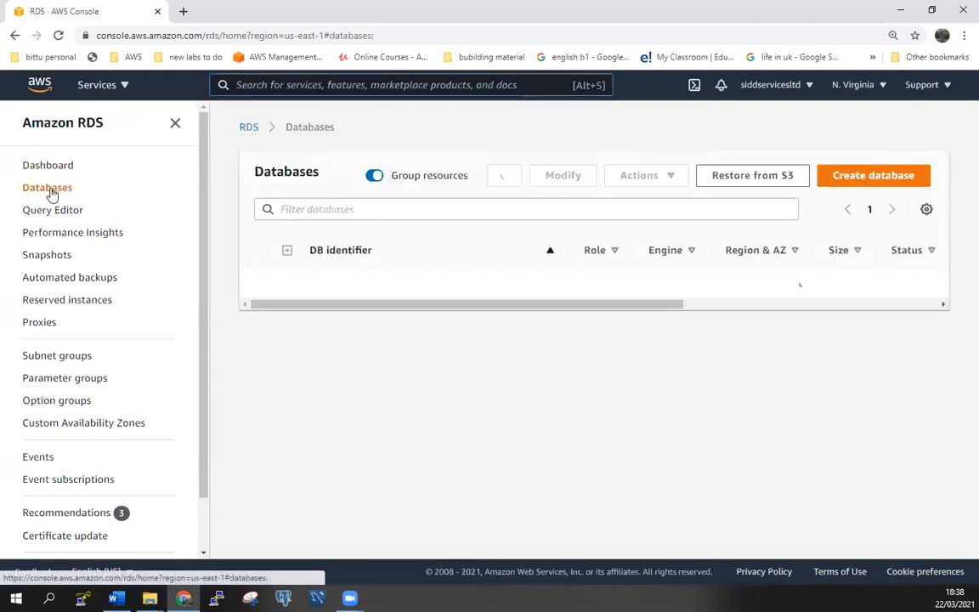
left_click(503, 175)
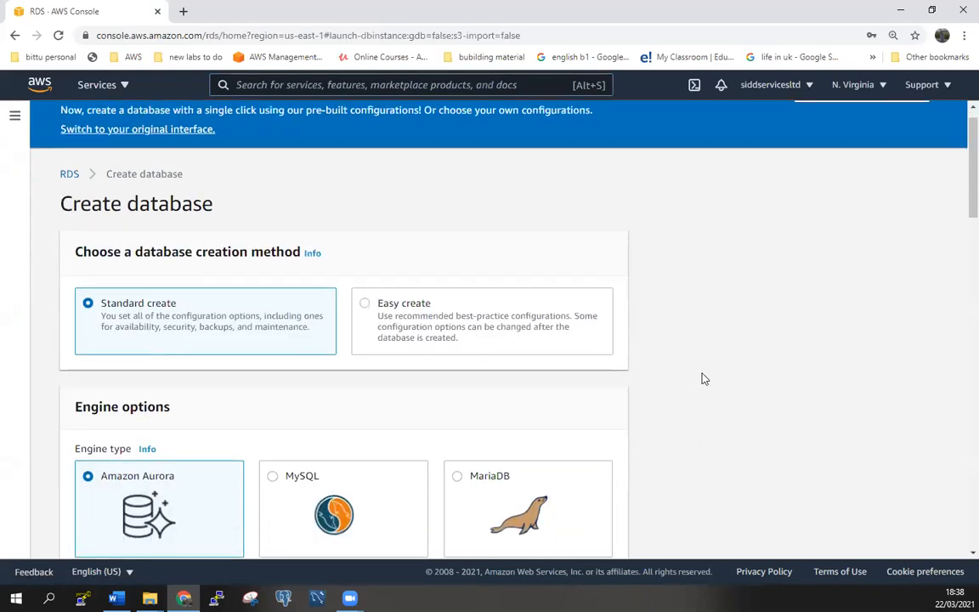
Choose MySQL as the engine on the Create database page, keeping Standard create
scroll("down", 3)
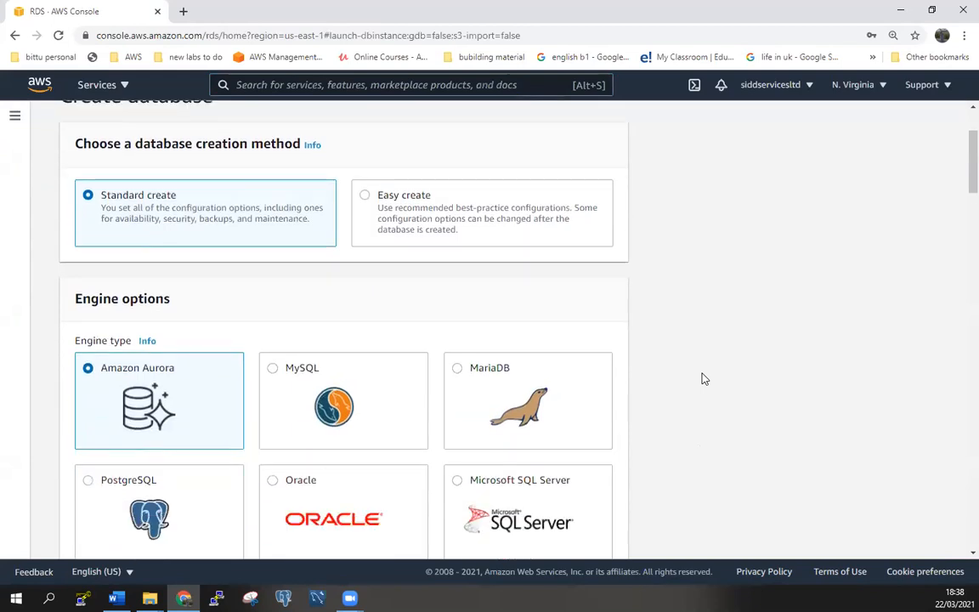
scroll("down", 3)
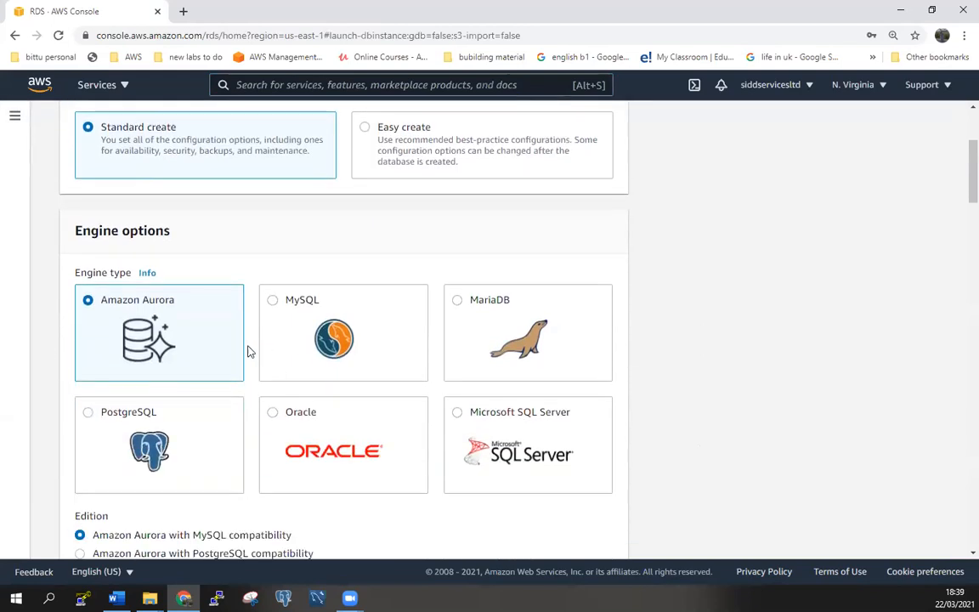
mouse_move(212, 357)
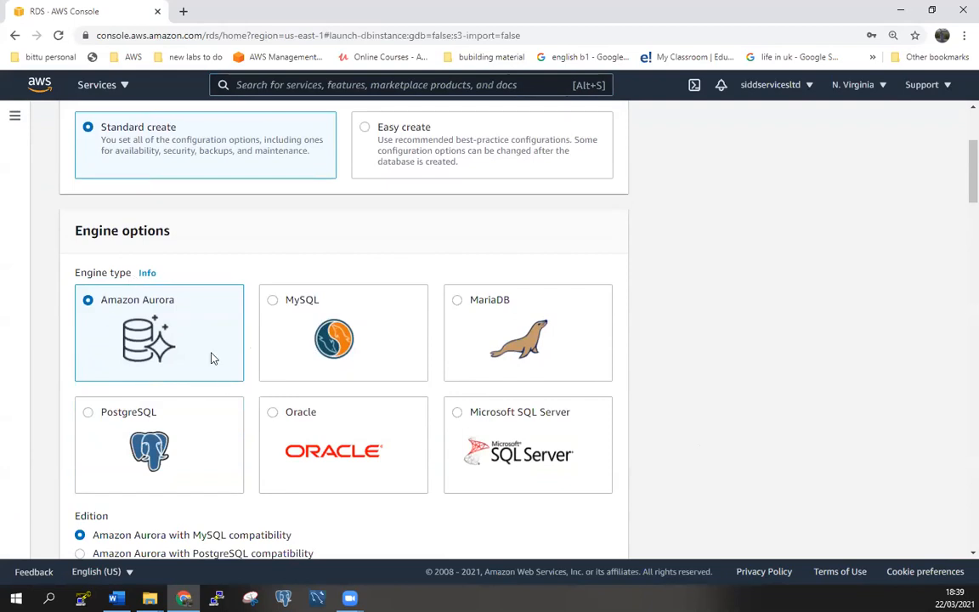
mouse_move(536, 387)
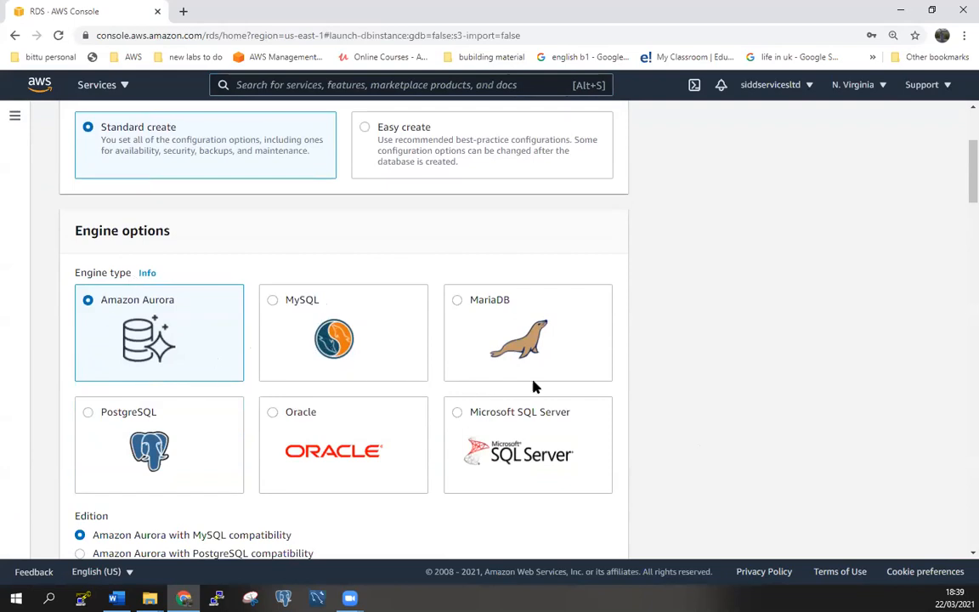
mouse_move(618, 449)
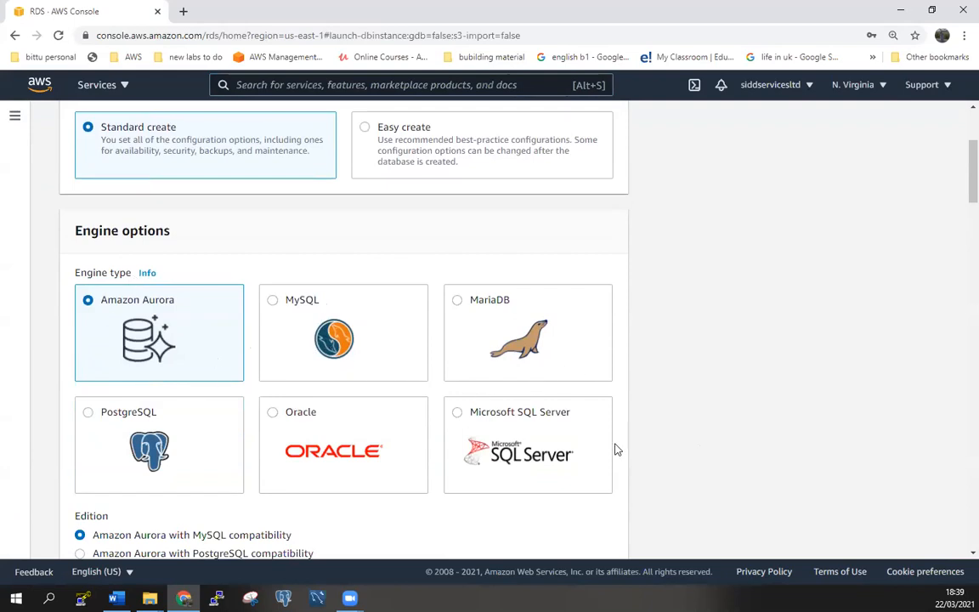
mouse_move(38, 456)
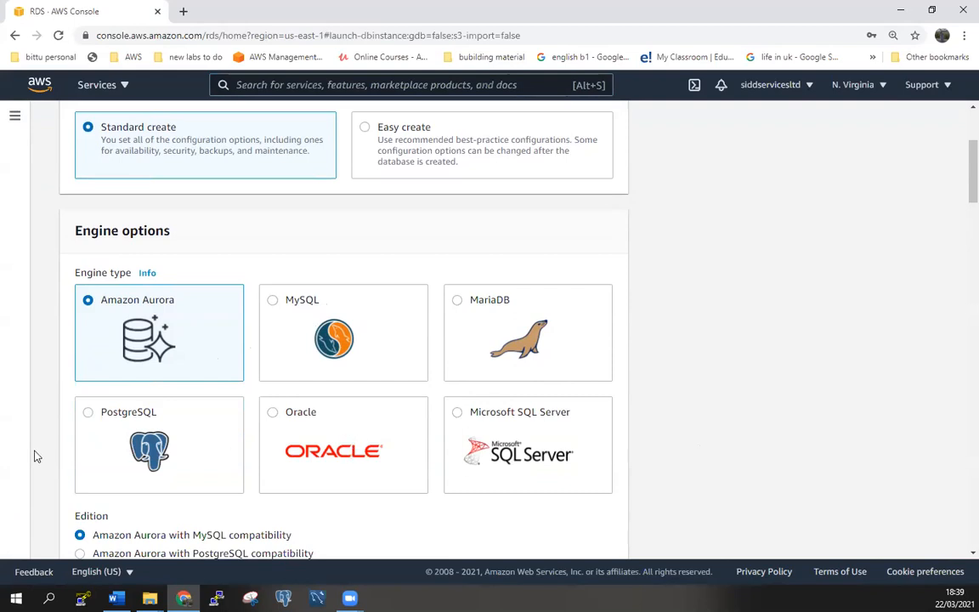
mouse_move(198, 455)
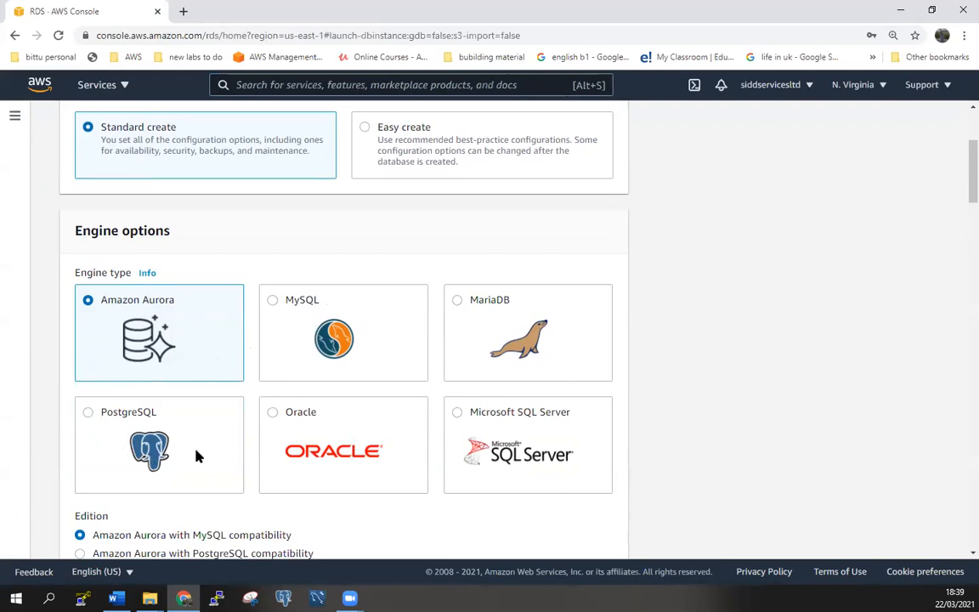
mouse_move(330, 320)
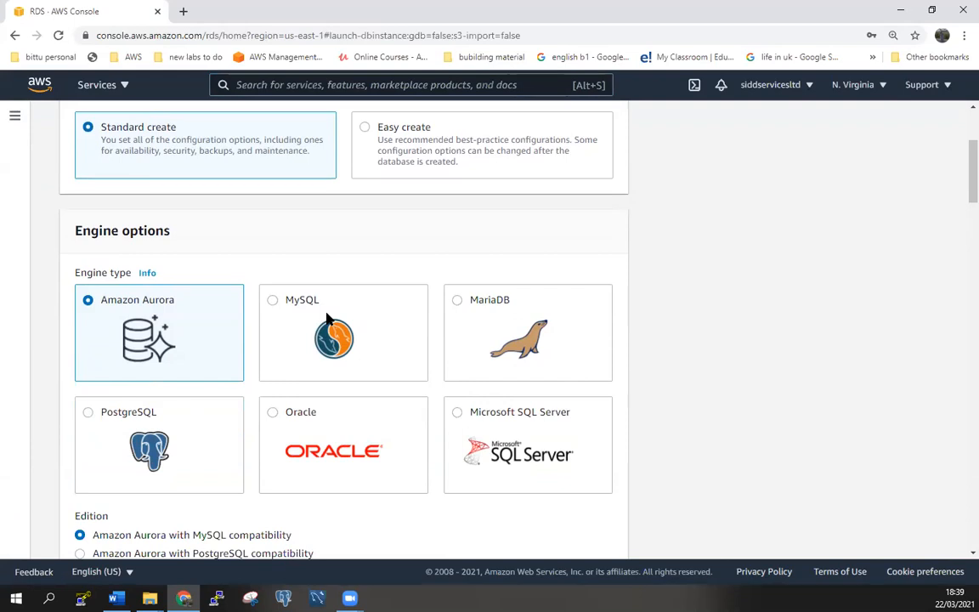
left_click(272, 299)
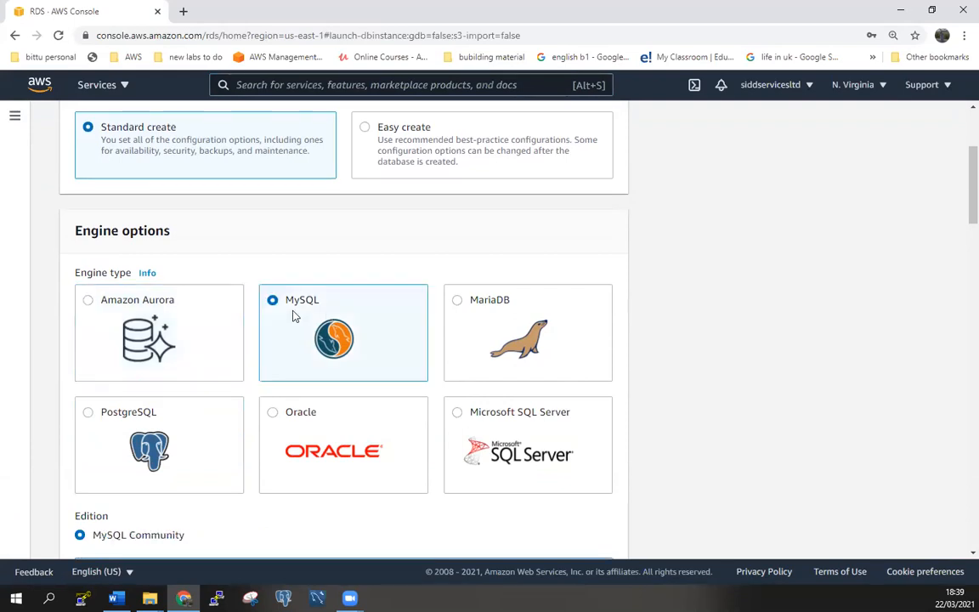
mouse_move(313, 322)
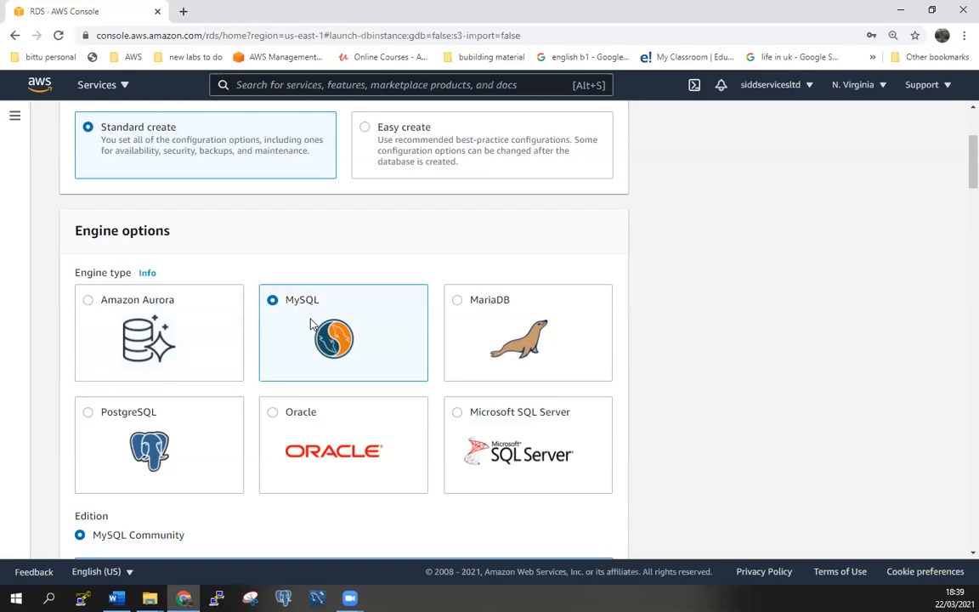
mouse_move(366, 332)
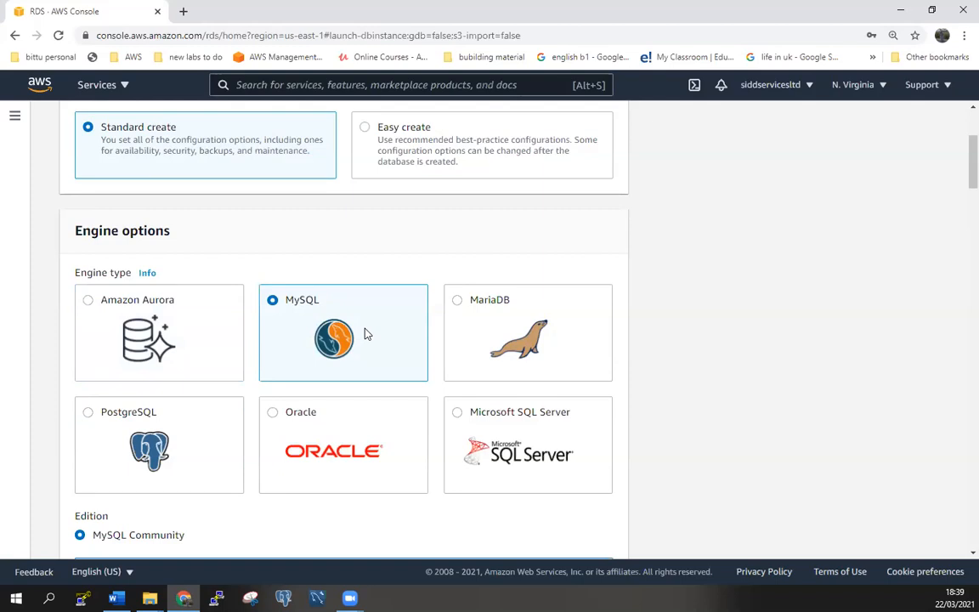
Select the Free tier template and select the DB instance identifier text for replacement
scroll("down", 3)
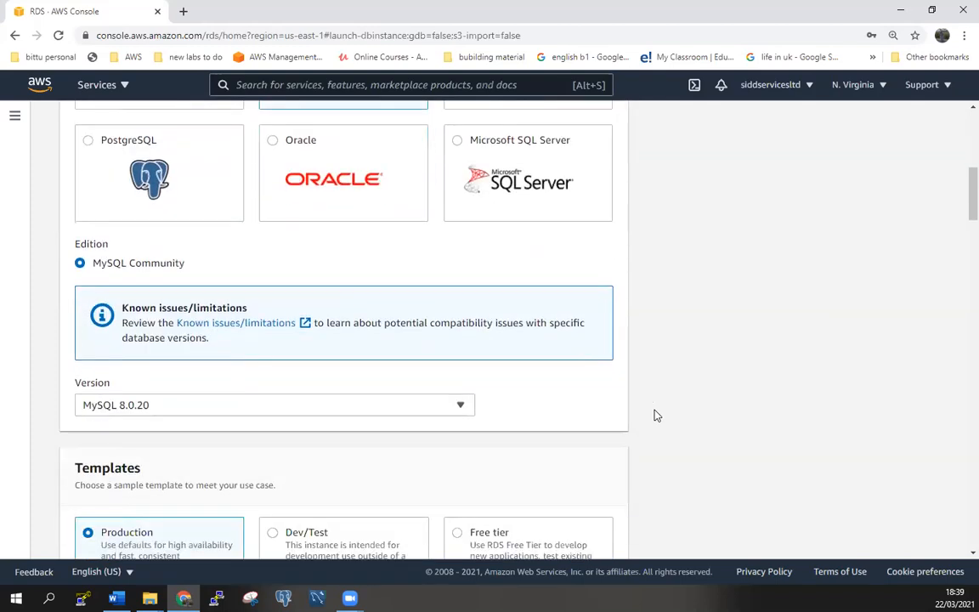
scroll("up", 3)
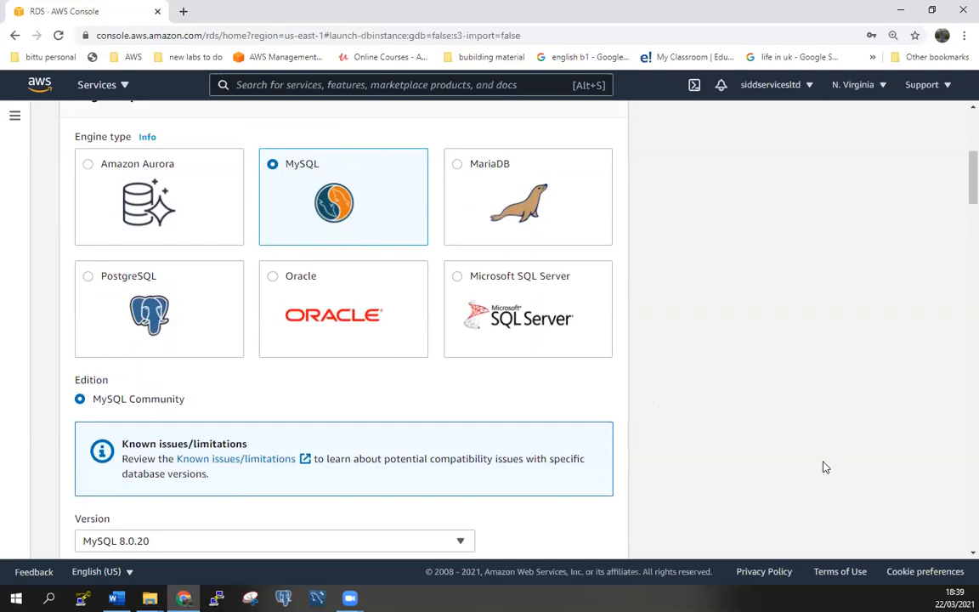
scroll("down", 3)
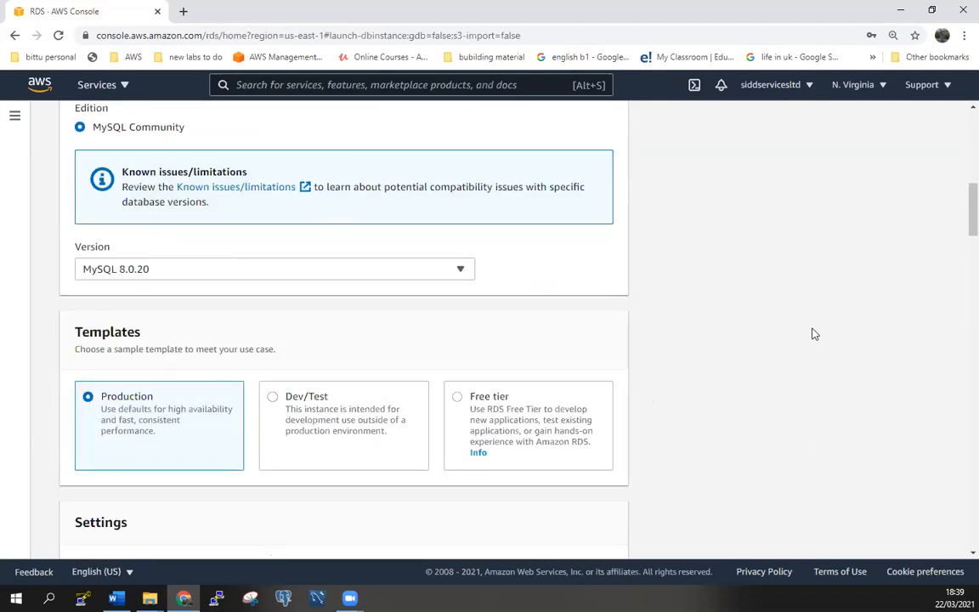
mouse_move(476, 334)
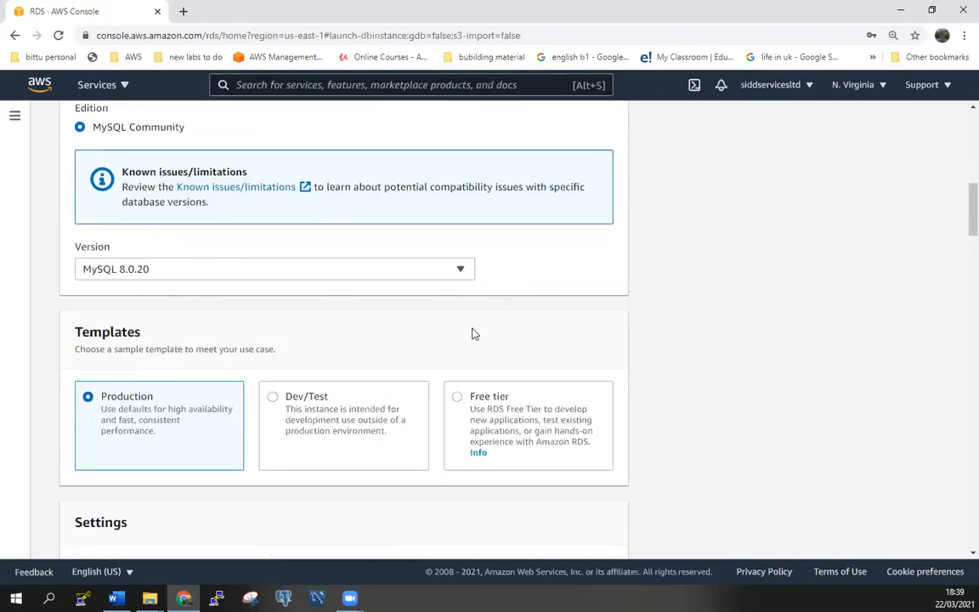
scroll("down", 3)
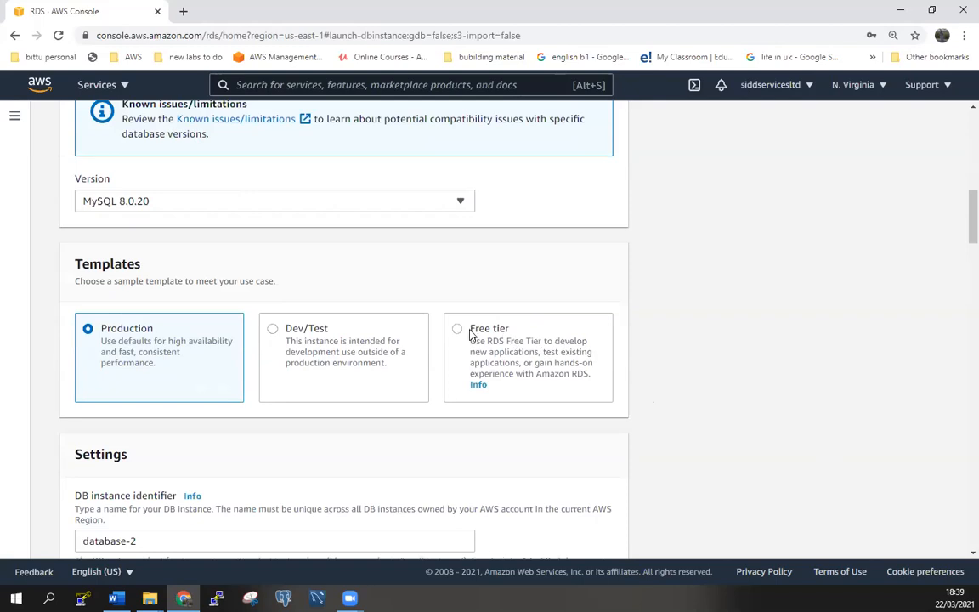
left_click(457, 330)
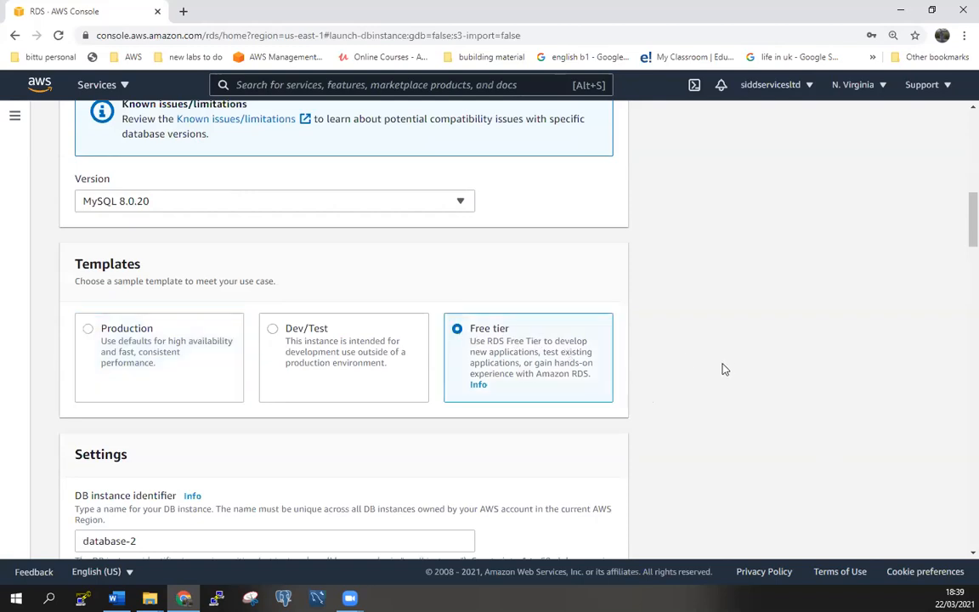
scroll("down", 3)
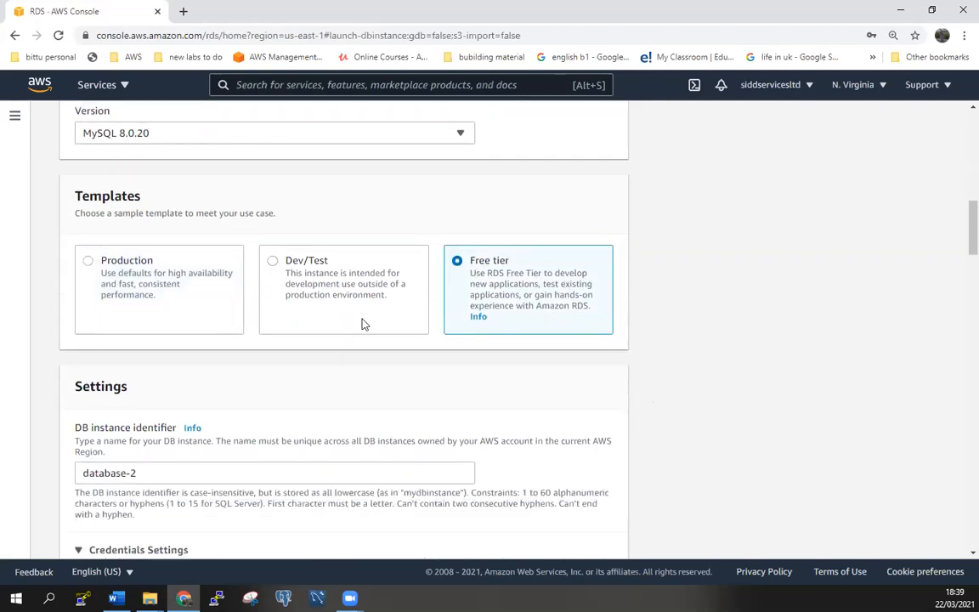
mouse_move(194, 292)
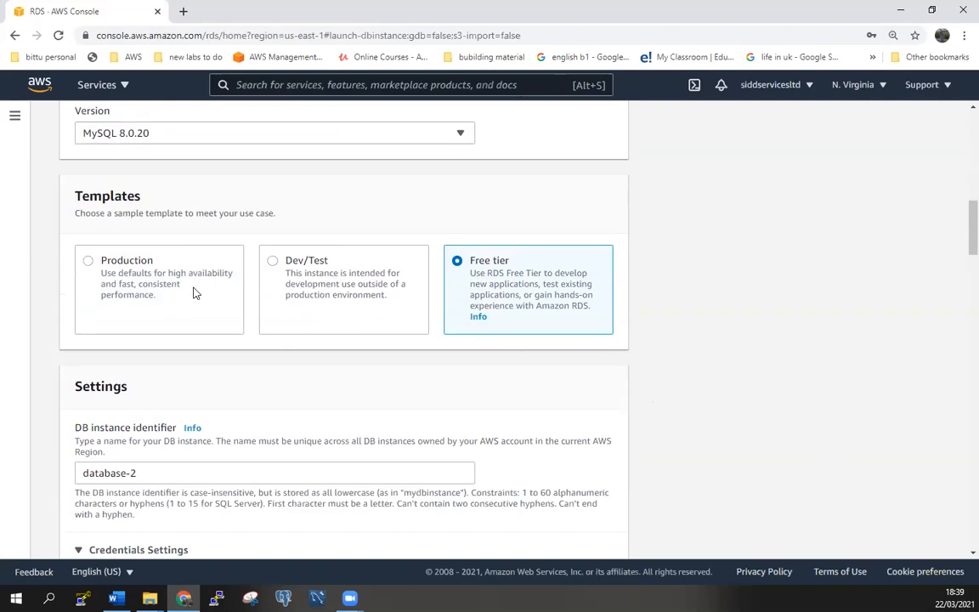
scroll("down", 3)
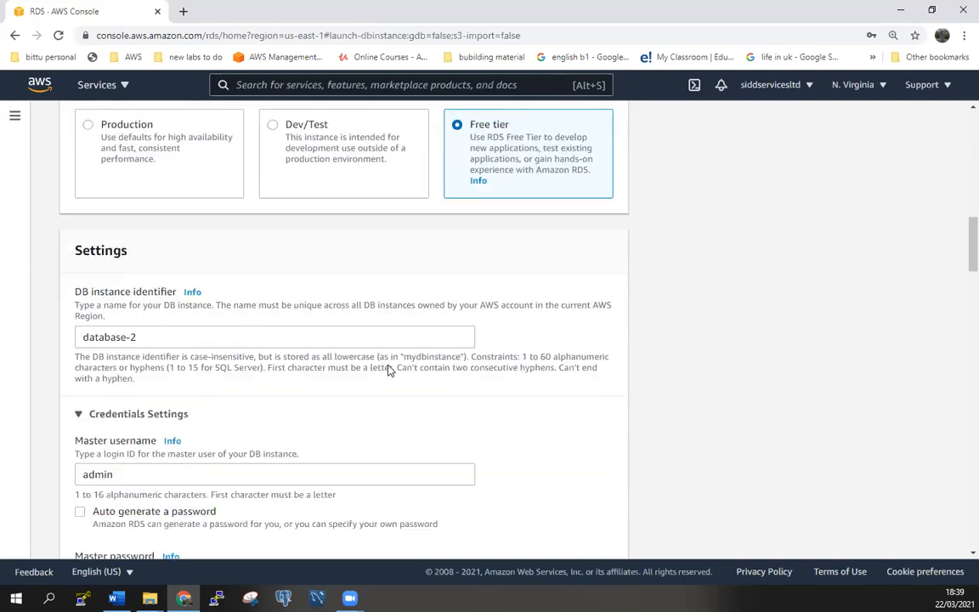
triple_click(275, 336)
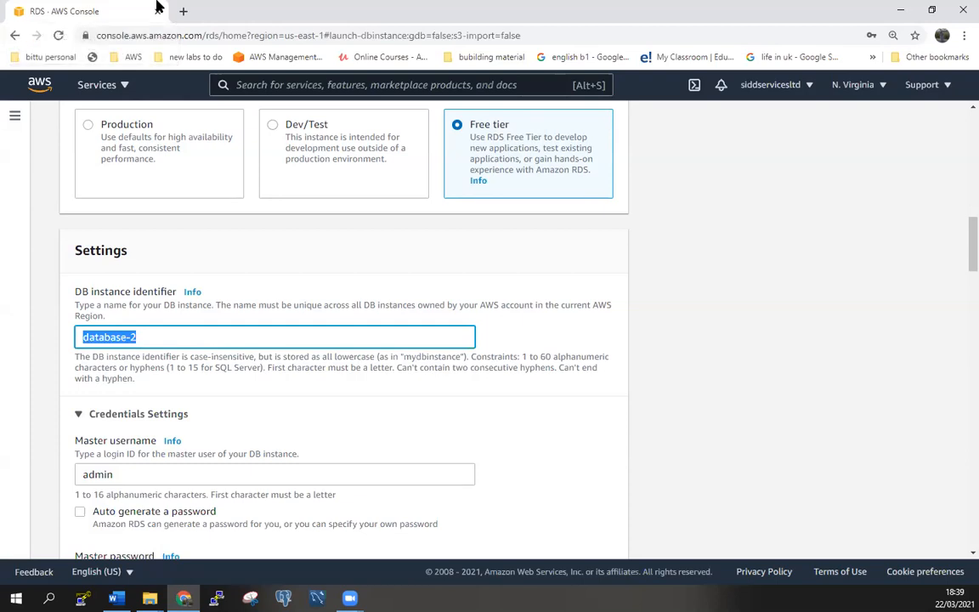
Replace the DB instance identifier database-2 with admin1
type("aDMIN")
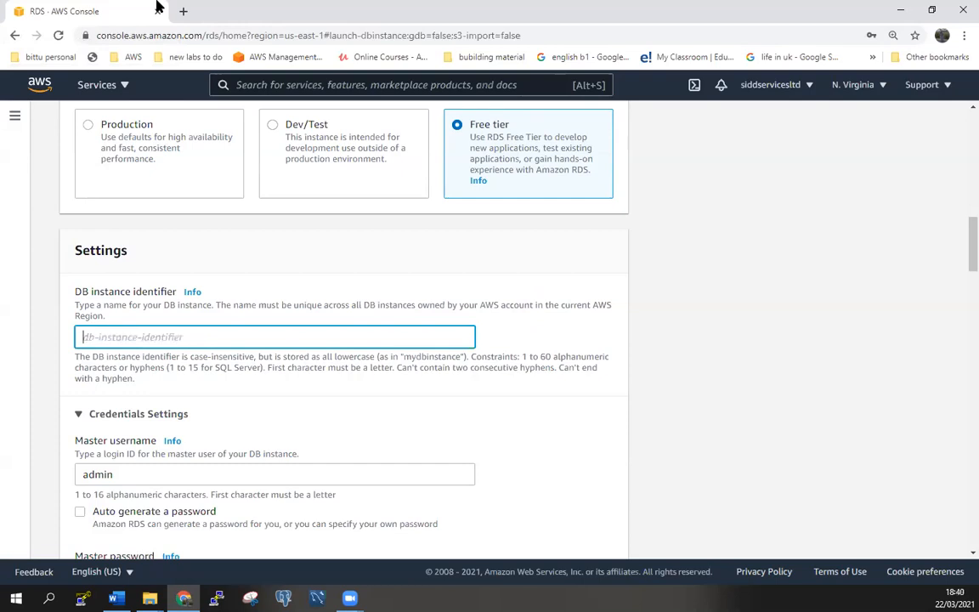
type("Admin")
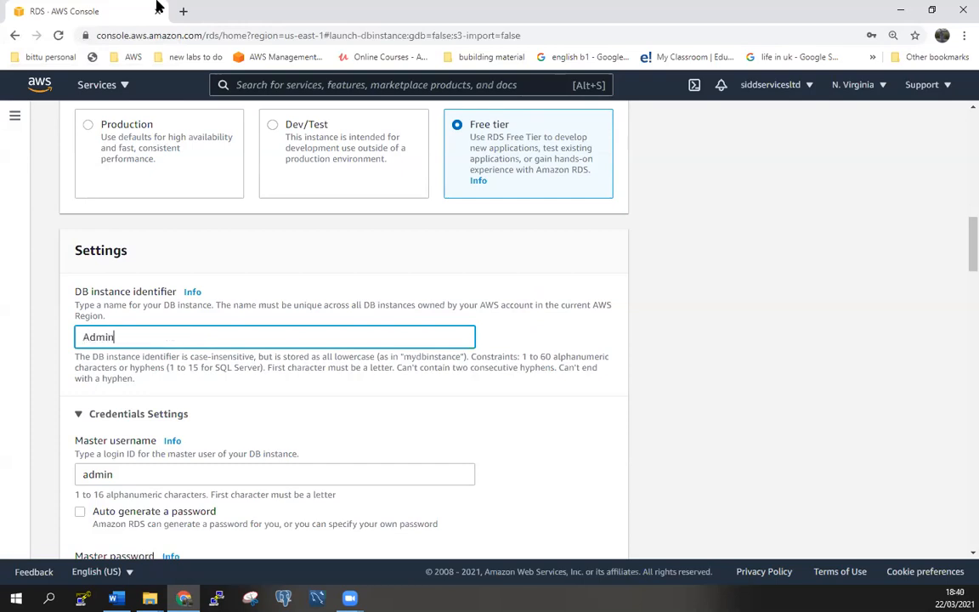
type("1")
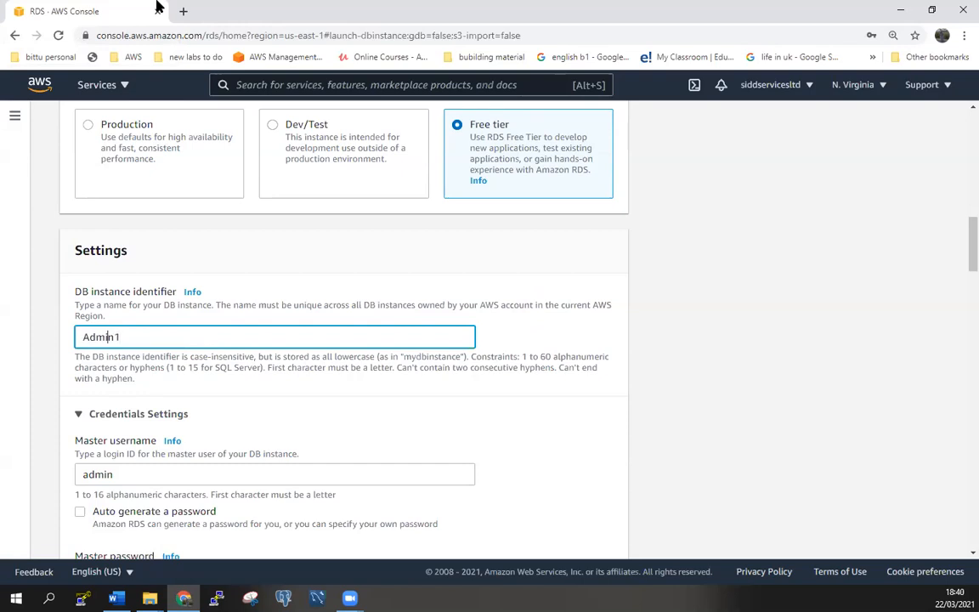
type("admin1")
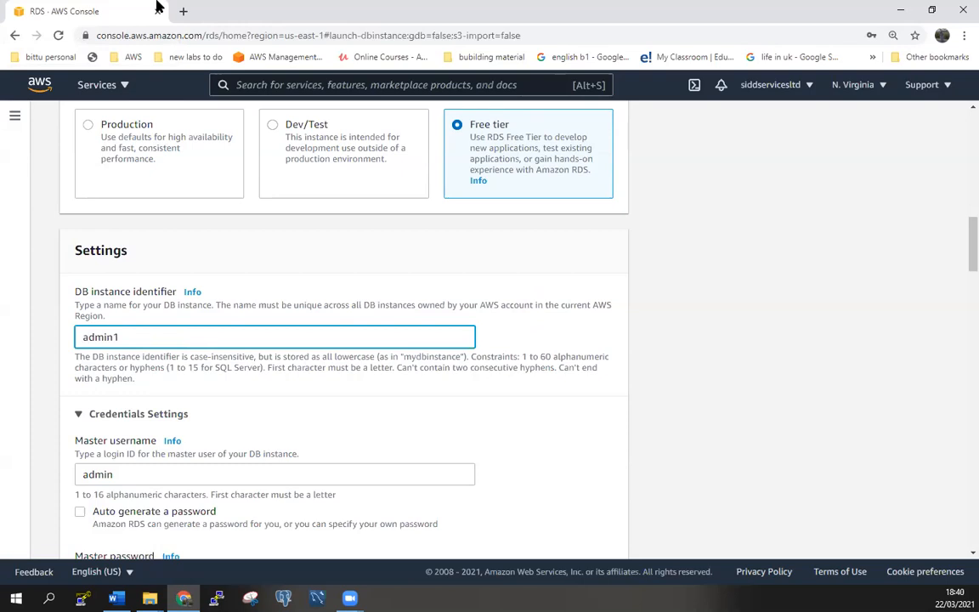
scroll("down", 3)
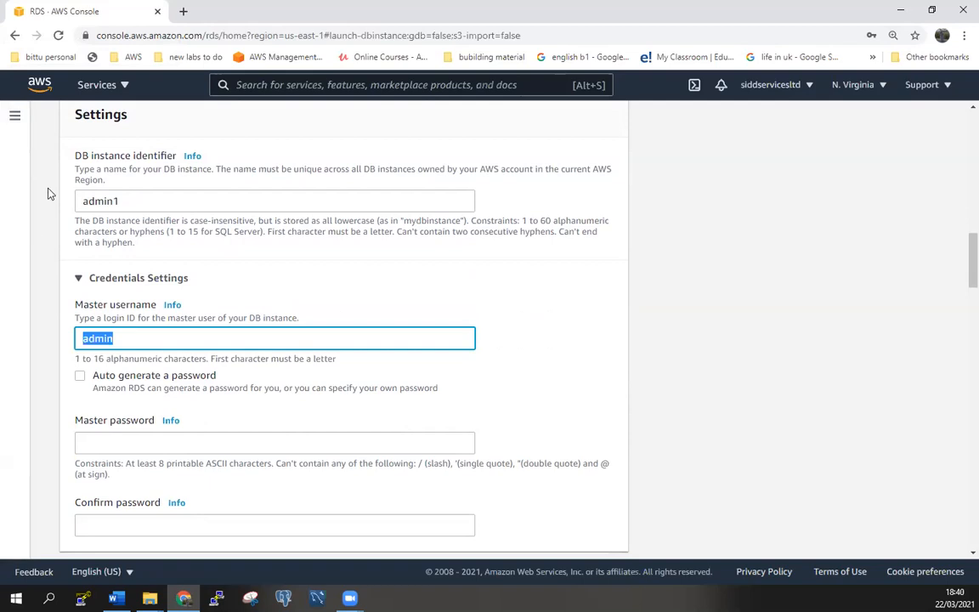
Enter mysqlserver as master username, type the master password, and clear the mismatched confirmation
type("mysql")
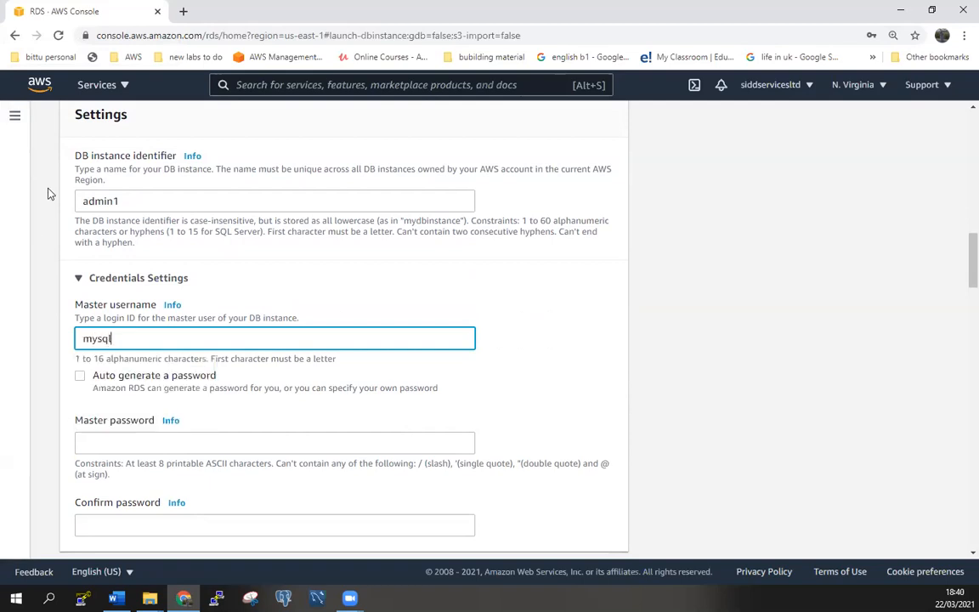
type("server")
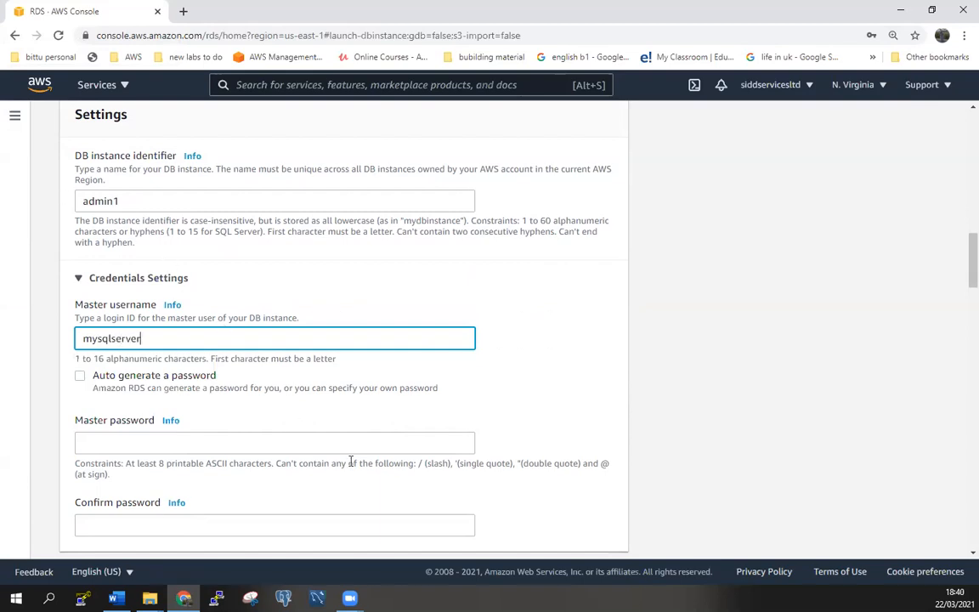
left_click(276, 442)
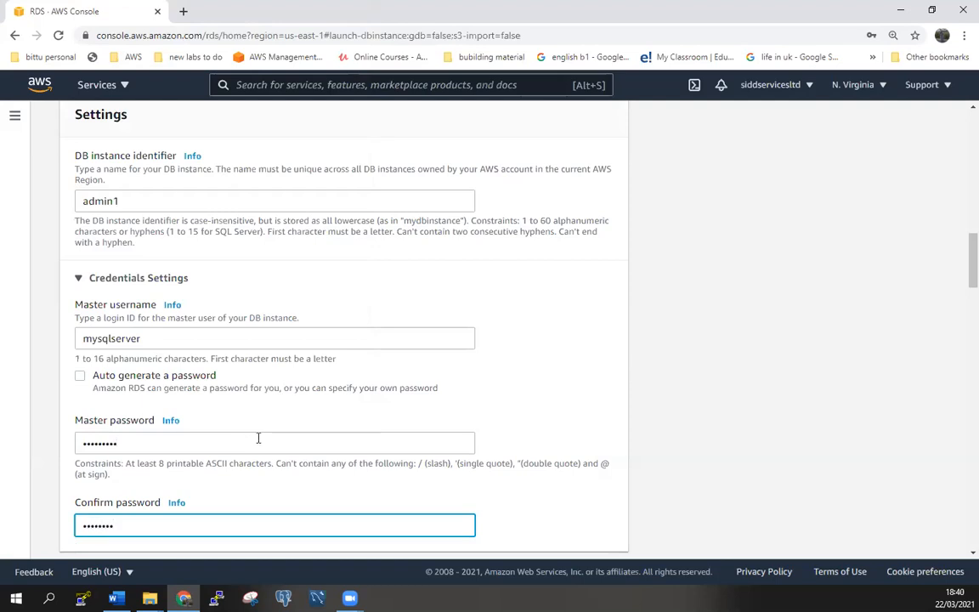
mouse_move(259, 438)
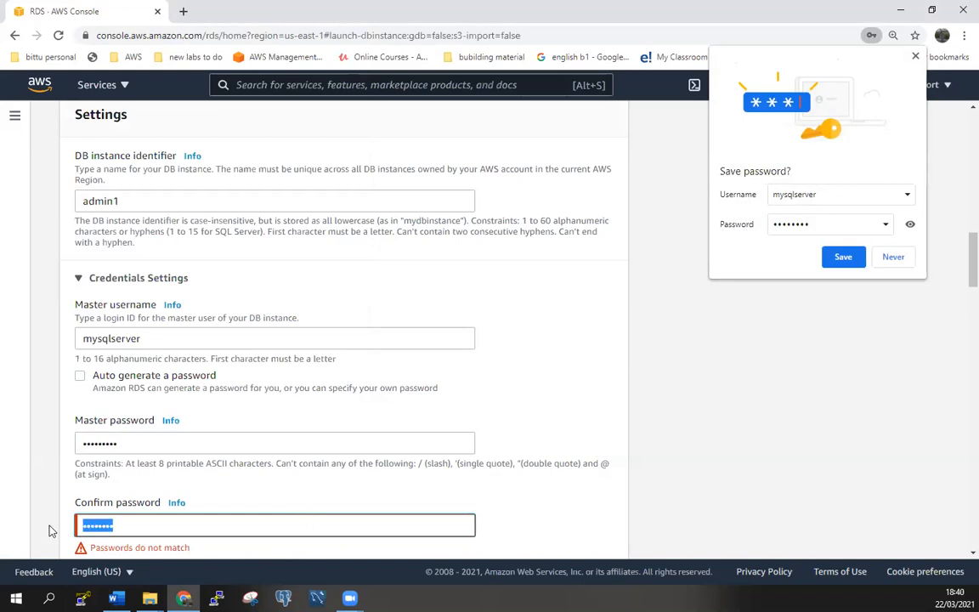
left_click(276, 523)
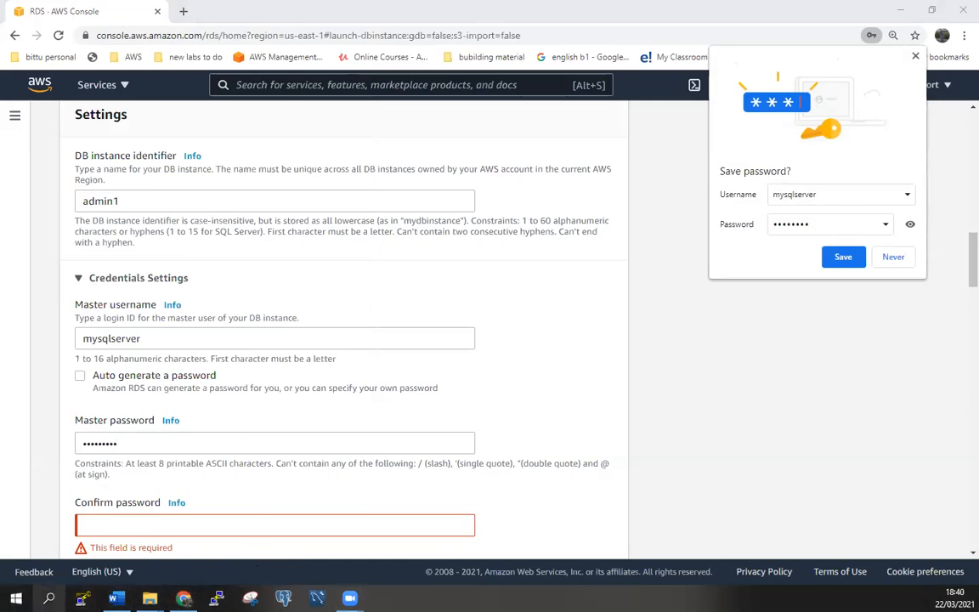
mouse_move(70, 550)
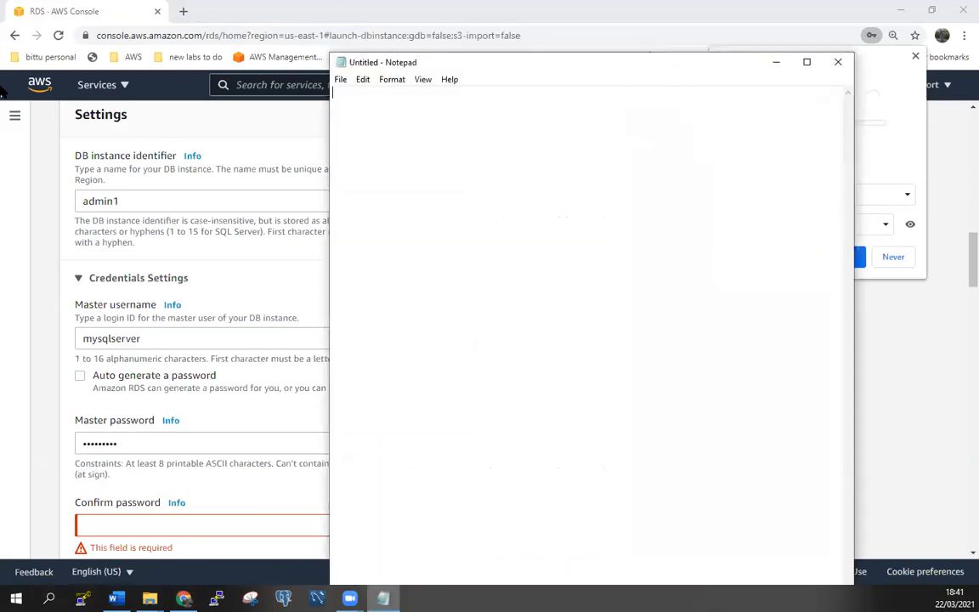
Note the username mysqlserver and a Password line in Notepad, correcting the wrongly typed admin
type("userb")
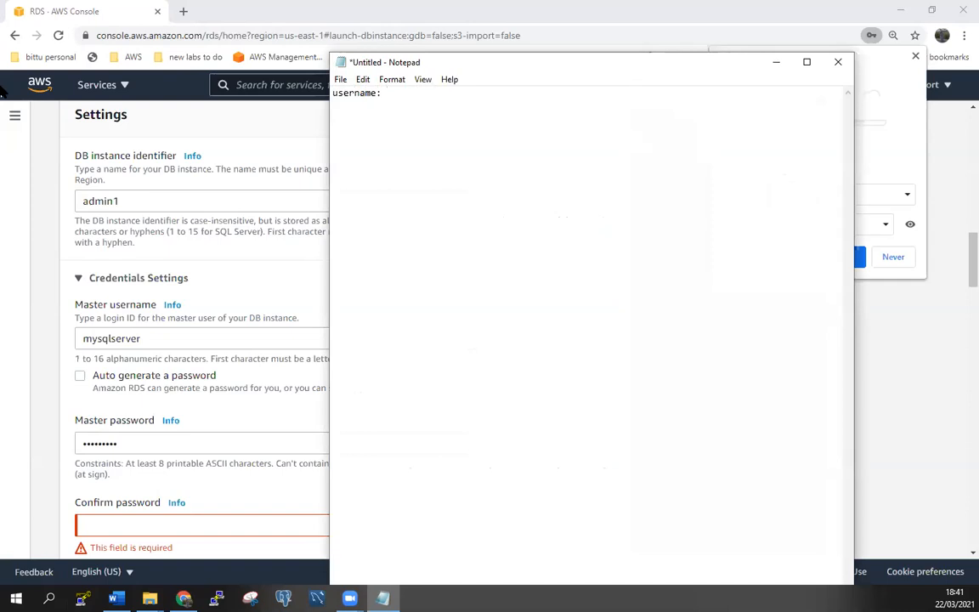
type("a")
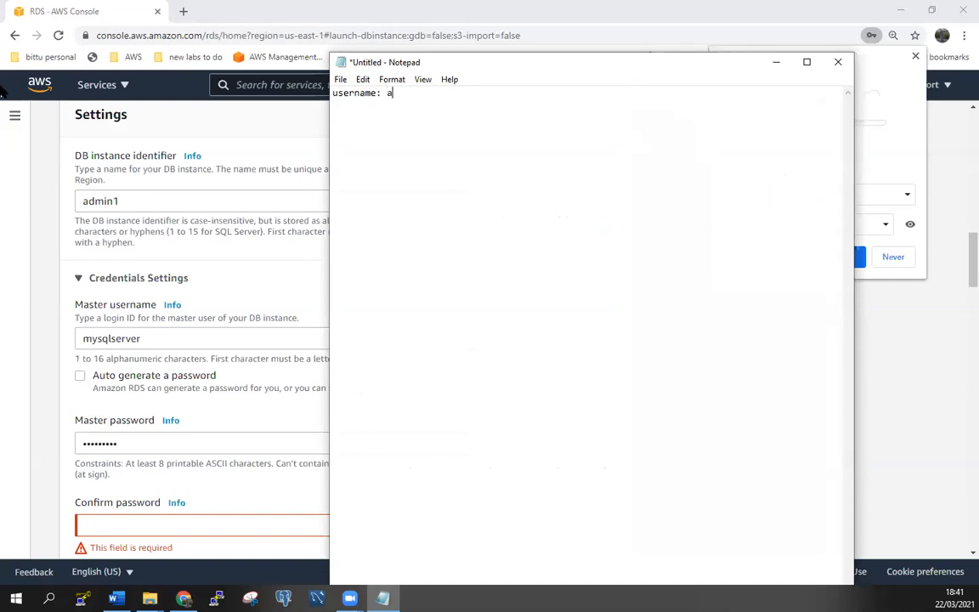
type("dmin")
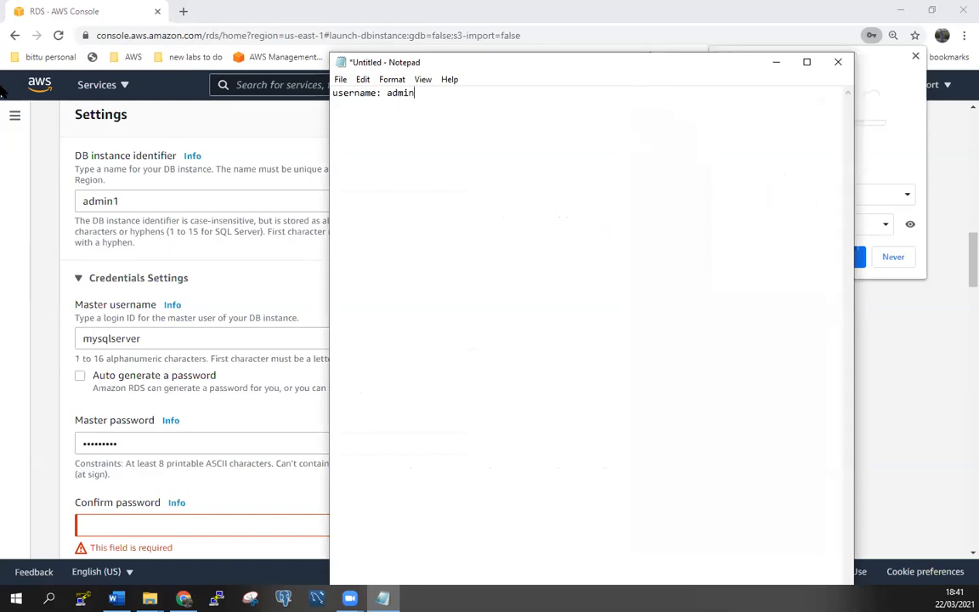
key("Backspace")
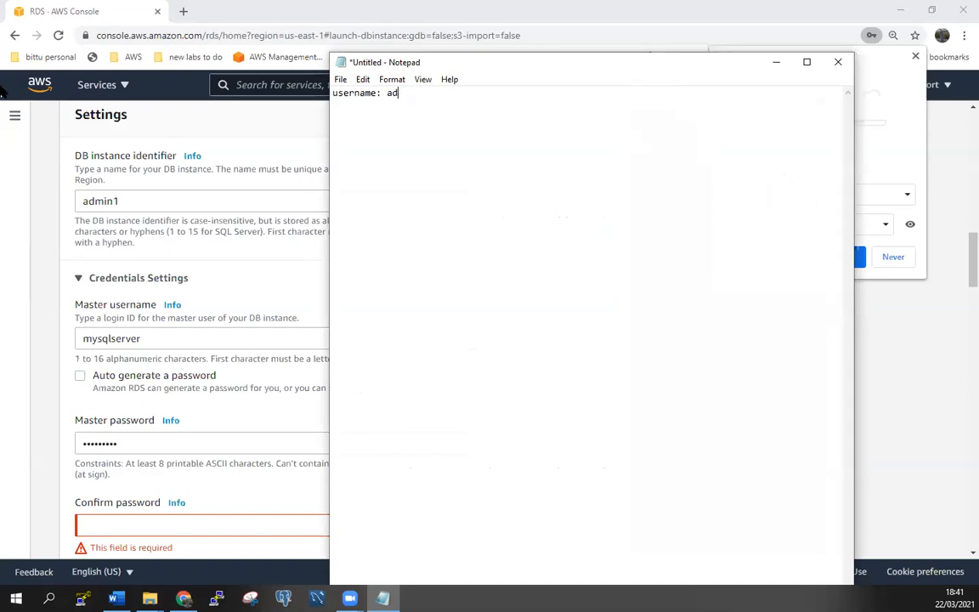
type("my")
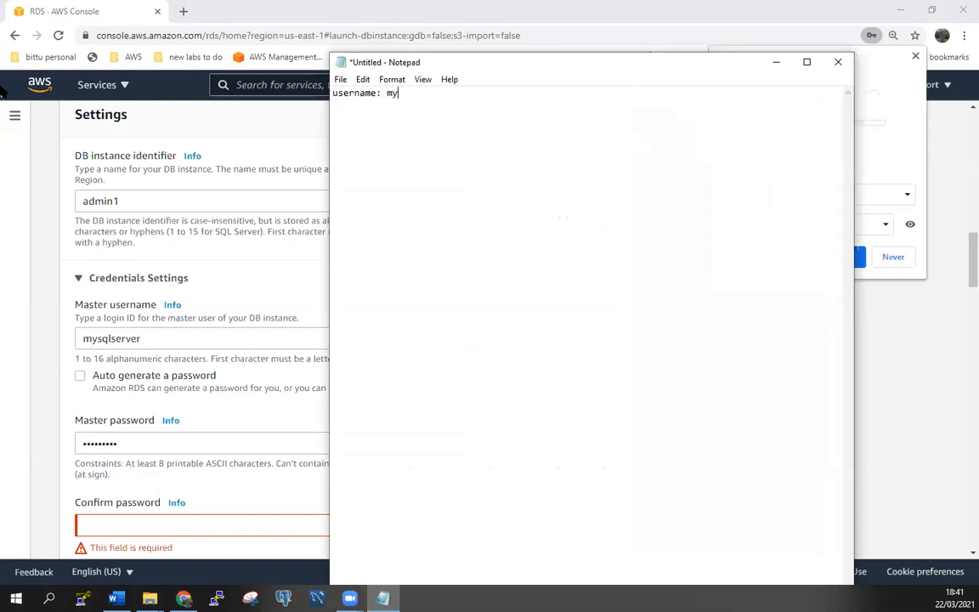
type("sql")
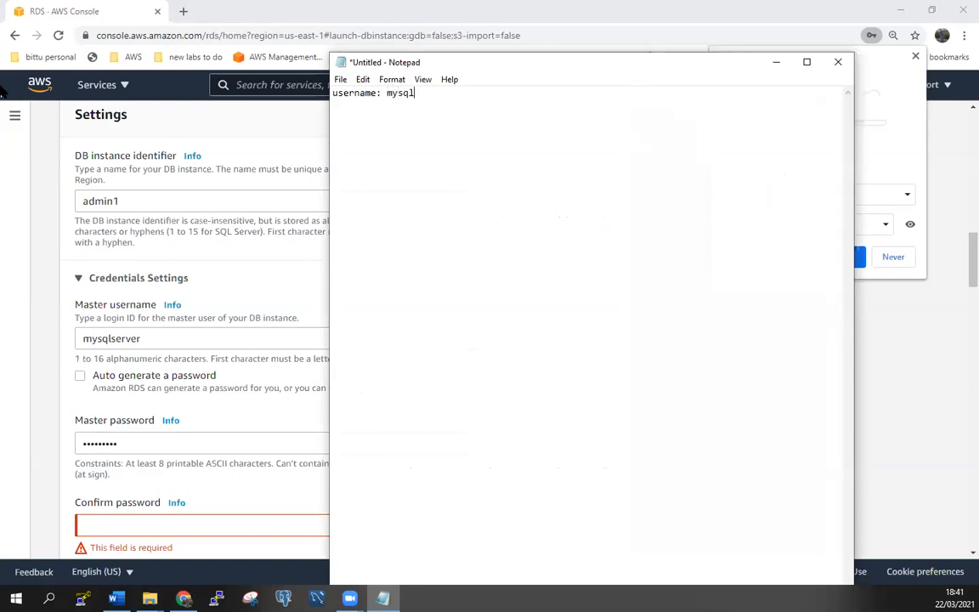
type("server")
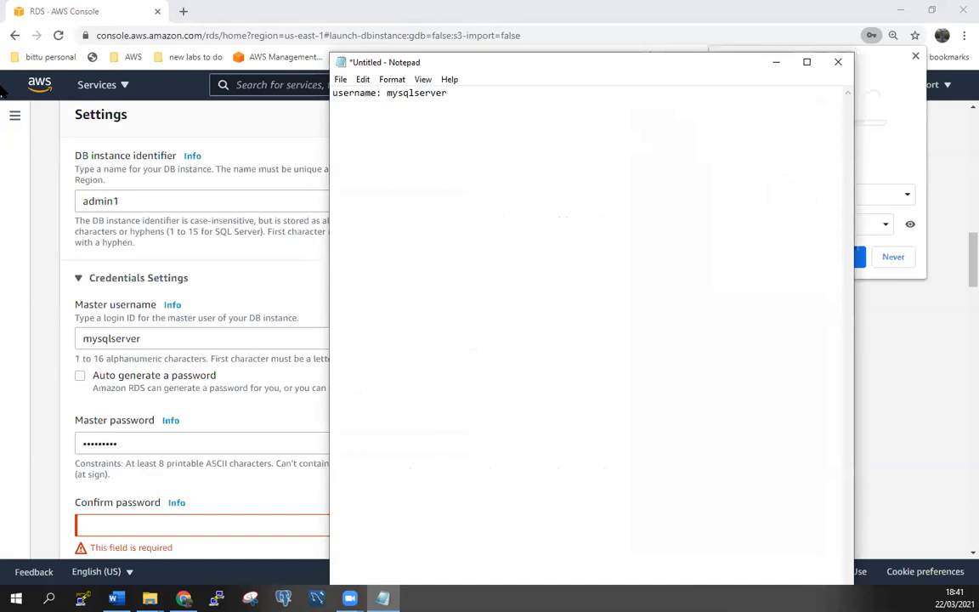
type("Password.")
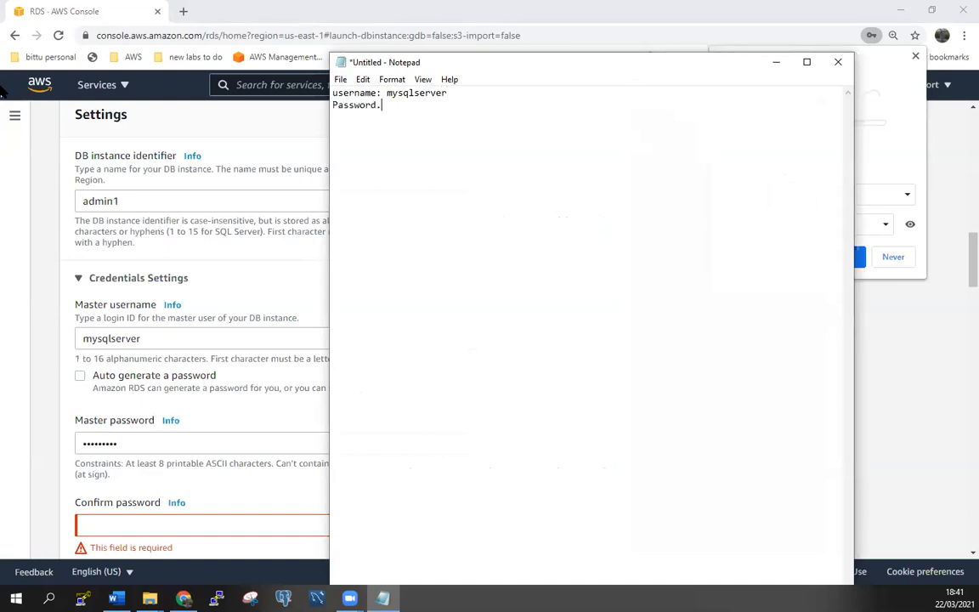
type(".........")
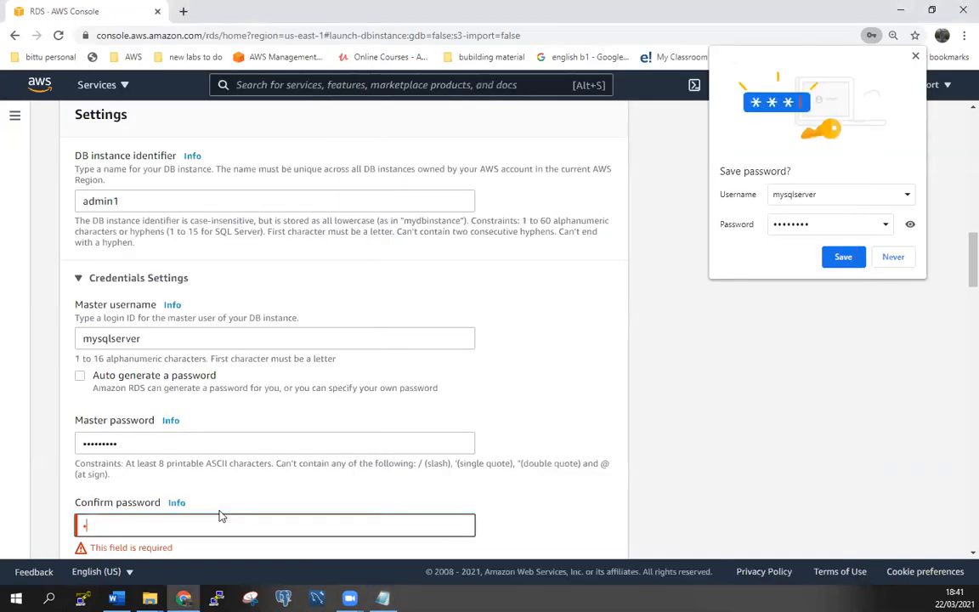
Re-enter the matching master password in the Confirm password field
type("••••••••")
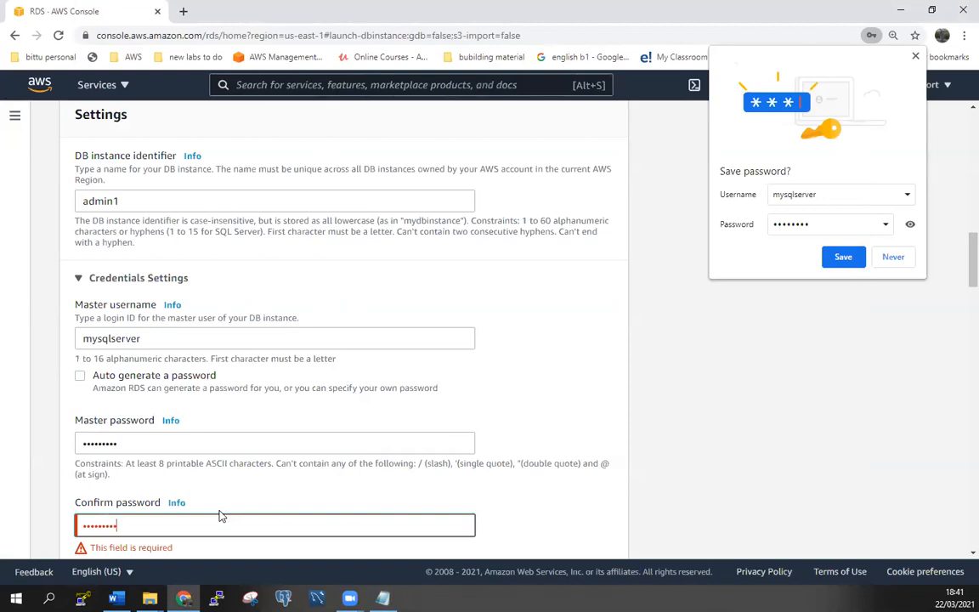
mouse_move(226, 466)
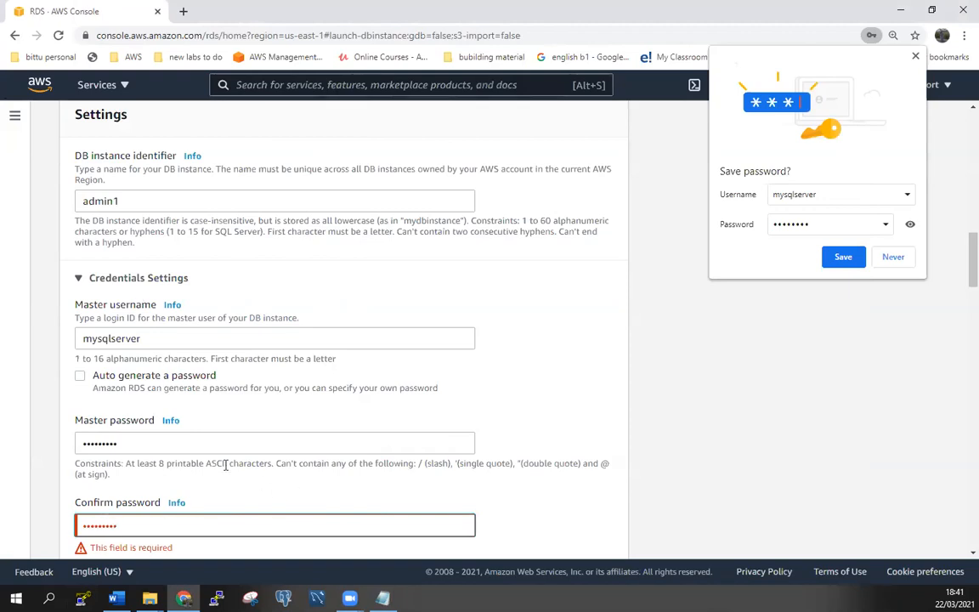
scroll("down", 3)
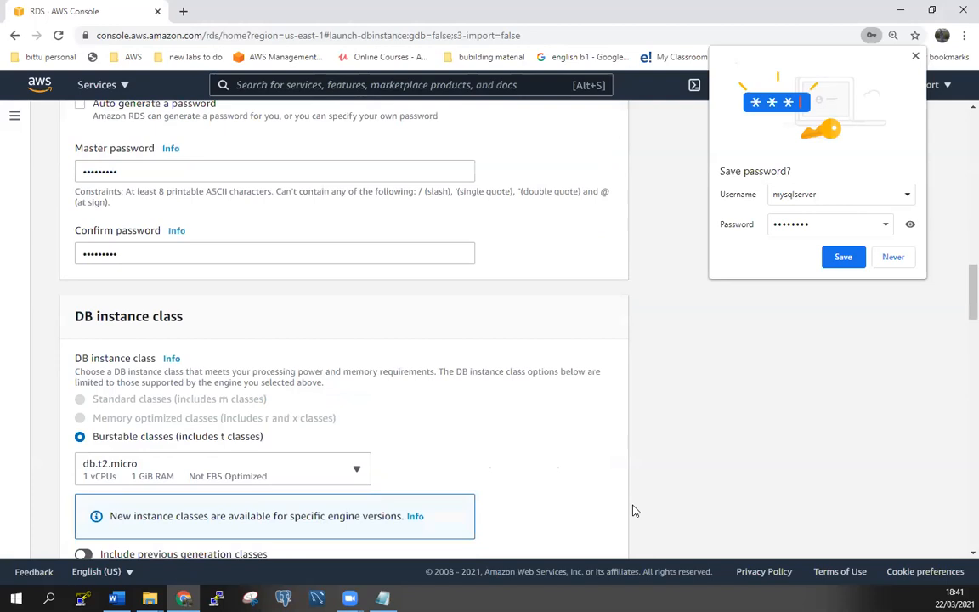
mouse_move(620, 451)
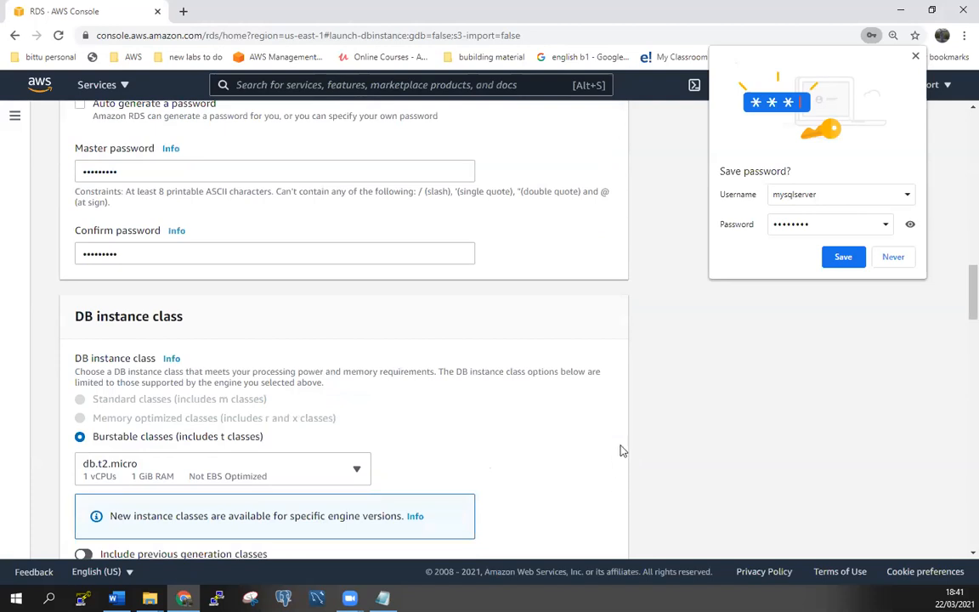
scroll("down", 3)
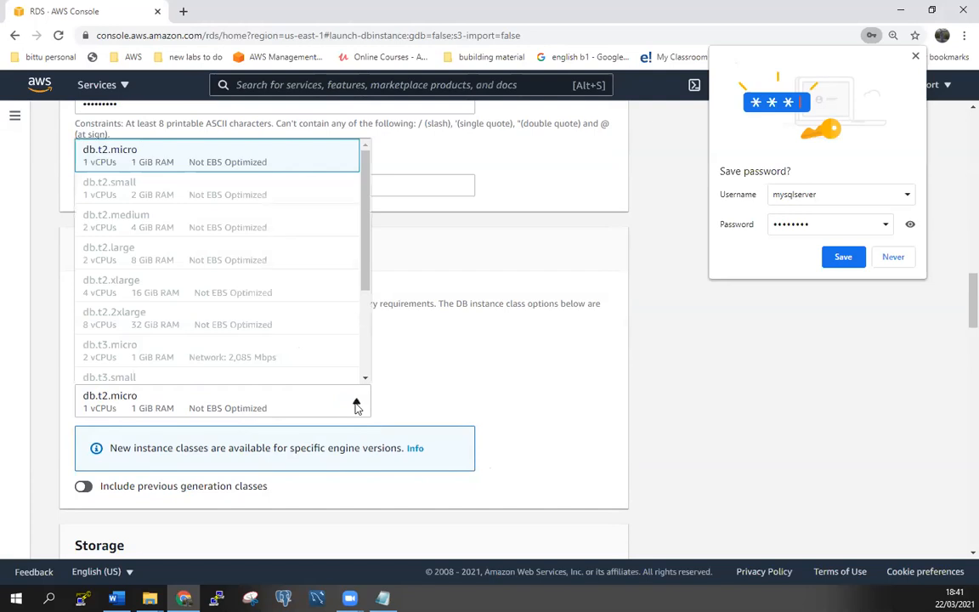
mouse_move(253, 178)
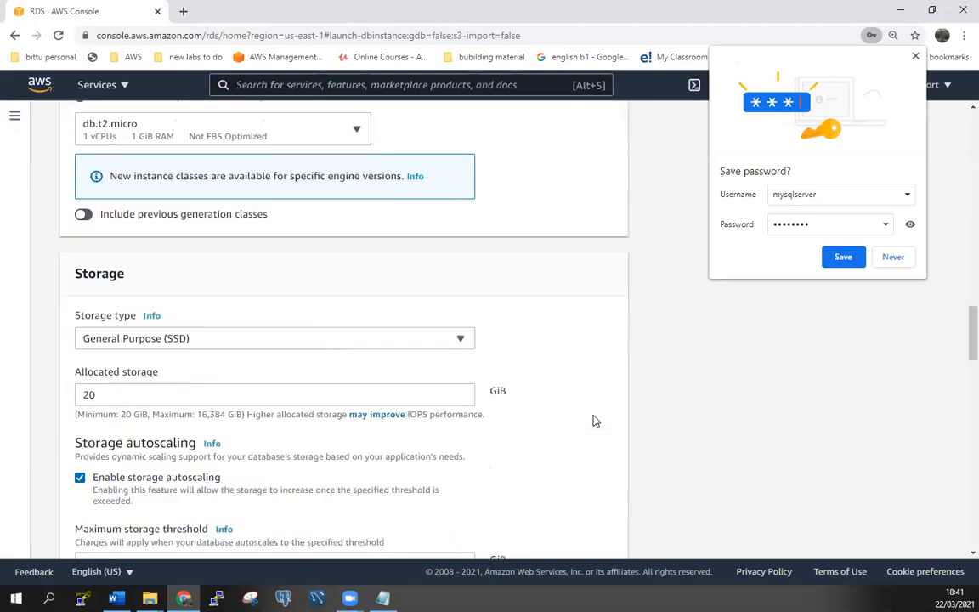
mouse_move(367, 367)
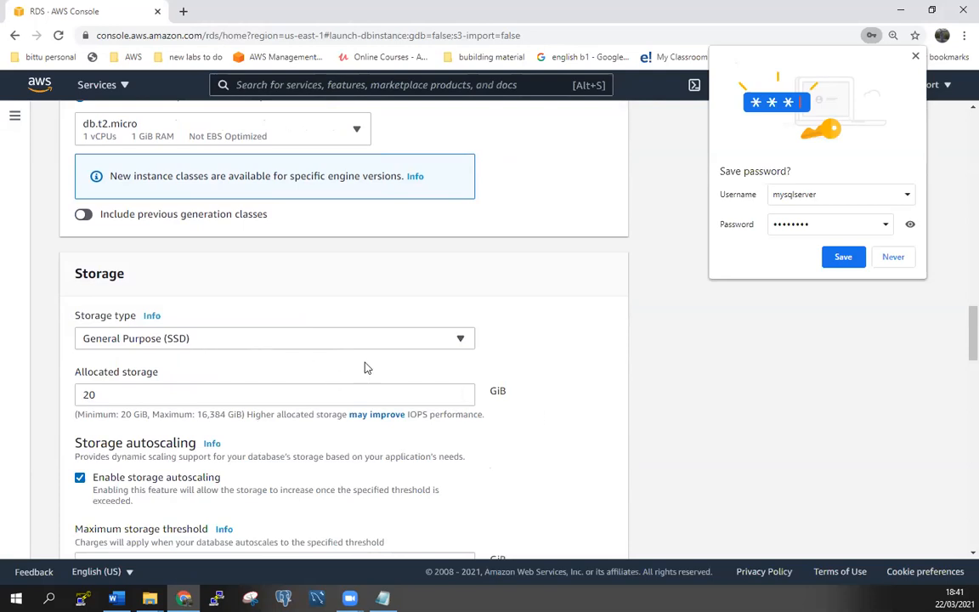
scroll("down", 3)
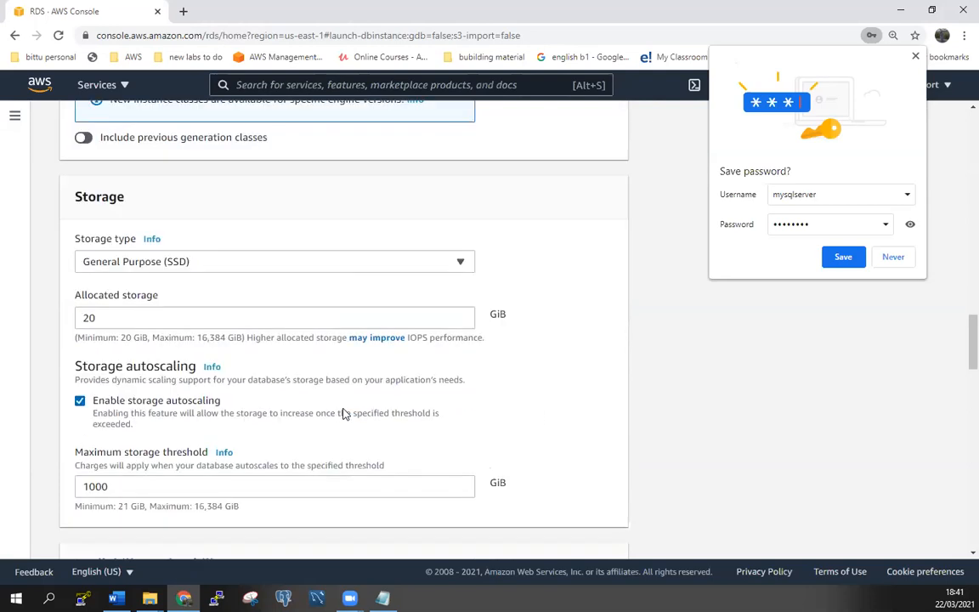
scroll("down", 3)
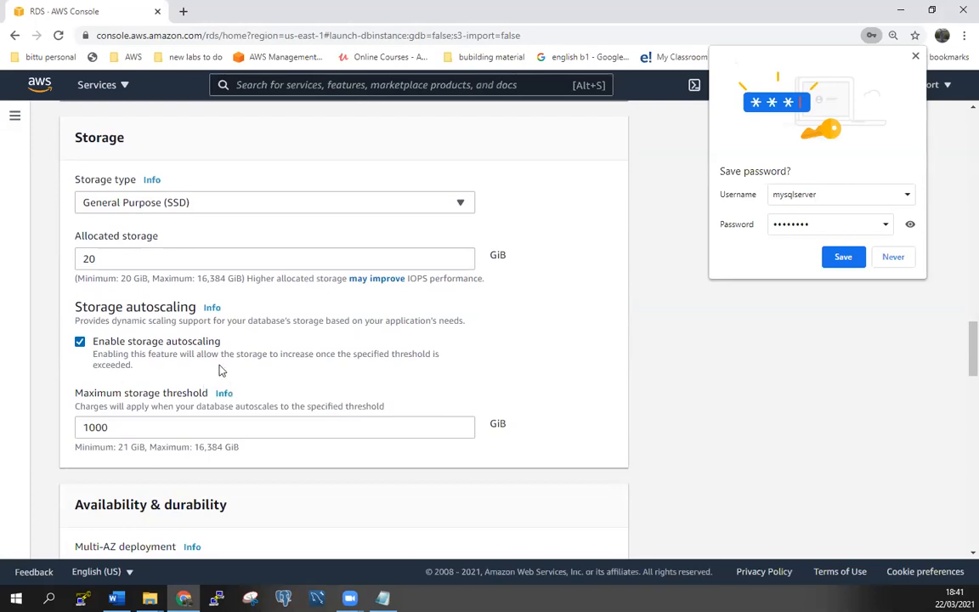
scroll("down", 3)
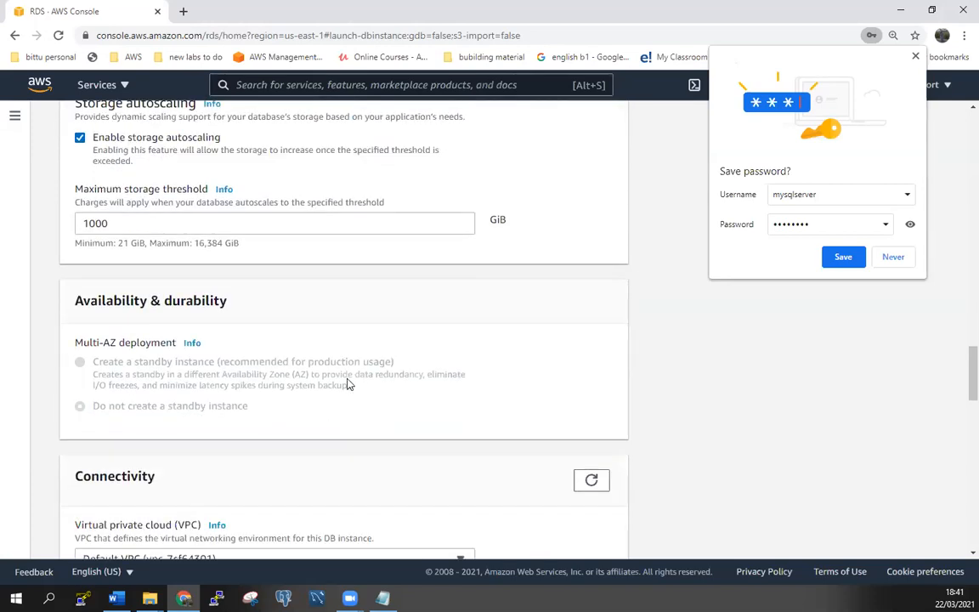
scroll("down", 3)
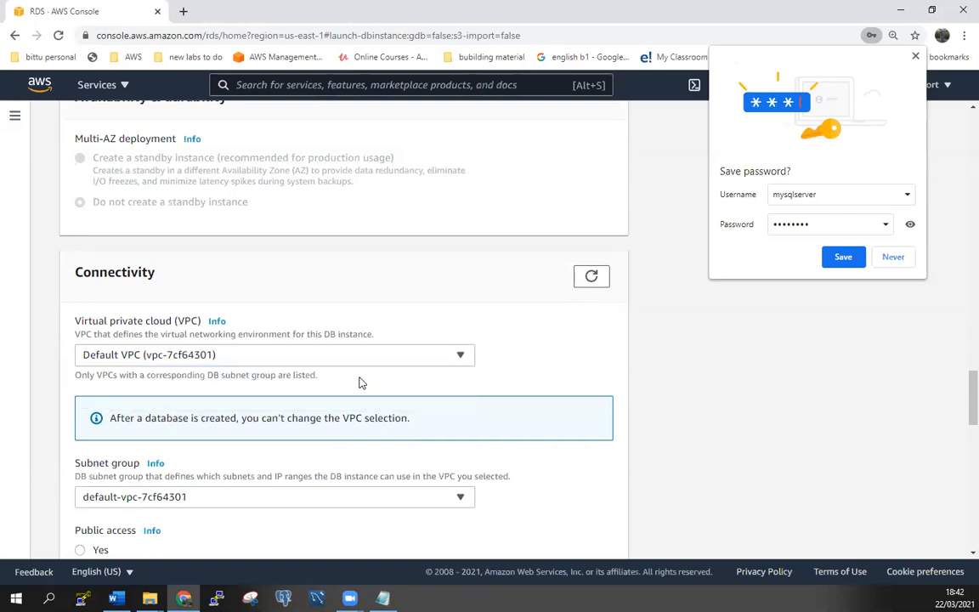
Set Public access to Yes in the Connectivity settings
scroll("down", 3)
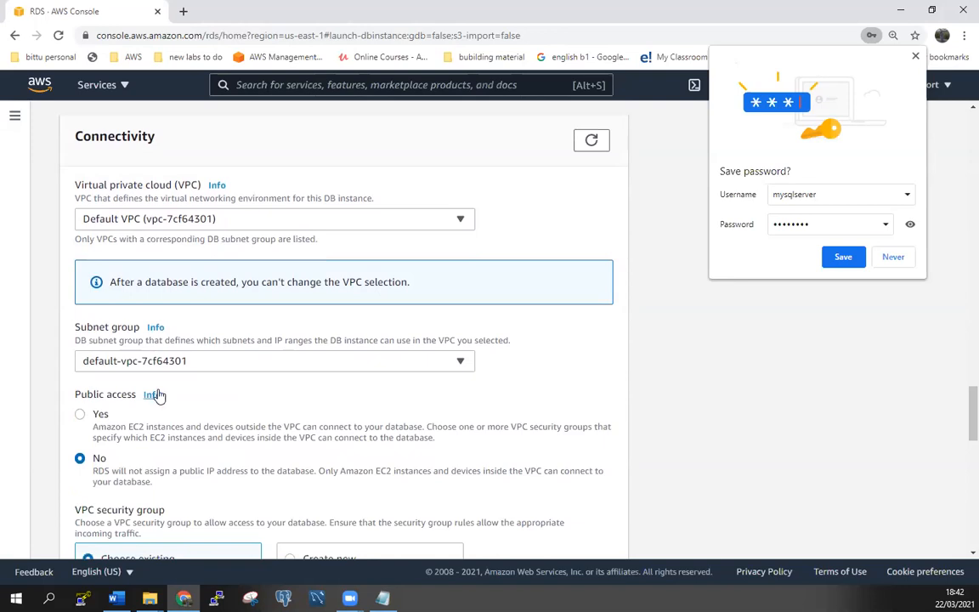
mouse_move(184, 360)
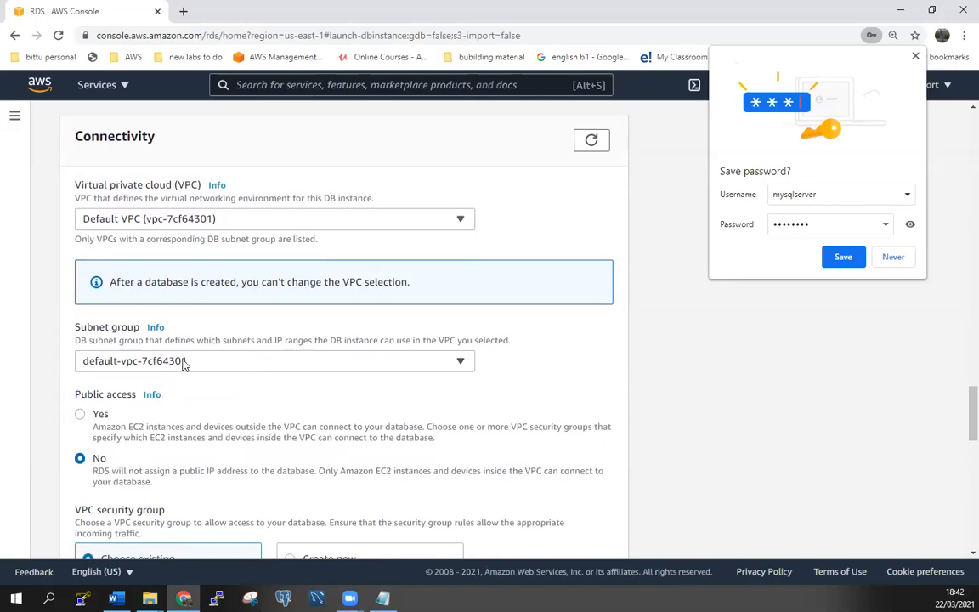
mouse_move(411, 437)
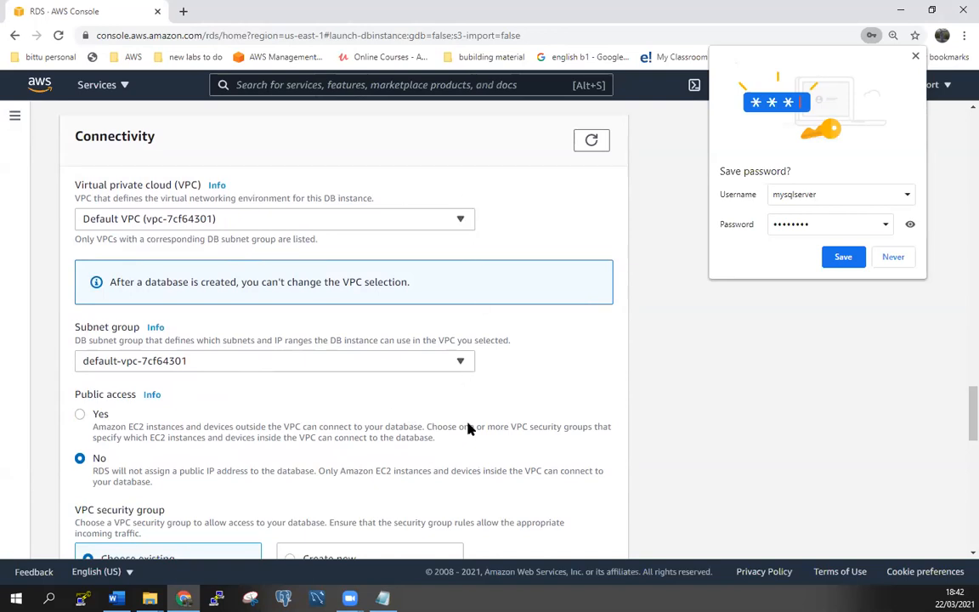
scroll("down", 3)
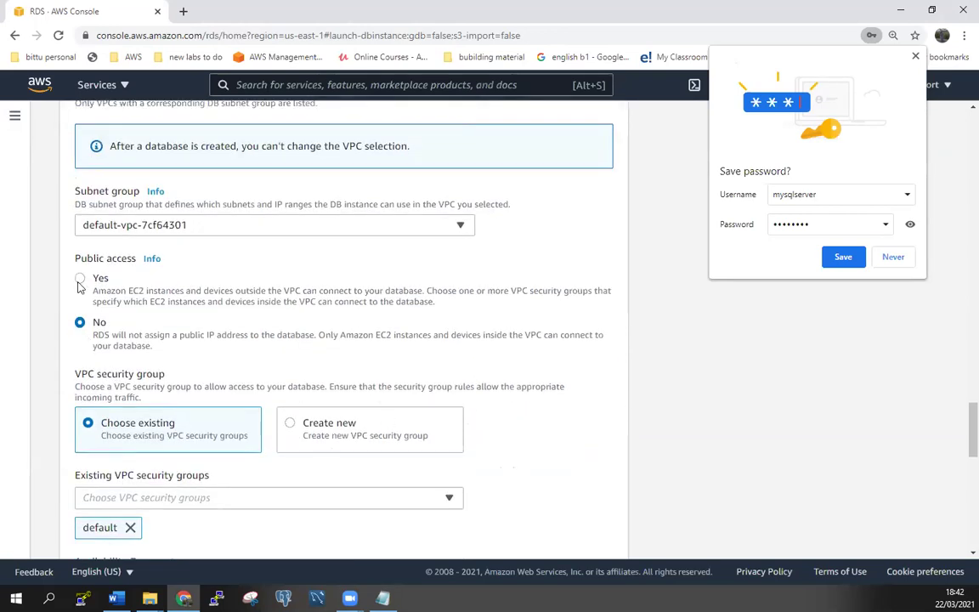
left_click(80, 279)
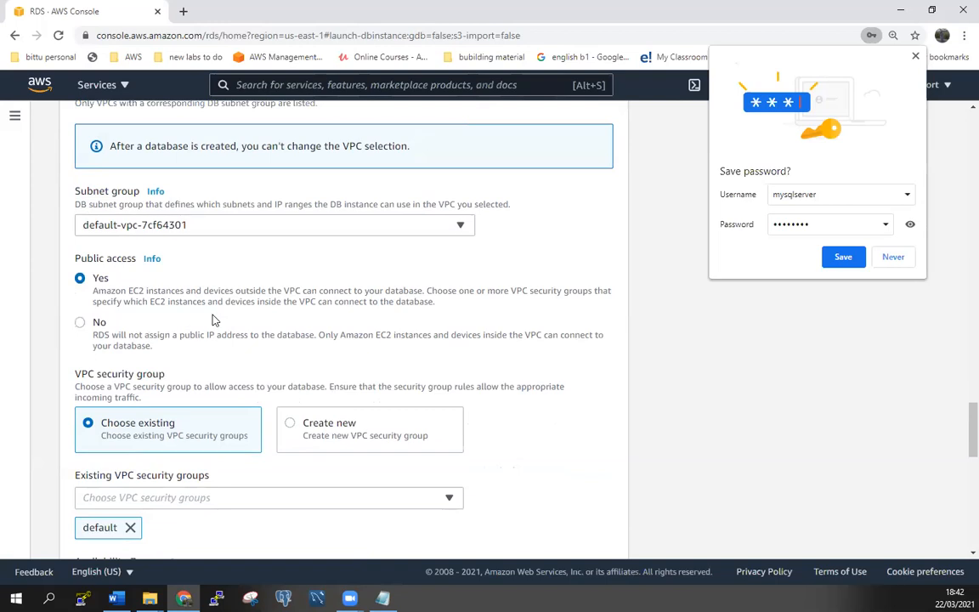
mouse_move(96, 293)
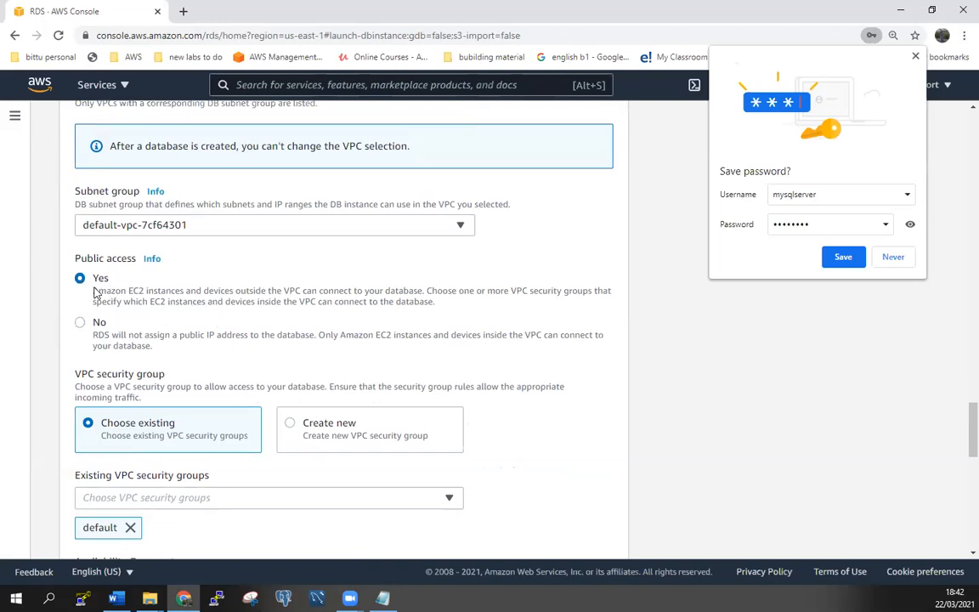
mouse_move(268, 338)
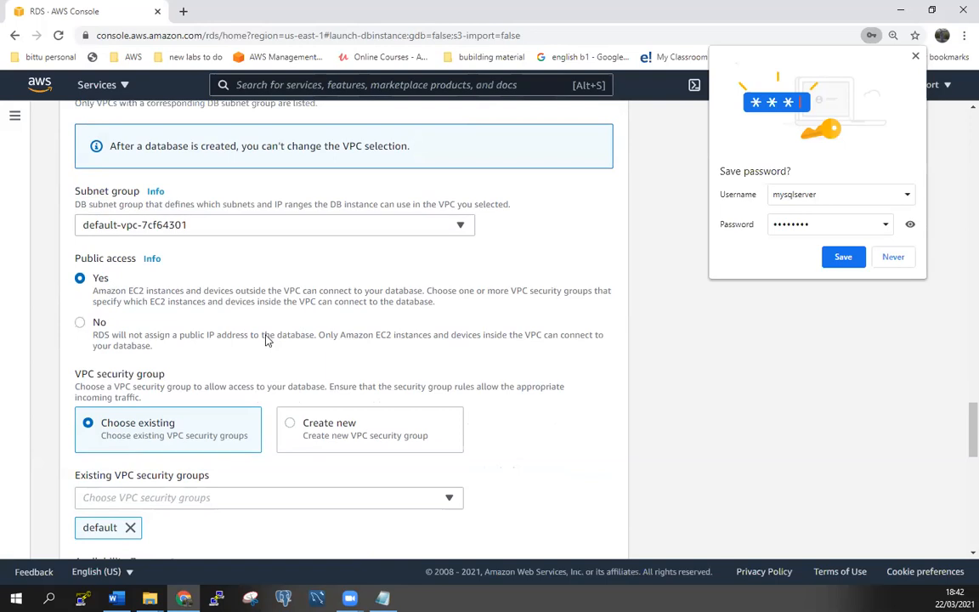
scroll("down", 3)
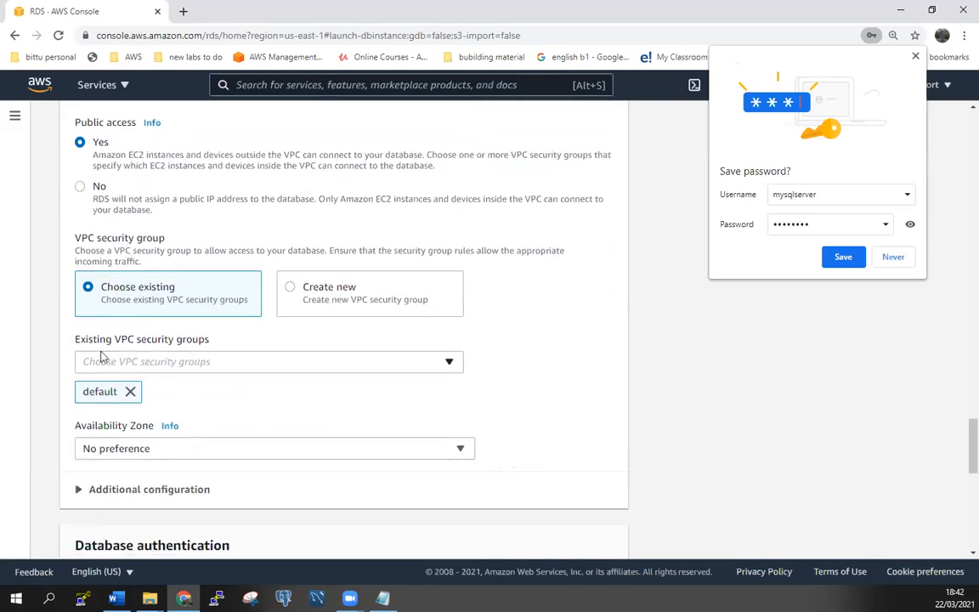
mouse_move(465, 388)
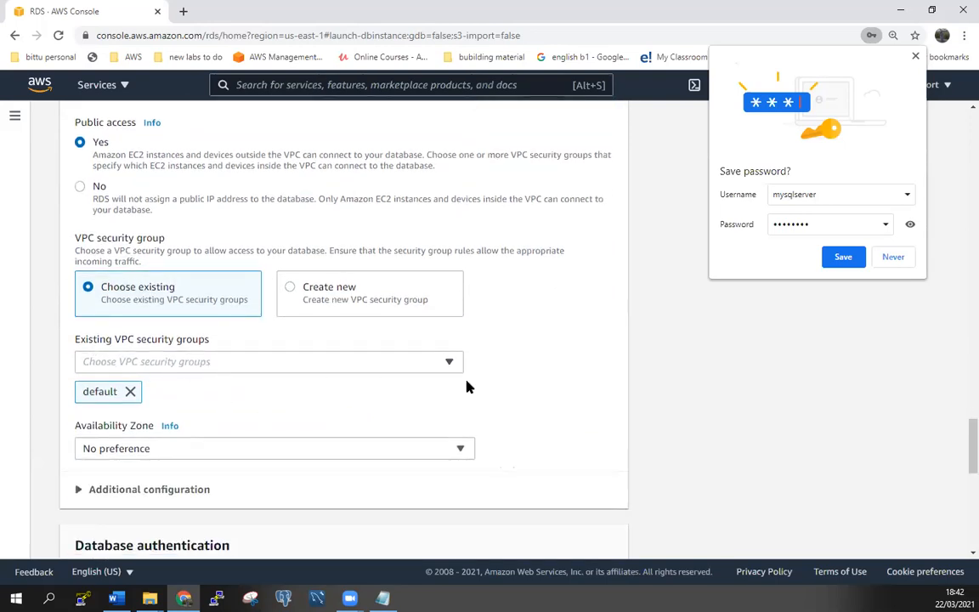
mouse_move(439, 366)
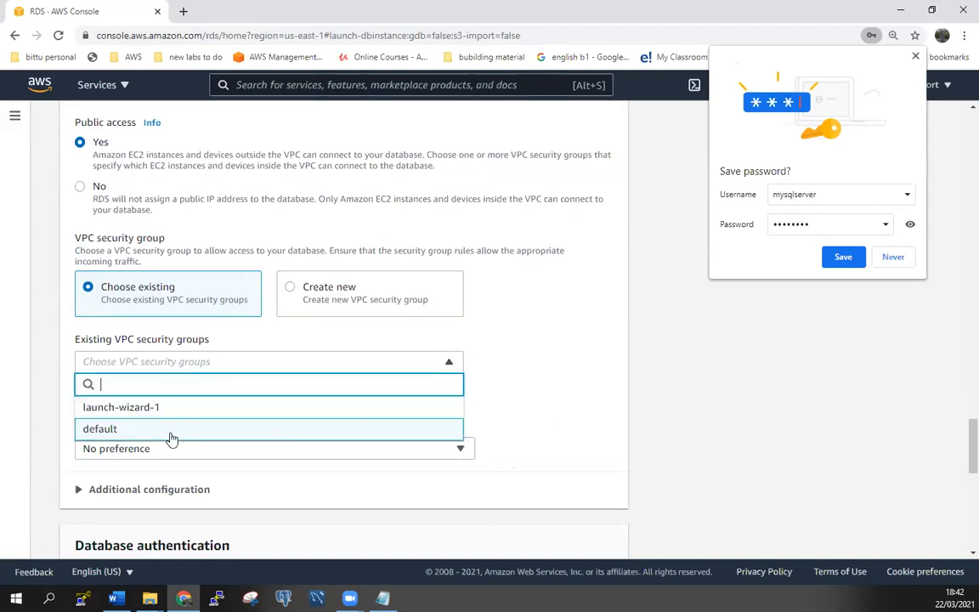
mouse_move(119, 434)
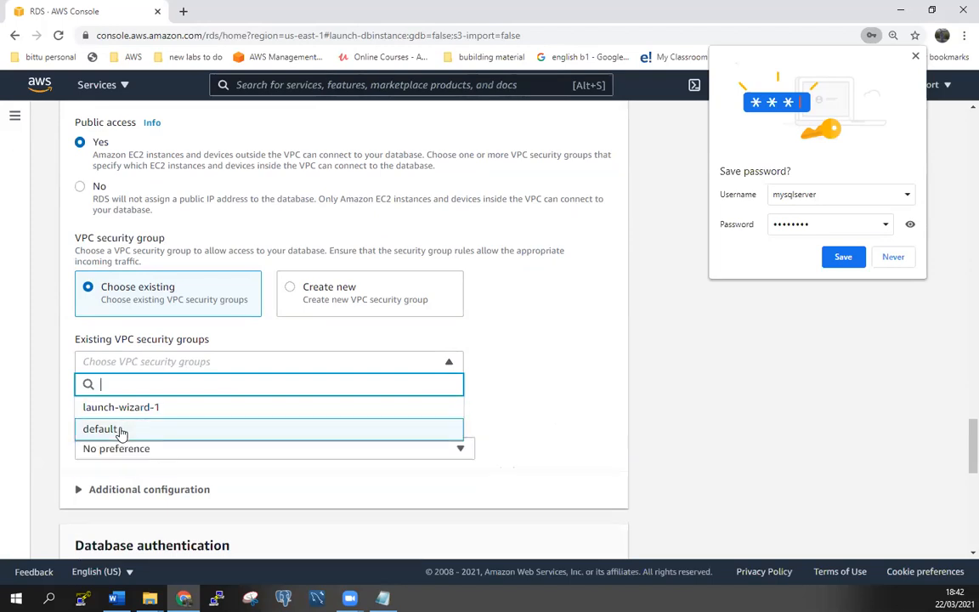
left_click(99, 429)
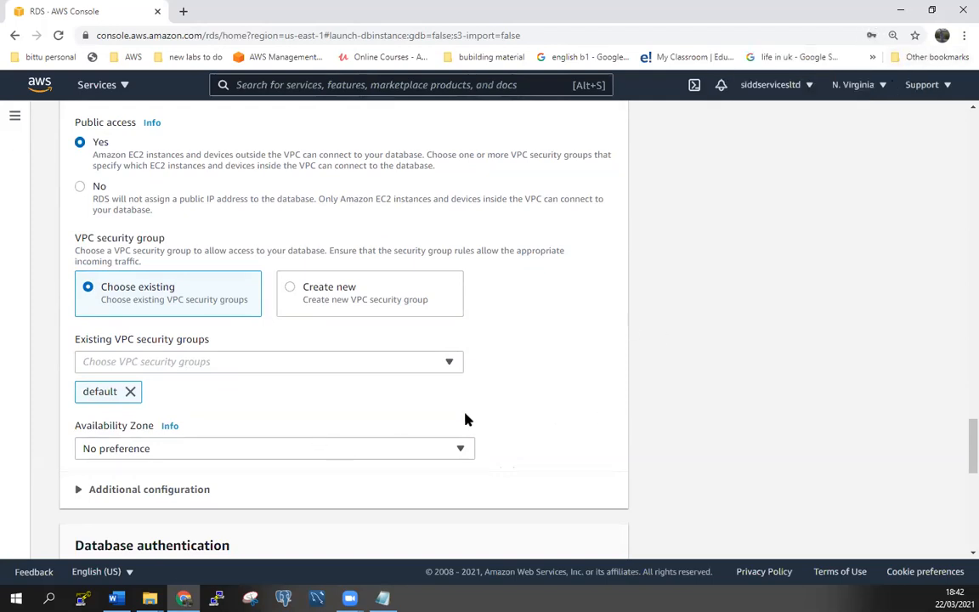
Bring up the Availability Zone choices for the new database
scroll("down", 3)
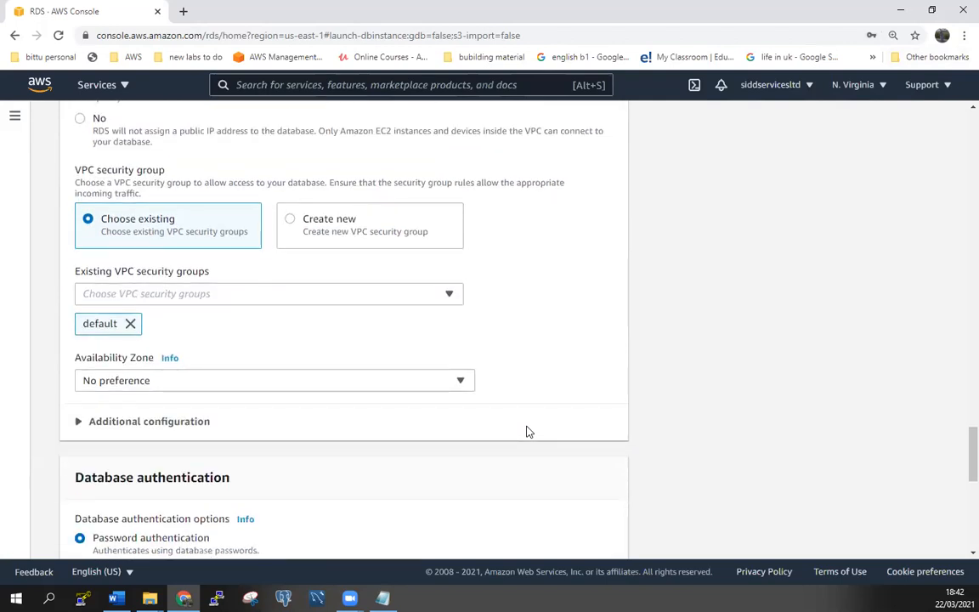
left_click(275, 381)
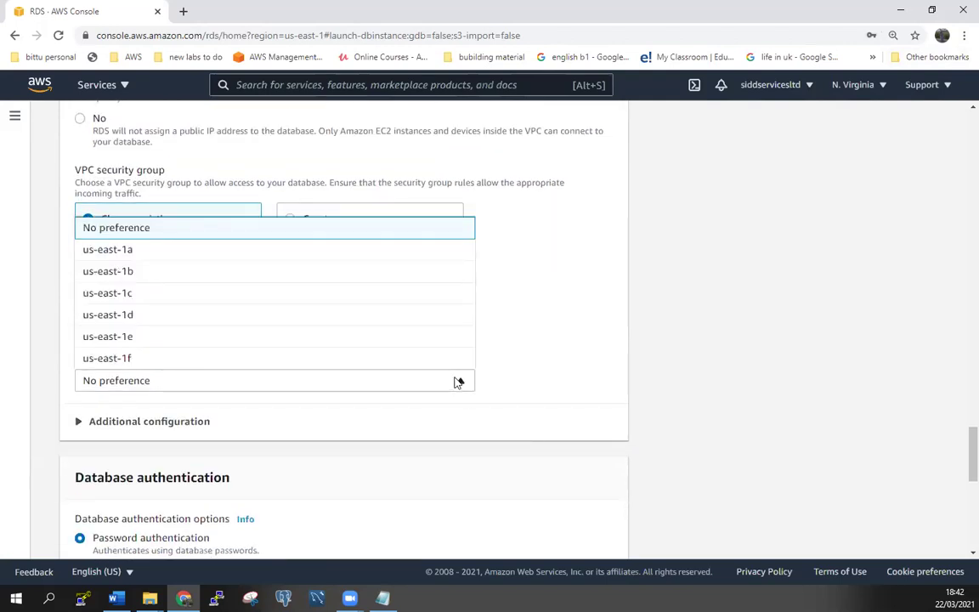
mouse_move(336, 318)
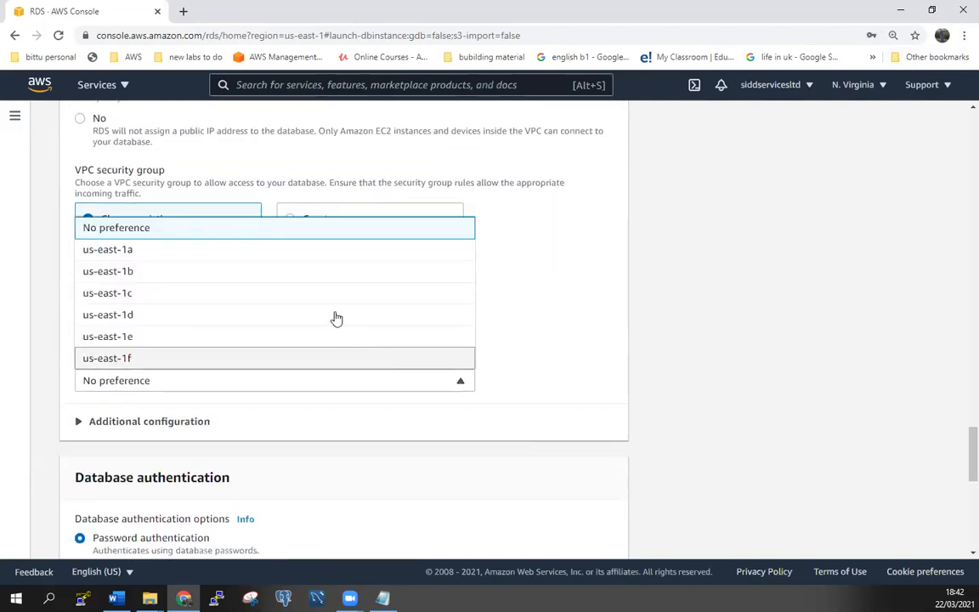
mouse_move(290, 314)
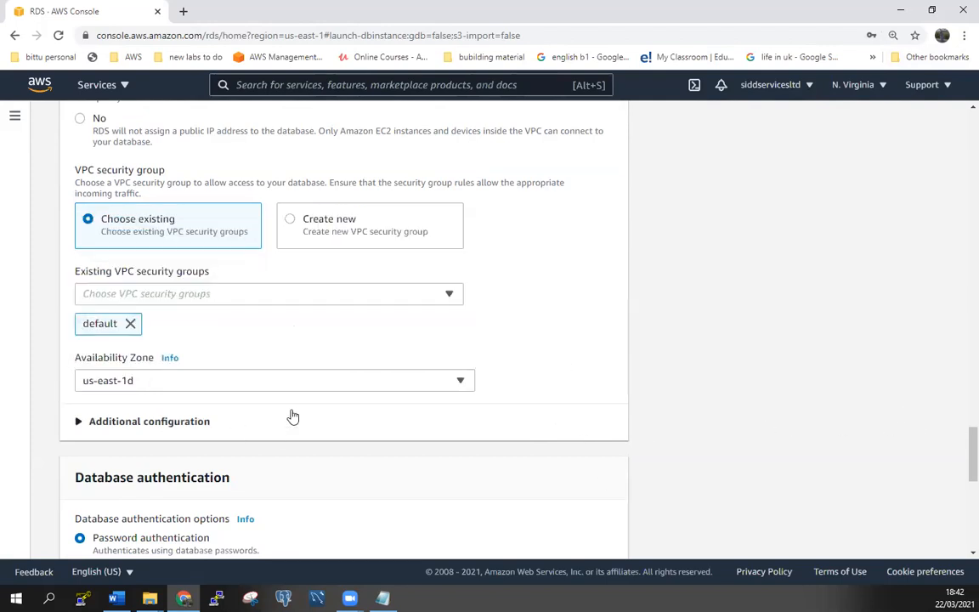
mouse_move(656, 498)
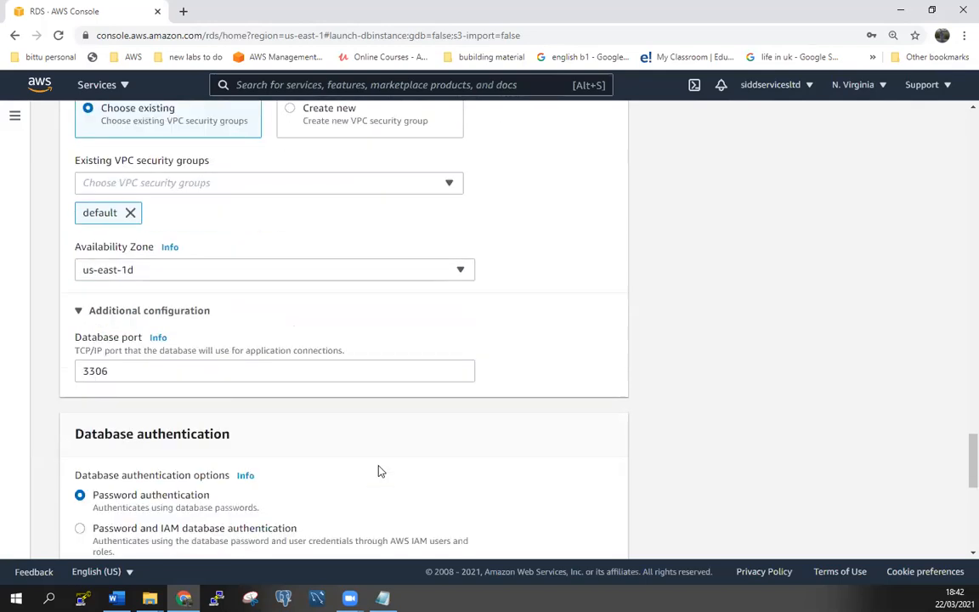
scroll("down", 3)
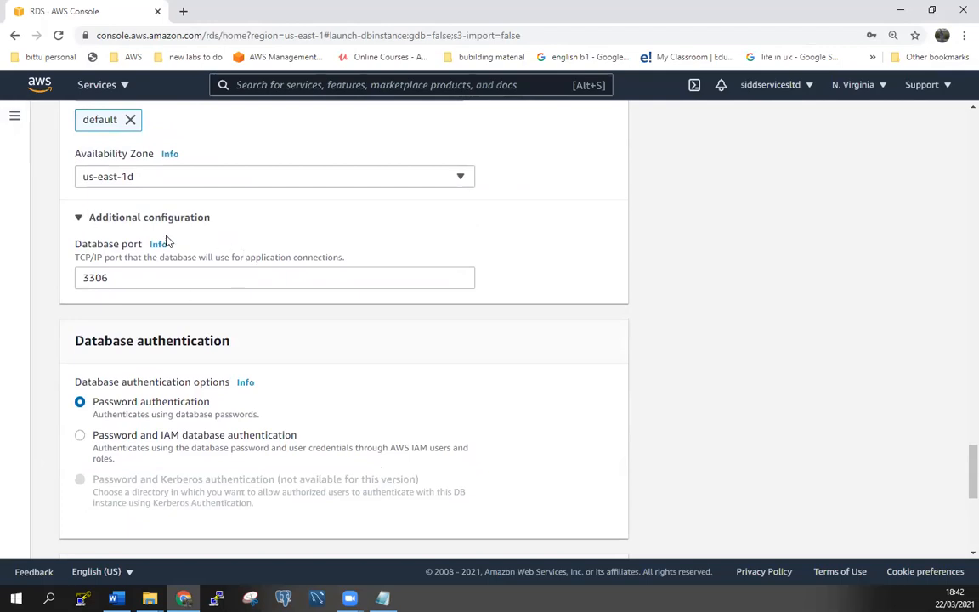
mouse_move(84, 295)
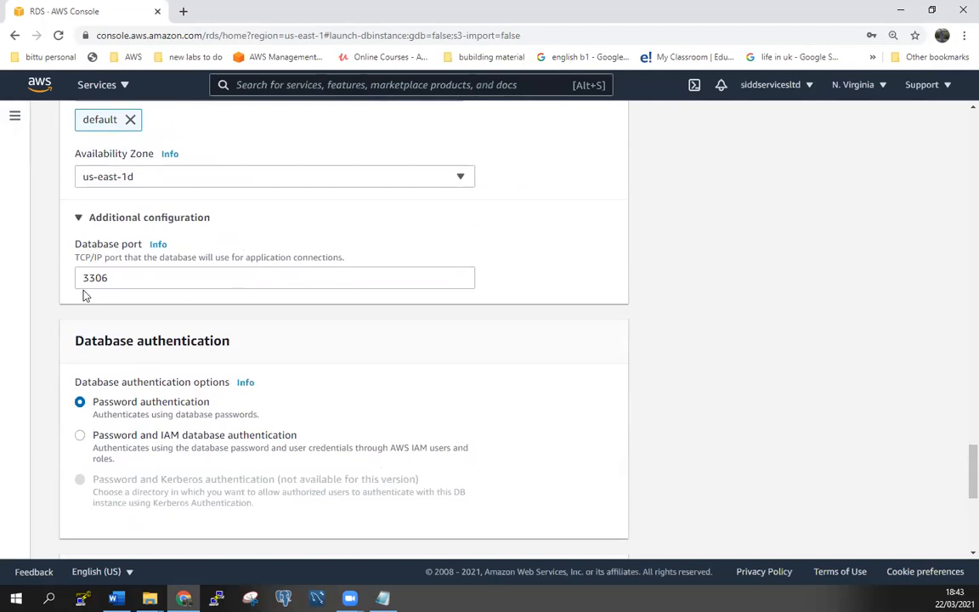
left_click(275, 277)
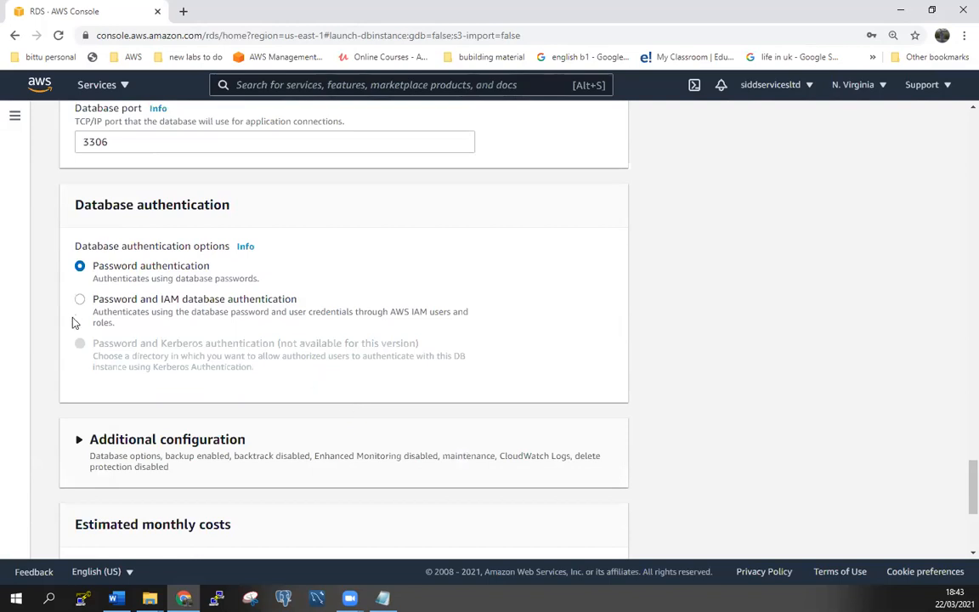
scroll("down", 3)
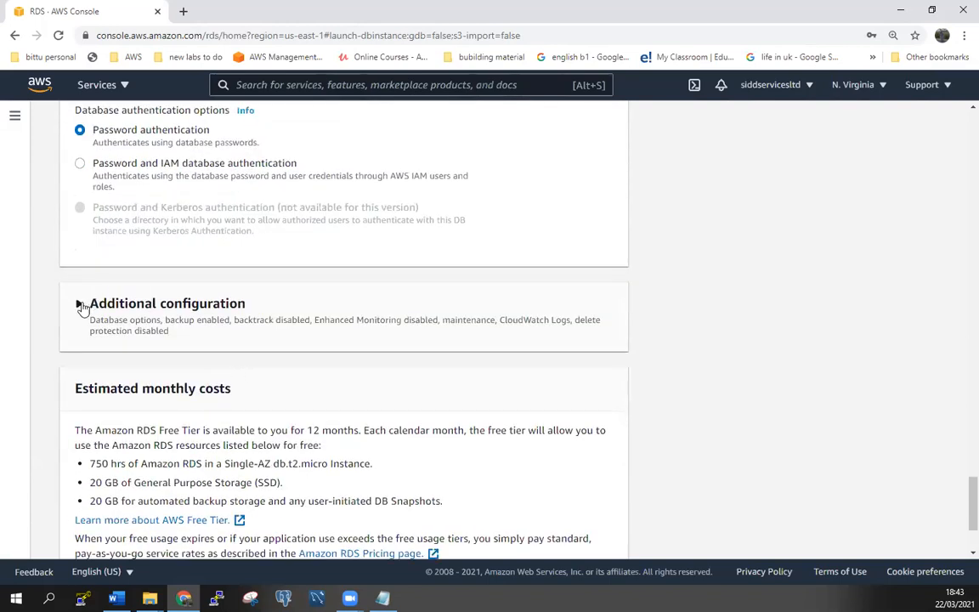
Expand Additional configuration and enter sid1 as the initial database name
left_click(78, 302)
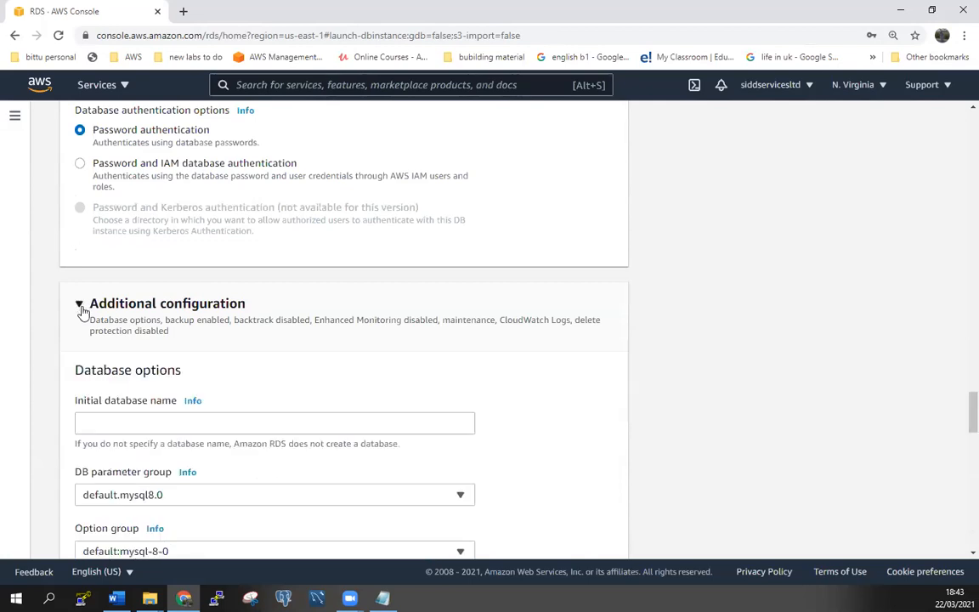
left_click(275, 421)
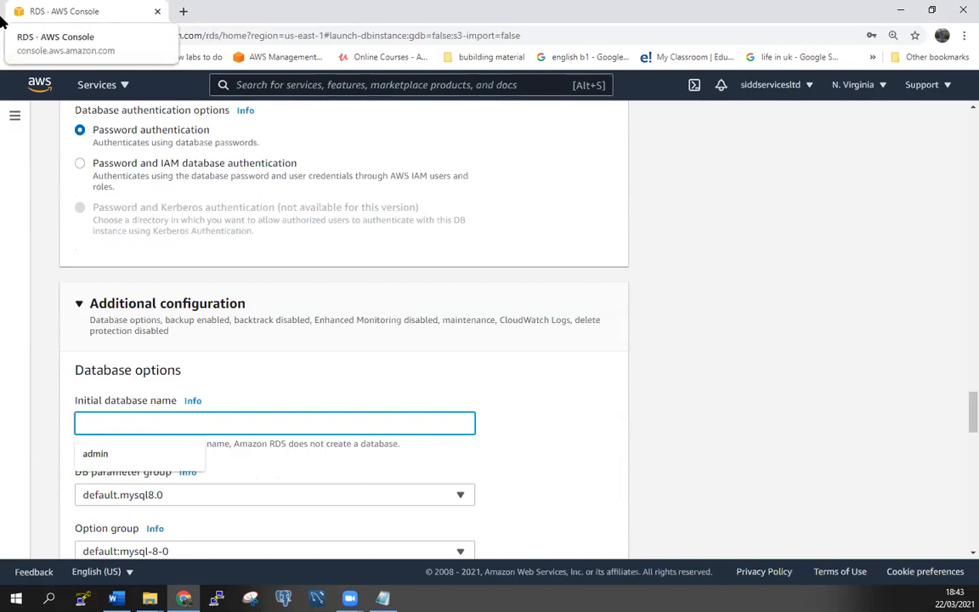
type("sid1")
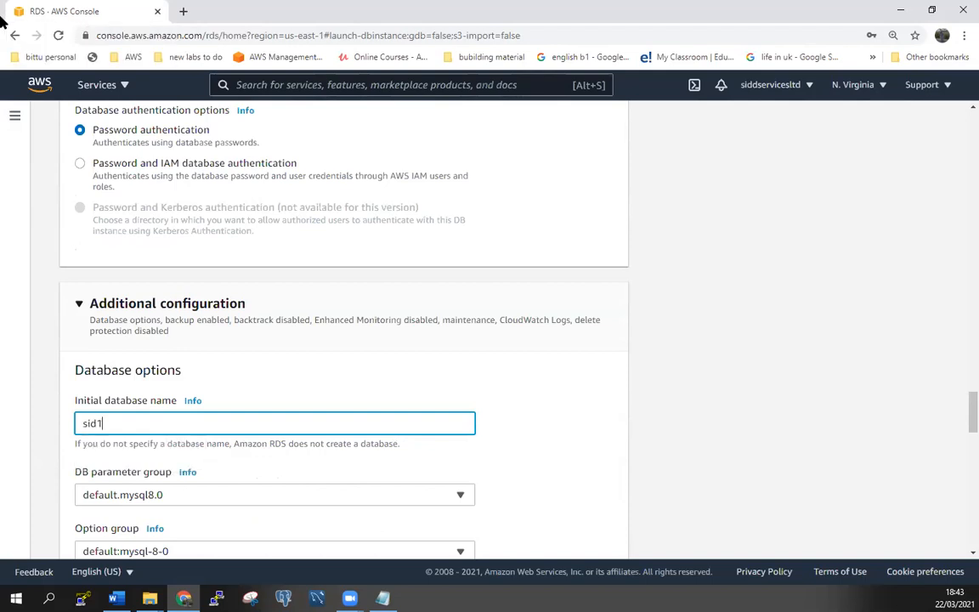
mouse_move(686, 398)
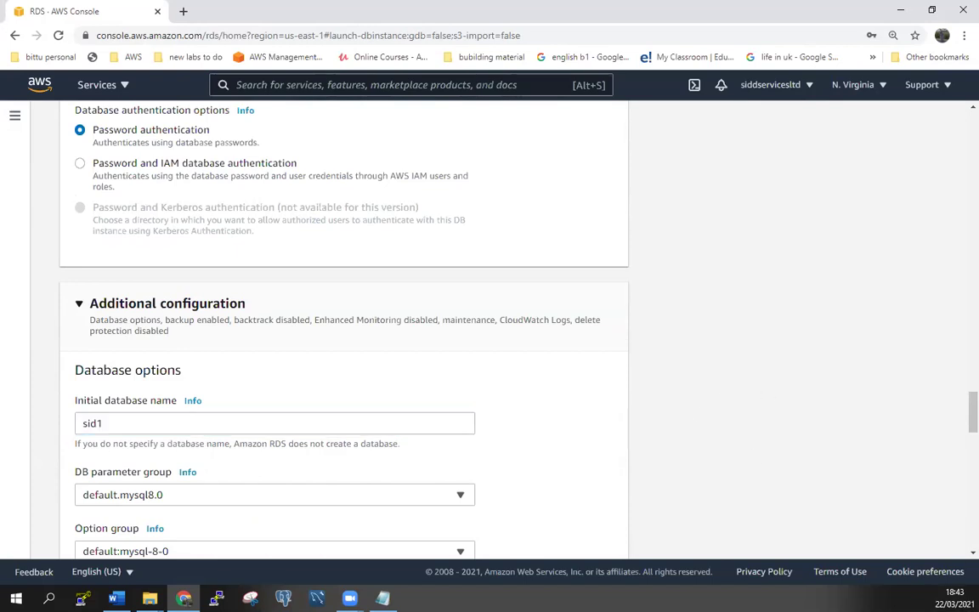
Add the line 'initial database Name: sid1' to the Notepad notes
left_click(381, 598)
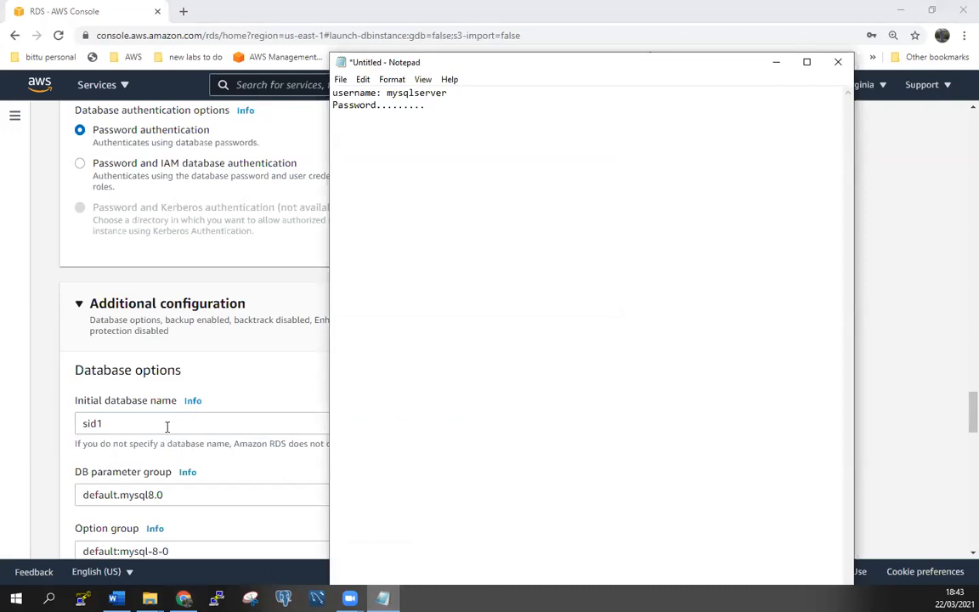
mouse_move(443, 157)
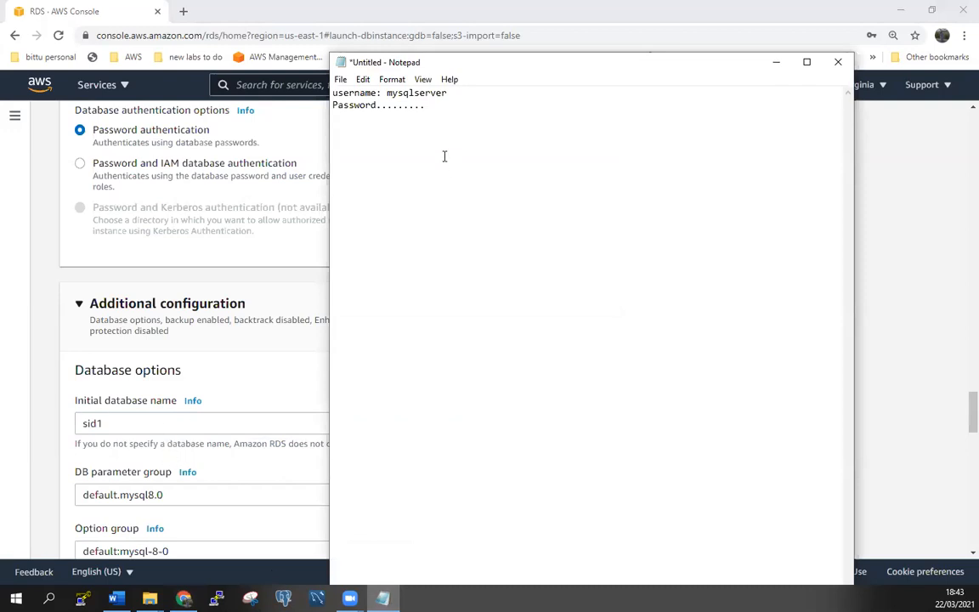
type("ini")
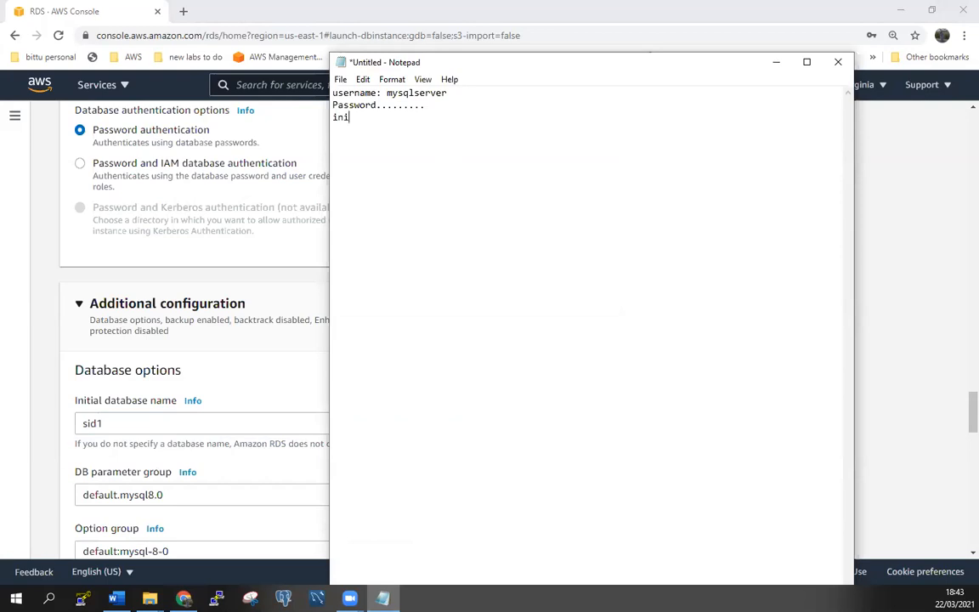
type("tial")
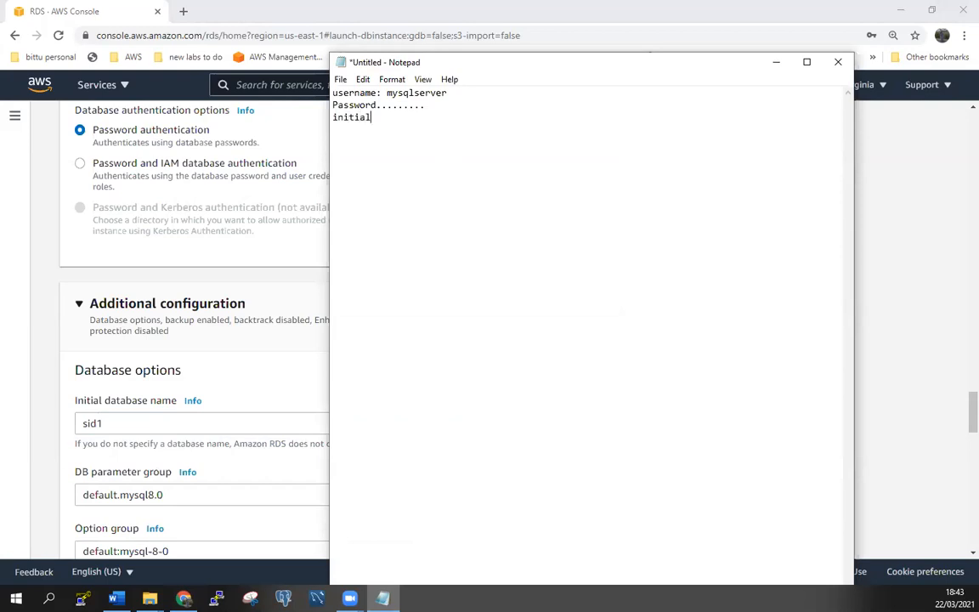
type("data")
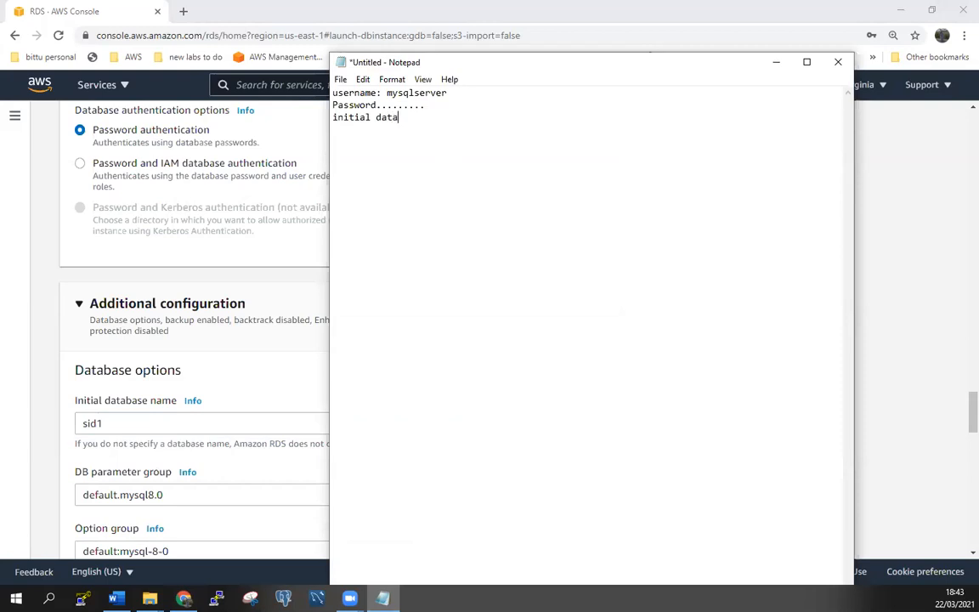
type("s")
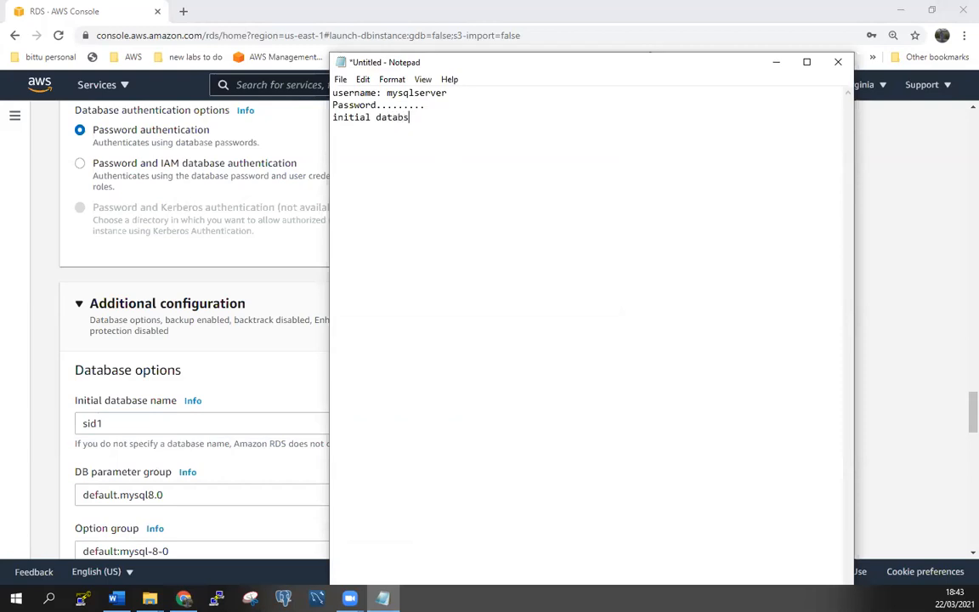
type("e")
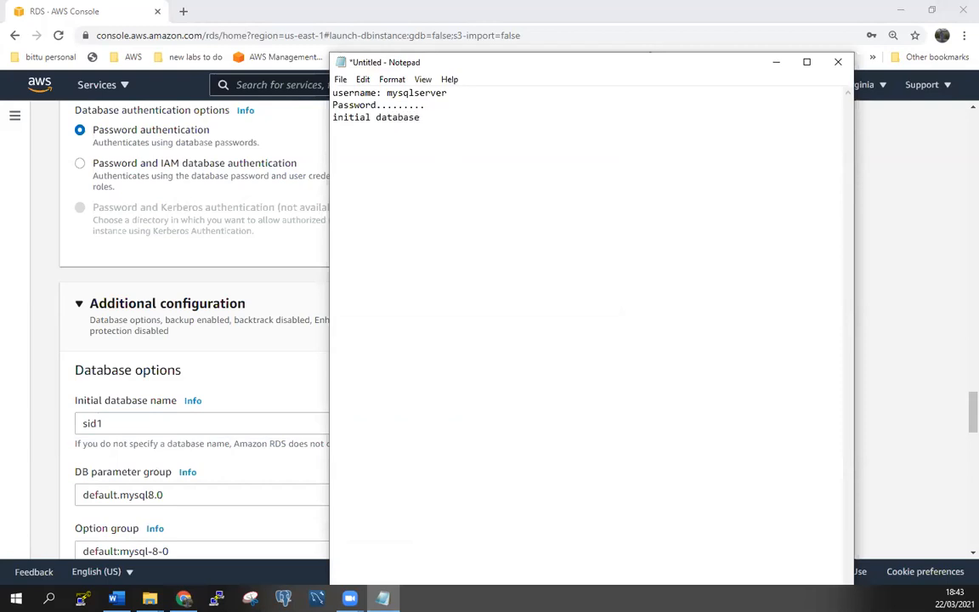
type("Name")
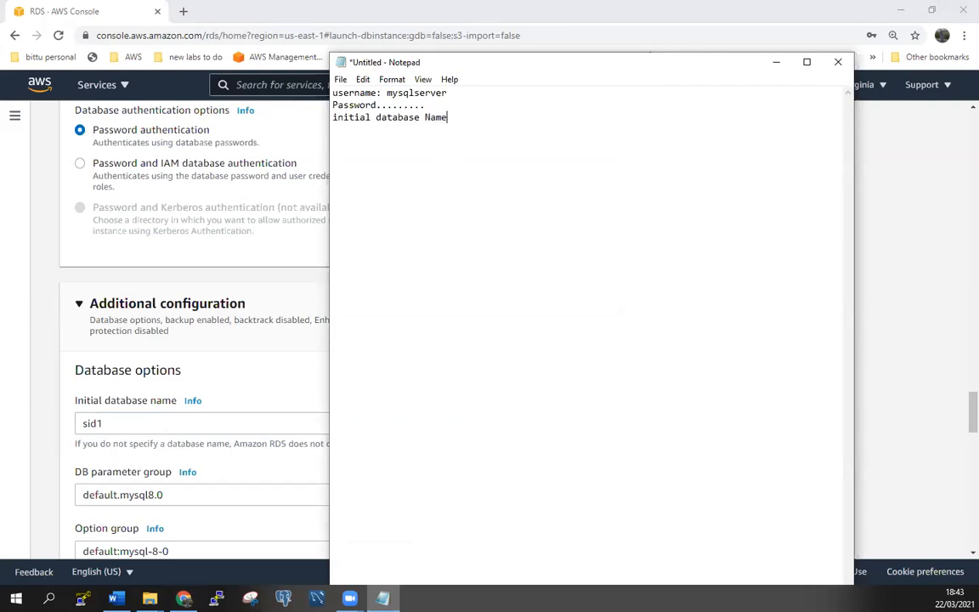
type(": s")
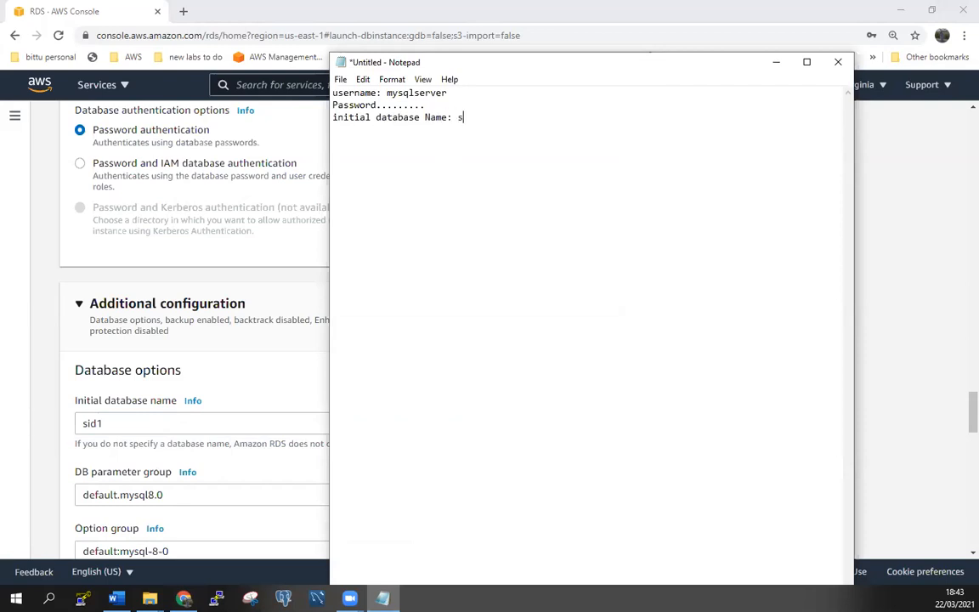
type("id1")
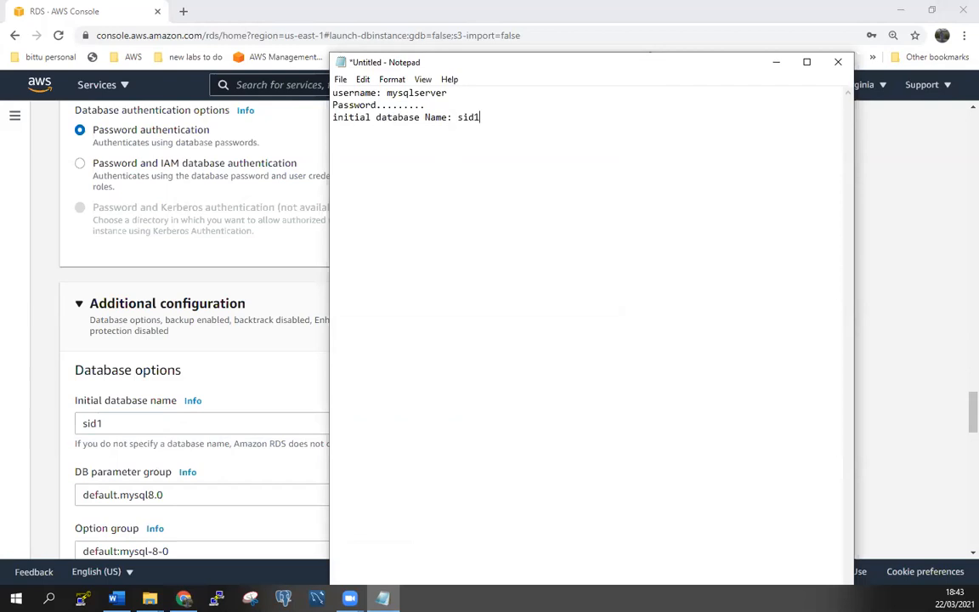
mouse_move(816, 241)
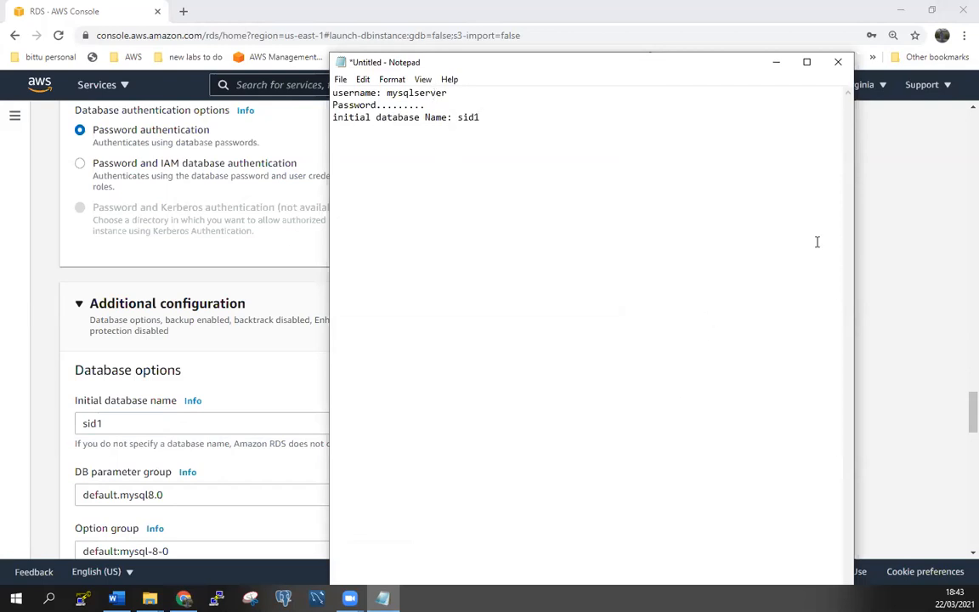
mouse_move(717, 7)
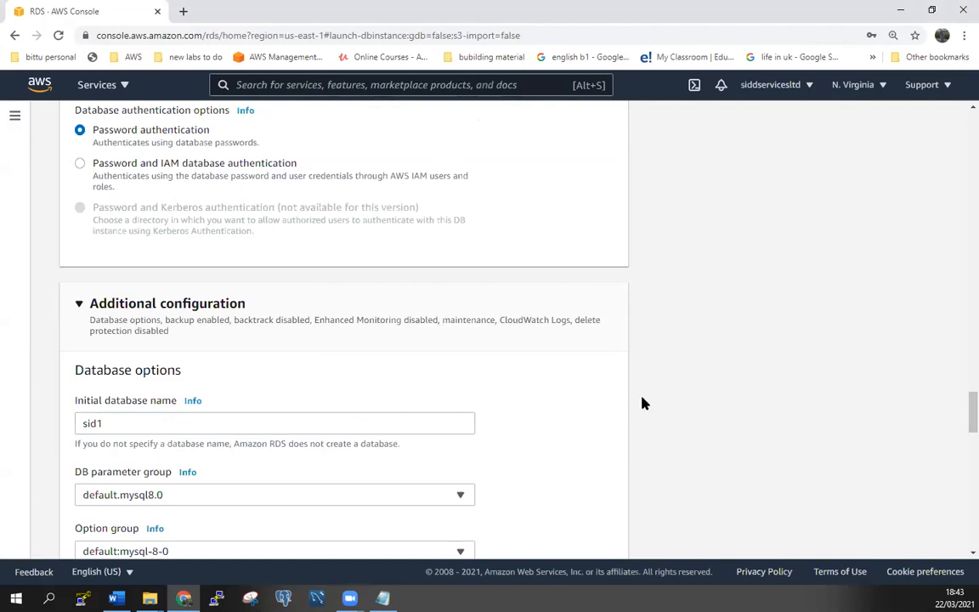
scroll("down", 3)
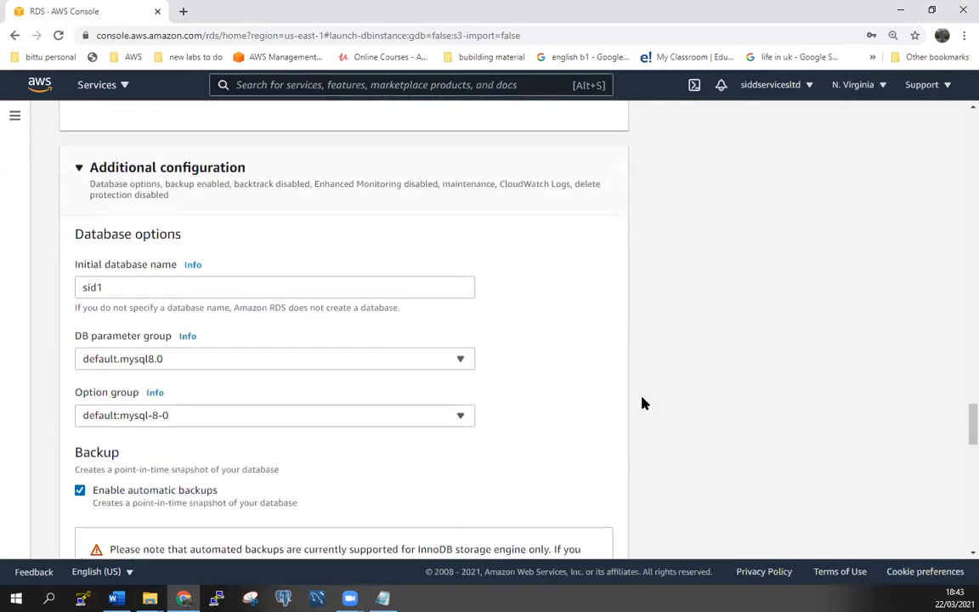
scroll("down", 3)
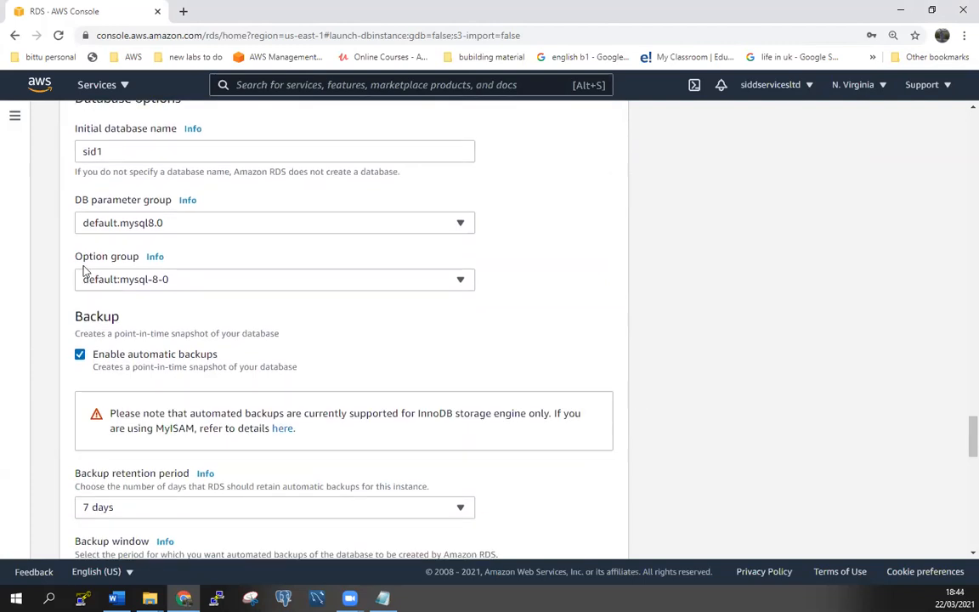
scroll("down", 3)
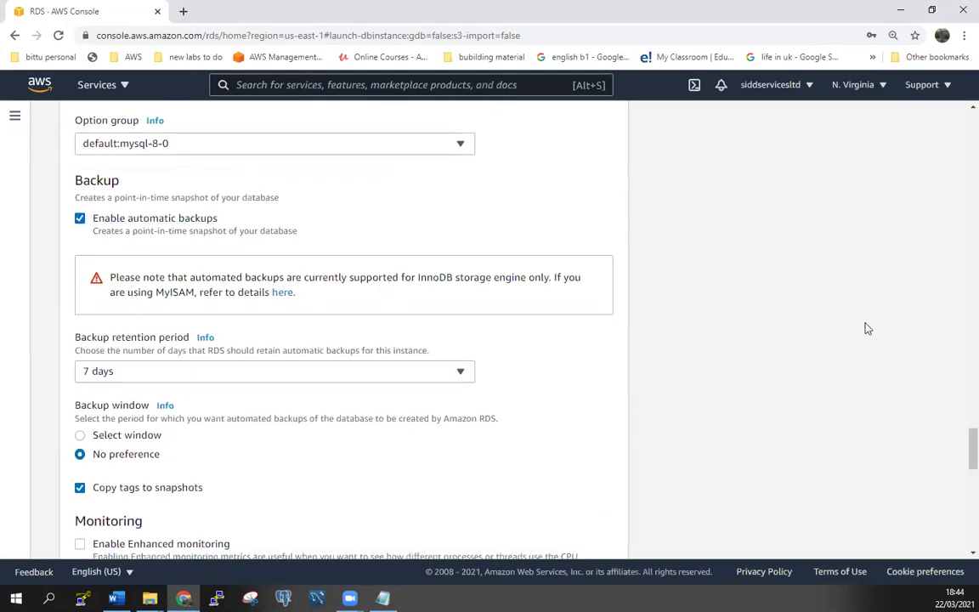
mouse_move(71, 227)
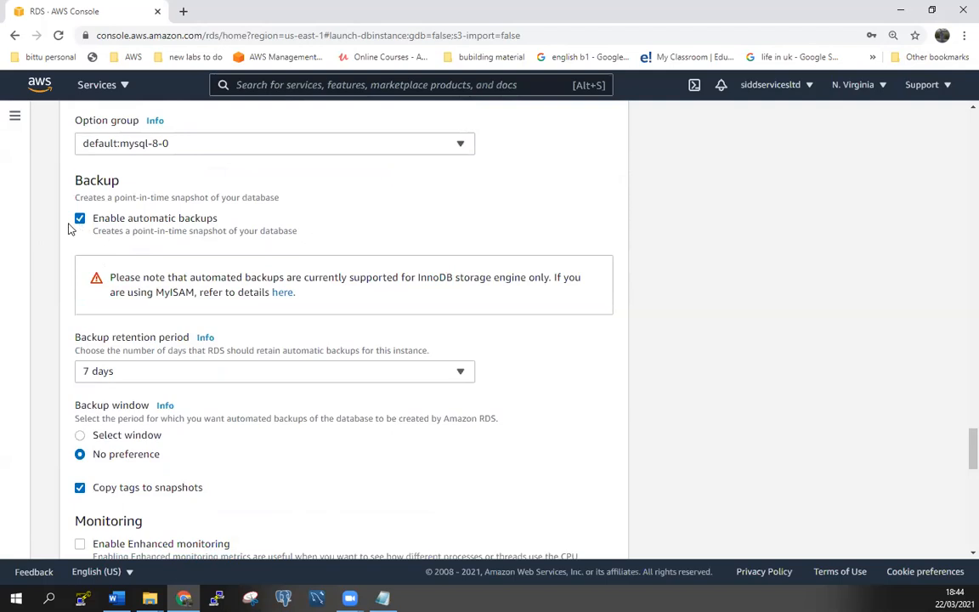
mouse_move(83, 228)
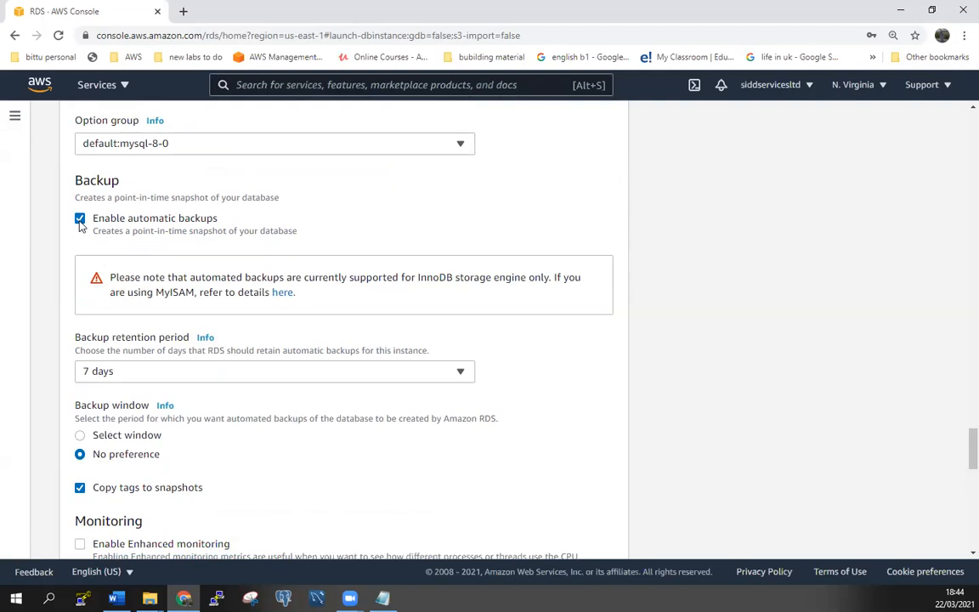
Turn off automatic backups, leave deletion protection off, and create the database
left_click(80, 218)
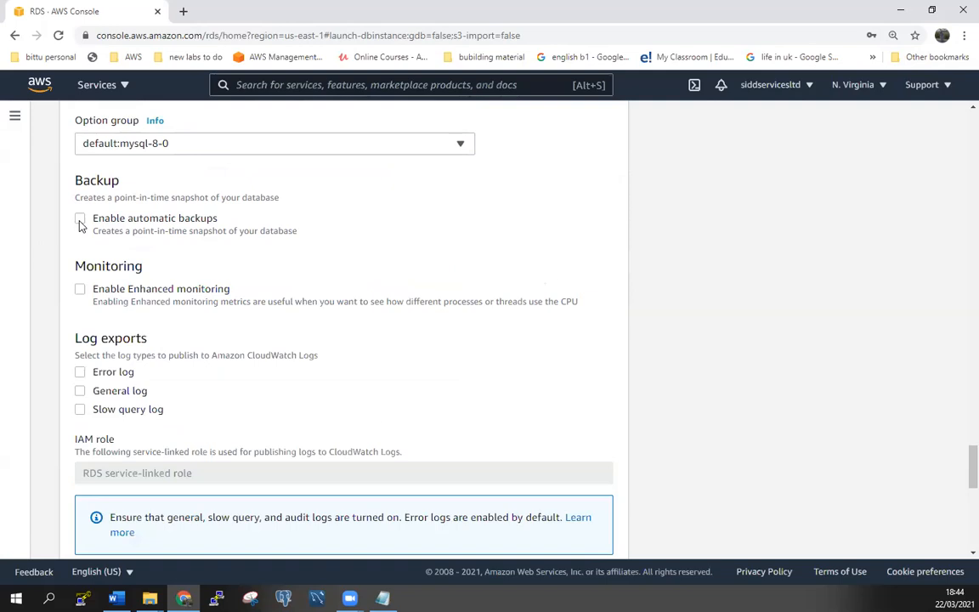
scroll("down", 3)
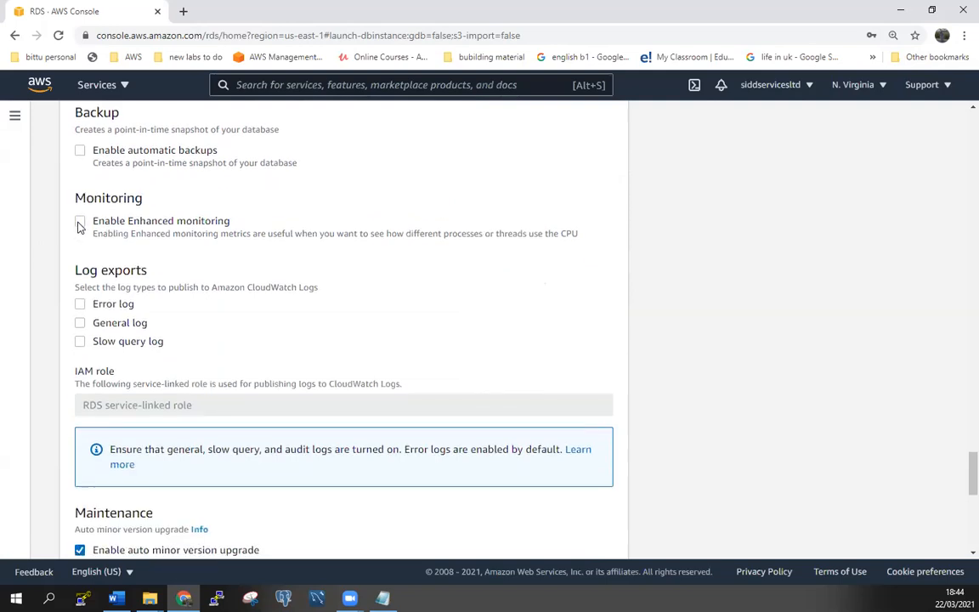
scroll("down", 3)
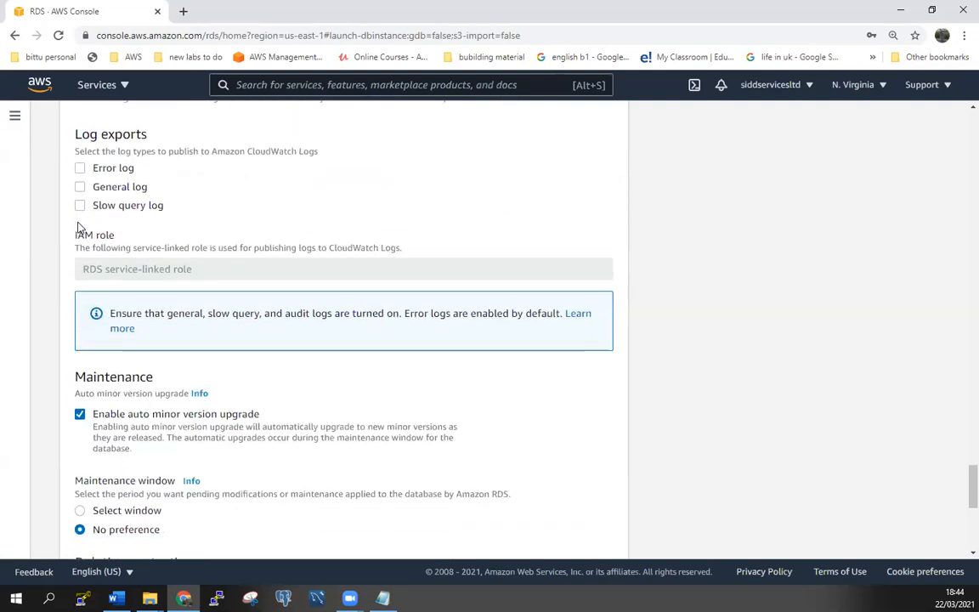
mouse_move(189, 268)
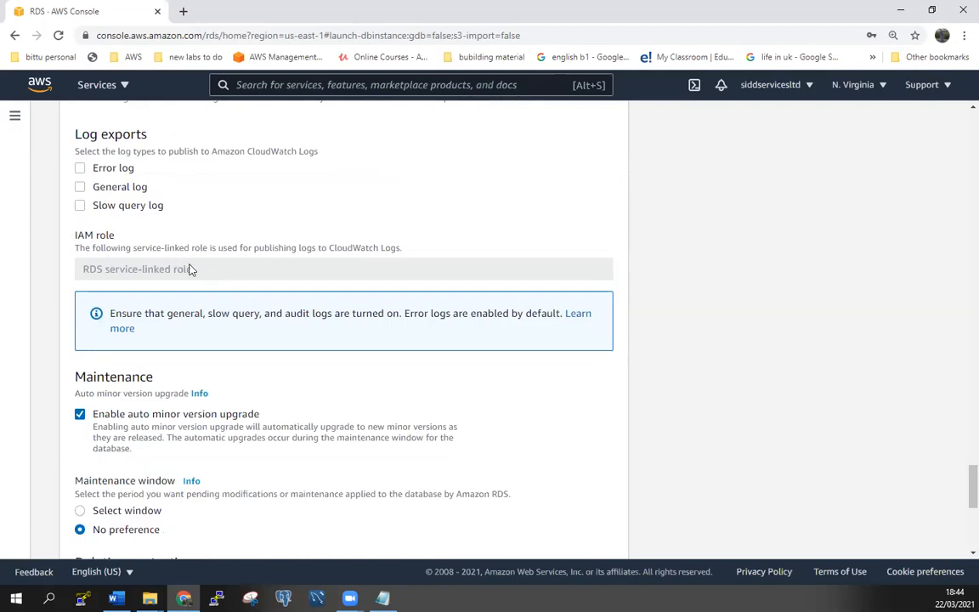
scroll("down", 3)
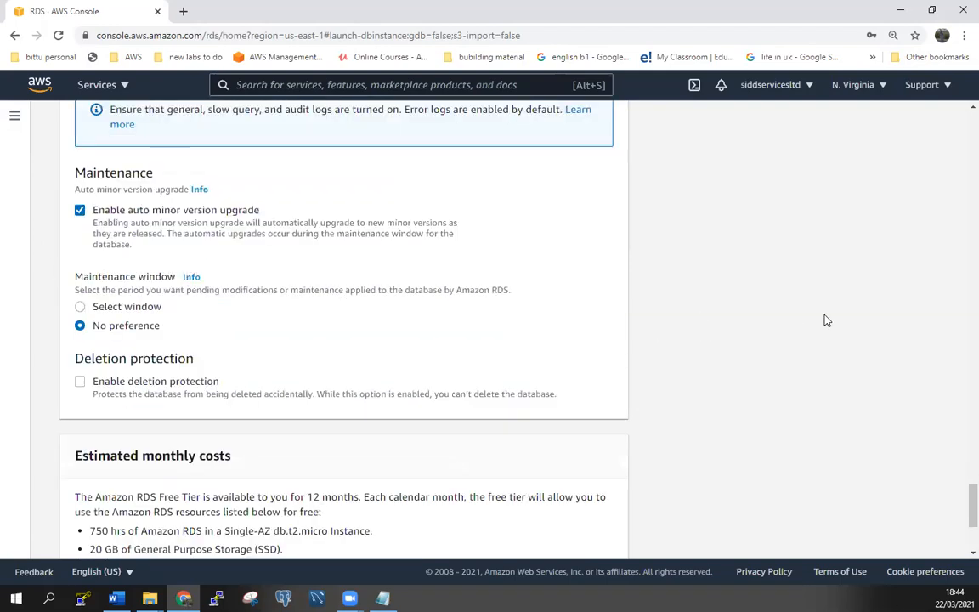
mouse_move(234, 238)
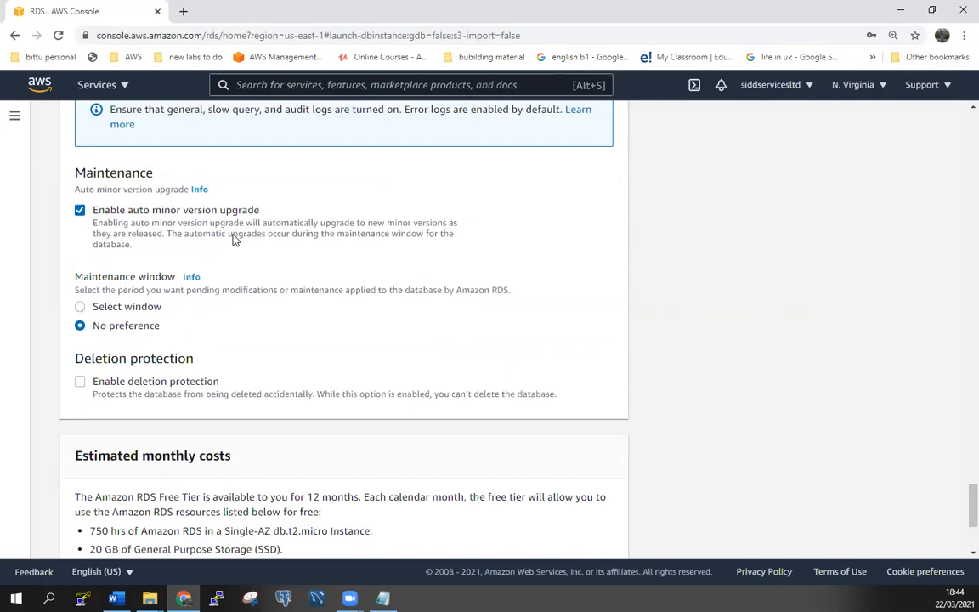
mouse_move(249, 267)
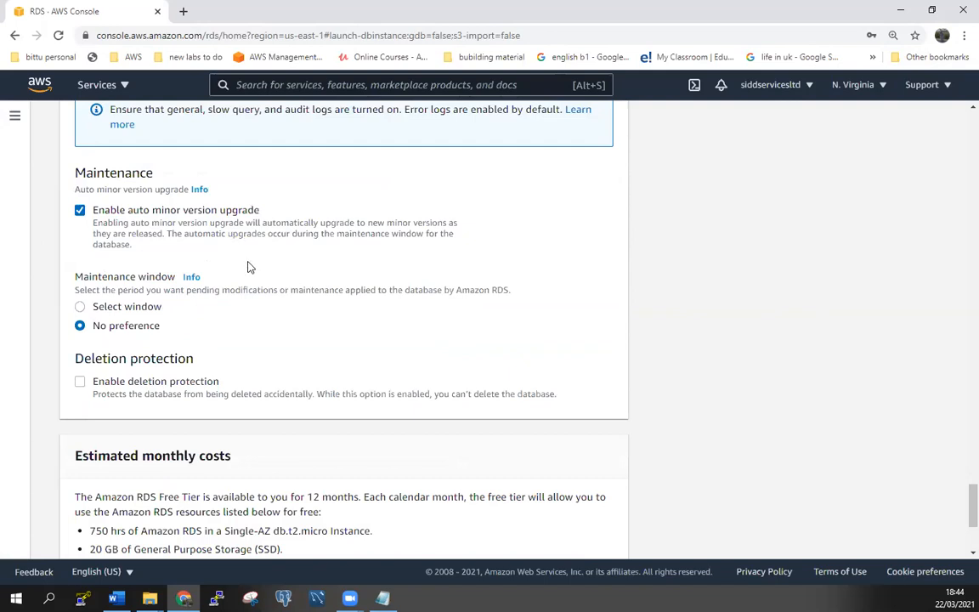
mouse_move(261, 289)
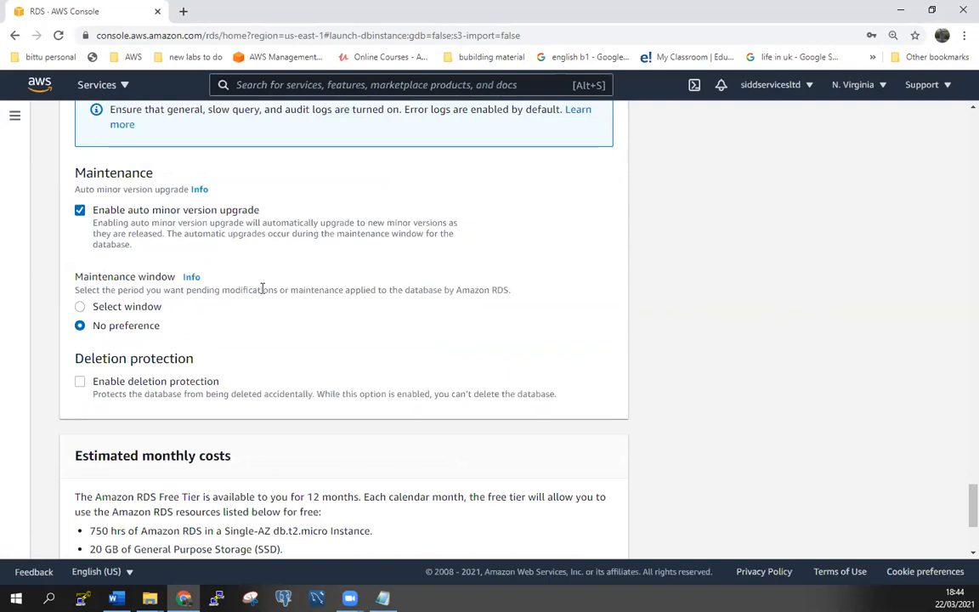
scroll("down", 3)
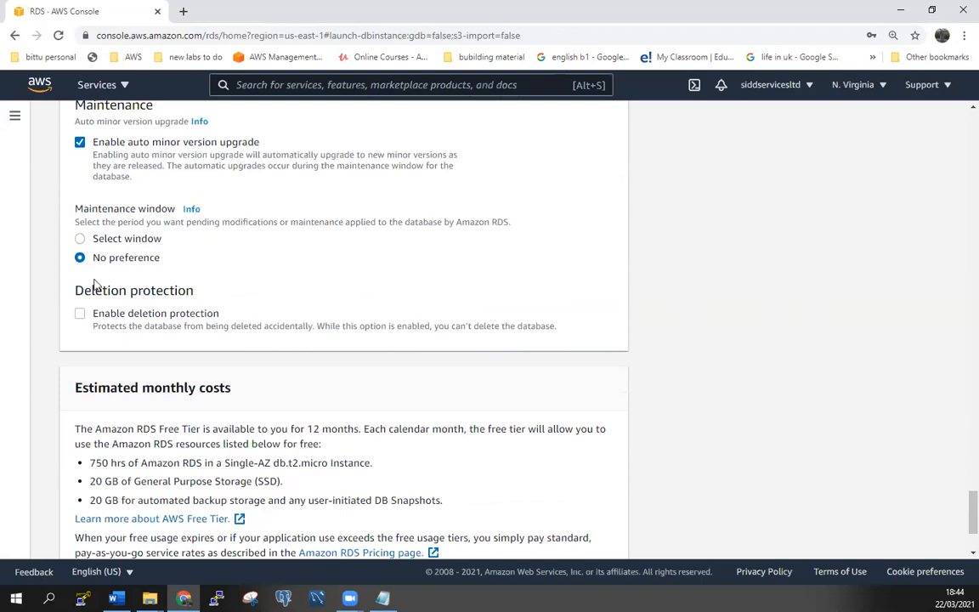
mouse_move(217, 272)
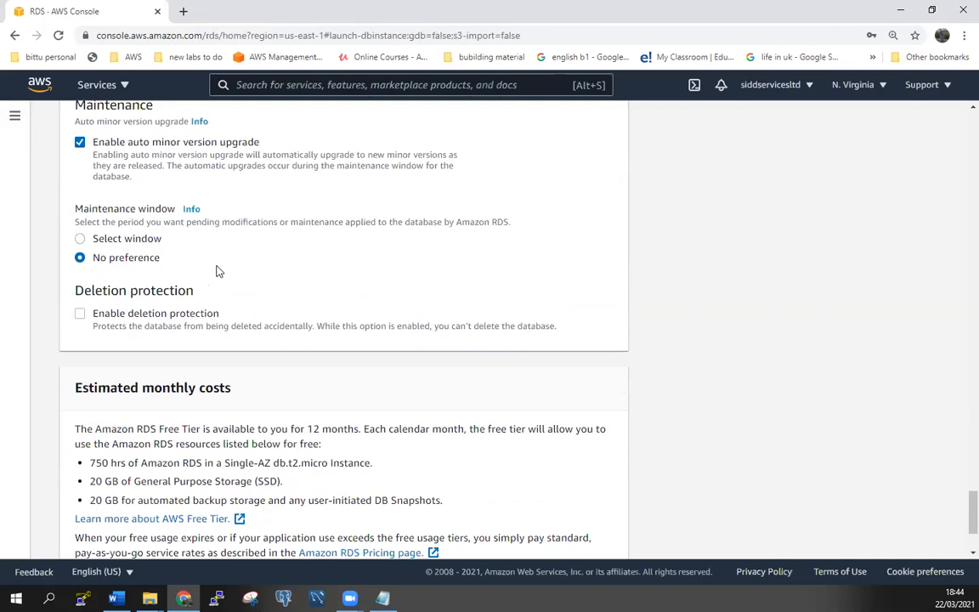
scroll("down", 3)
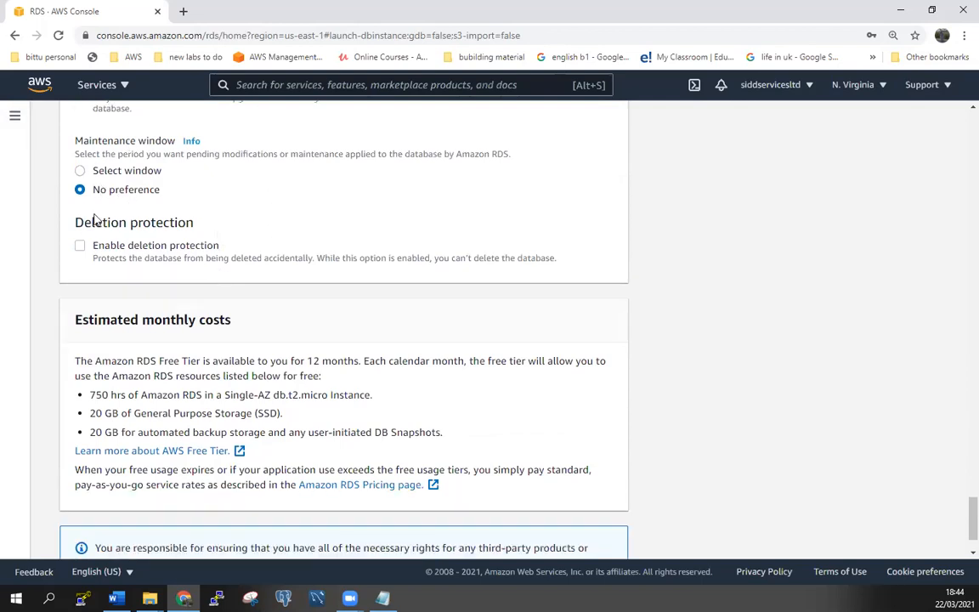
mouse_move(297, 319)
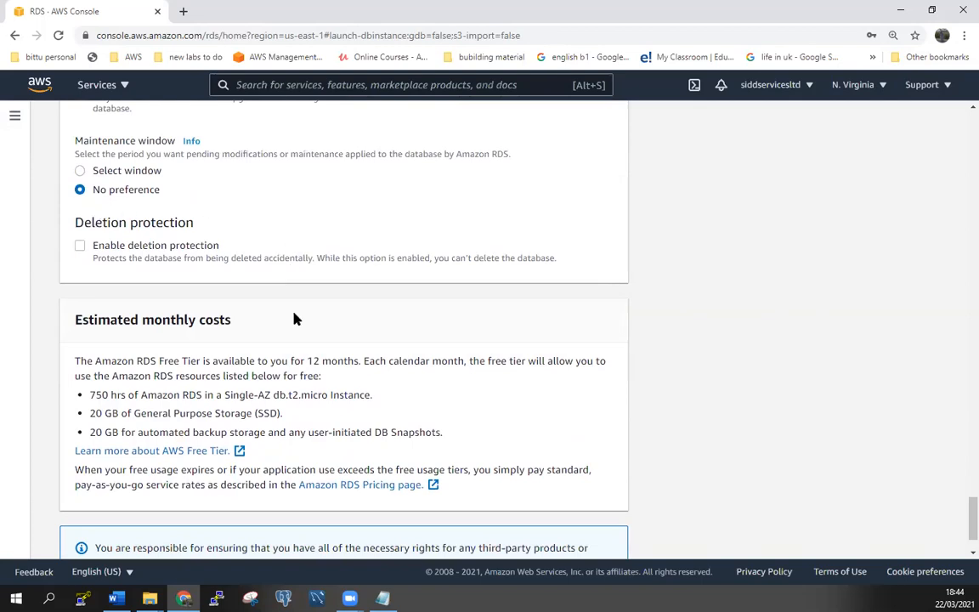
mouse_move(82, 238)
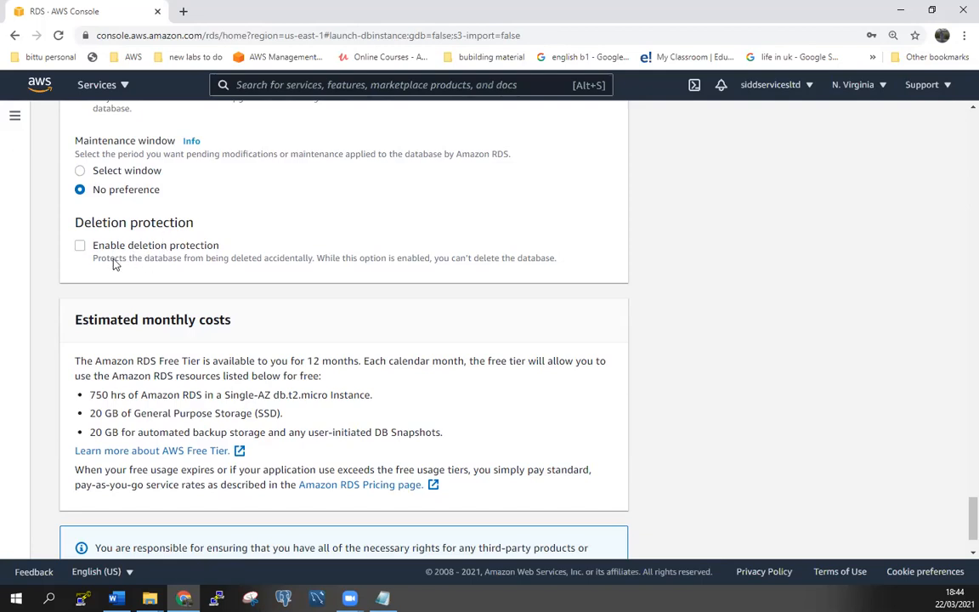
mouse_move(150, 270)
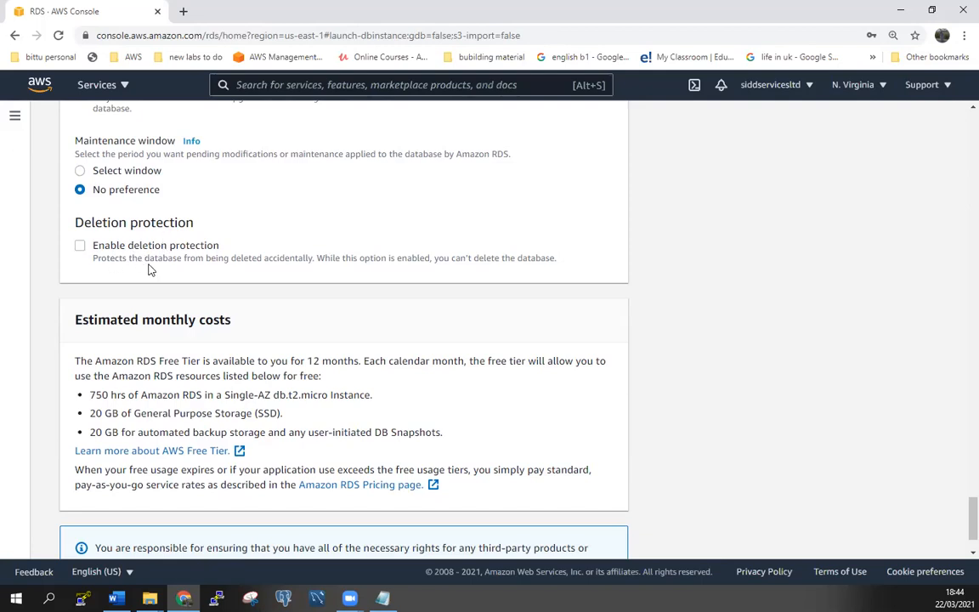
mouse_move(178, 282)
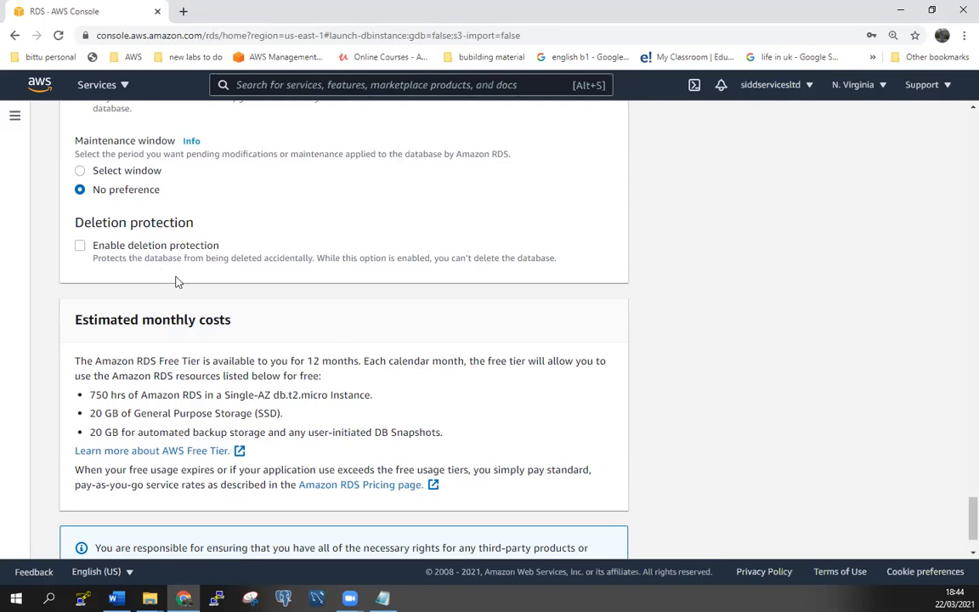
scroll("down", 3)
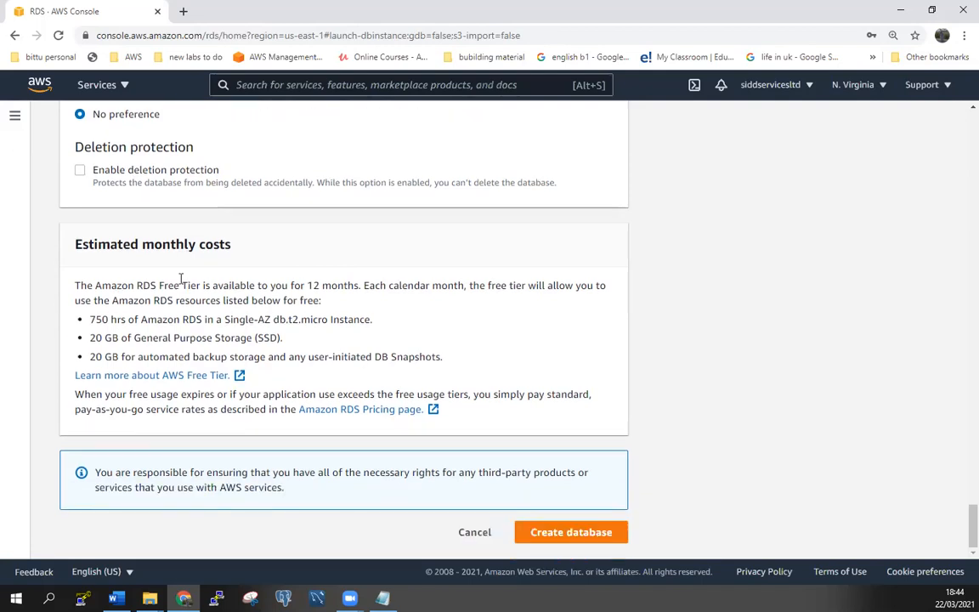
mouse_move(571, 532)
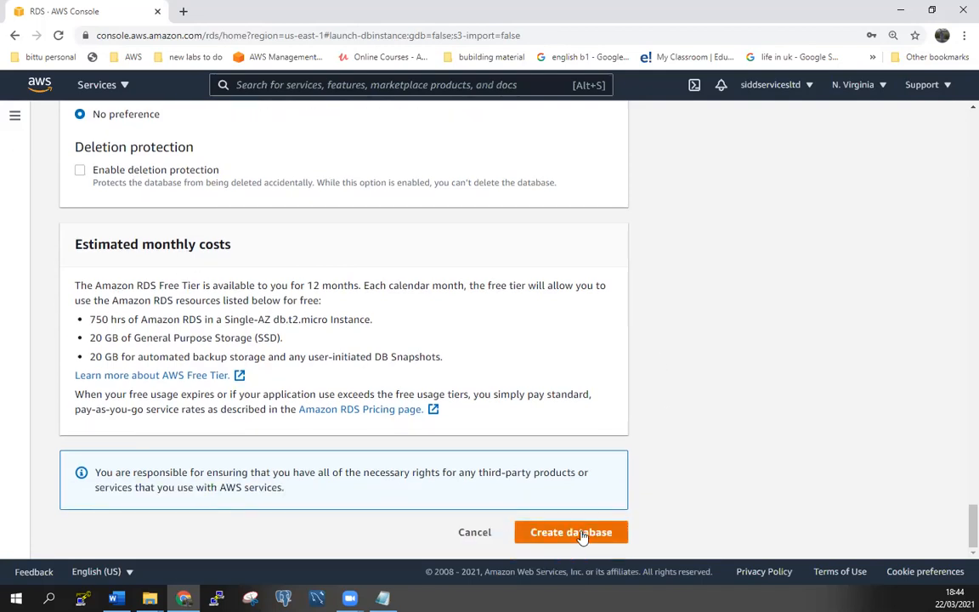
left_click(571, 532)
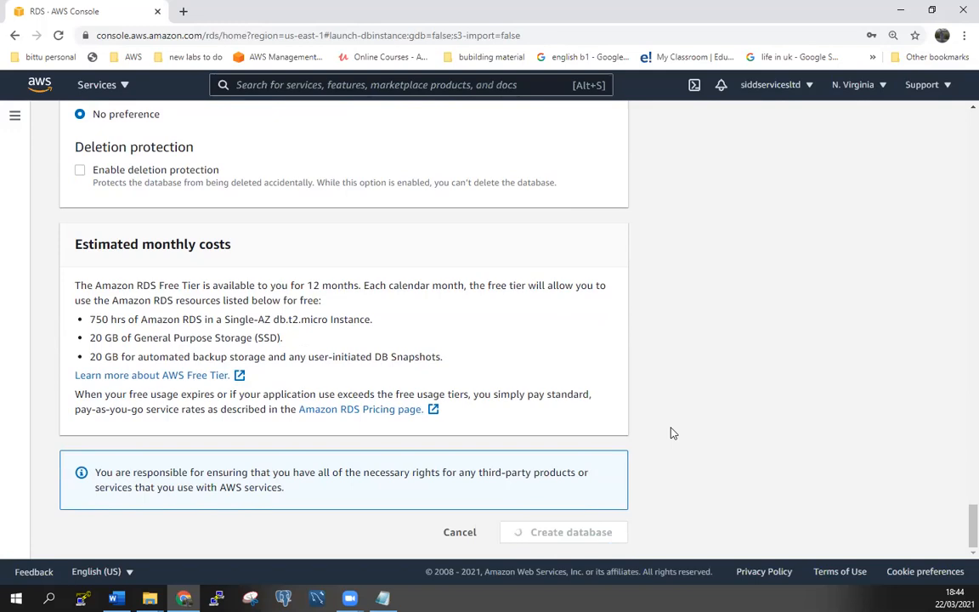
Select admin1 in the RDS Databases list and view its details with status Creating
left_click(571, 532)
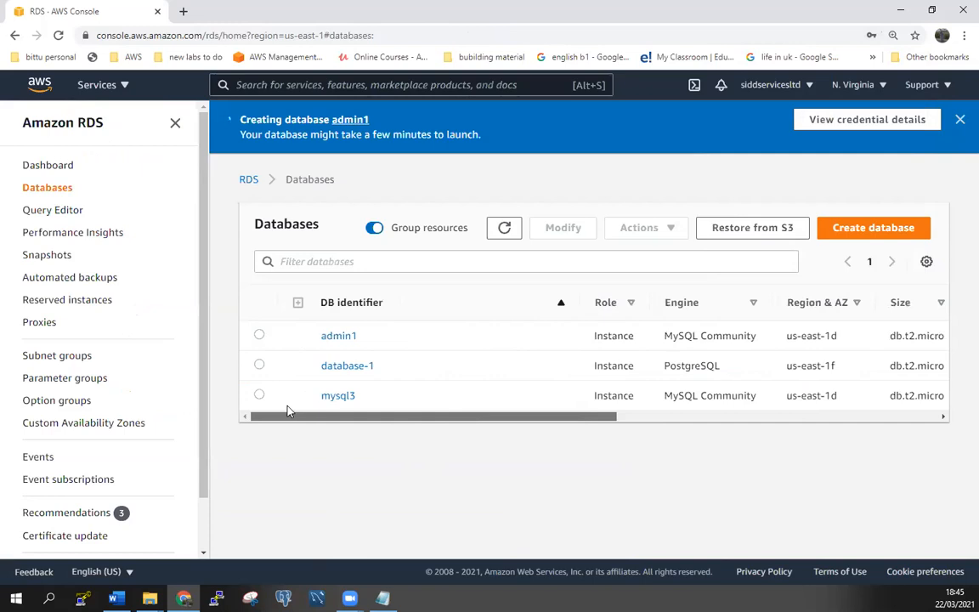
left_click(258, 334)
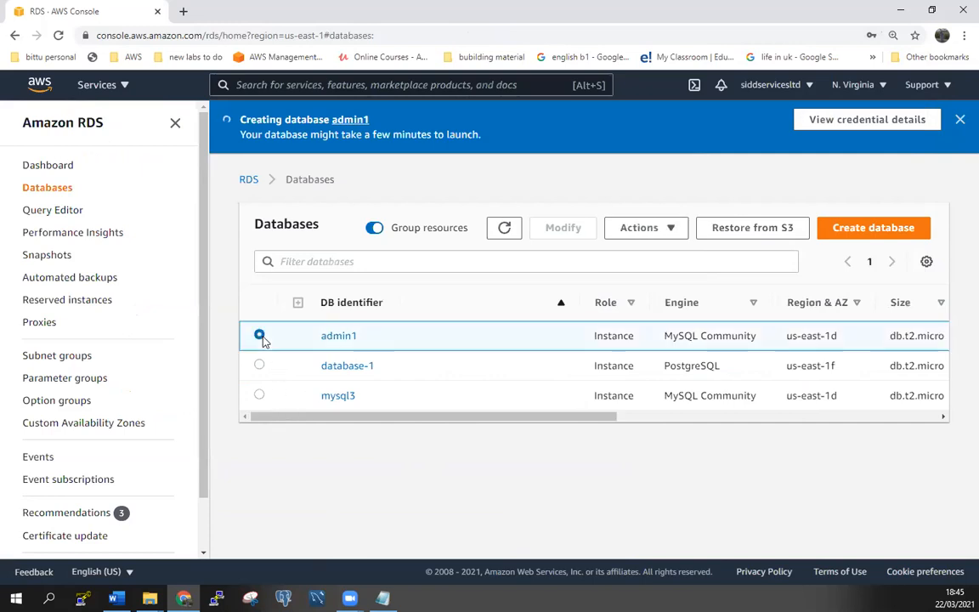
left_click(338, 335)
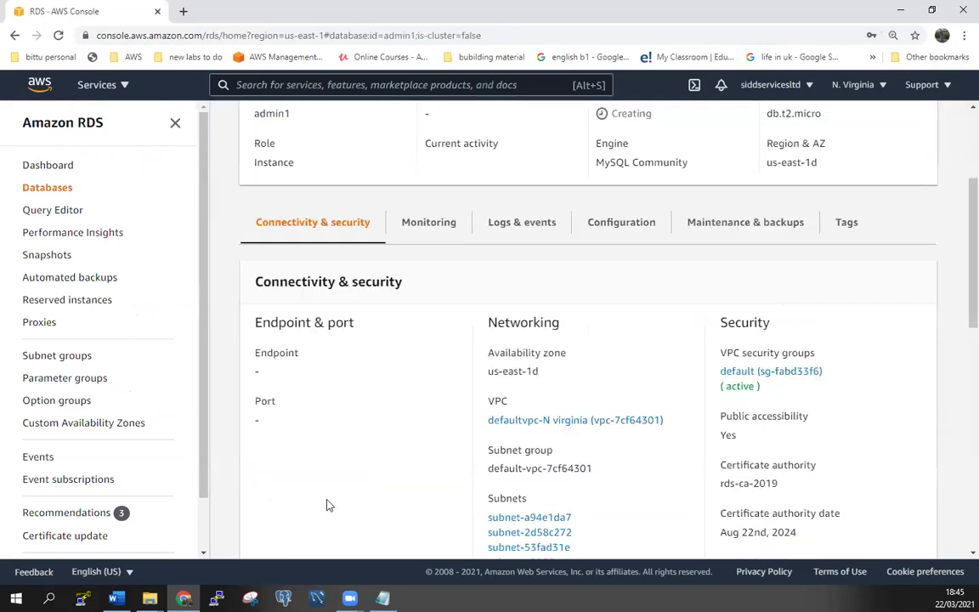
scroll("down", 3)
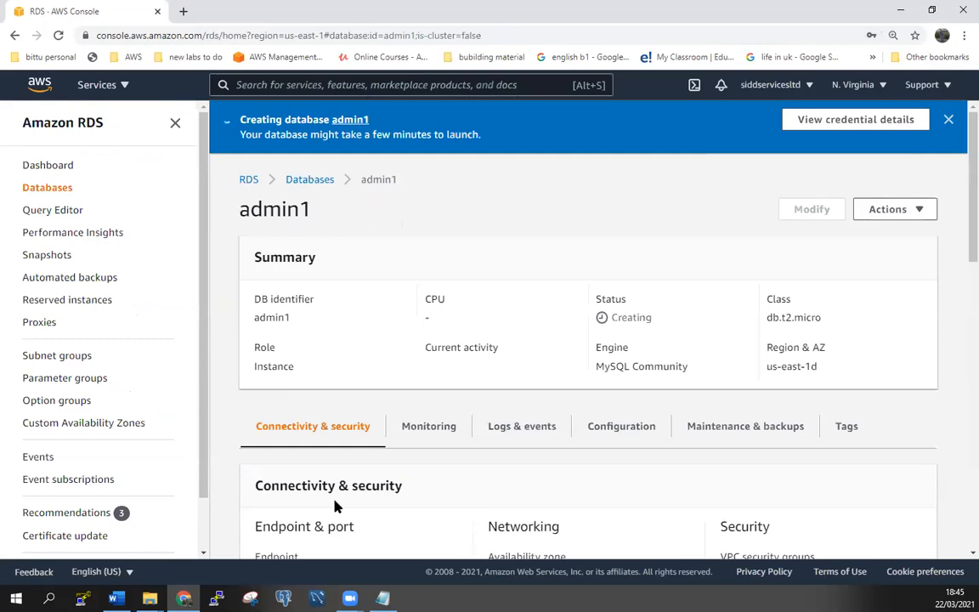
mouse_move(102, 85)
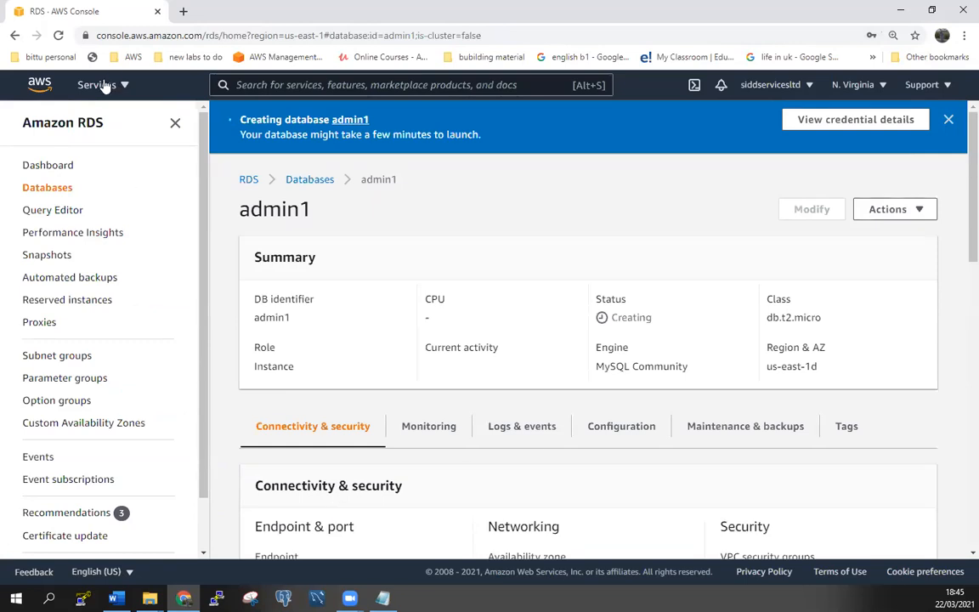
Go to EC2 running instances and begin launching a new instance at the Choose AMI step
left_click(95, 85)
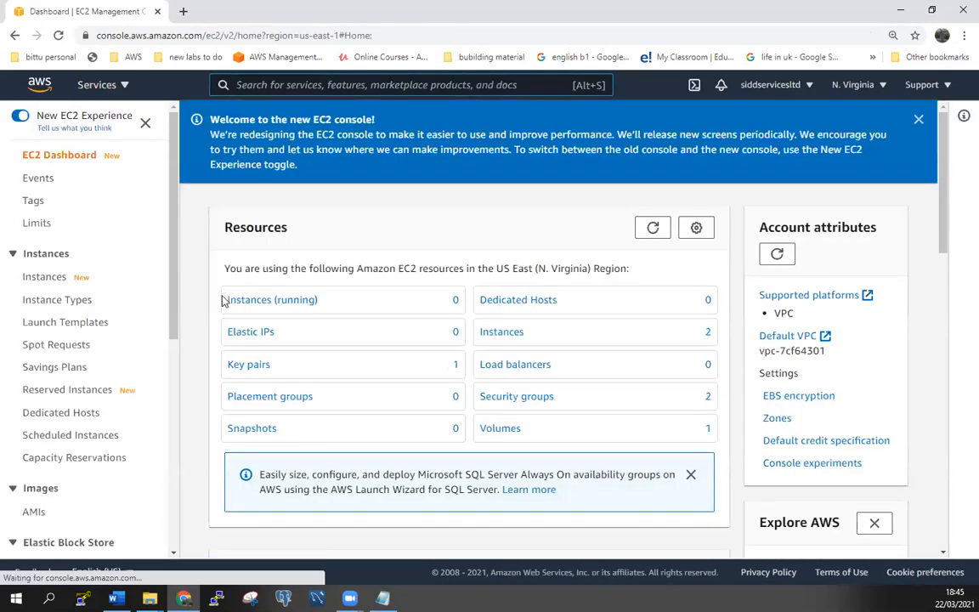
left_click(269, 300)
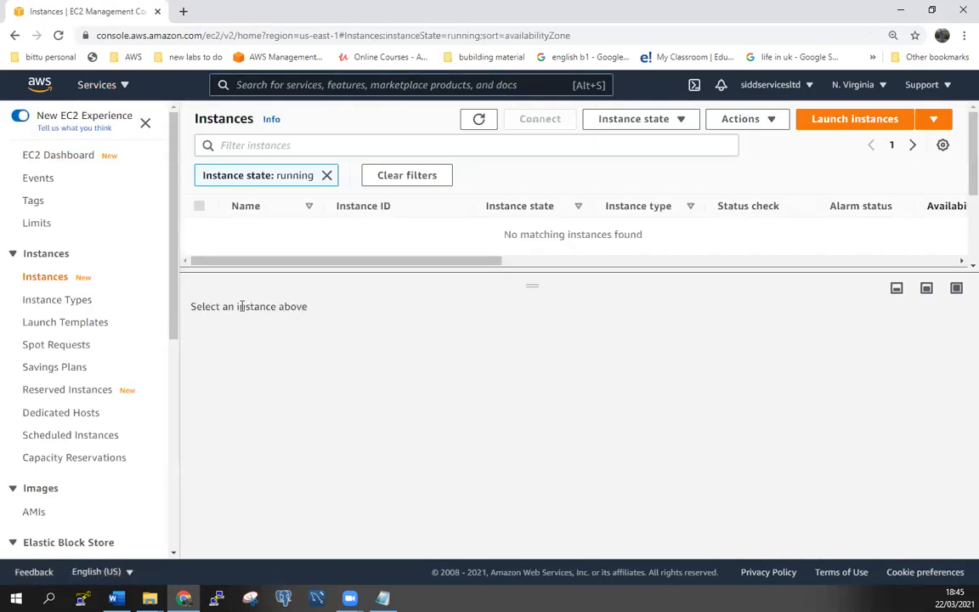
mouse_move(819, 160)
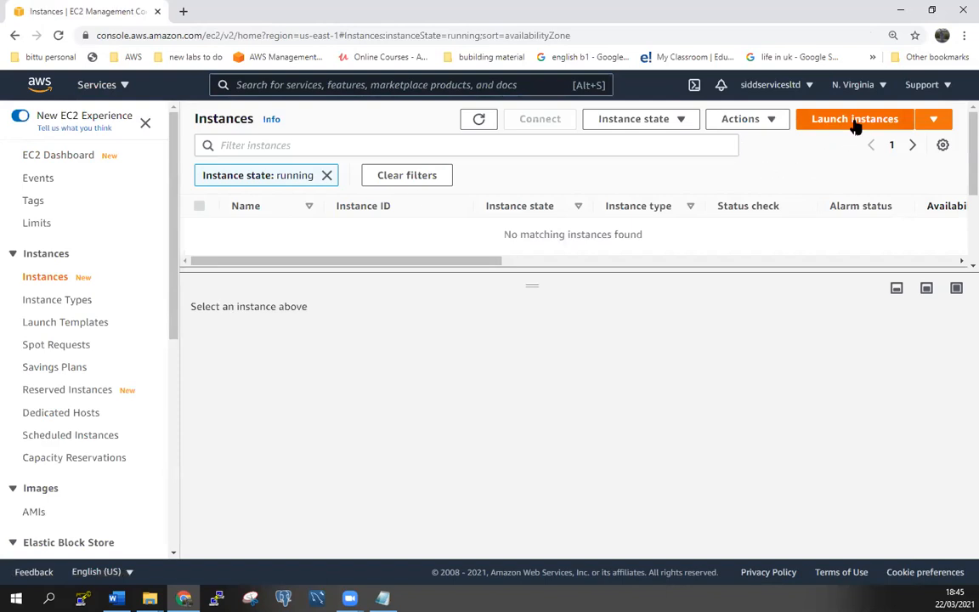
left_click(854, 119)
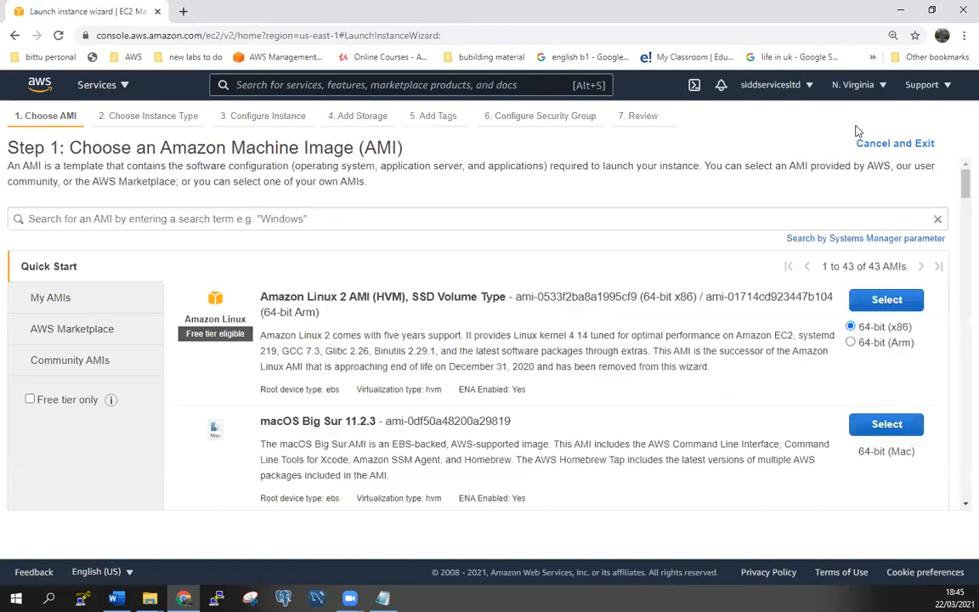
mouse_move(564, 364)
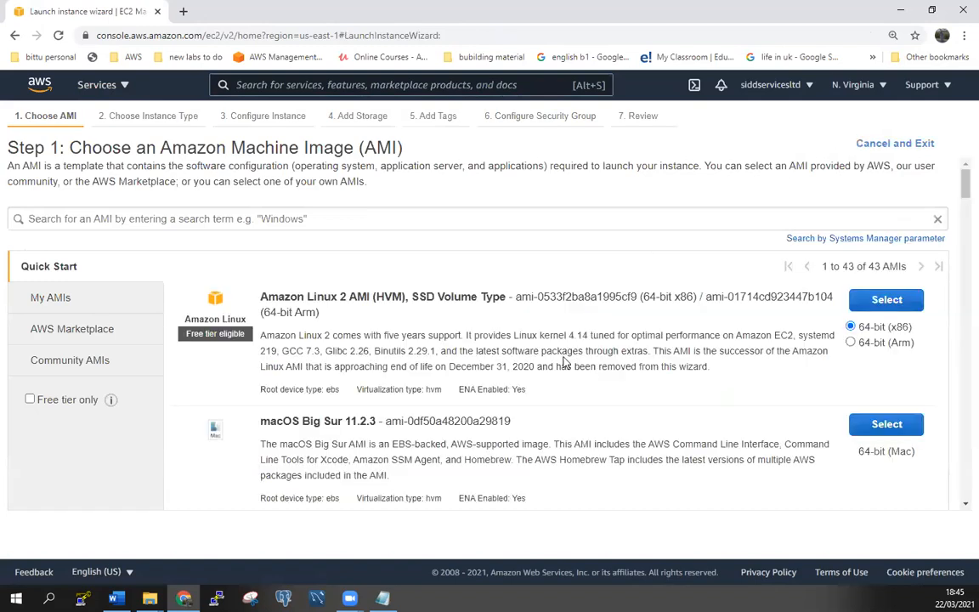
mouse_move(888, 299)
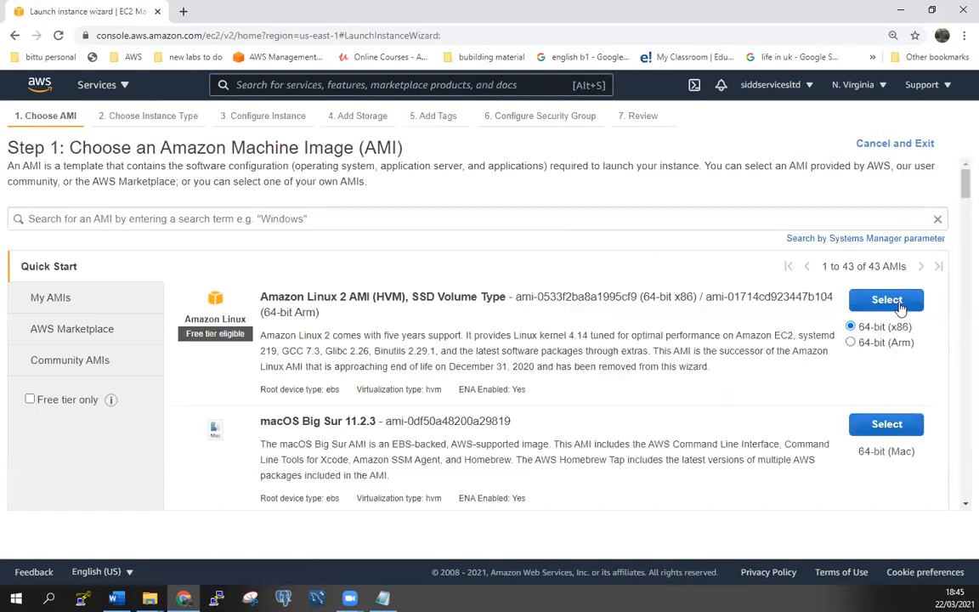
scroll("down", 3)
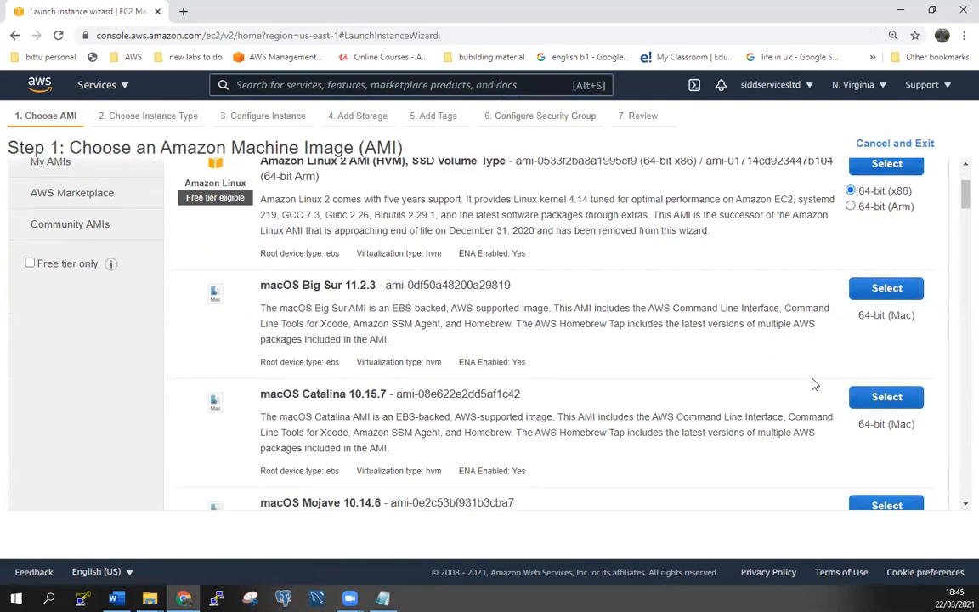
scroll("up", 3)
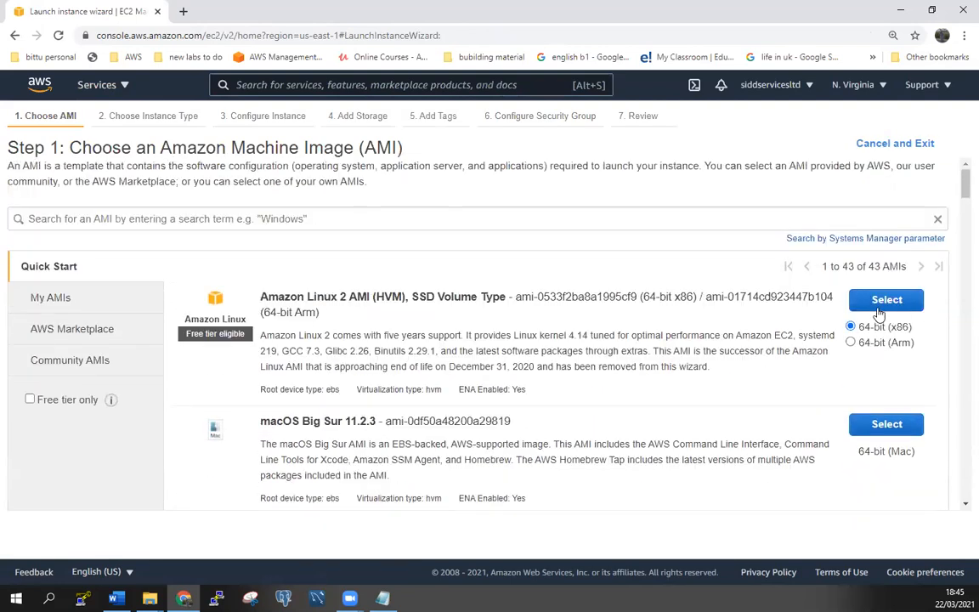
Choose Amazon Linux 2 and enable public IP auto-assign in Configure Instance Details
left_click(885, 299)
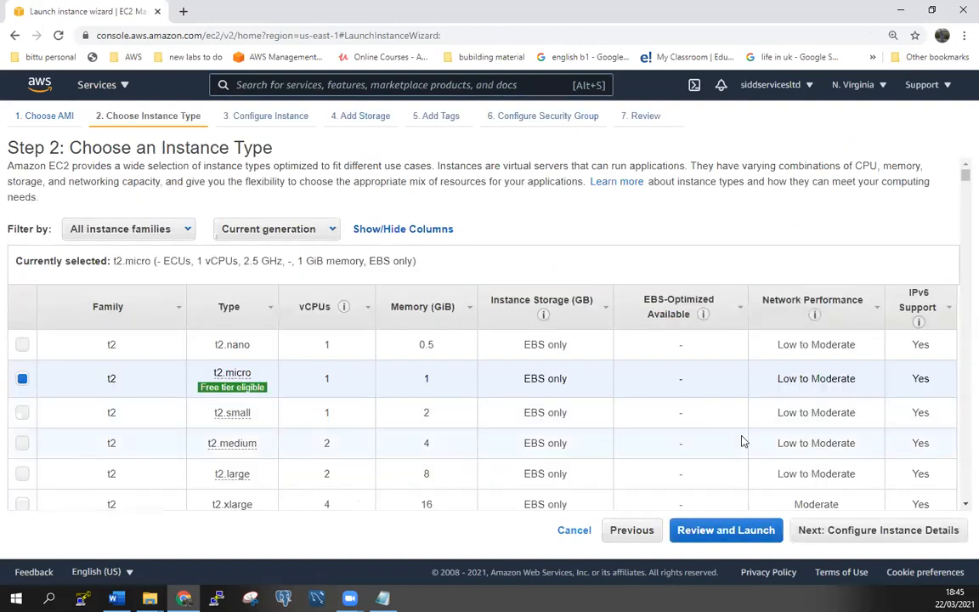
scroll("down", 3)
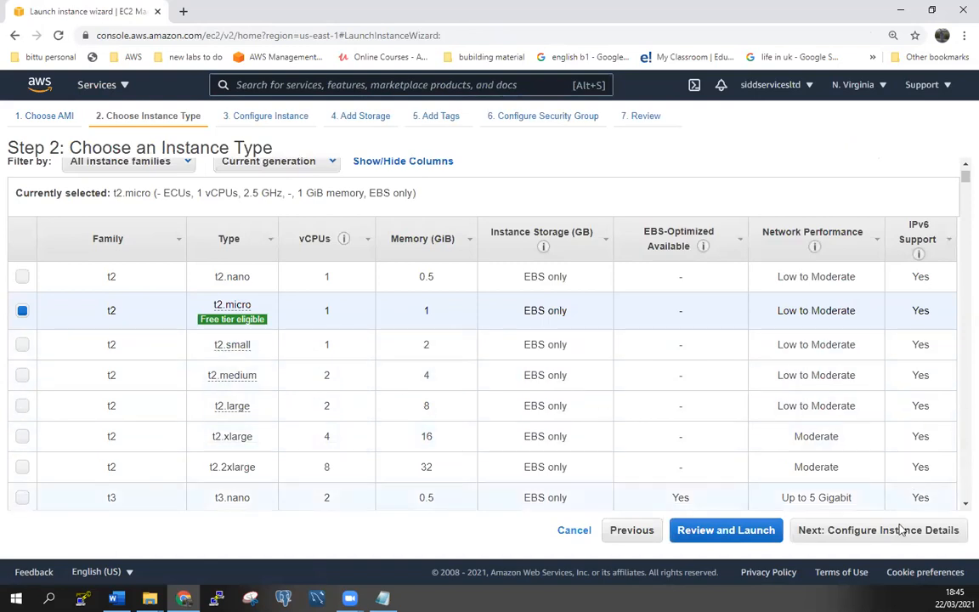
left_click(877, 530)
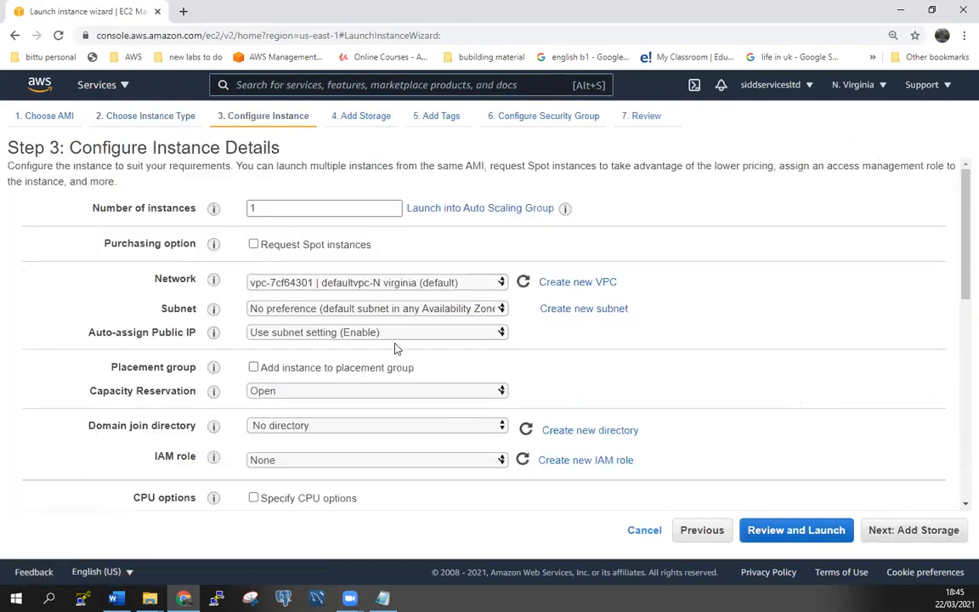
left_click(377, 331)
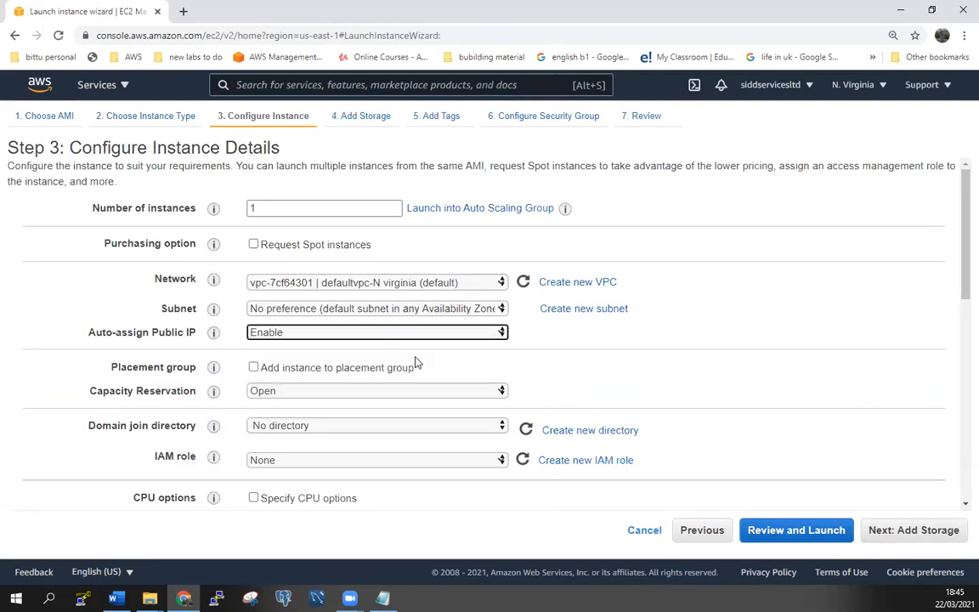
mouse_move(477, 313)
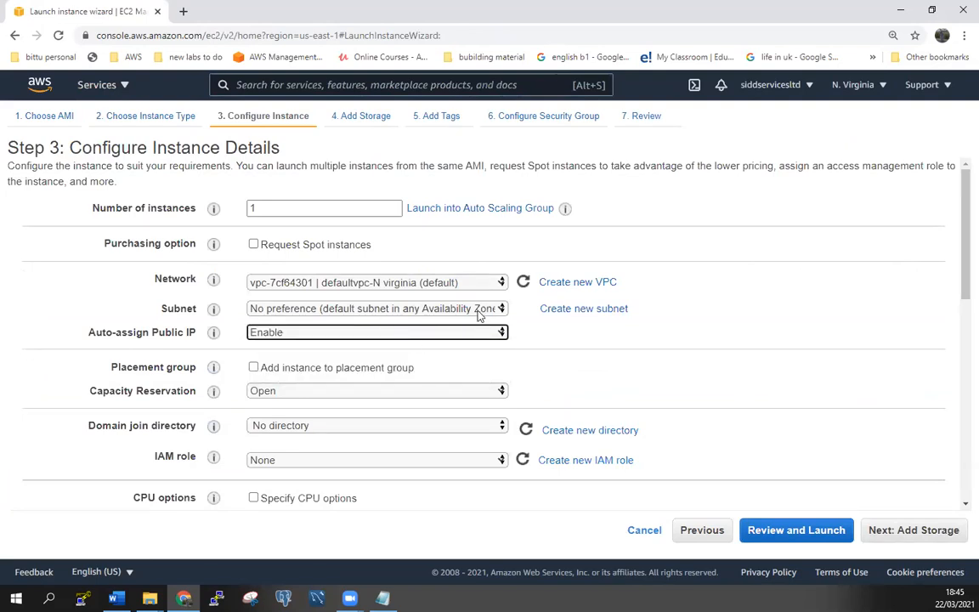
Set the subnet to No preference, the default subnet in any Availability Zone
left_click(377, 307)
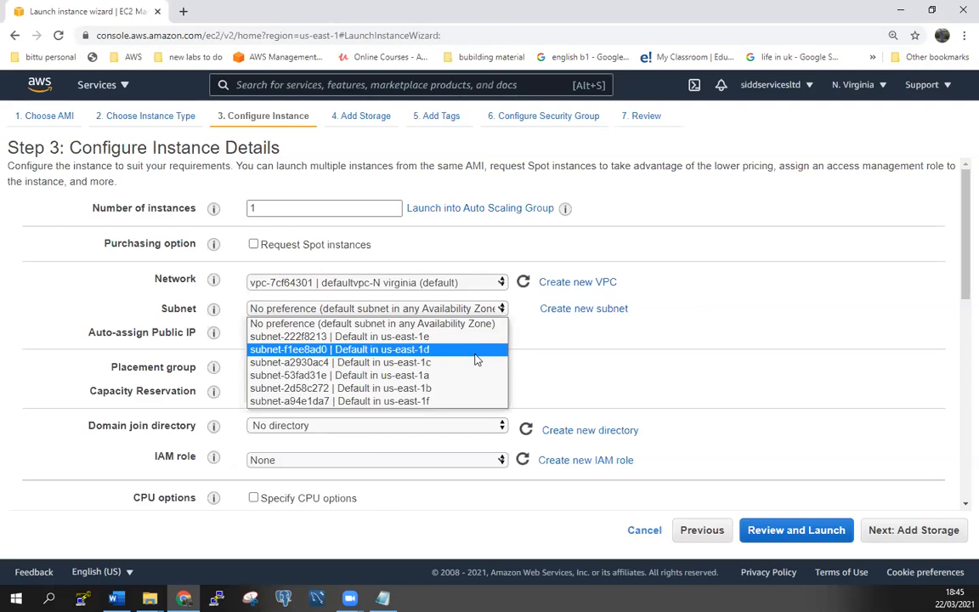
mouse_move(425, 355)
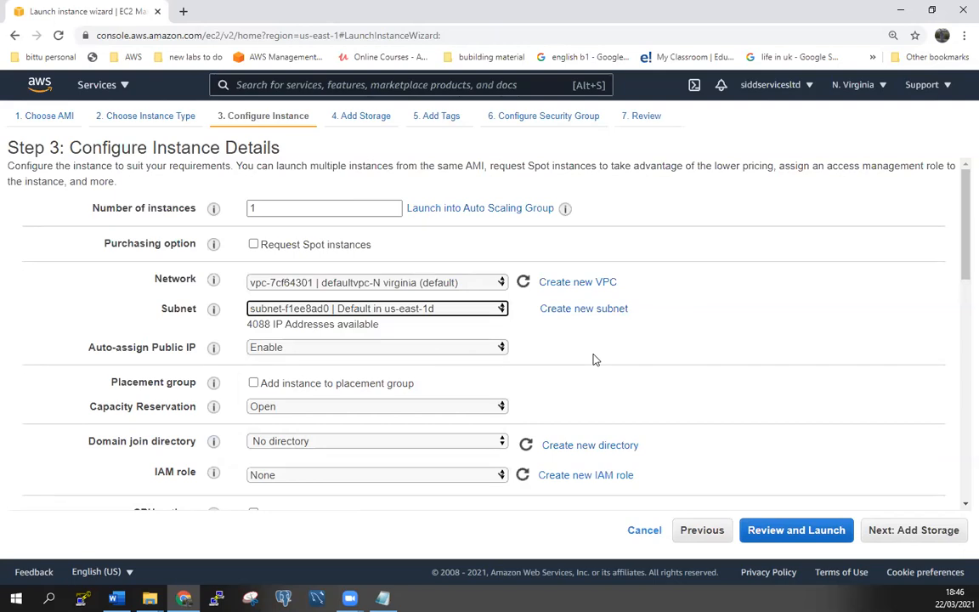
left_click(377, 308)
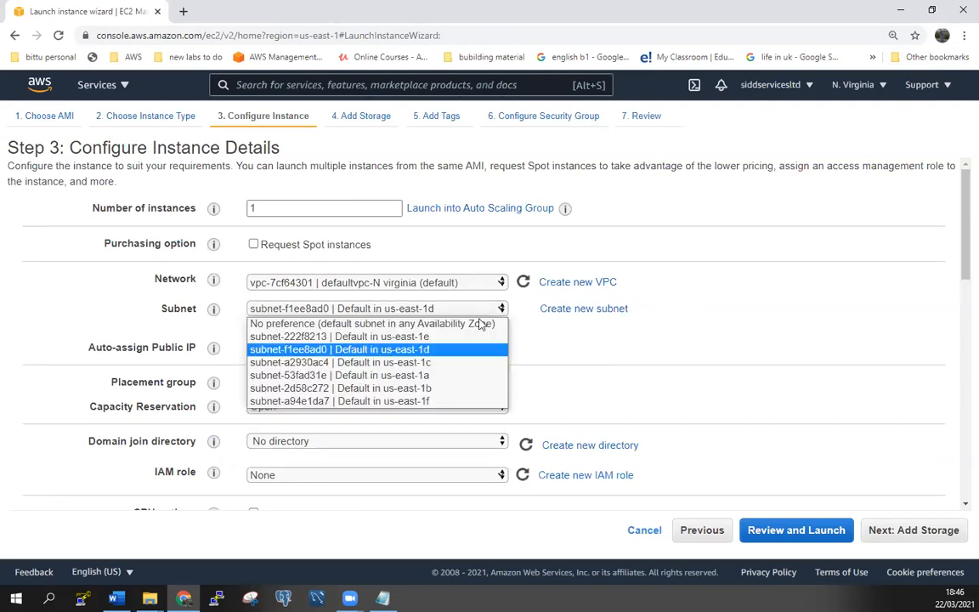
left_click(369, 323)
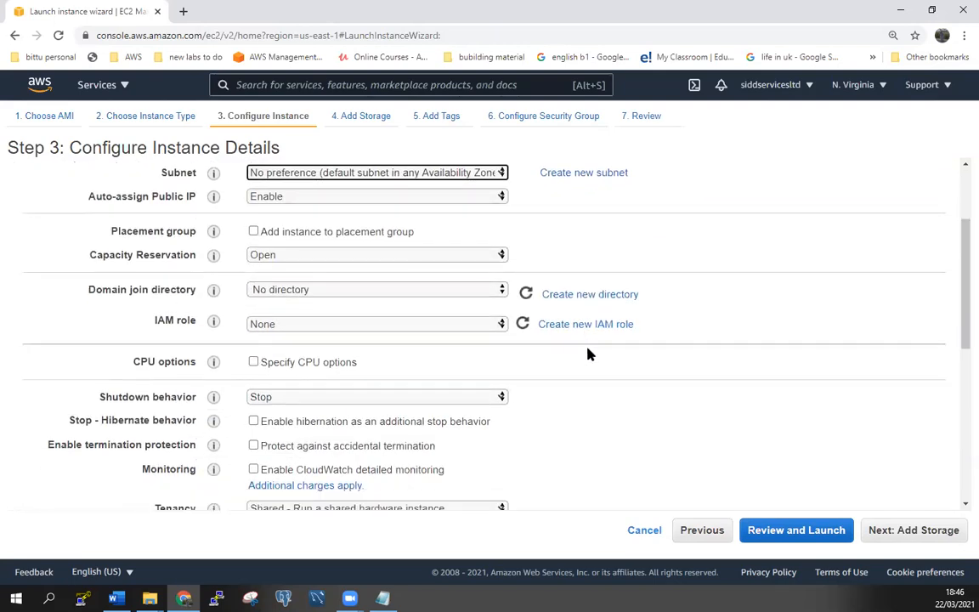
scroll("down", 3)
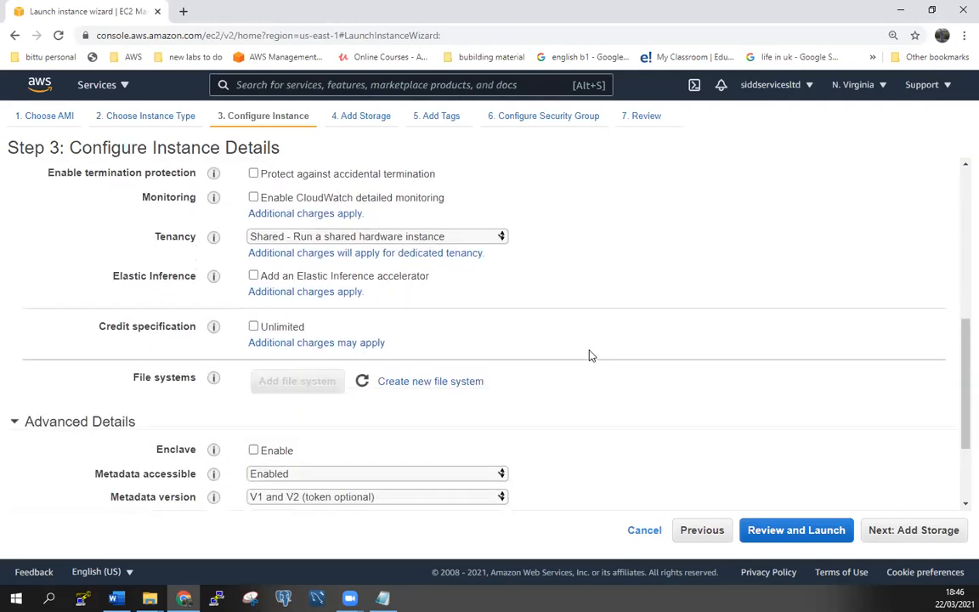
scroll("down", 3)
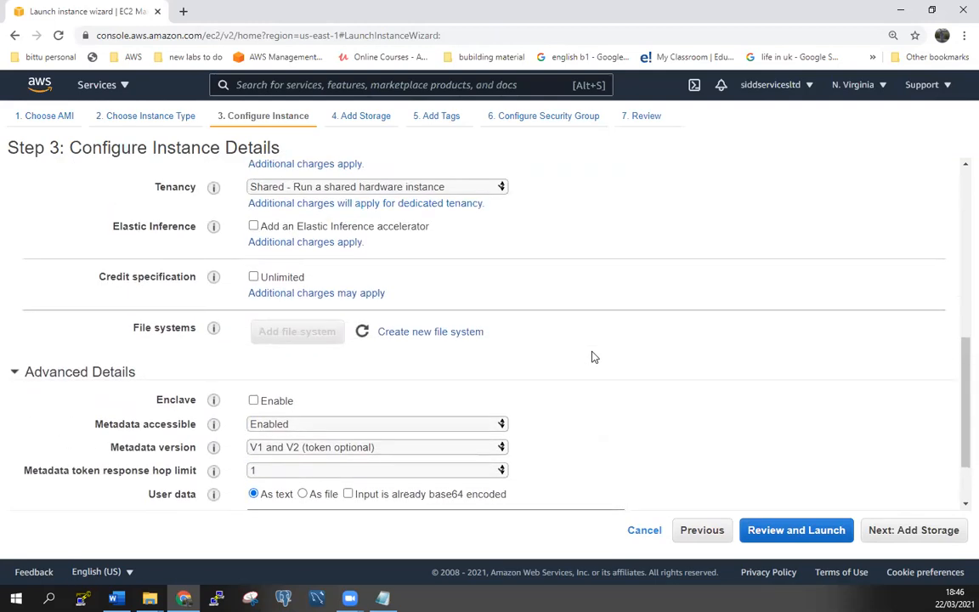
scroll("up", 3)
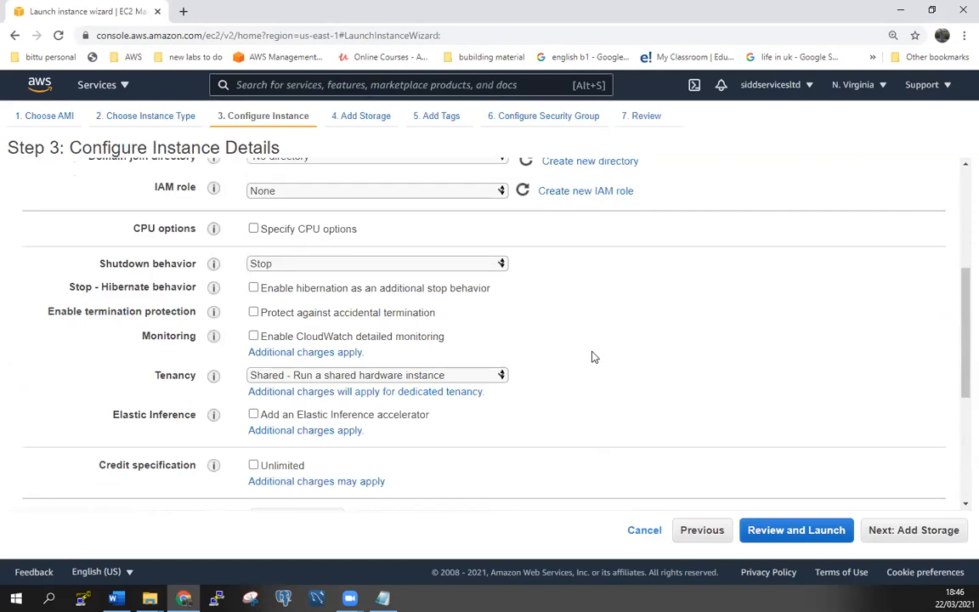
scroll("up", 3)
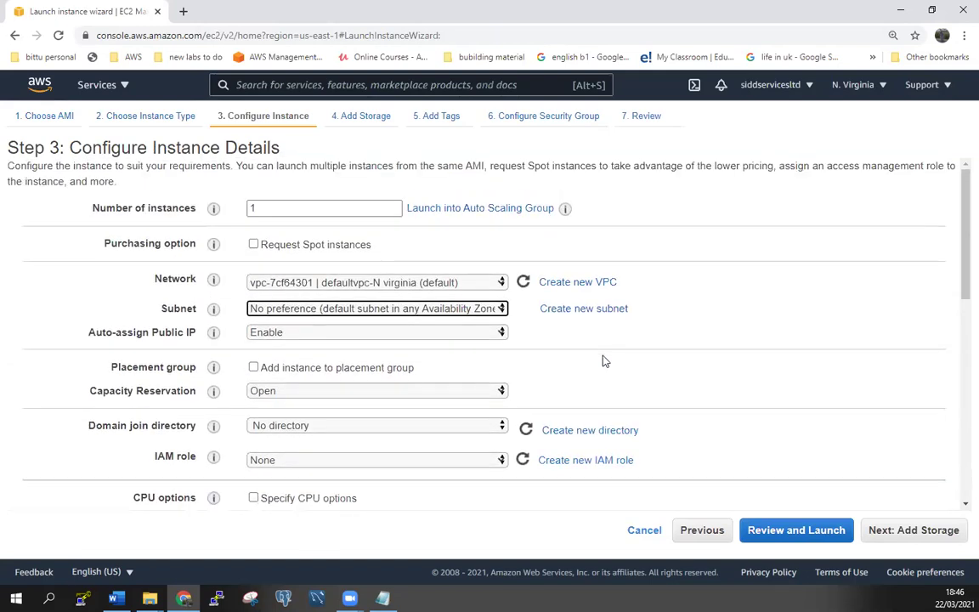
mouse_move(723, 379)
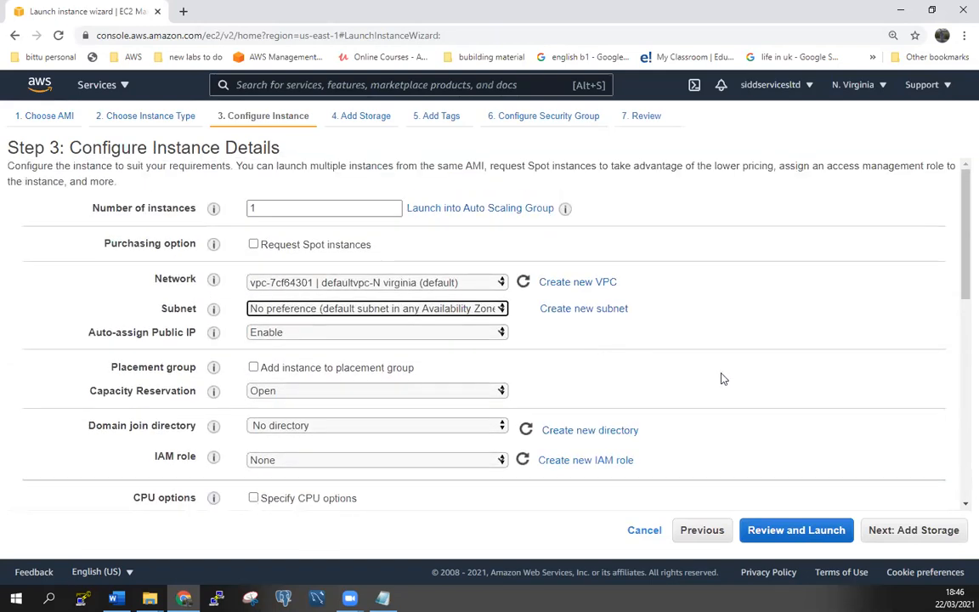
mouse_move(915, 530)
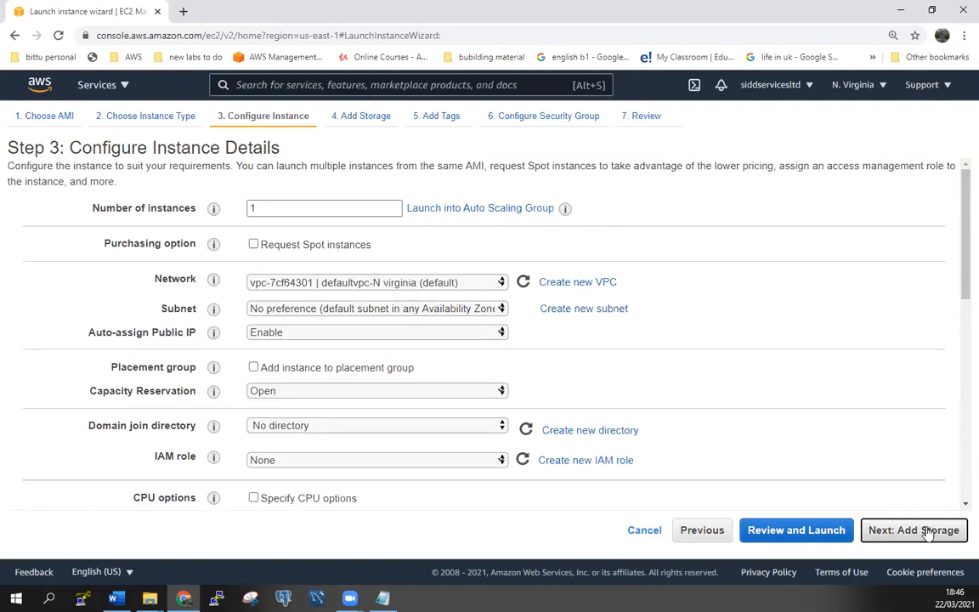
Keep default storage and tags and select the existing default security group
left_click(914, 530)
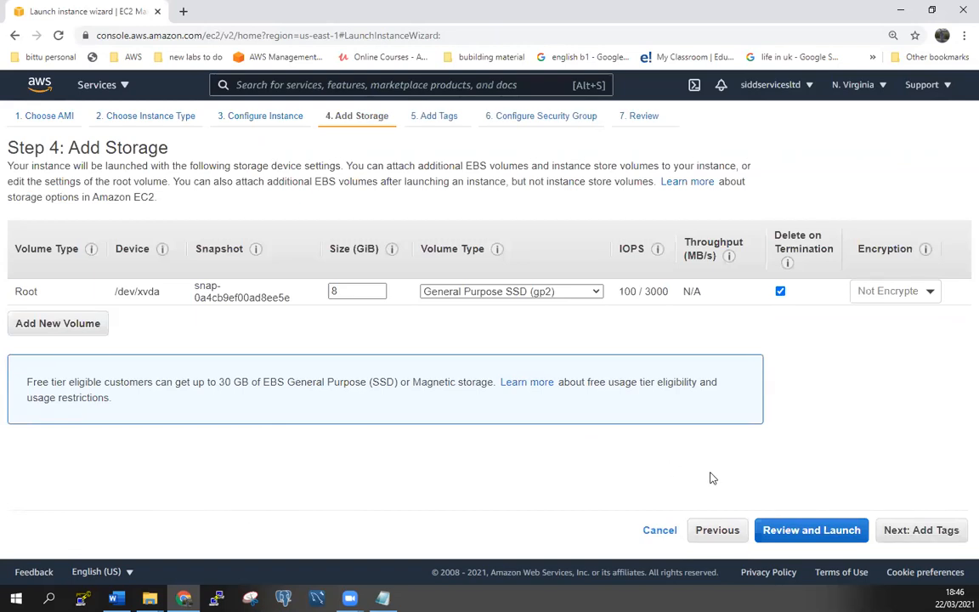
left_click(921, 530)
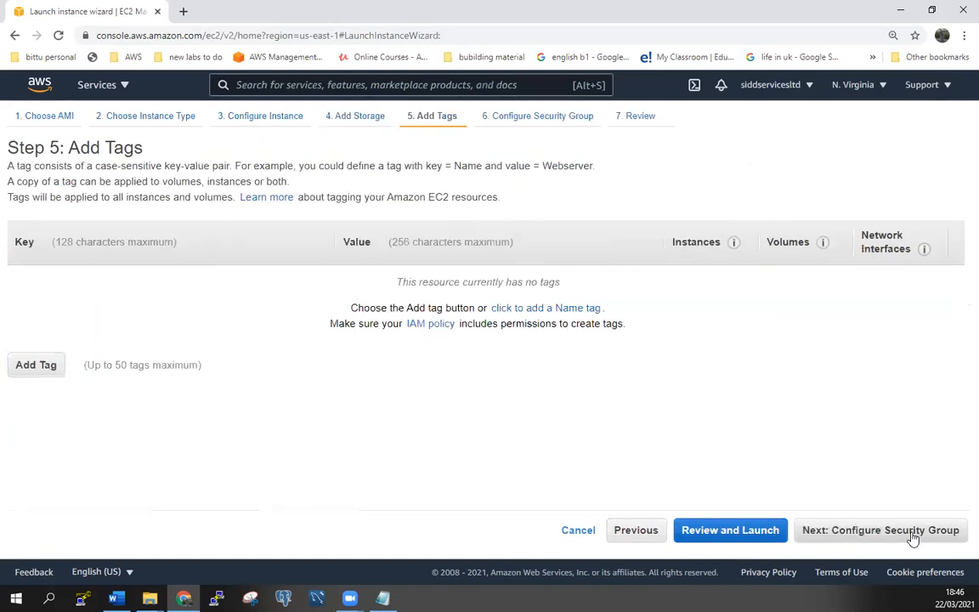
left_click(881, 531)
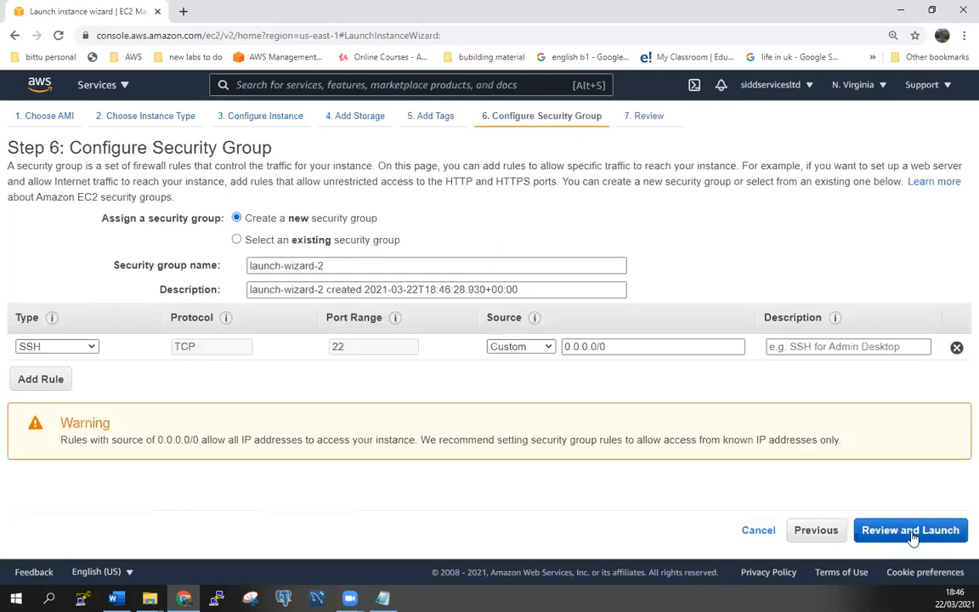
mouse_move(3, 367)
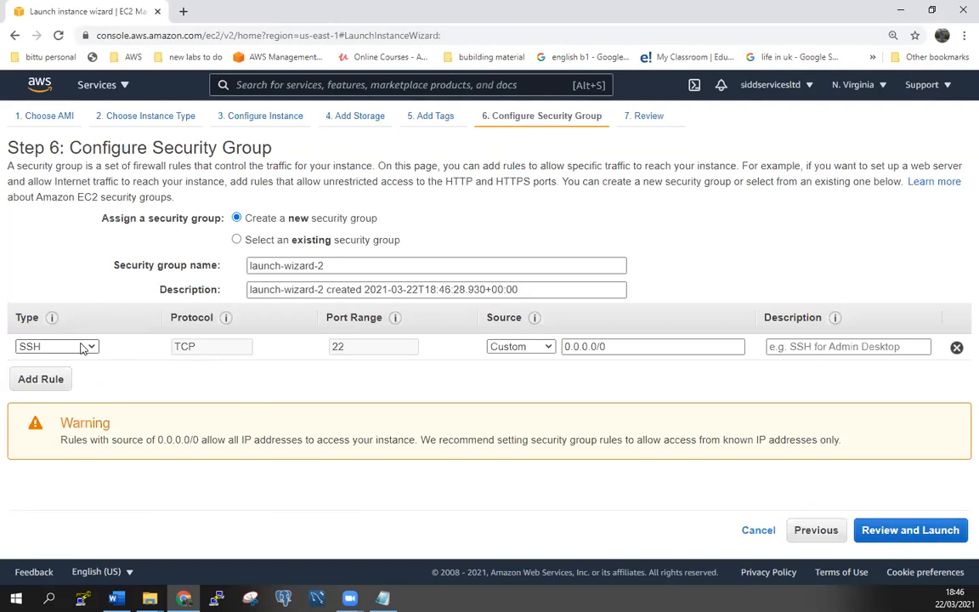
mouse_move(109, 285)
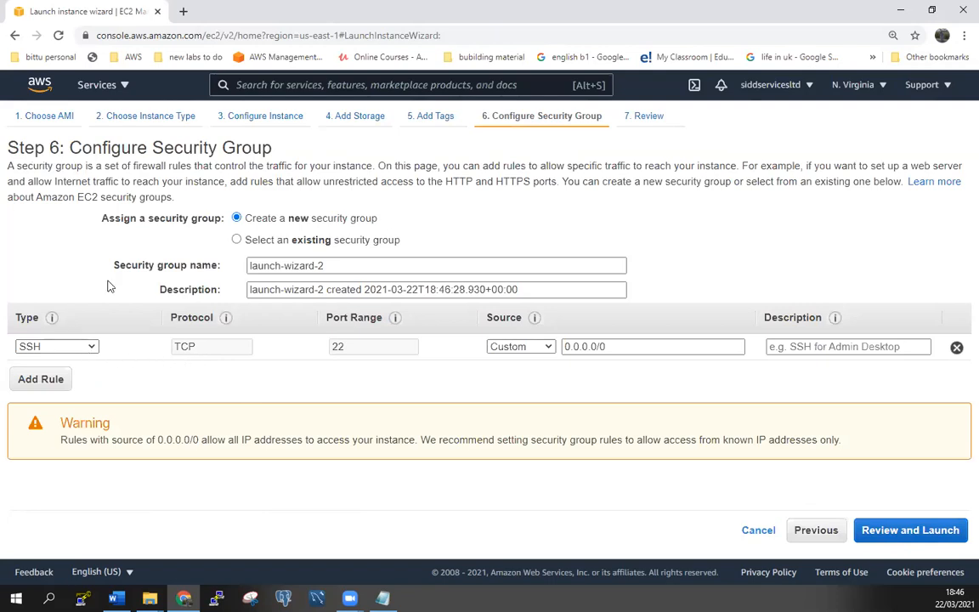
left_click(237, 240)
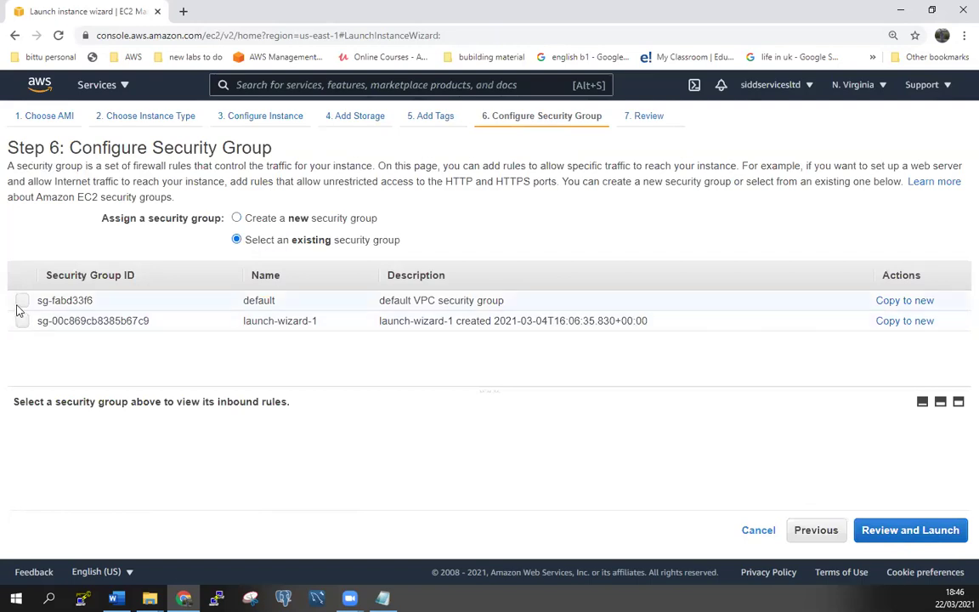
left_click(22, 299)
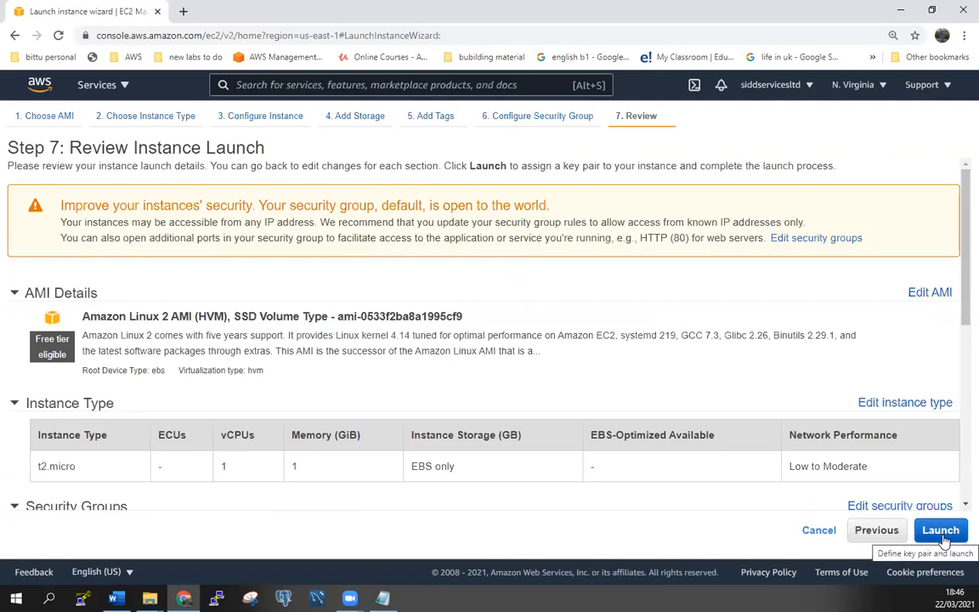
Scroll the launch review down to the default security group's inbound rules
scroll("down", 3)
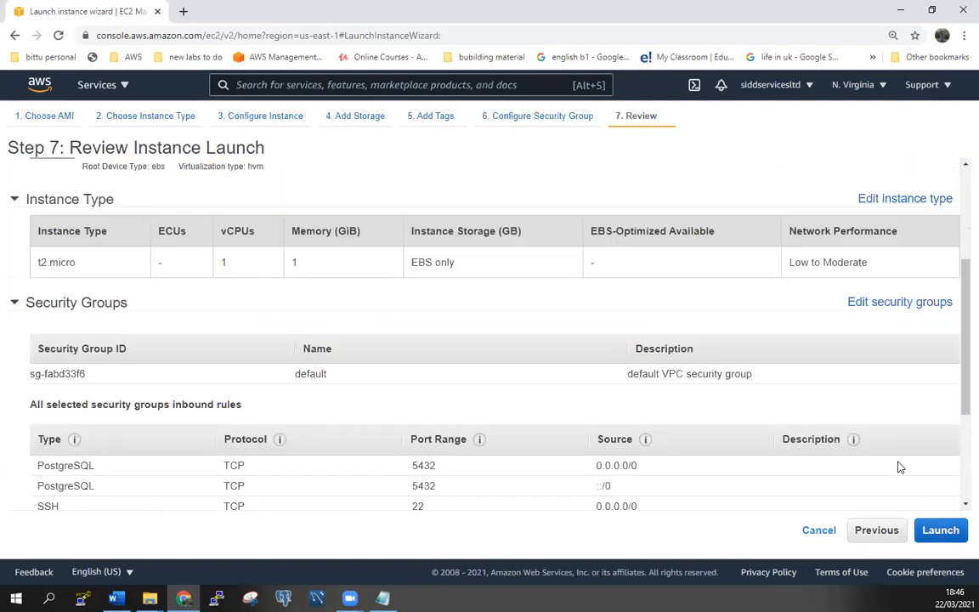
scroll("down", 3)
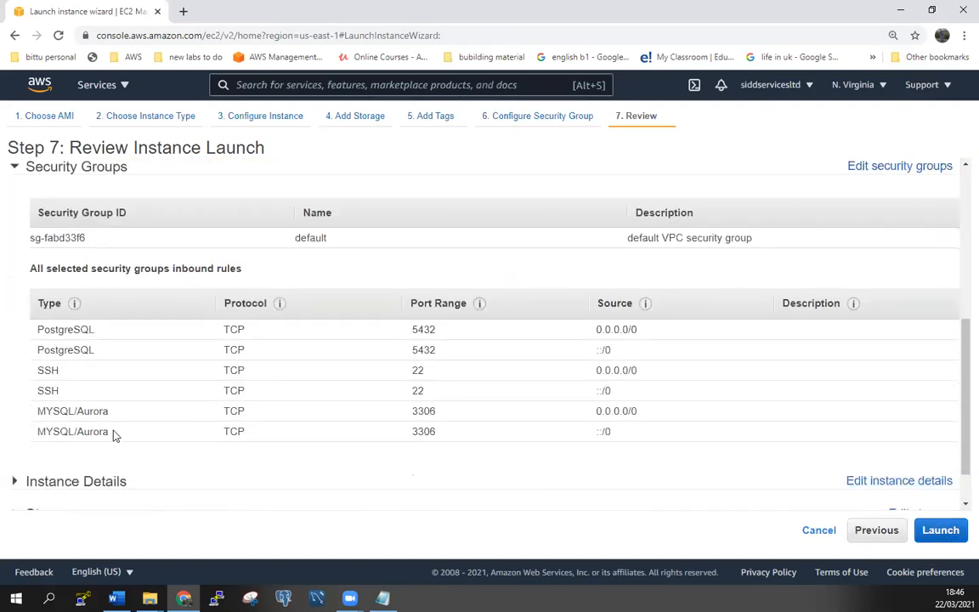
mouse_move(404, 363)
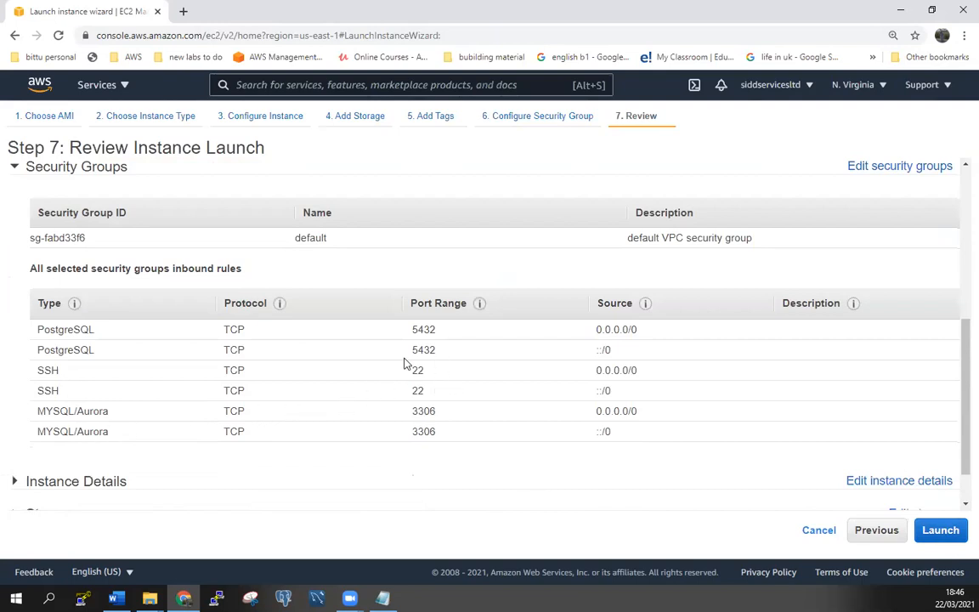
mouse_move(450, 381)
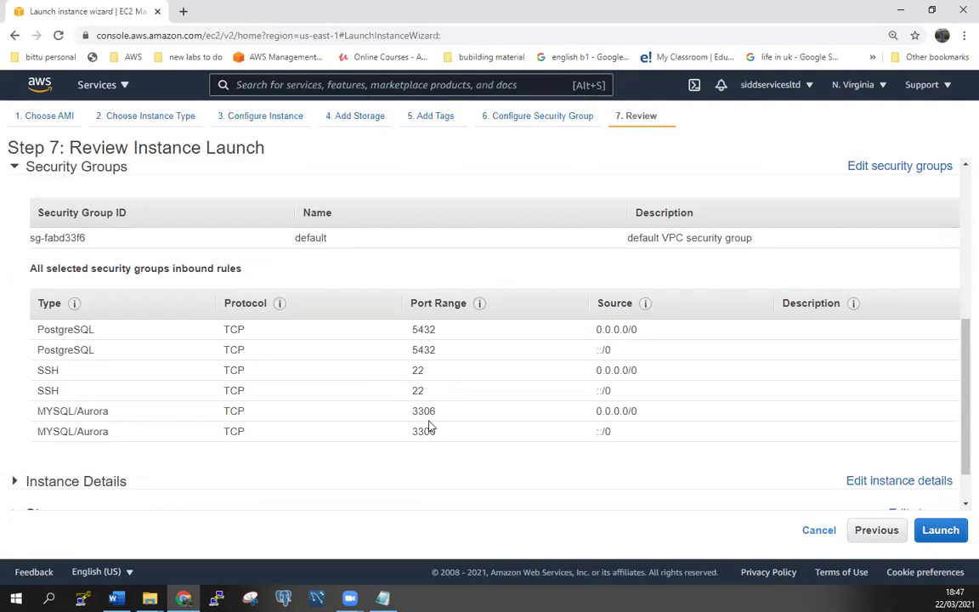
mouse_move(456, 463)
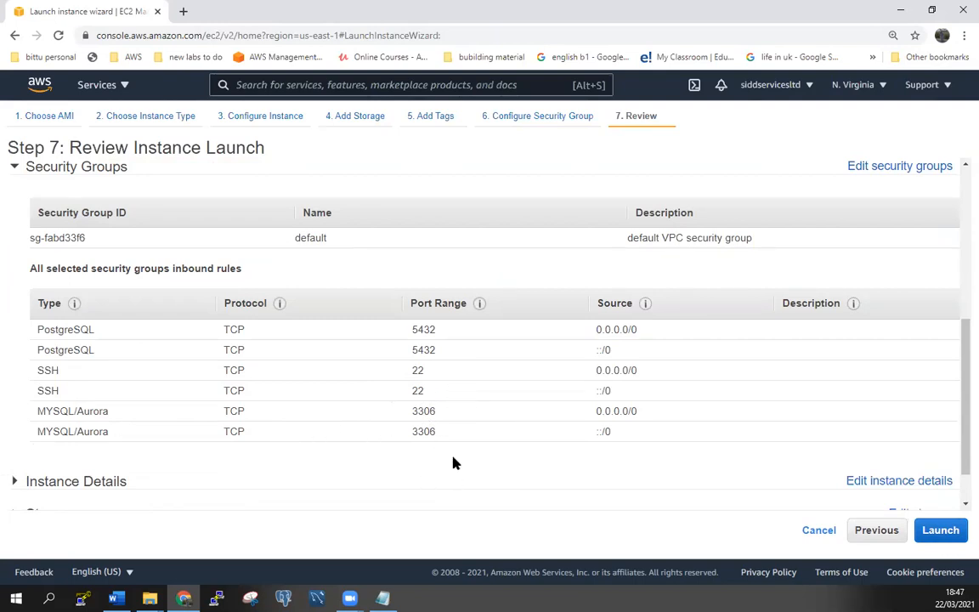
mouse_move(439, 435)
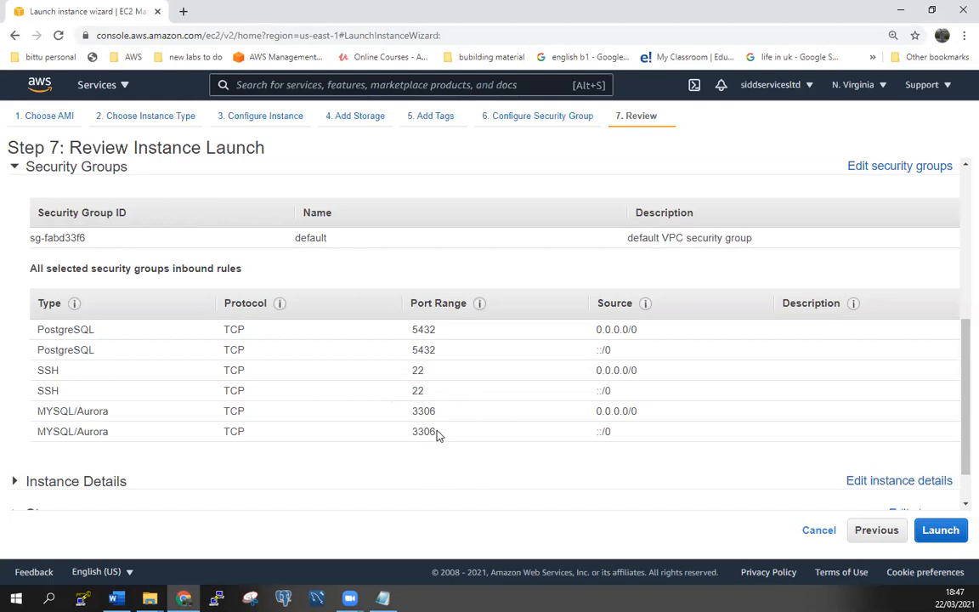
mouse_move(440, 432)
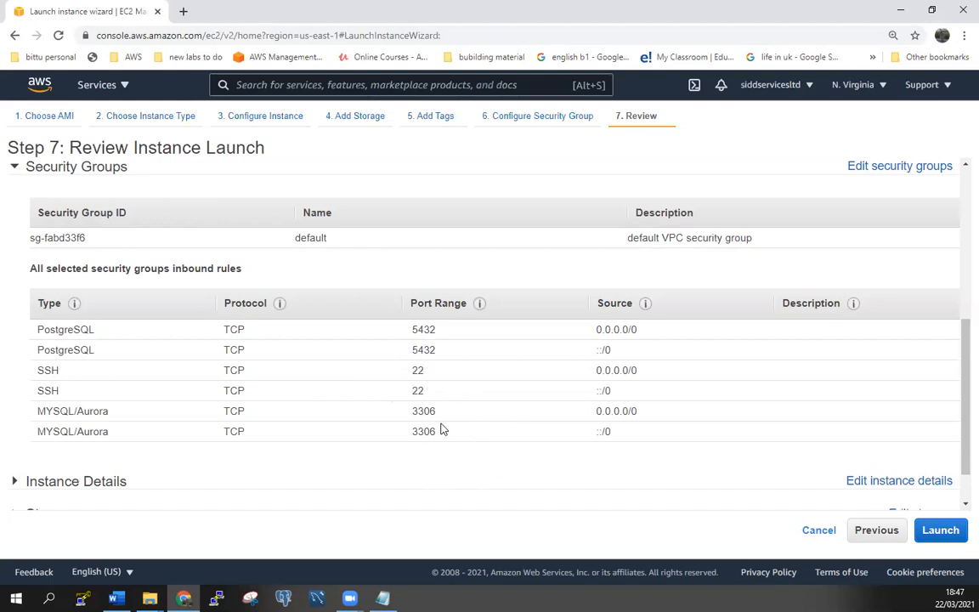
mouse_move(432, 347)
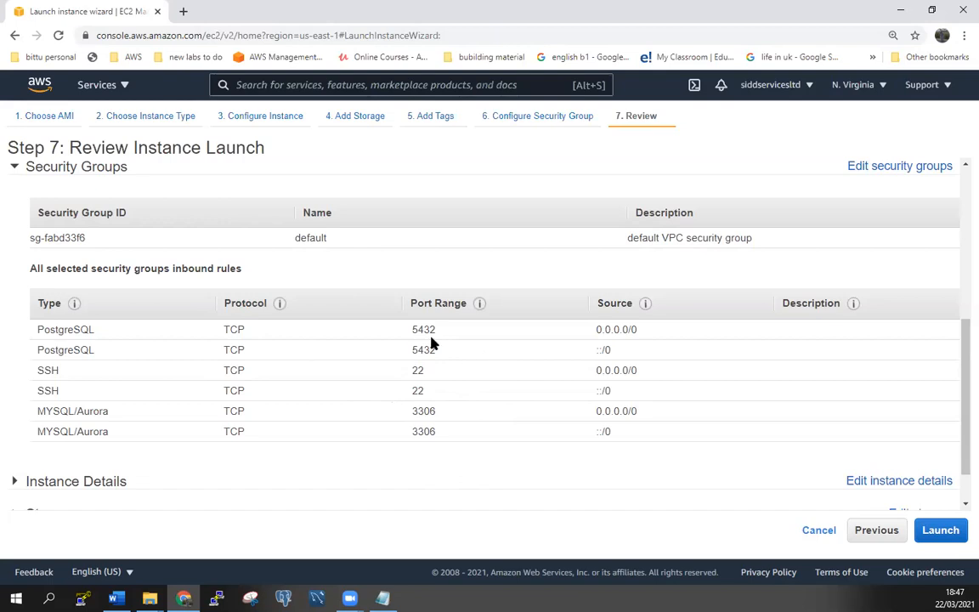
mouse_move(68, 343)
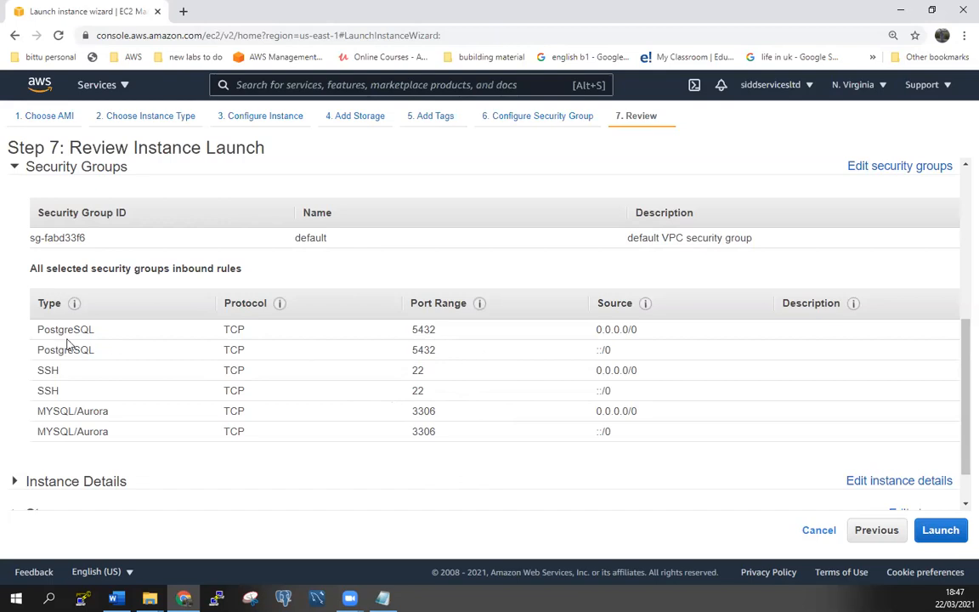
mouse_move(941, 530)
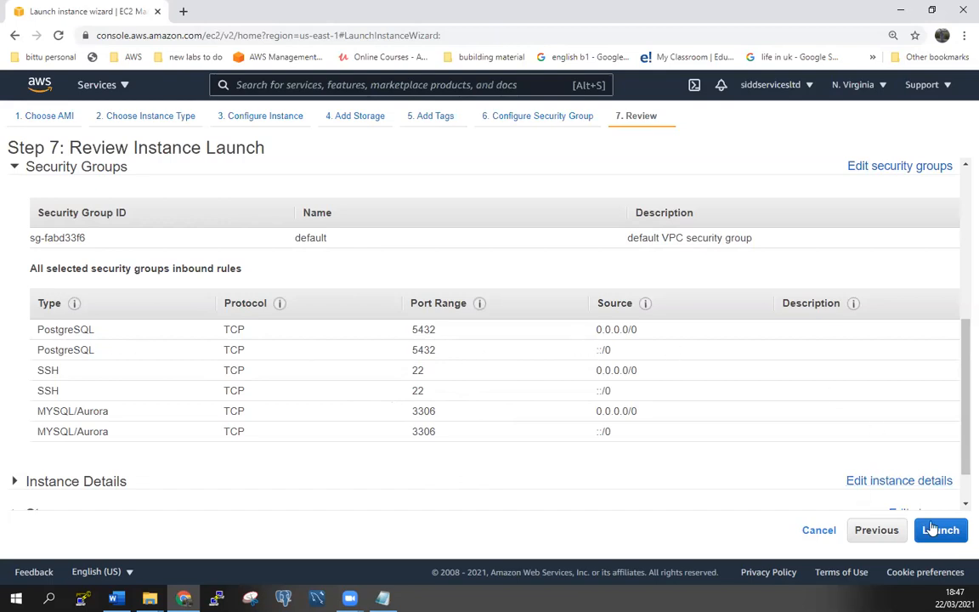
Launch the instance with the existing ec2-n virginia key pair, acknowledging the key file
left_click(942, 530)
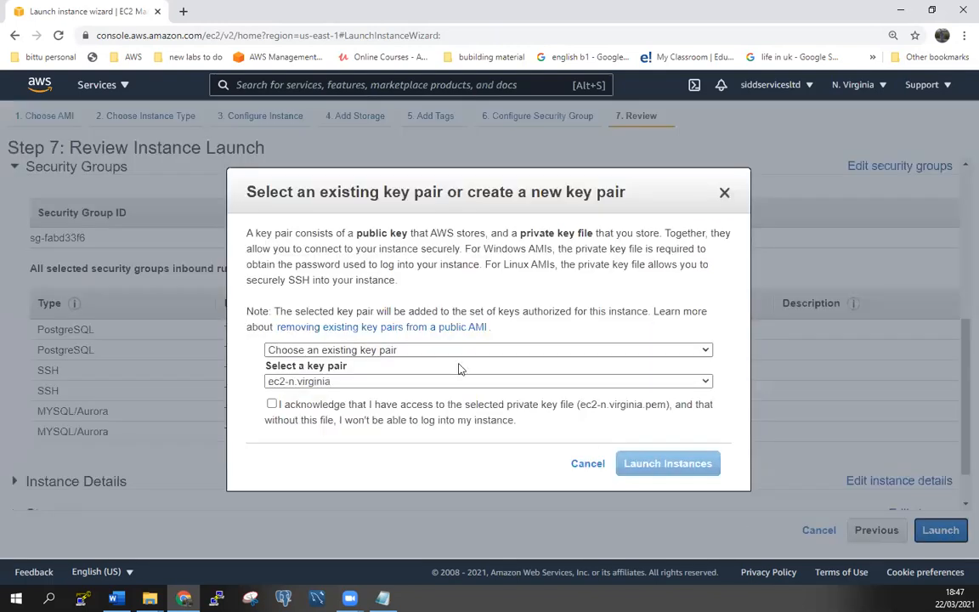
left_click(489, 350)
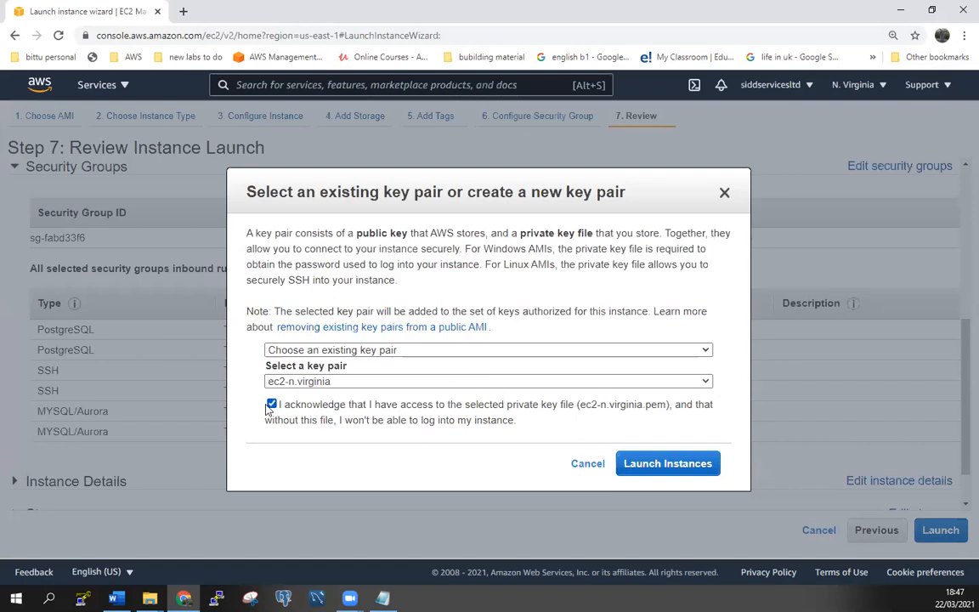
left_click(666, 462)
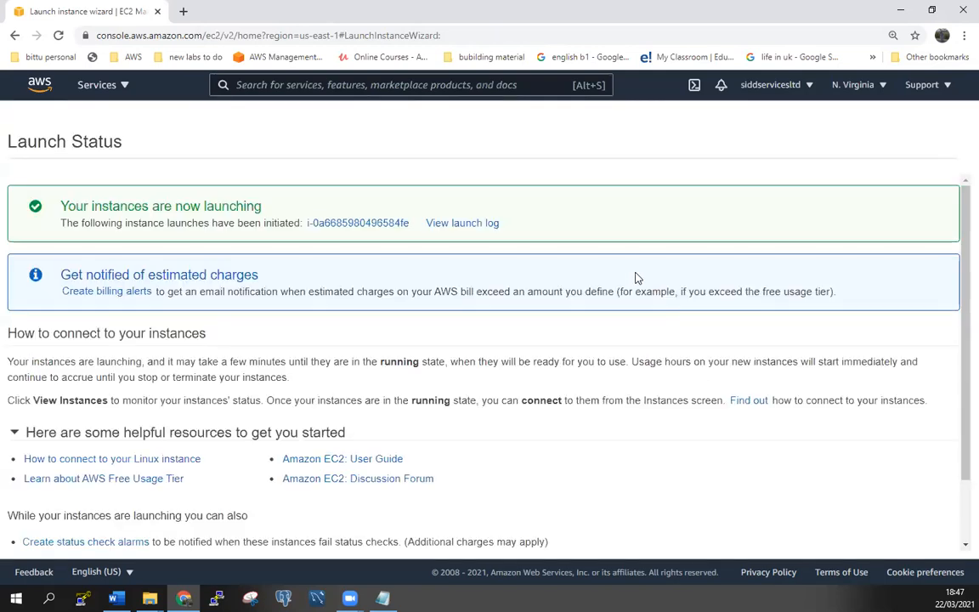
scroll("down", 3)
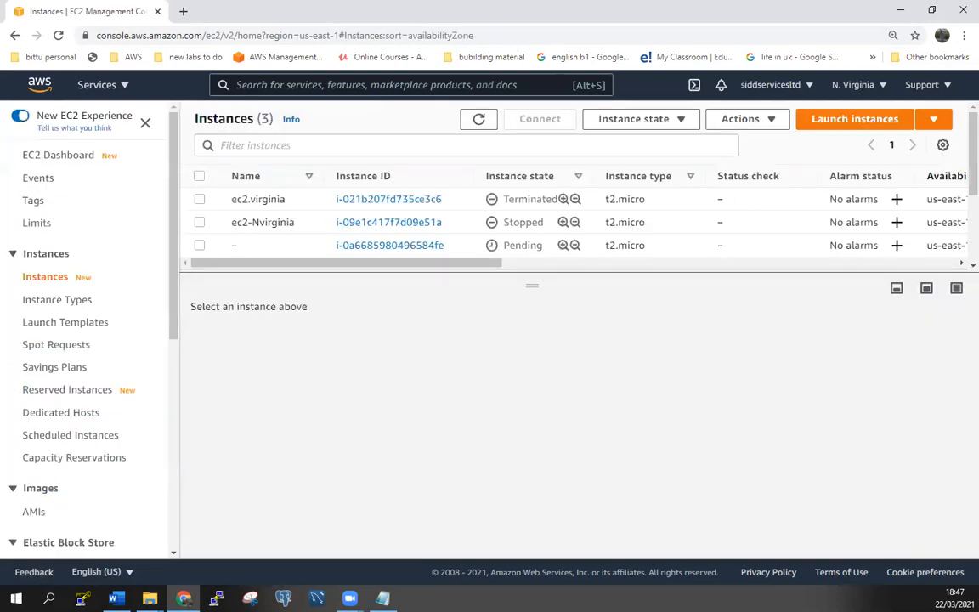
mouse_move(586, 391)
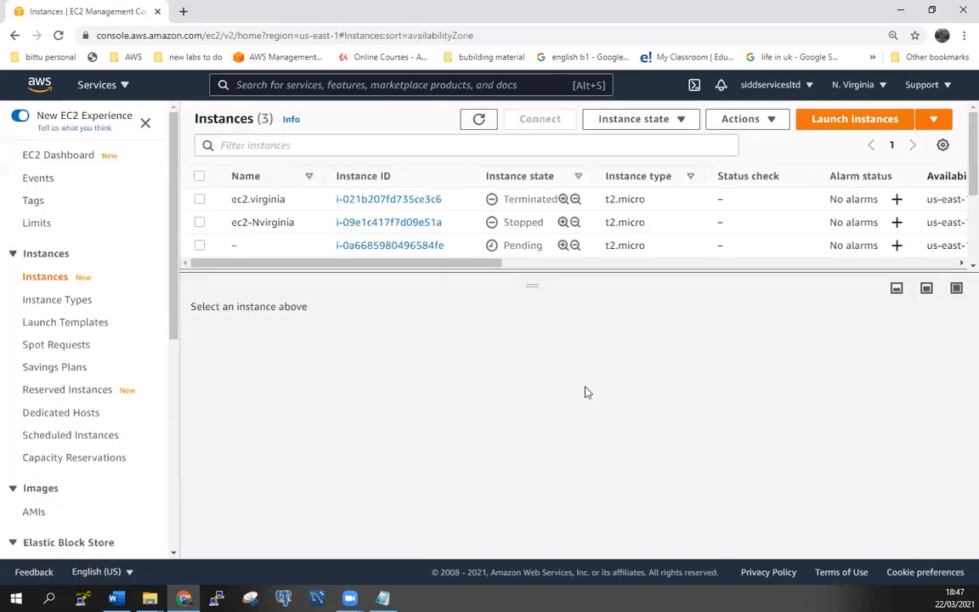
mouse_move(571, 380)
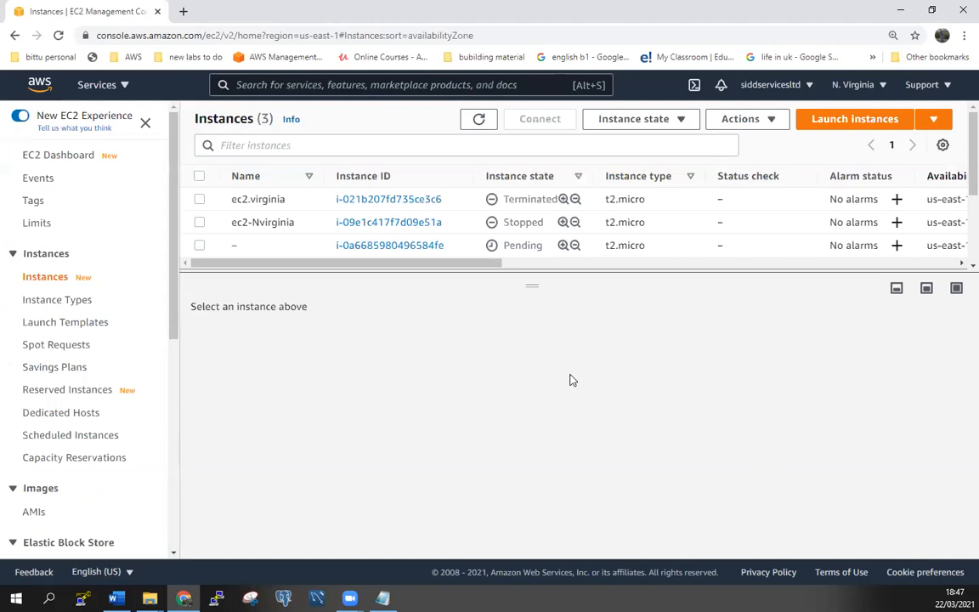
mouse_move(355, 254)
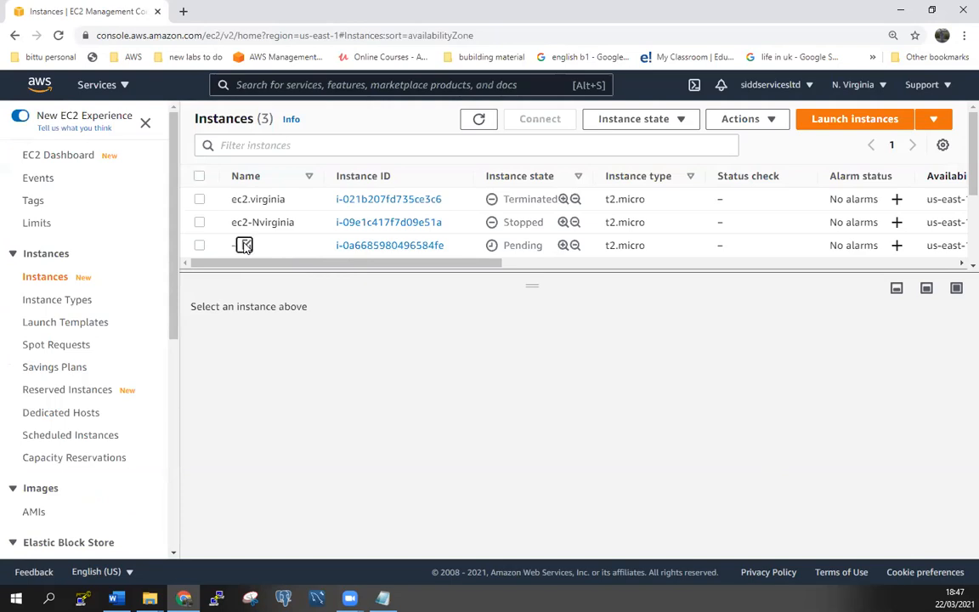
Rename the newly launched EC2 instance to sidvirginia and save the name
left_click(245, 244)
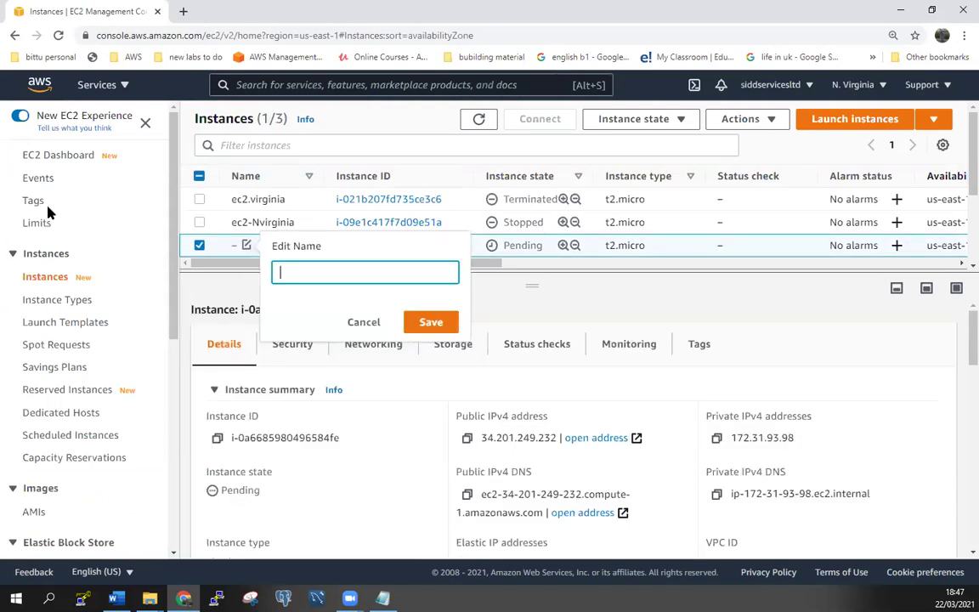
type("sid")
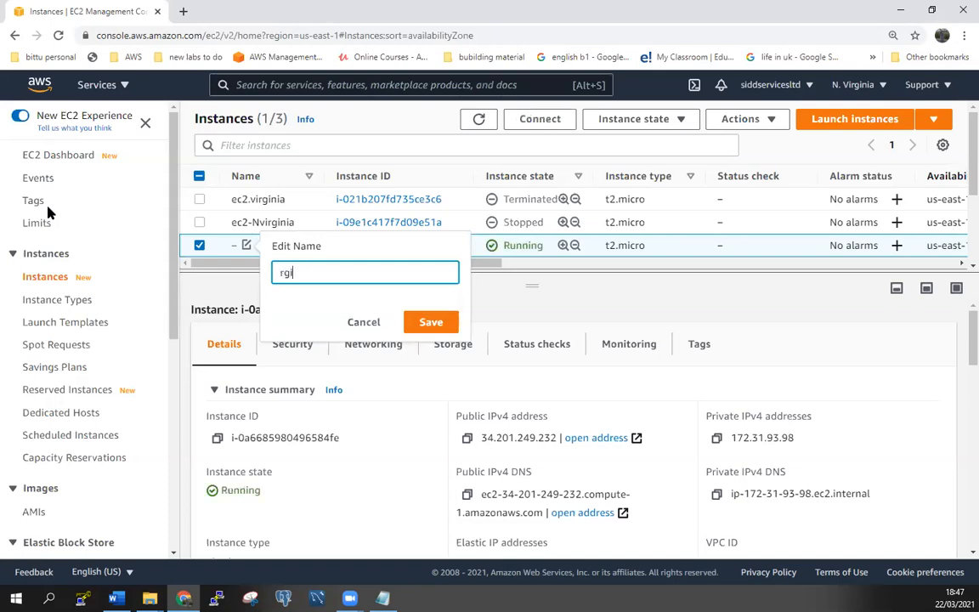
type("ni")
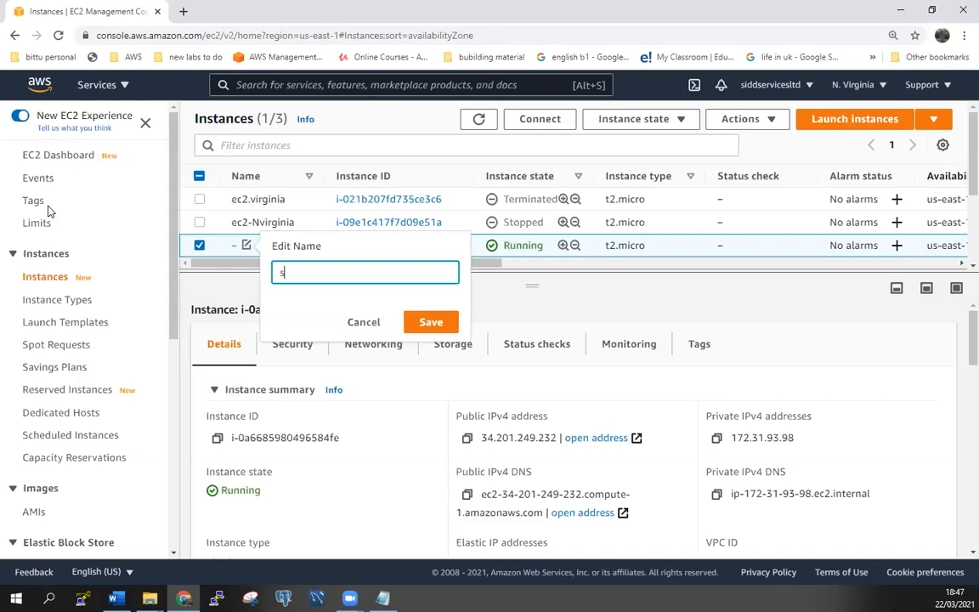
type("id")
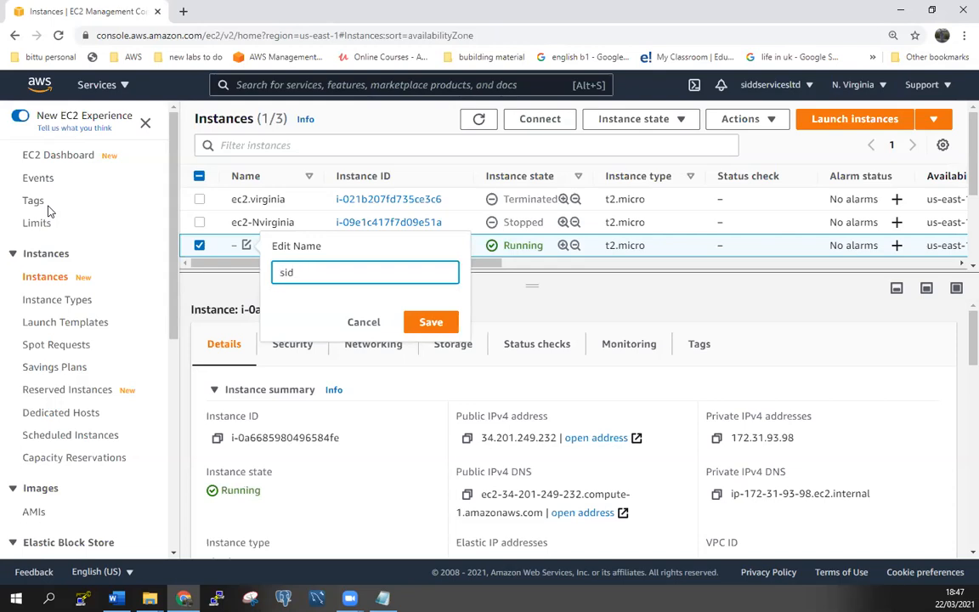
type("virginia")
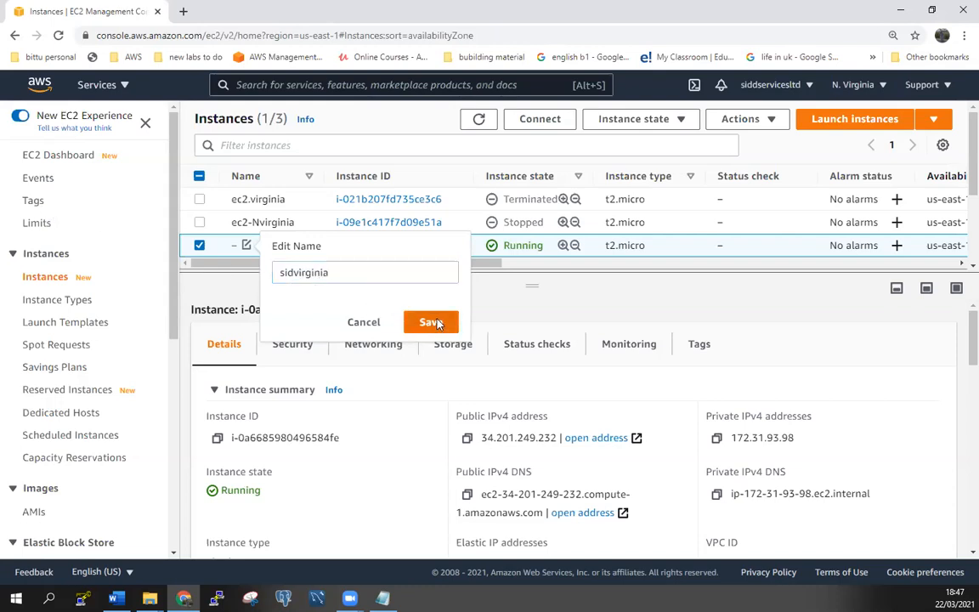
left_click(432, 323)
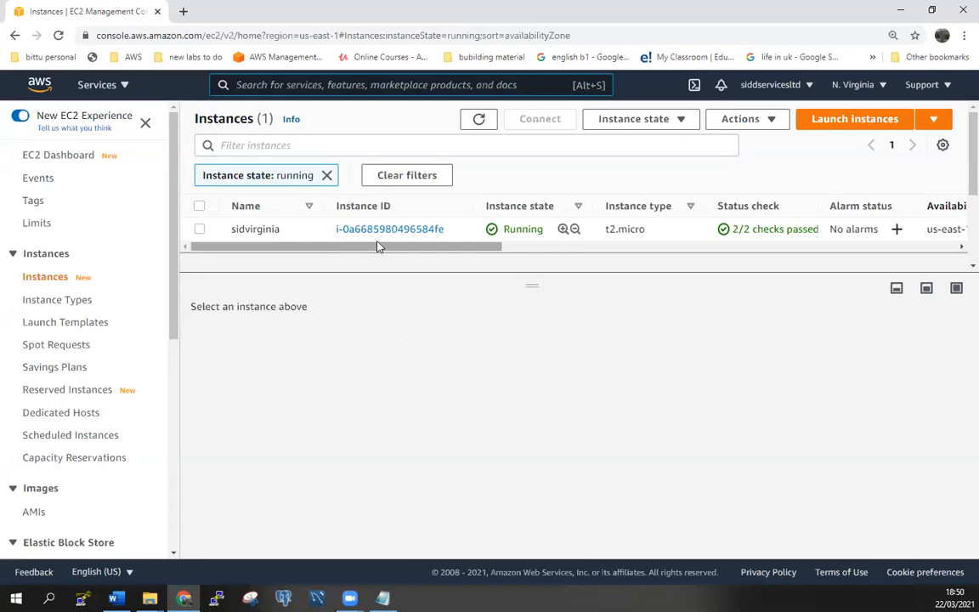
mouse_move(197, 236)
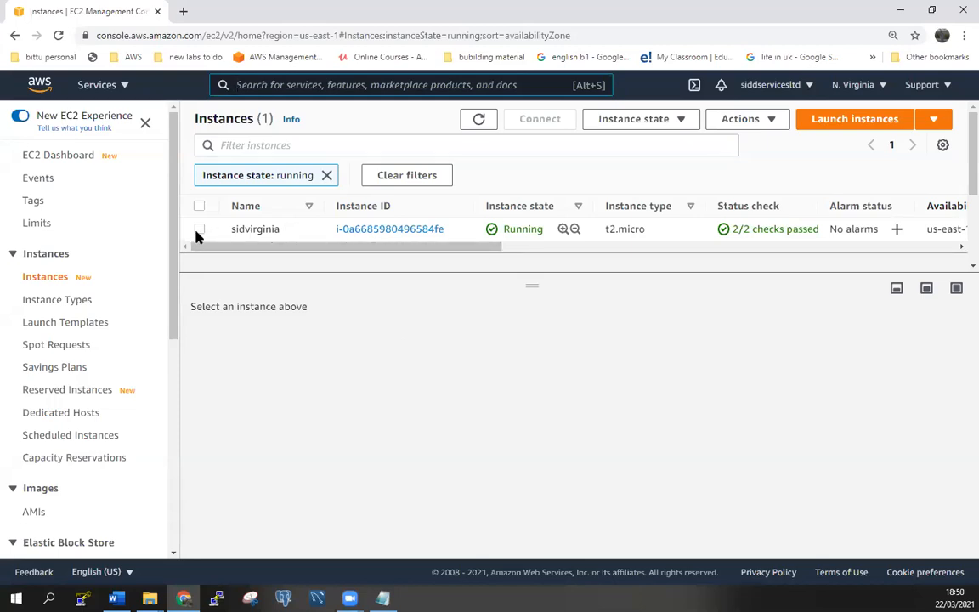
From sidvirginia's Security details, open its default security group sg-fabd33f6
left_click(199, 228)
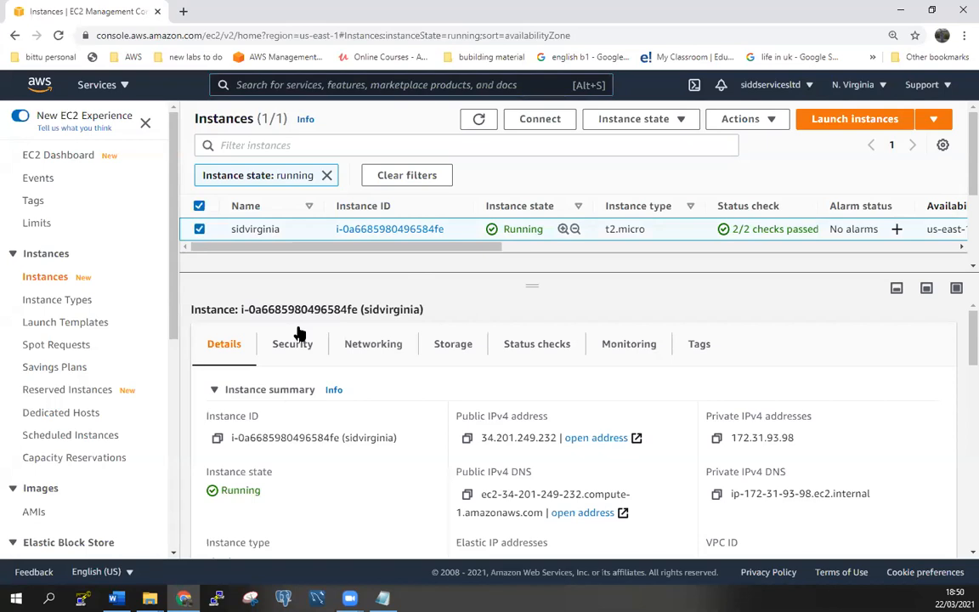
left_click(292, 343)
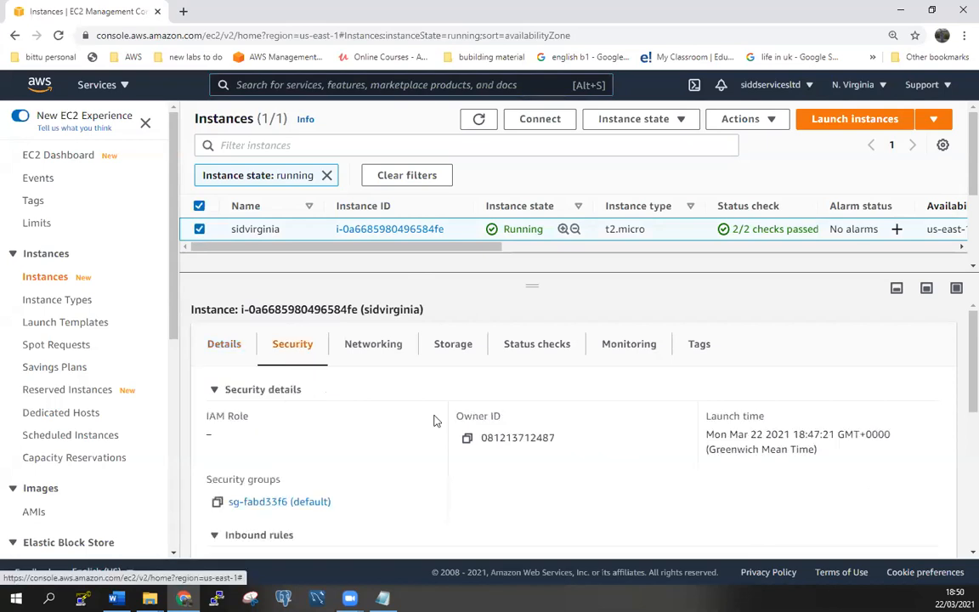
left_click(258, 501)
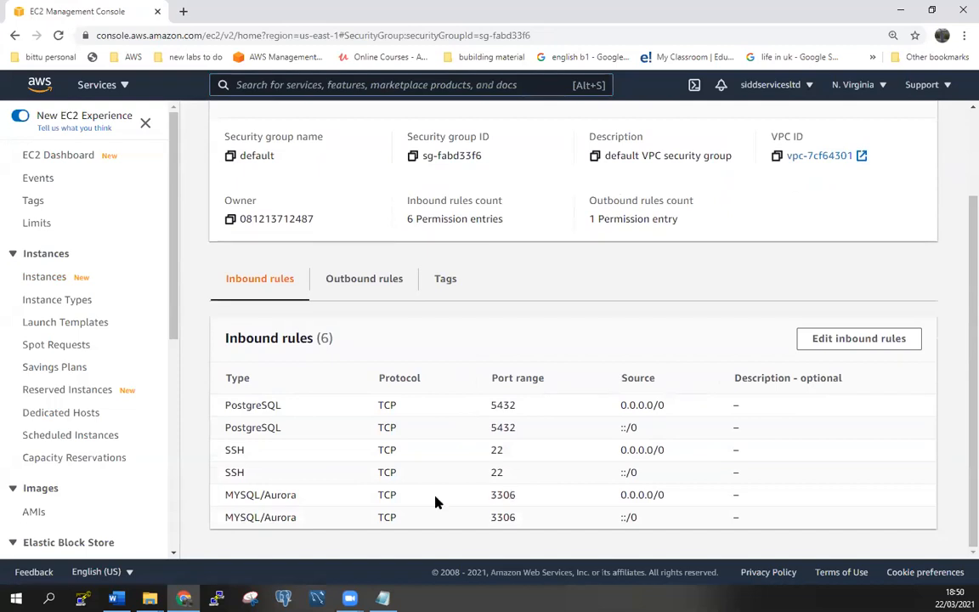
mouse_move(476, 525)
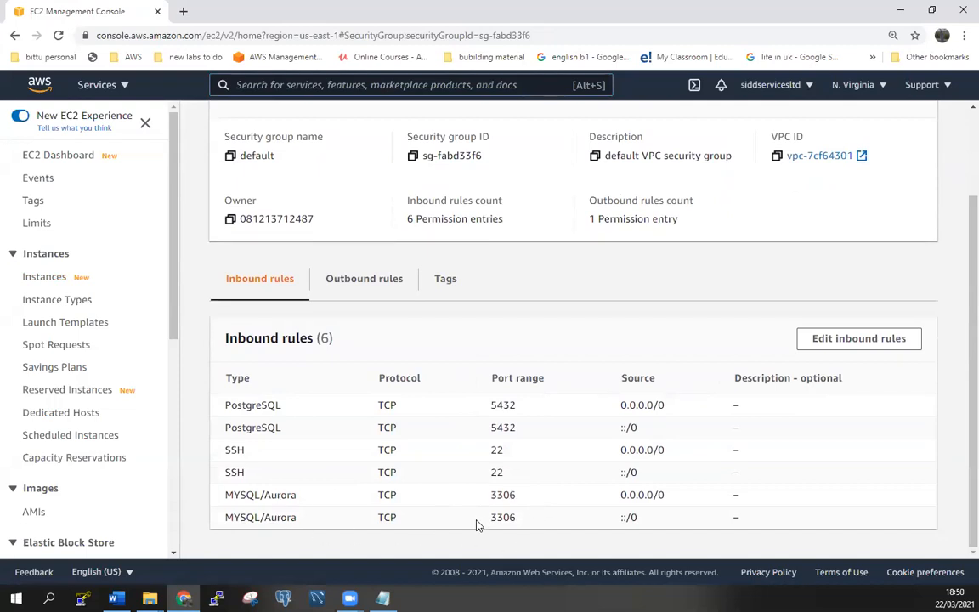
mouse_move(642, 466)
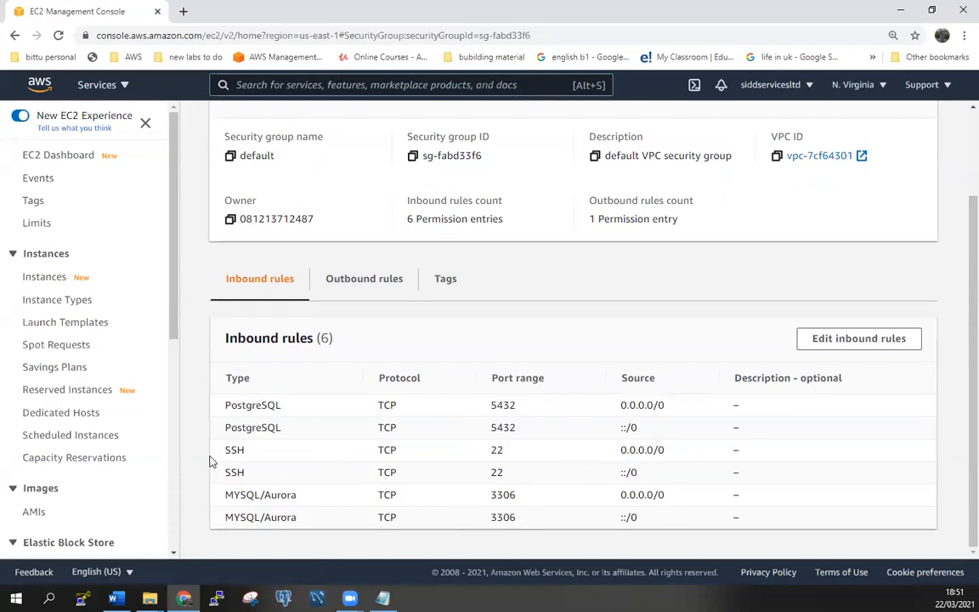
mouse_move(544, 435)
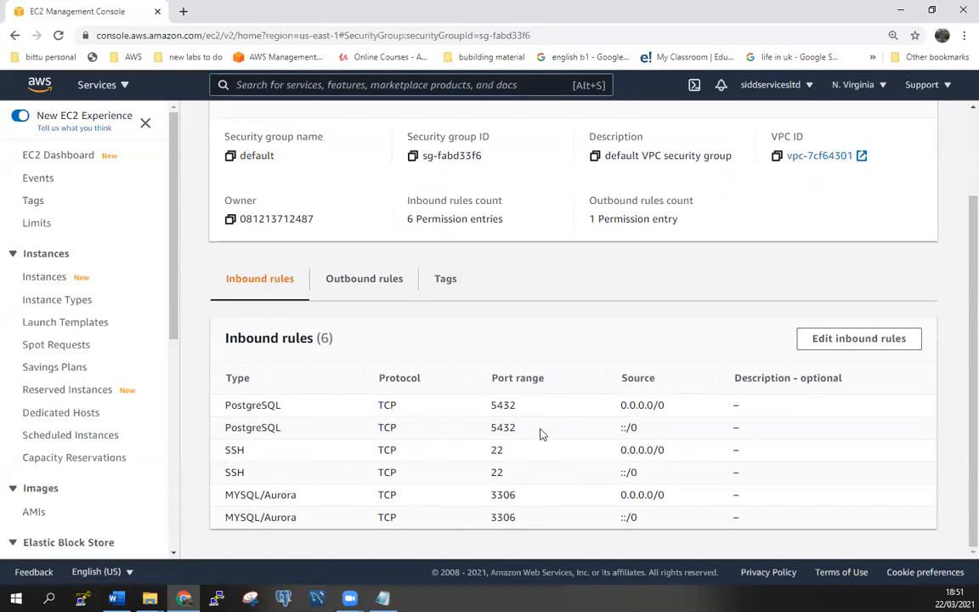
mouse_move(518, 421)
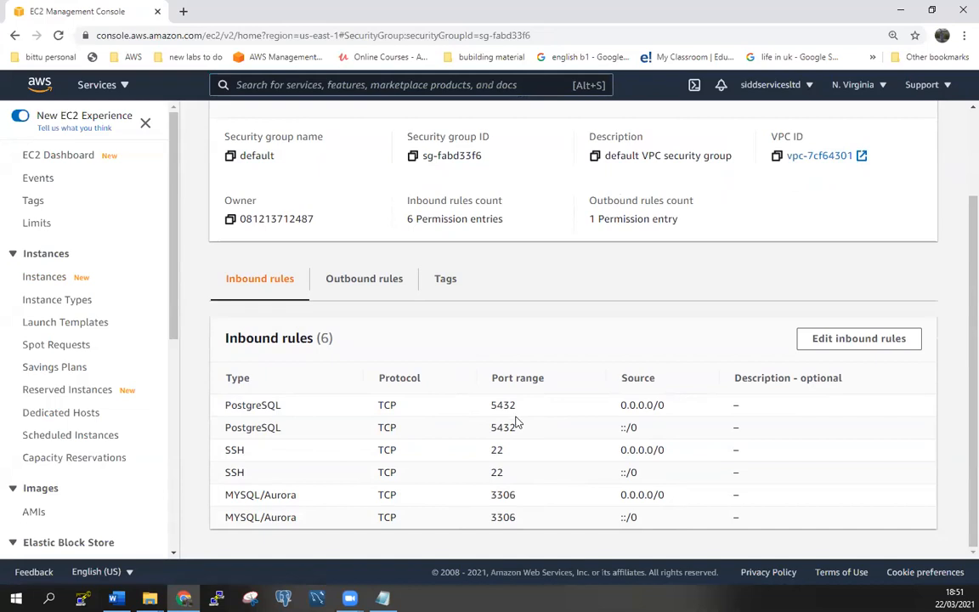
mouse_move(104, 190)
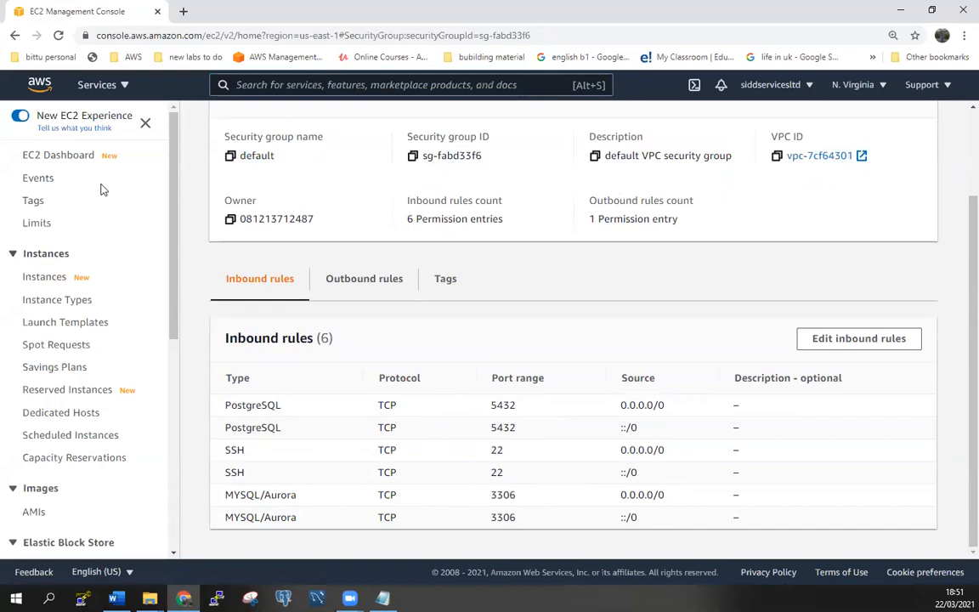
In RDS Databases, open admin1 and scroll to its Connectivity & security section with port 3306
left_click(96, 85)
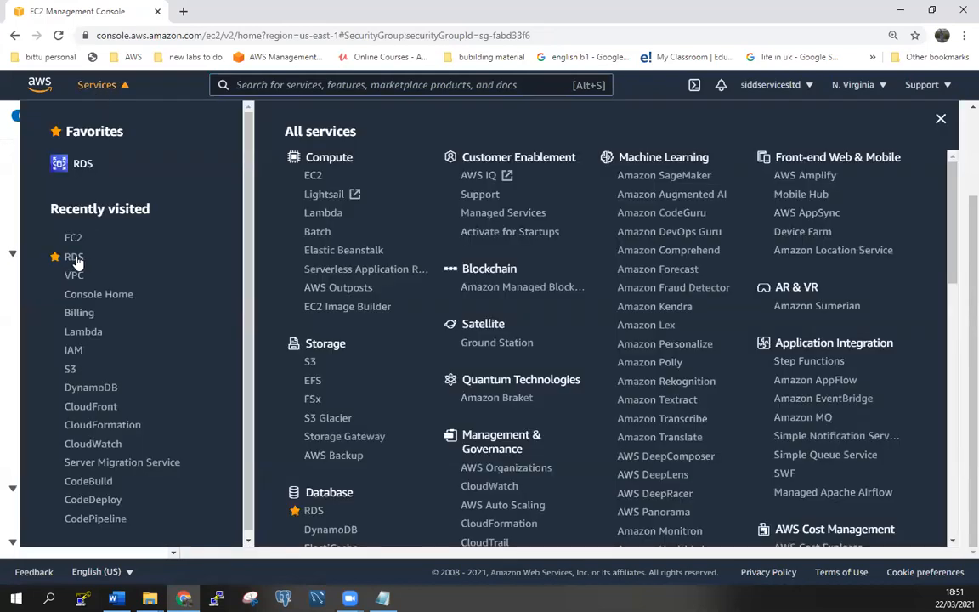
left_click(73, 257)
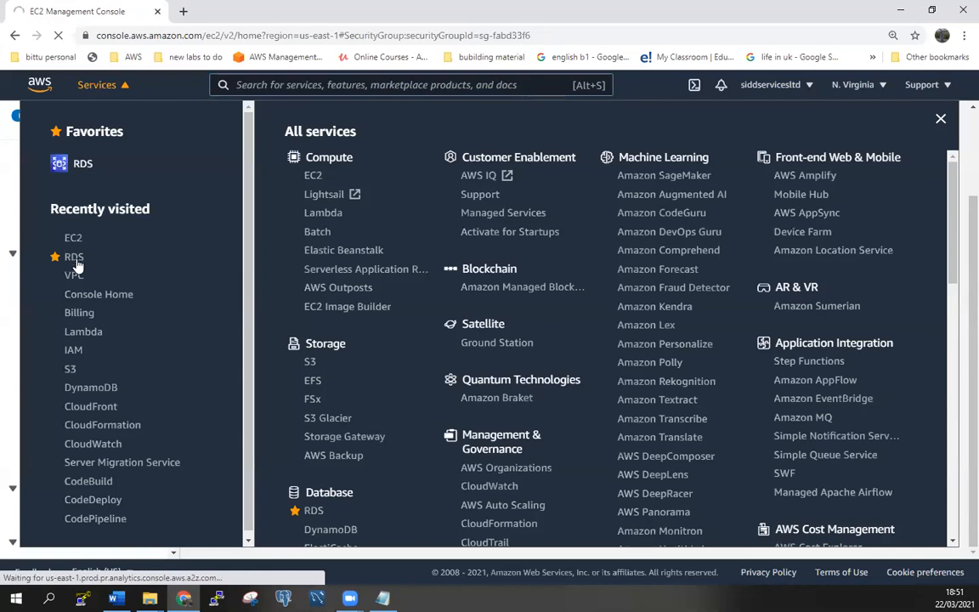
left_click(73, 257)
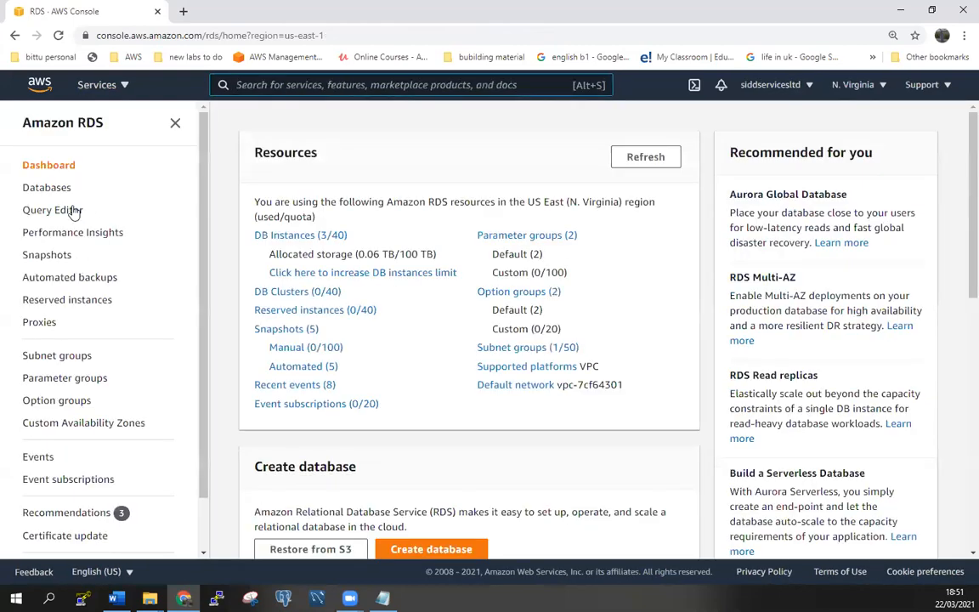
mouse_move(46, 187)
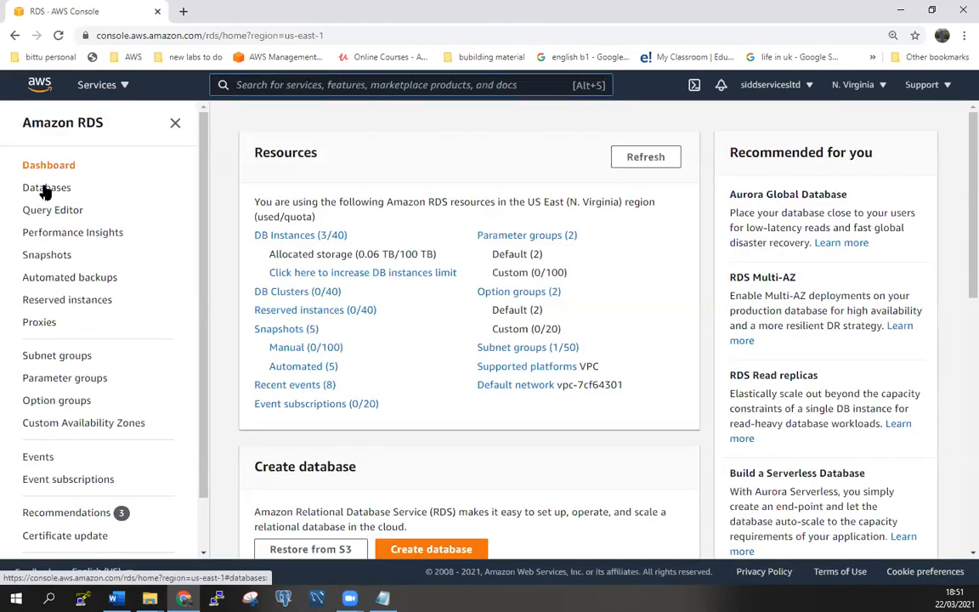
left_click(47, 187)
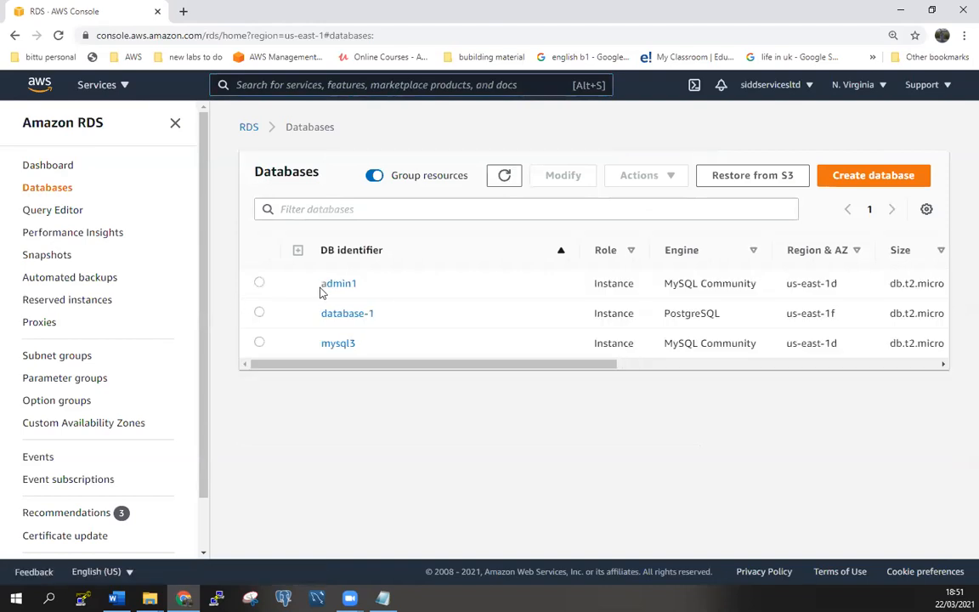
left_click(258, 283)
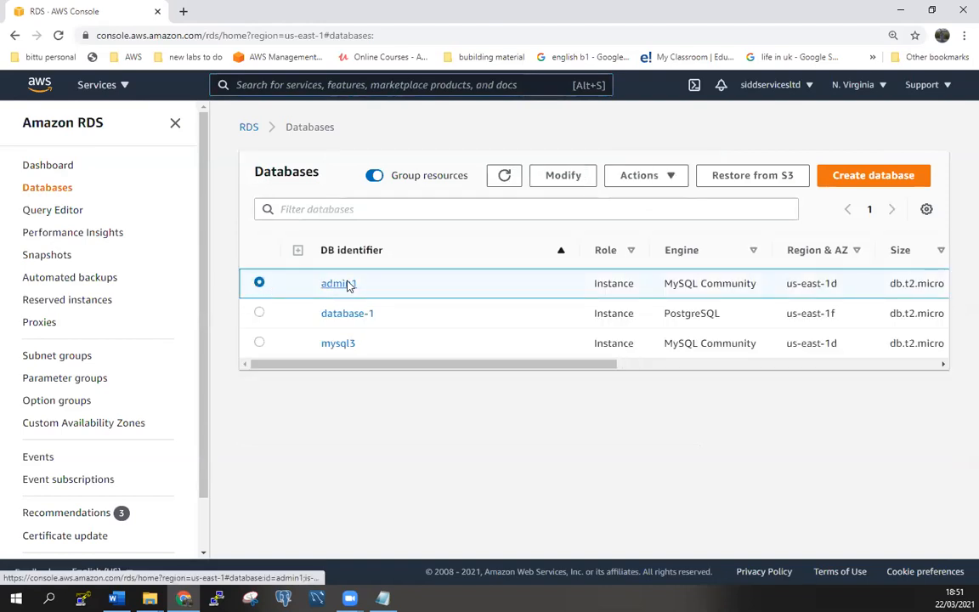
left_click(336, 283)
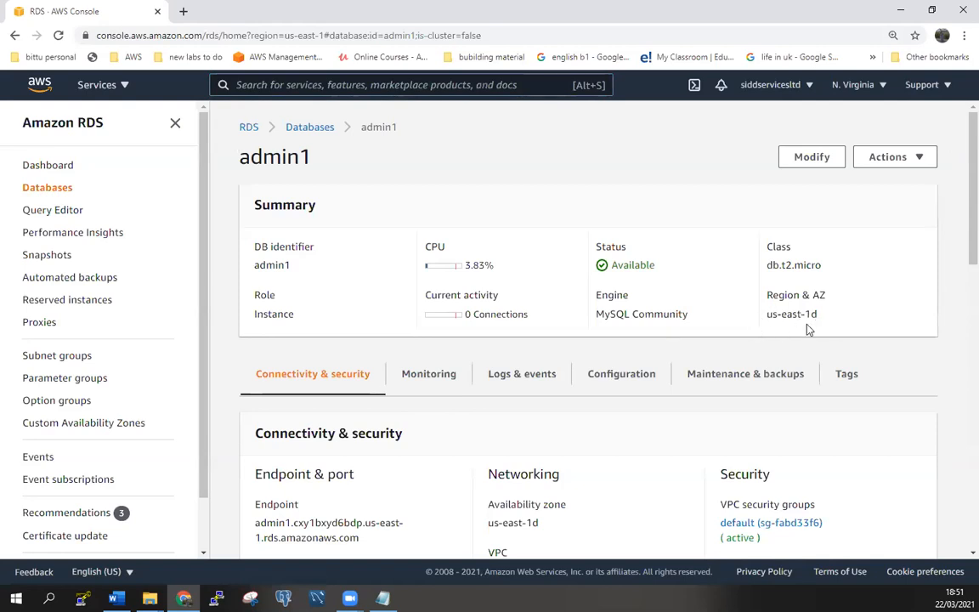
scroll("down", 3)
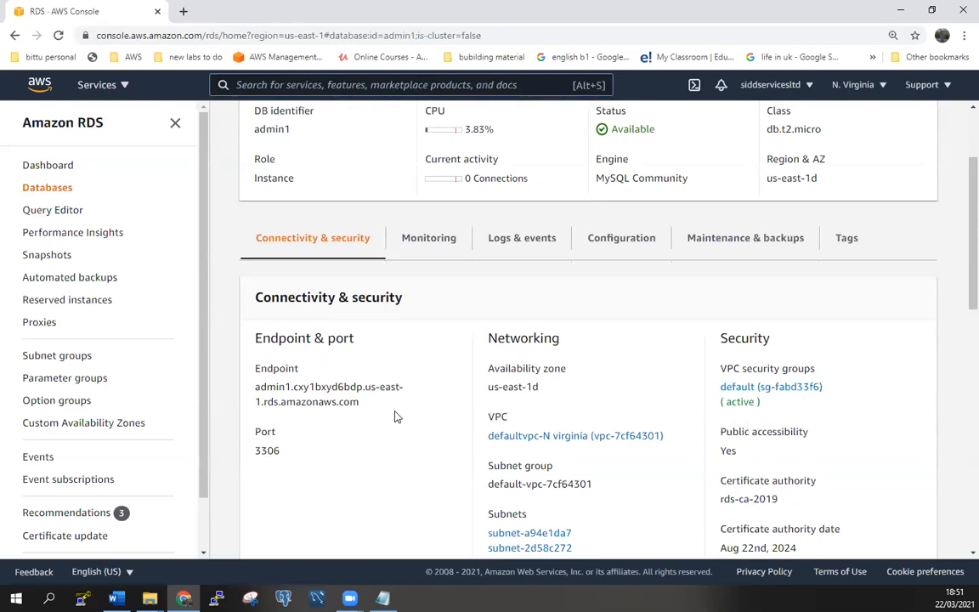
scroll("down", 3)
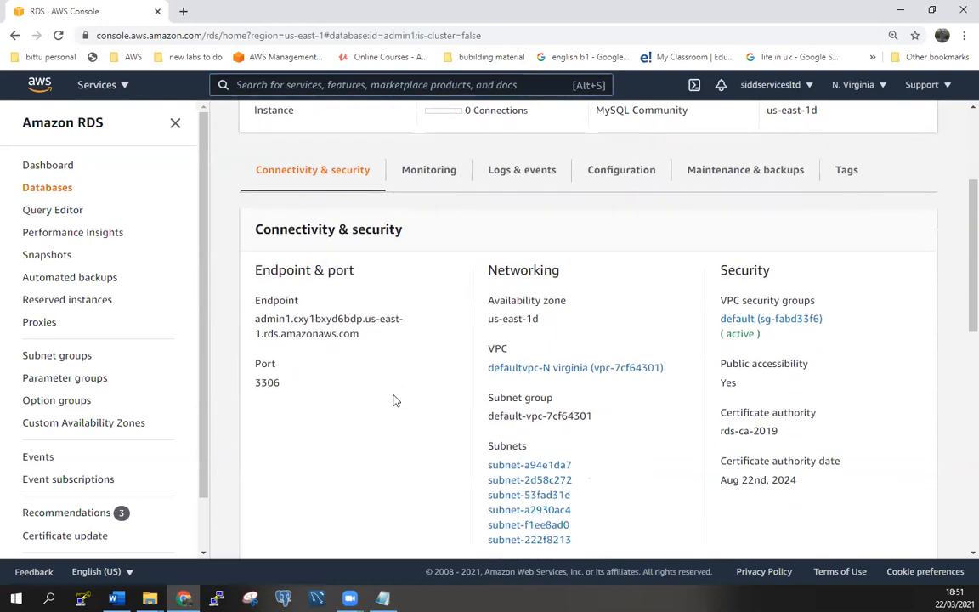
scroll("down", 3)
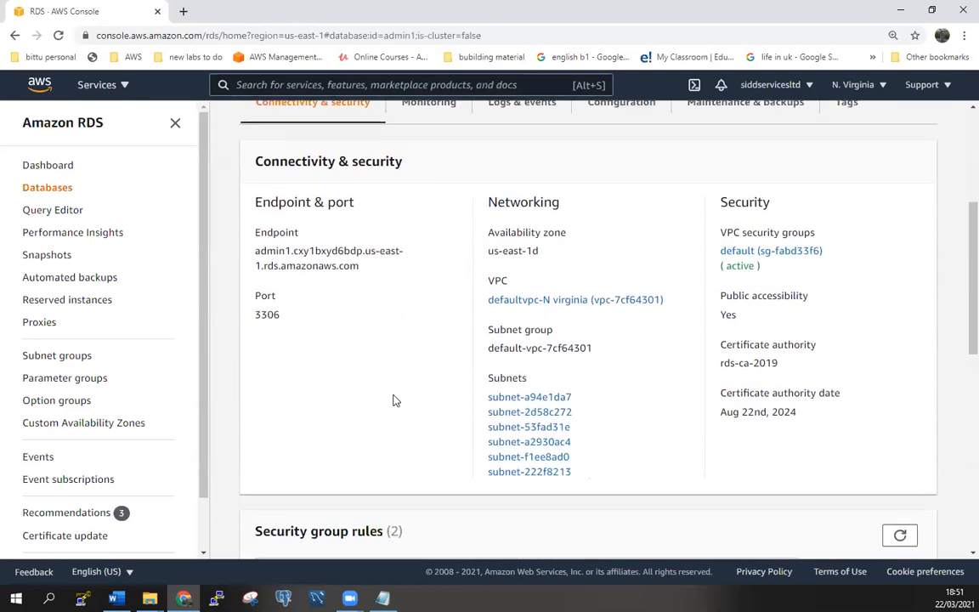
mouse_move(476, 421)
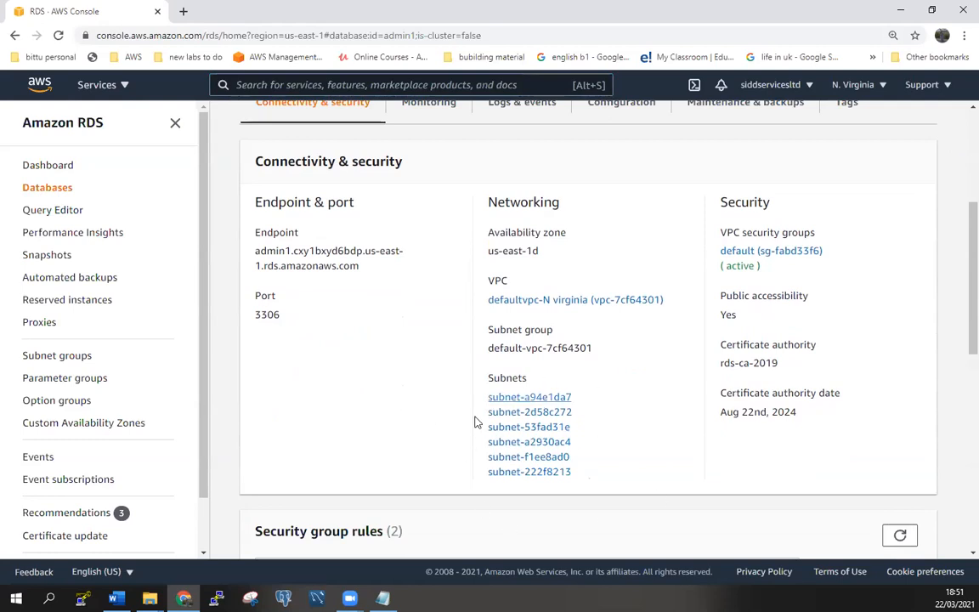
scroll("down", 3)
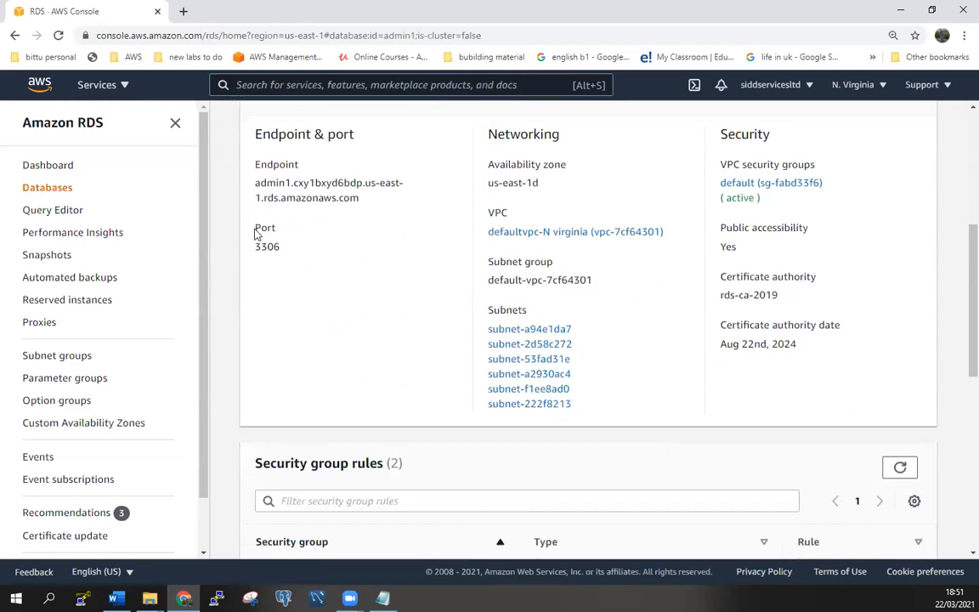
mouse_move(824, 175)
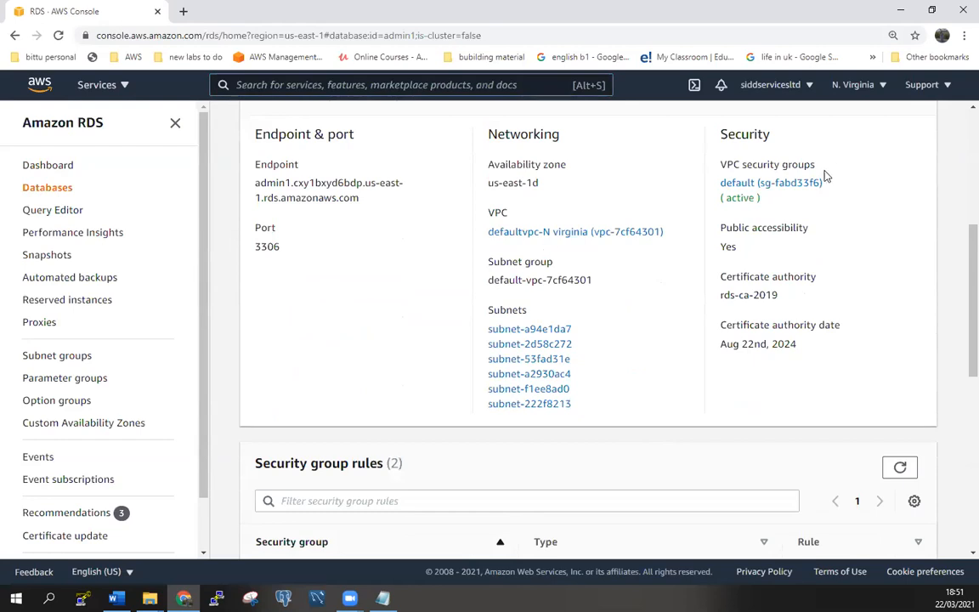
mouse_move(771, 184)
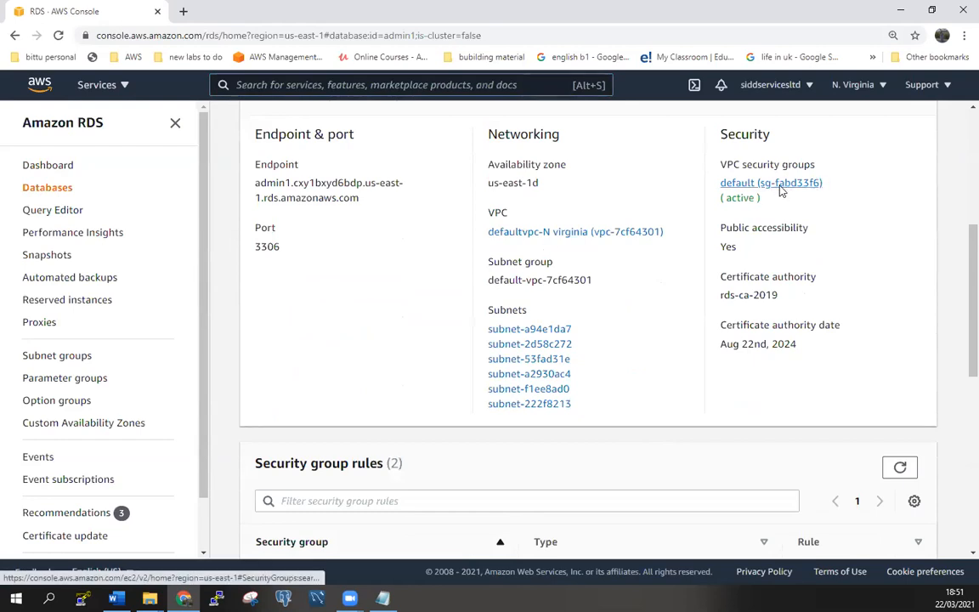
Open admin1's default security group inbound rules showing MYSQL/Aurora 3306, then clear the search filter
left_click(772, 181)
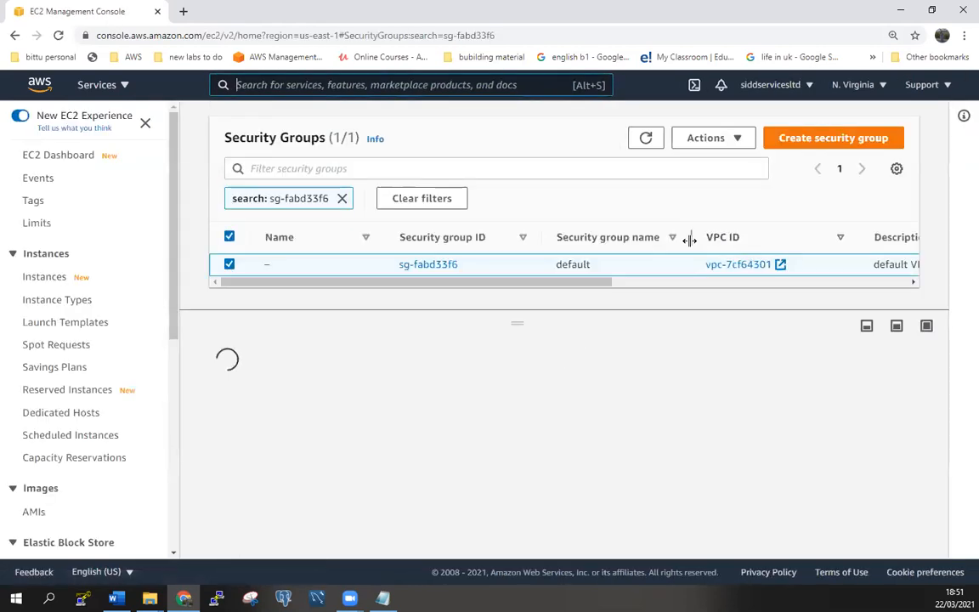
left_click(428, 265)
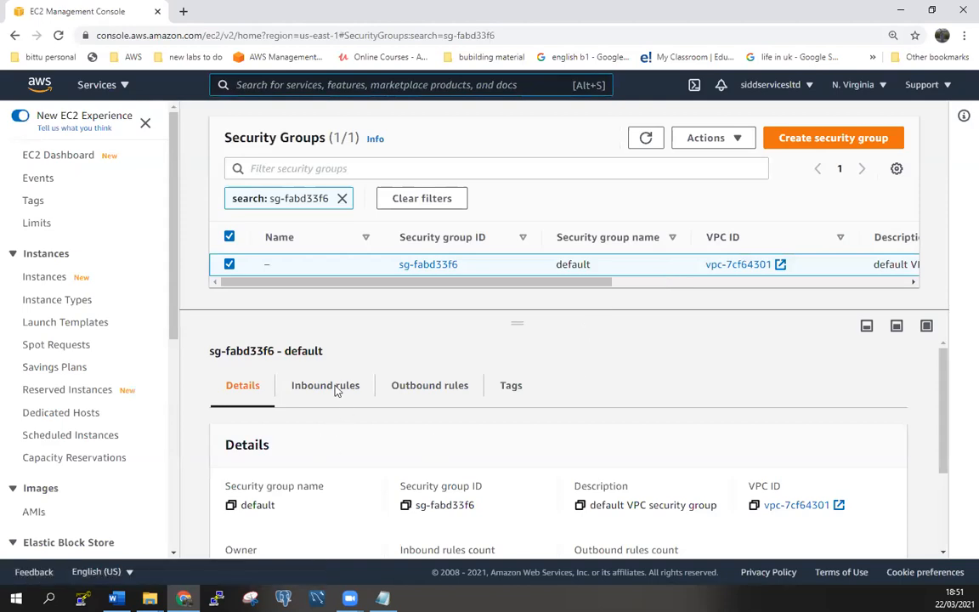
left_click(325, 384)
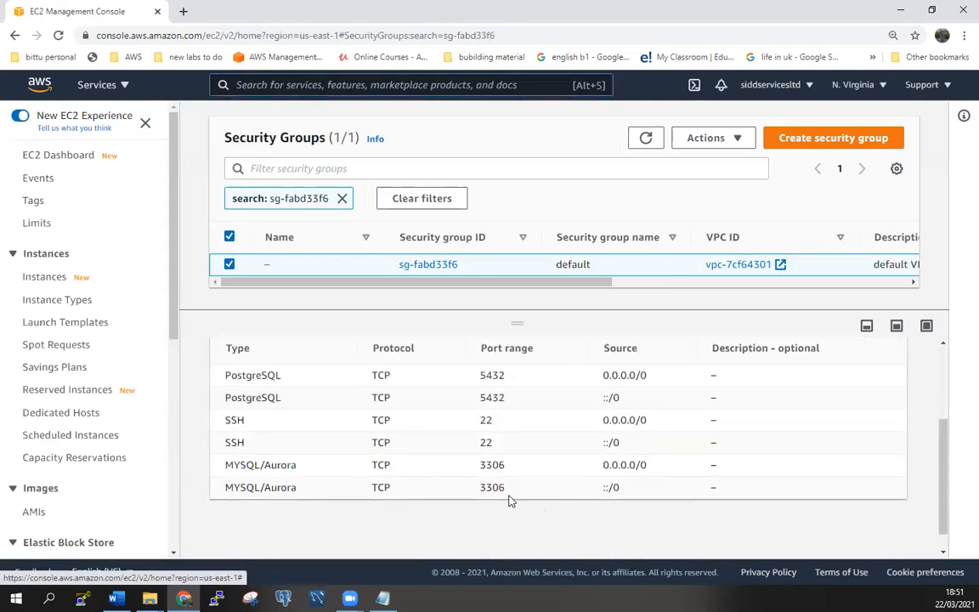
mouse_move(507, 428)
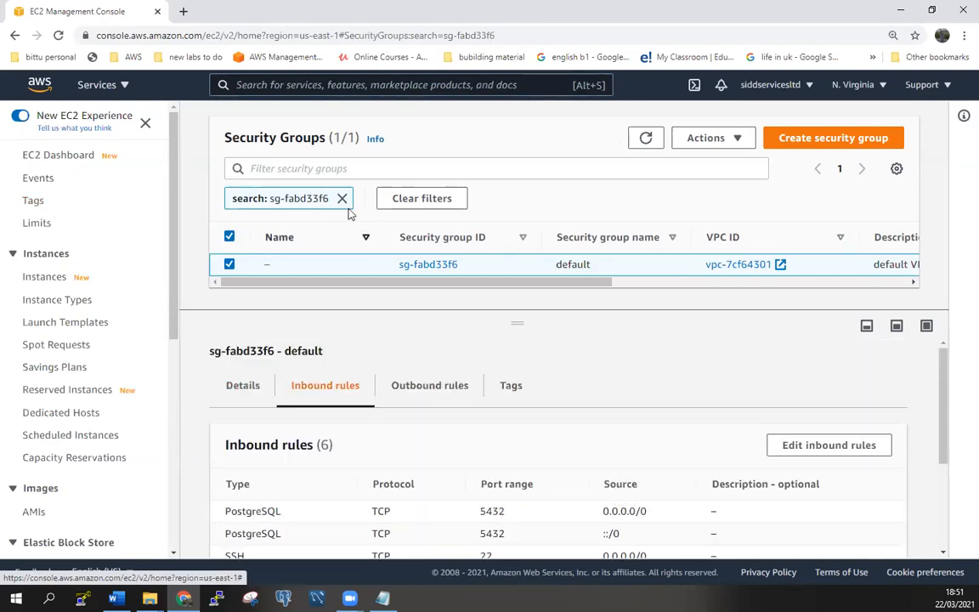
left_click(342, 198)
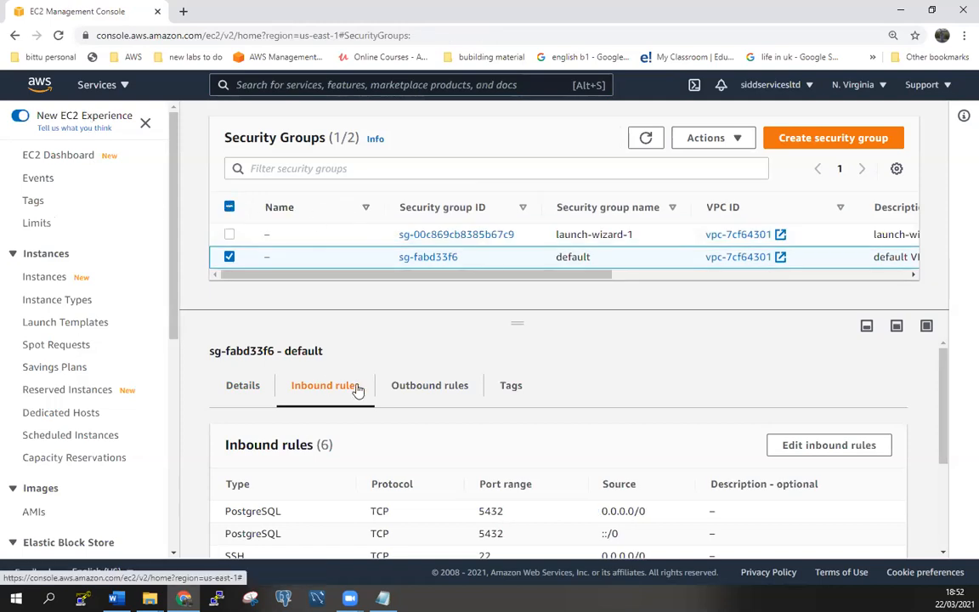
mouse_move(608, 395)
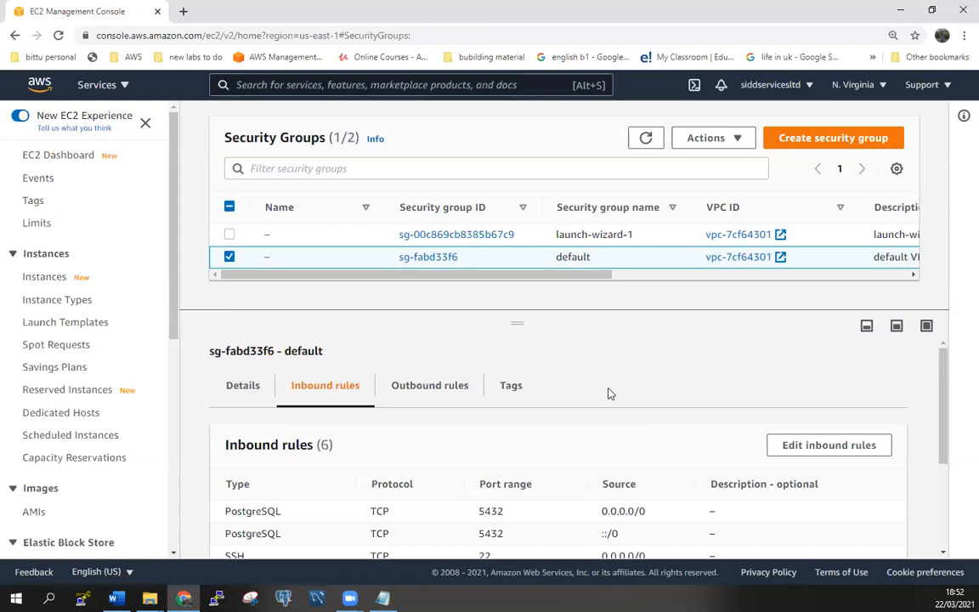
mouse_move(385, 332)
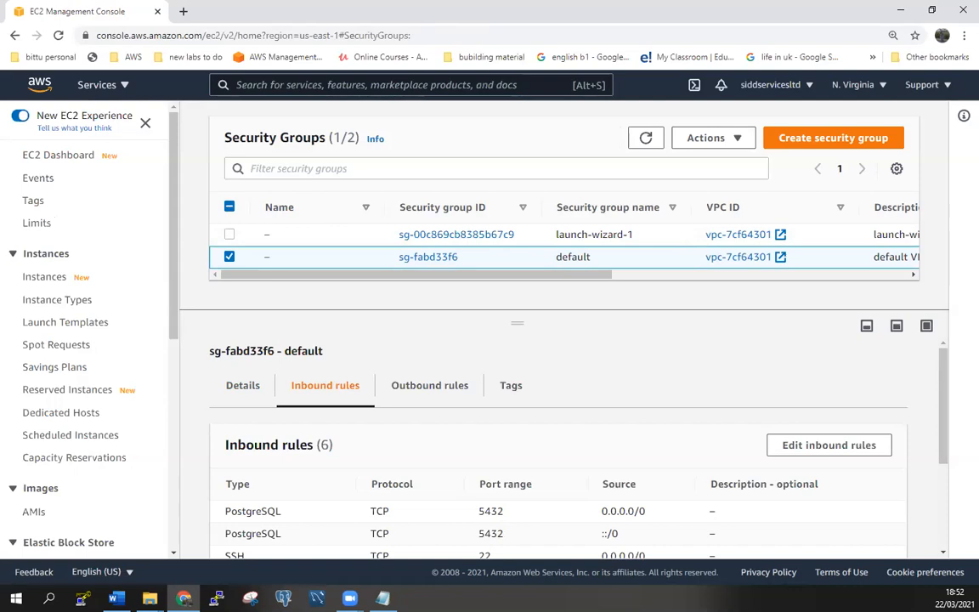
mouse_move(325, 384)
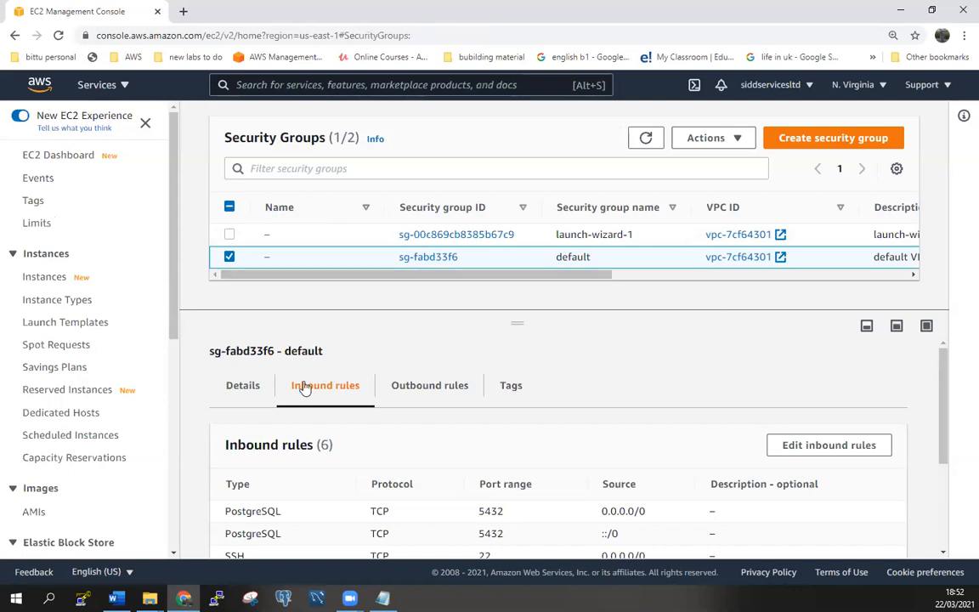
mouse_move(95, 100)
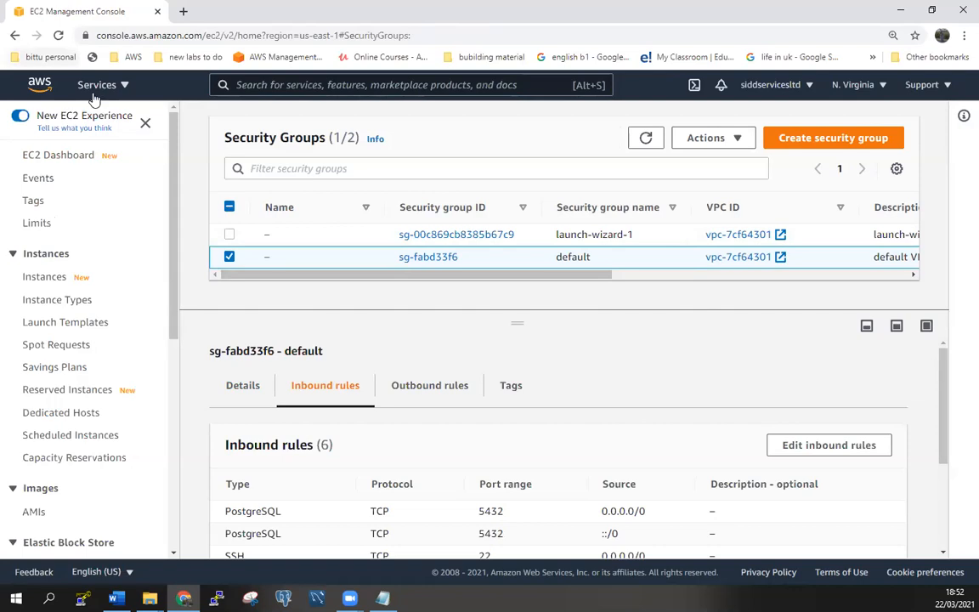
Go to EC2 Instances and select the sidvirginia instance to show its details
left_click(96, 85)
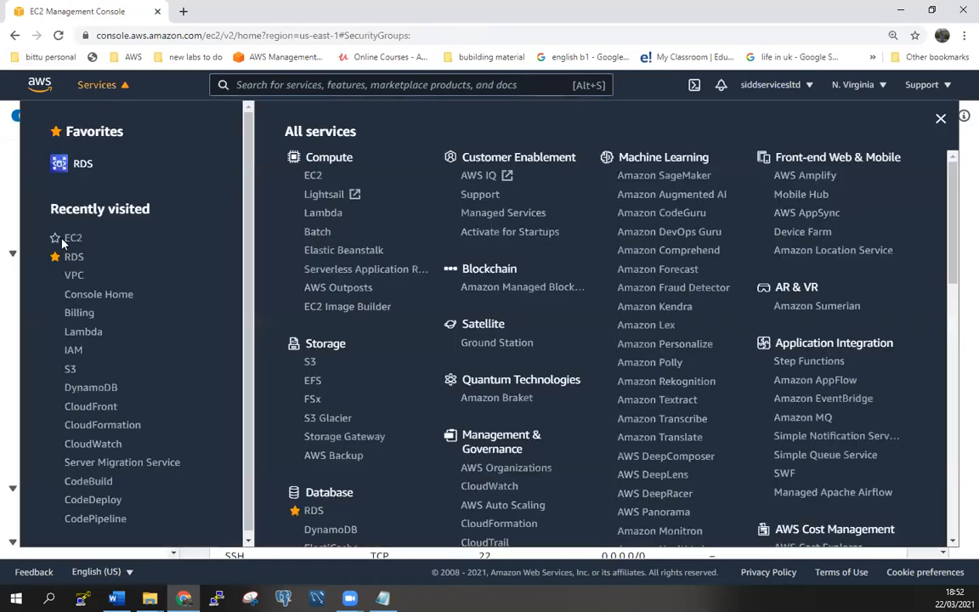
left_click(71, 238)
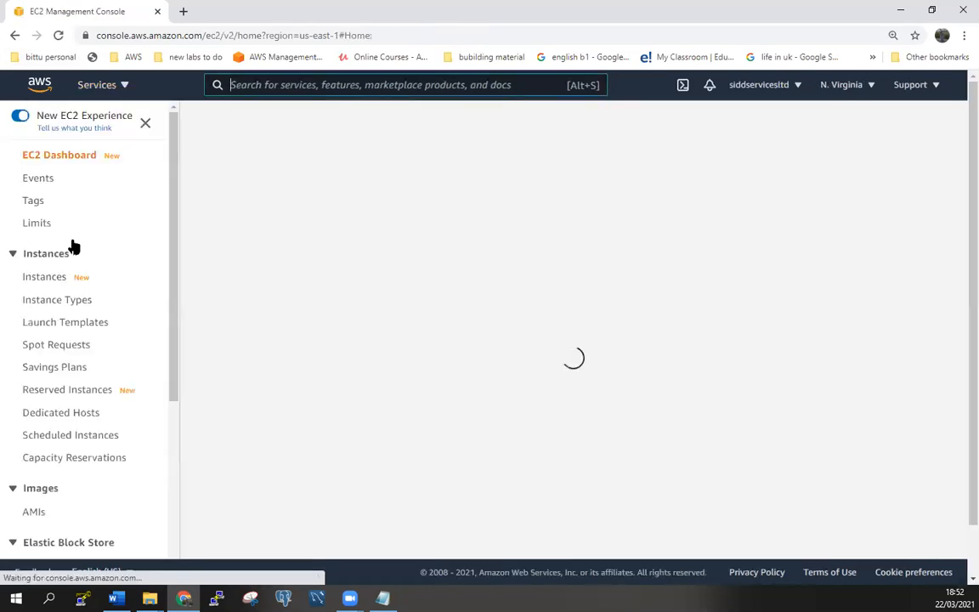
left_click(44, 275)
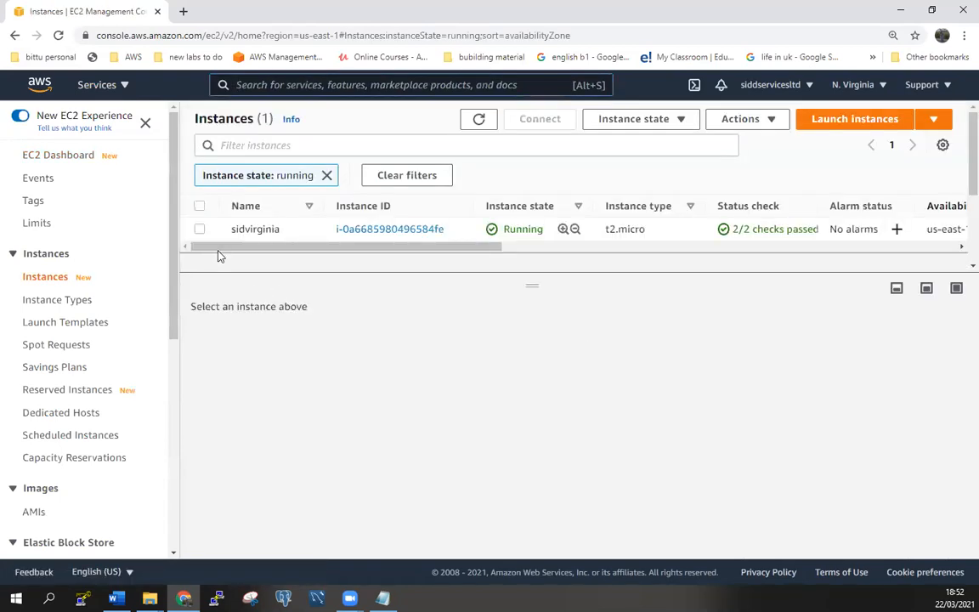
left_click(199, 227)
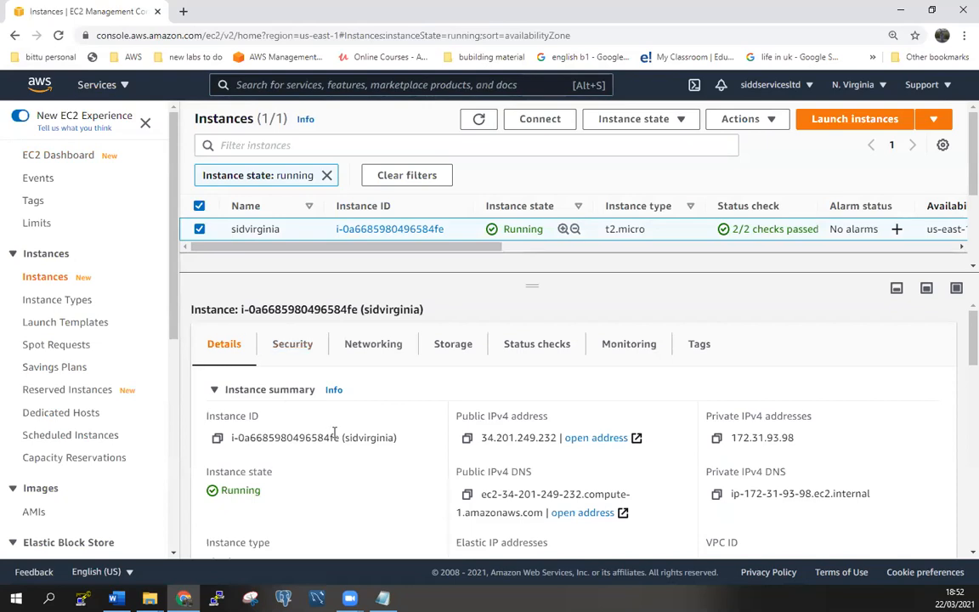
Review sidvirginia's details and networking, public IP 34.201.249.232 in us-east-1d, then return to Services
scroll("down", 3)
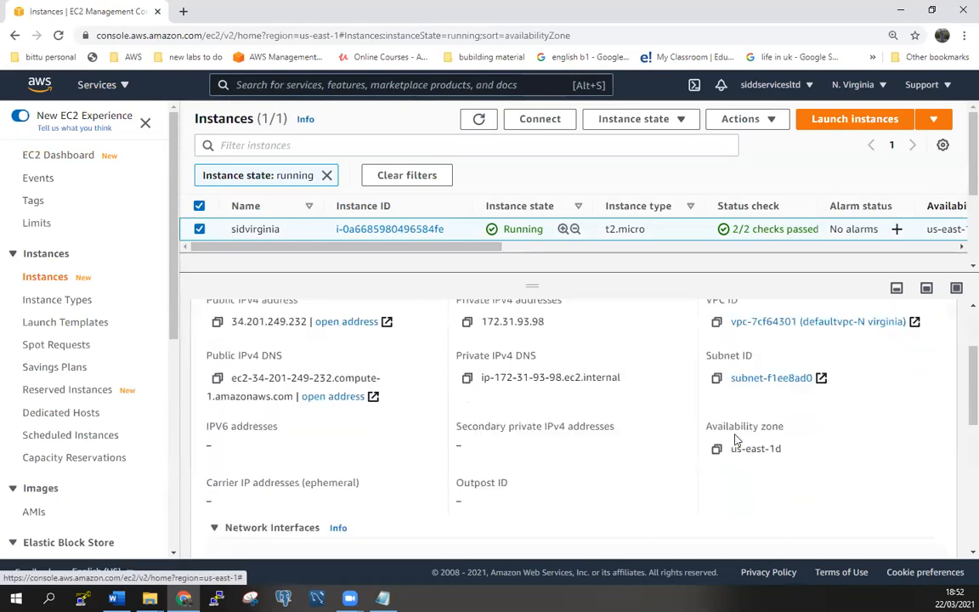
scroll("down", 3)
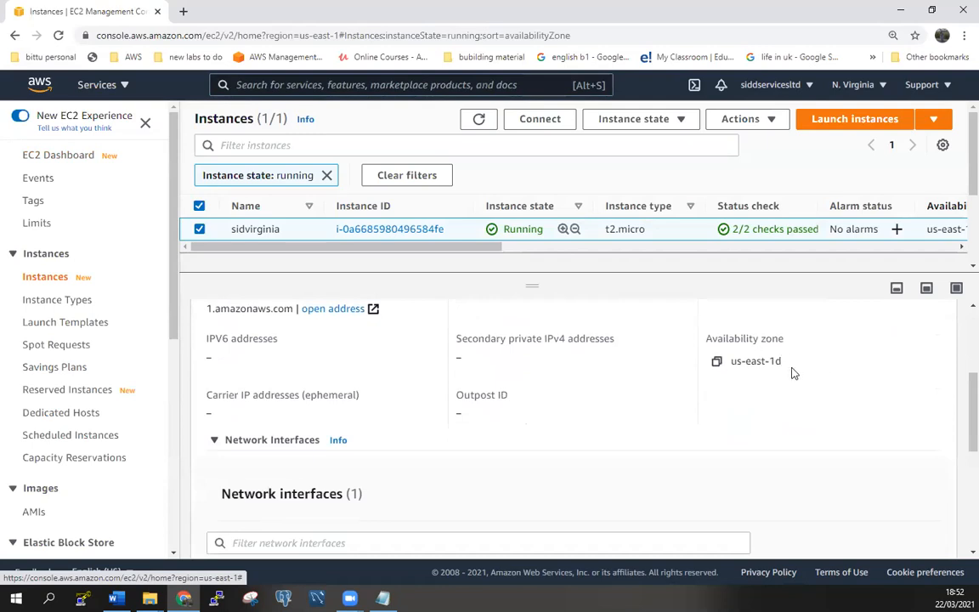
scroll("up", 3)
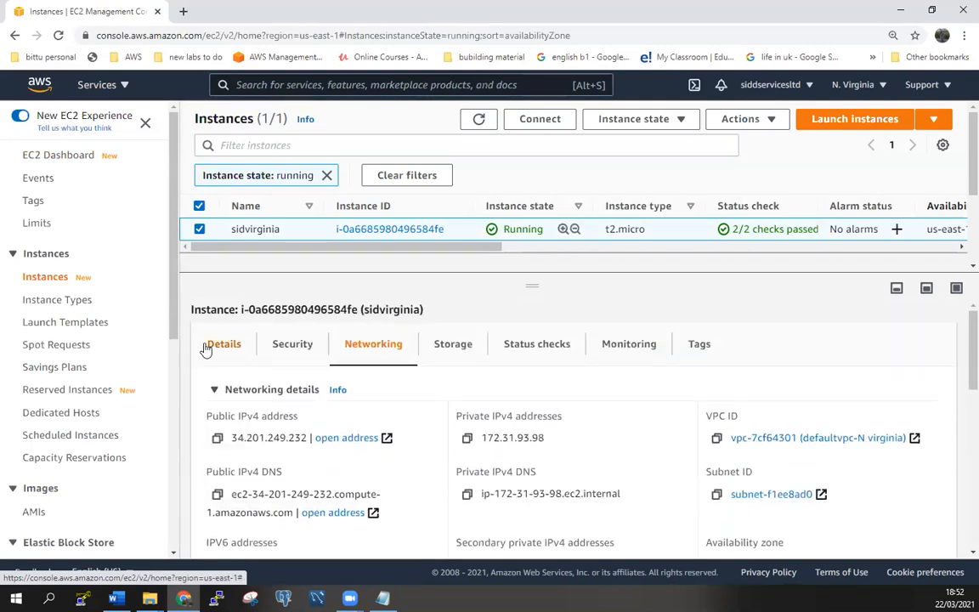
left_click(225, 343)
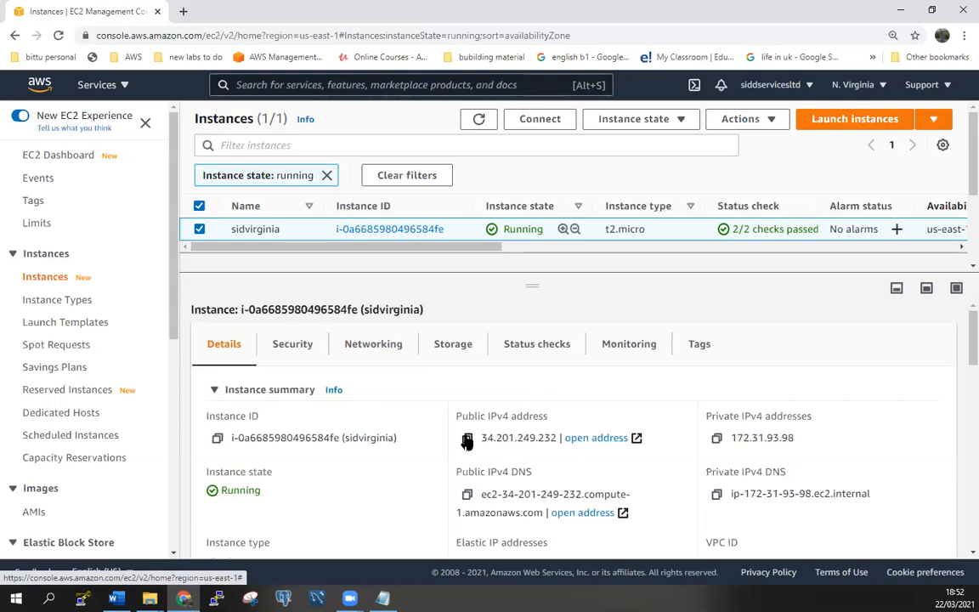
mouse_move(98, 100)
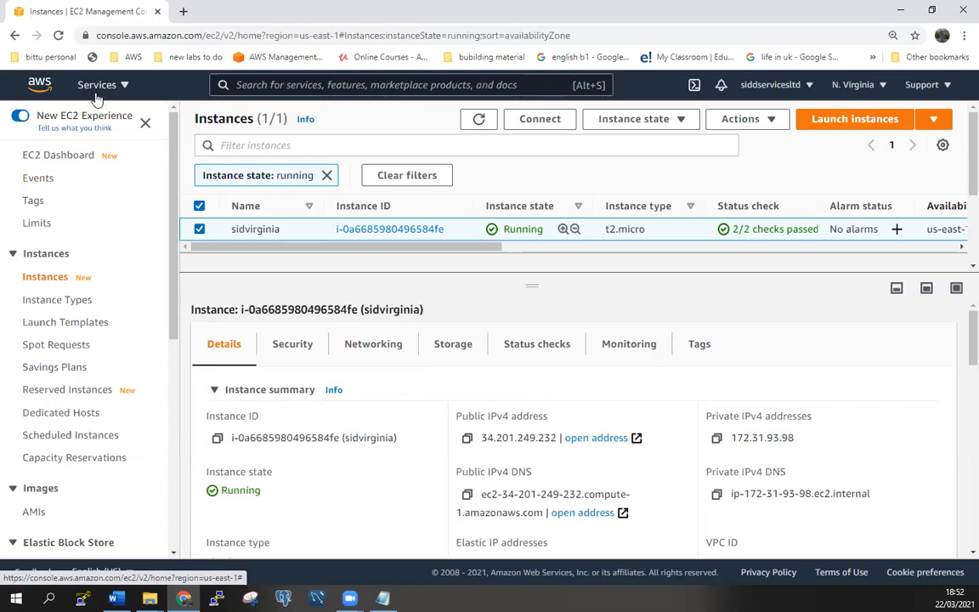
left_click(95, 85)
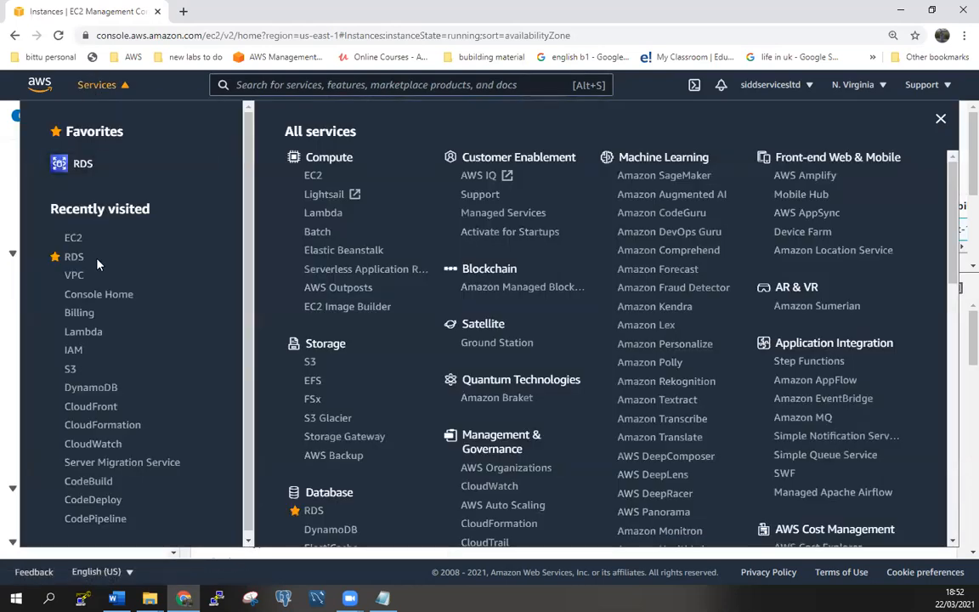
Reopen the admin1 RDS database details and select its endpoint address for port 3306
left_click(75, 255)
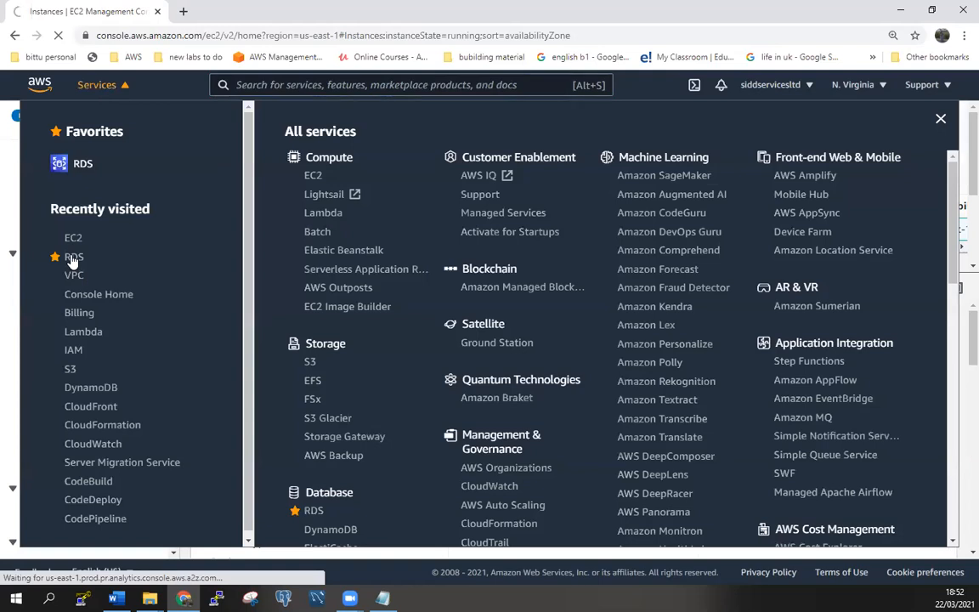
left_click(73, 256)
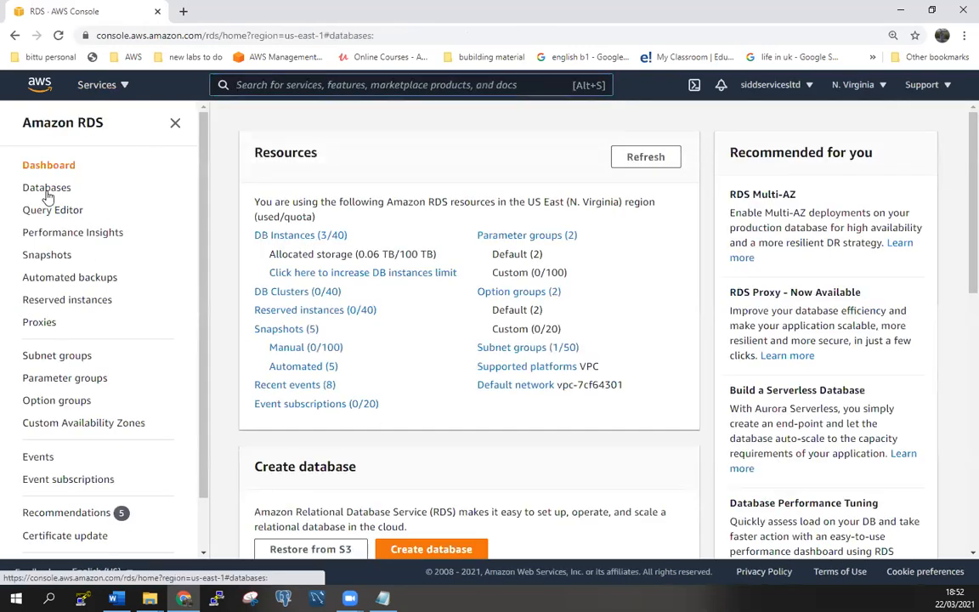
left_click(48, 187)
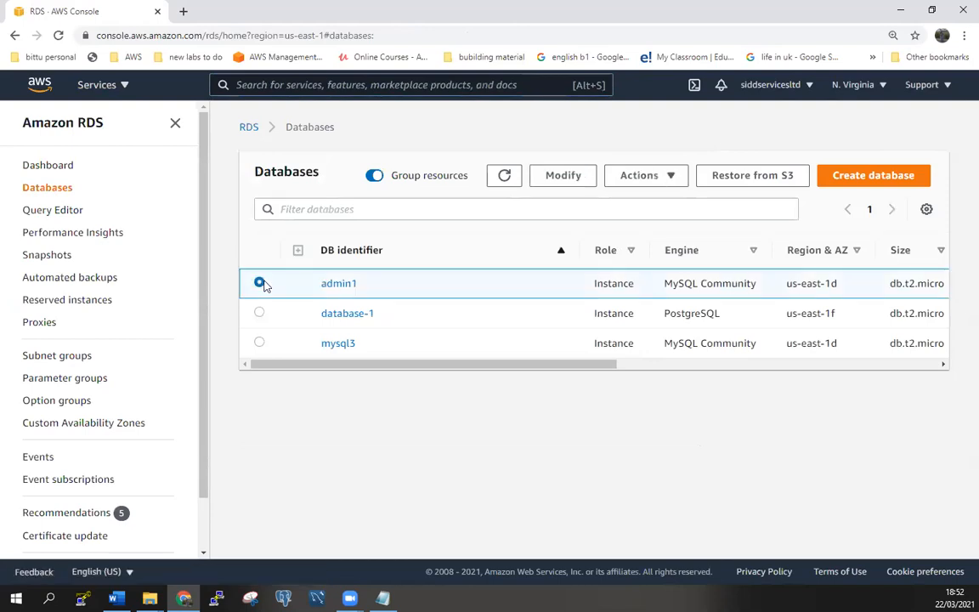
left_click(339, 282)
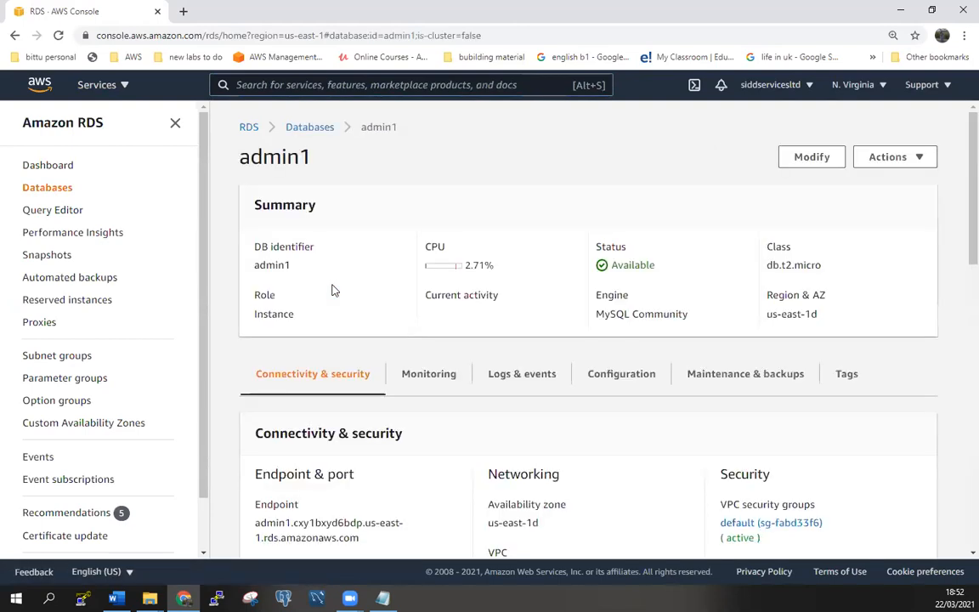
scroll("down", 3)
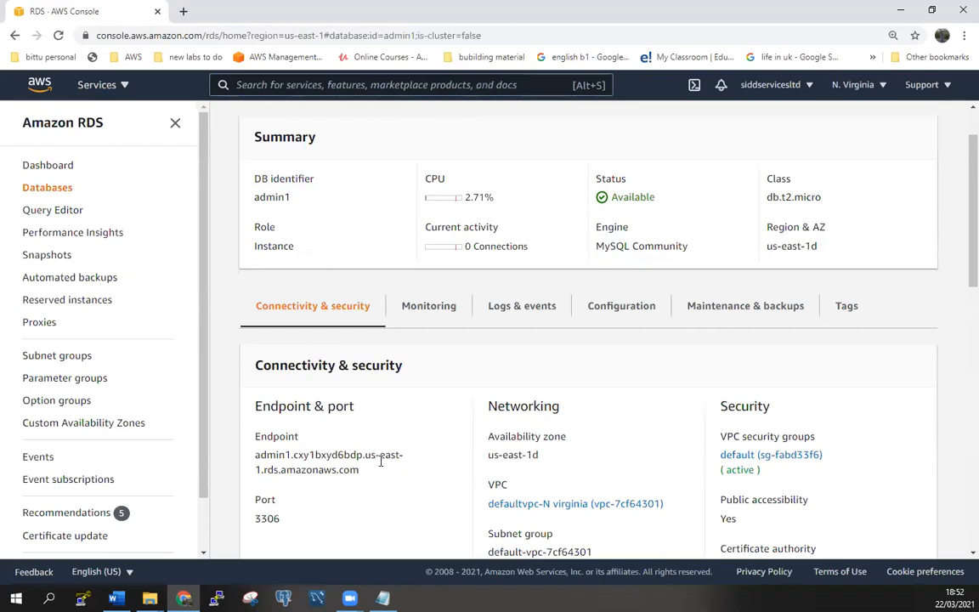
double_click(328, 462)
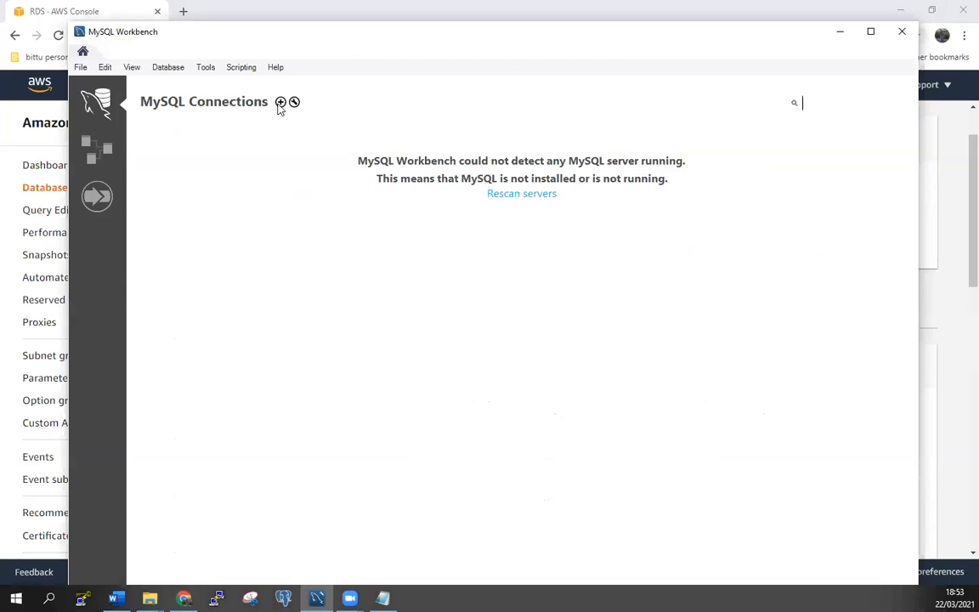
Start a new MySQL Workbench connection named Nvirginia-myworkbench
left_click(280, 102)
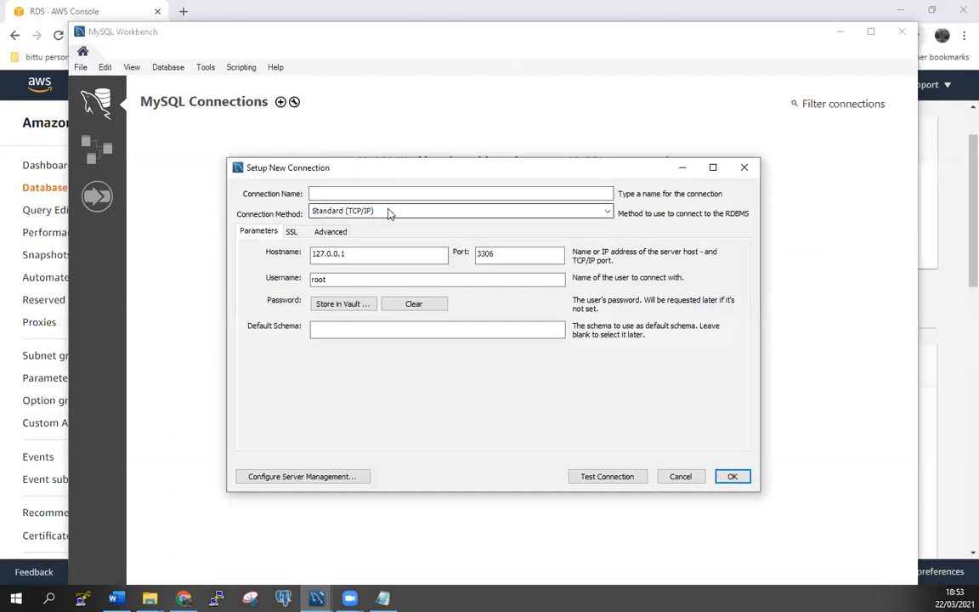
left_click(459, 194)
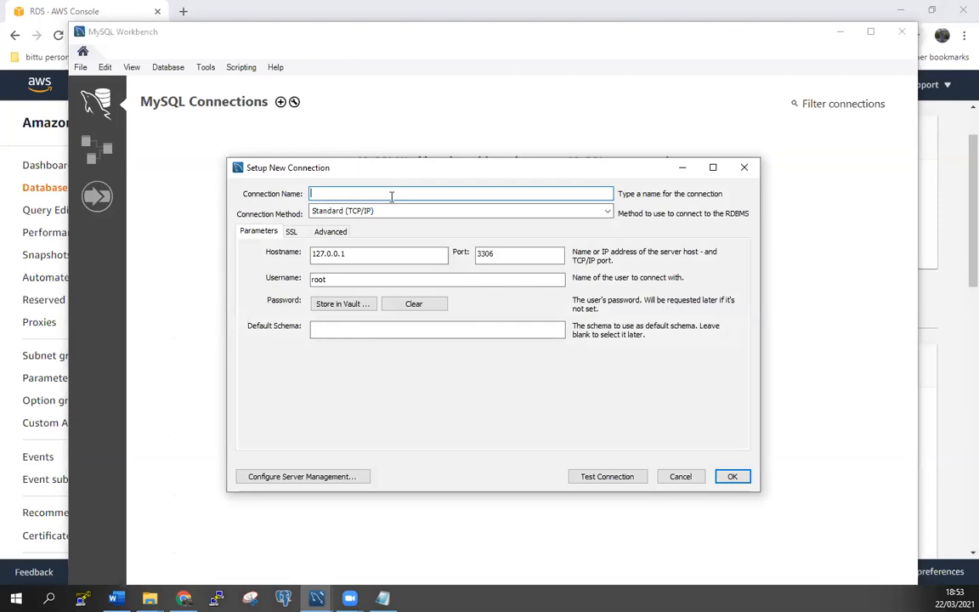
type("N")
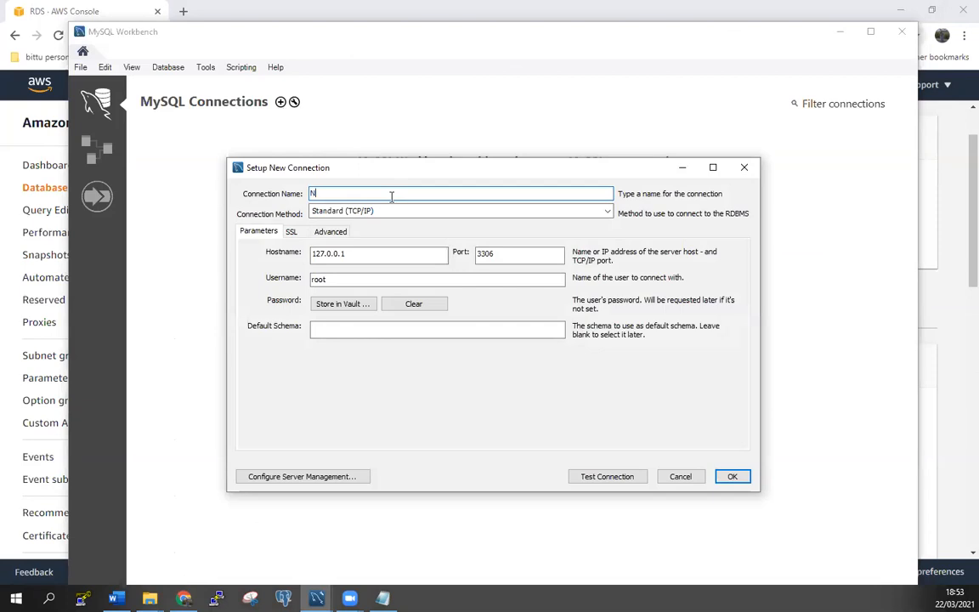
type("virgini")
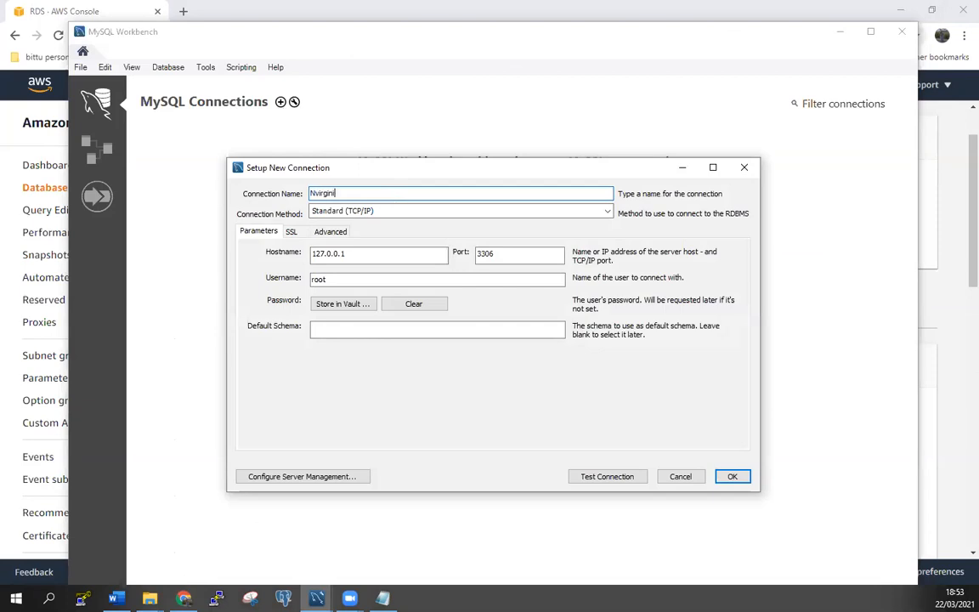
type("a-")
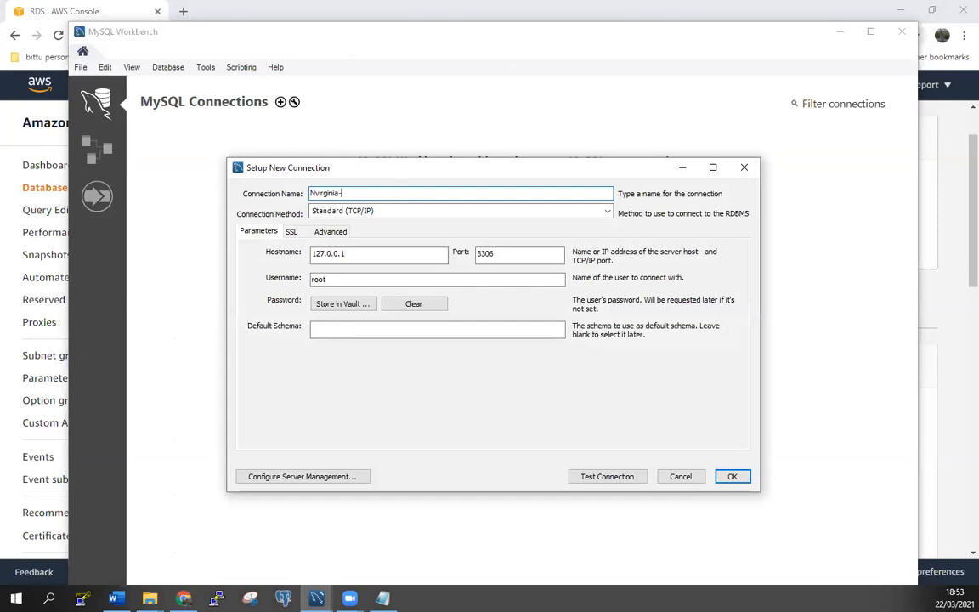
type("mywor")
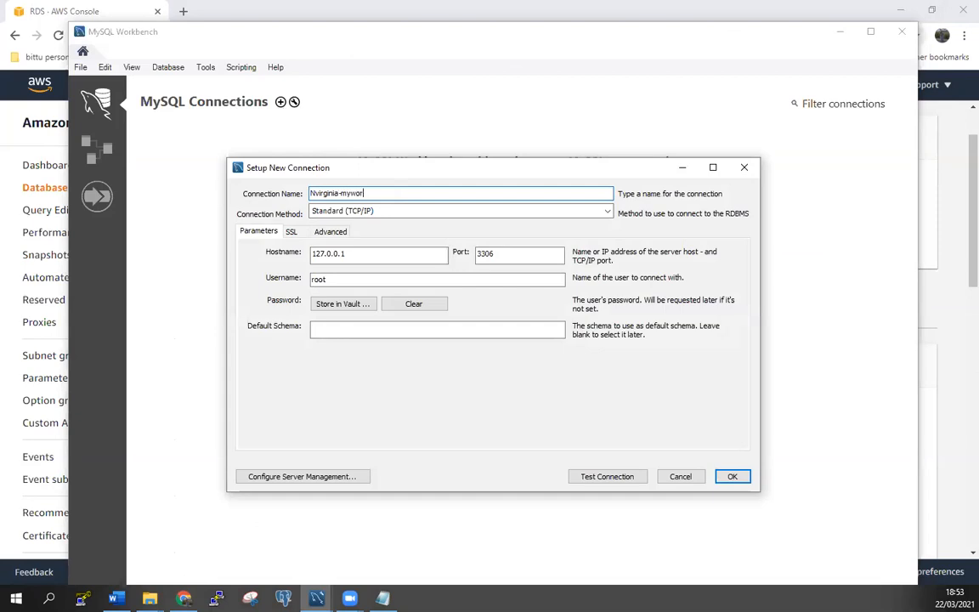
type("kbench")
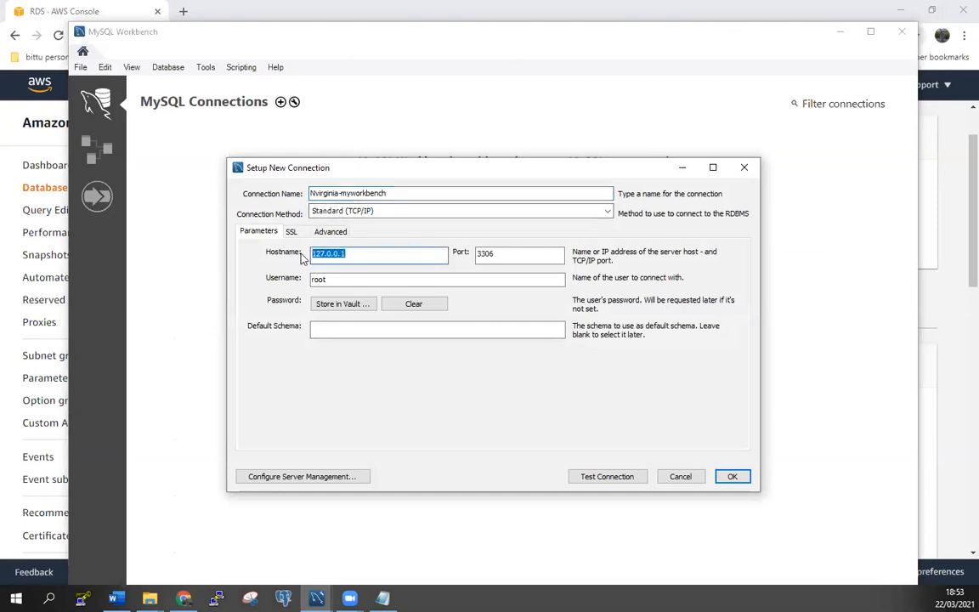
Set the hostname to the RDS endpoint and the username to mysqlserver
right_click(377, 254)
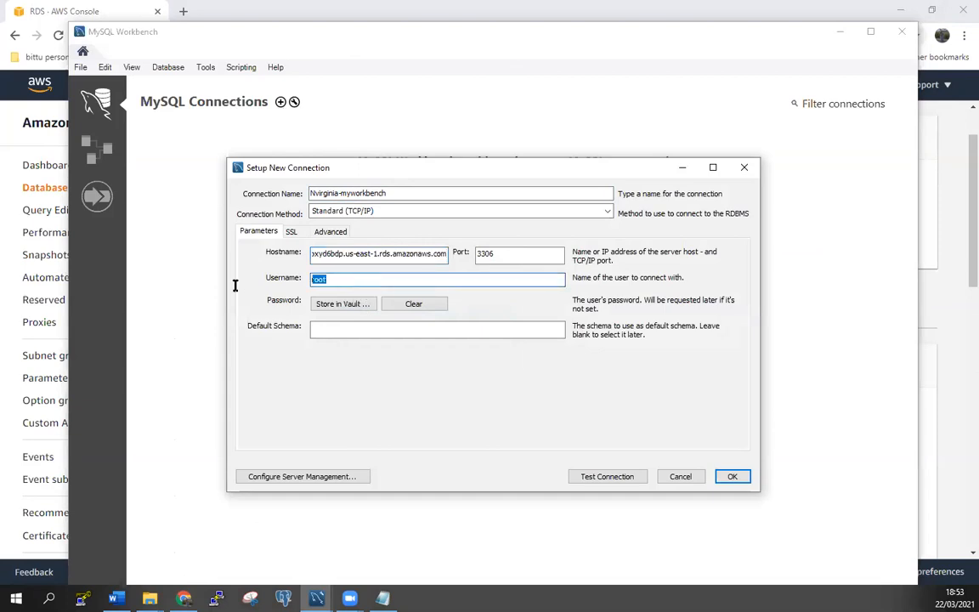
type("a")
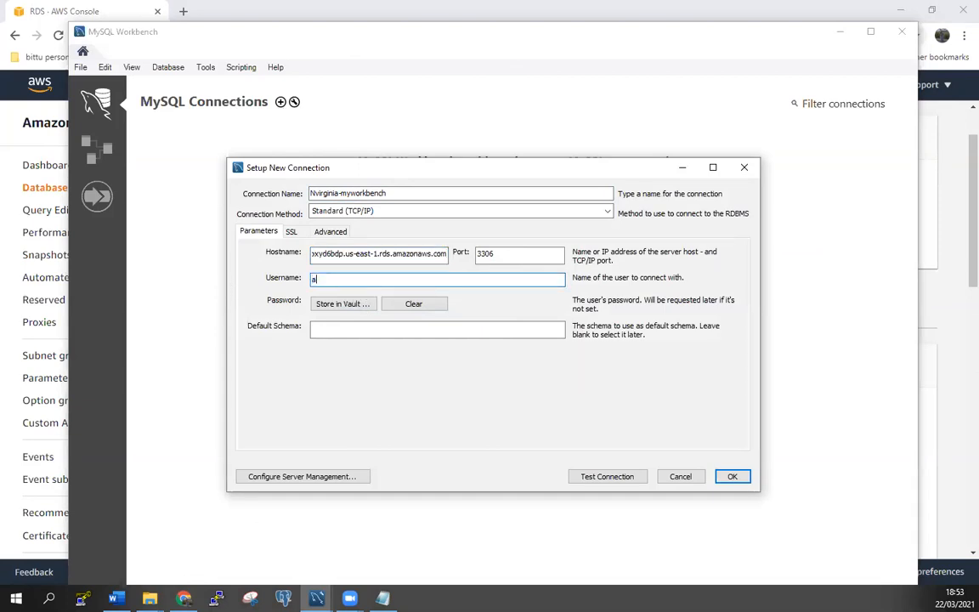
key("Backspace")
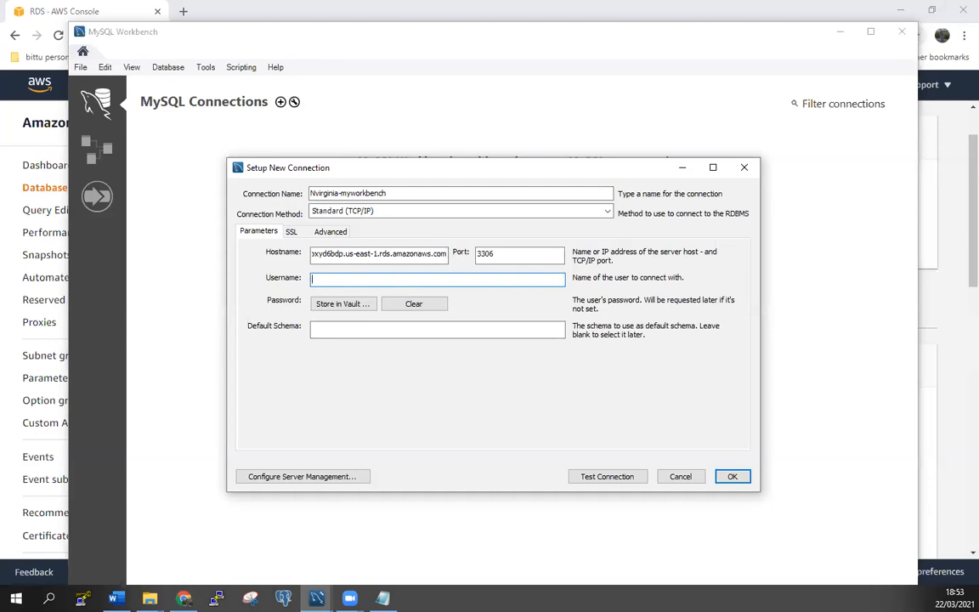
left_click(383, 598)
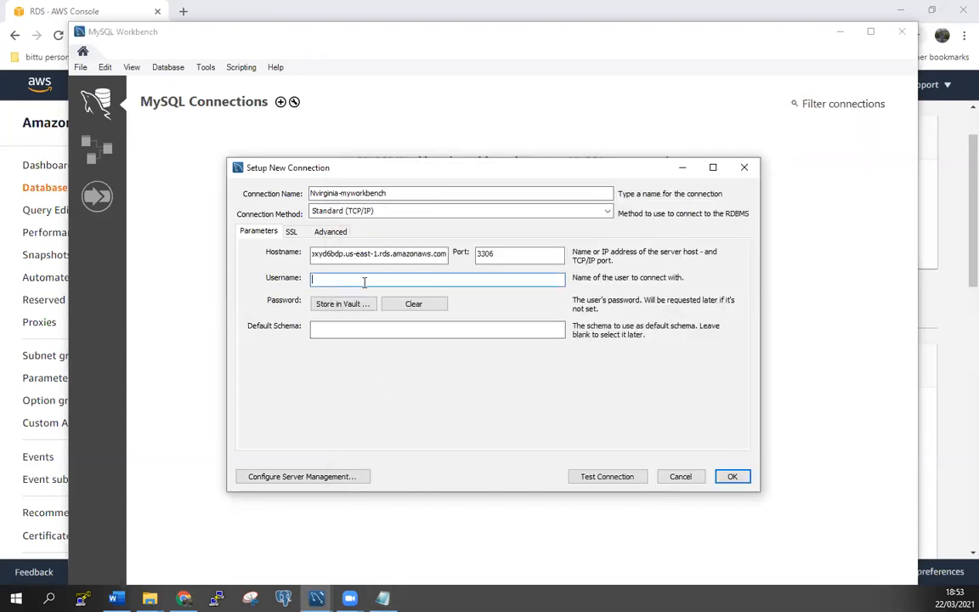
type("mysql")
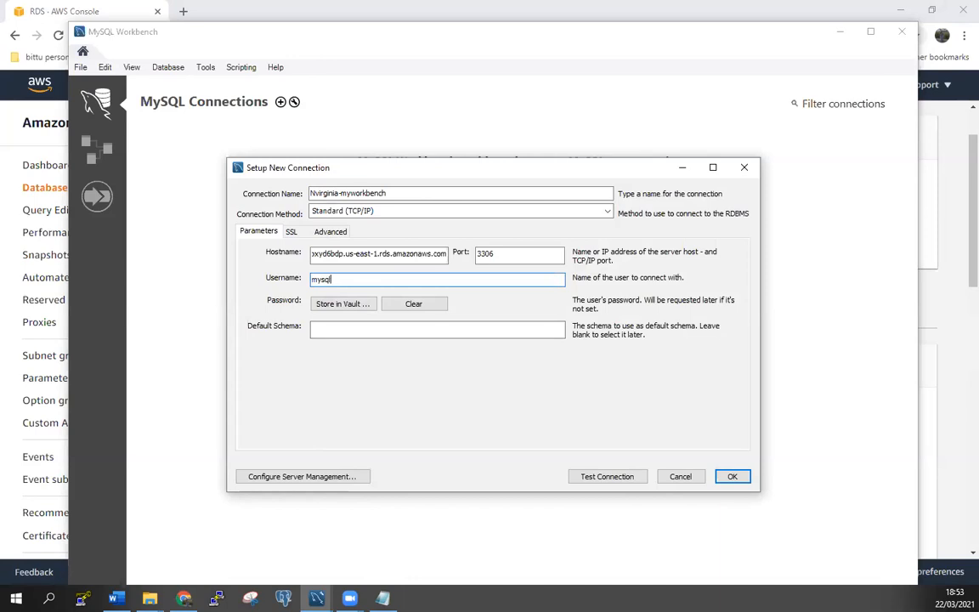
type("user")
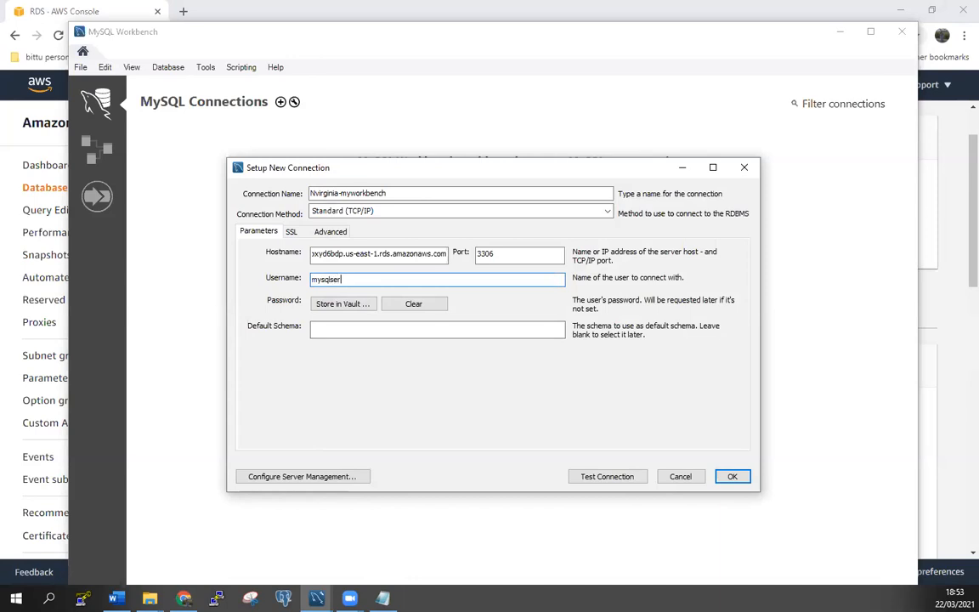
type("ver")
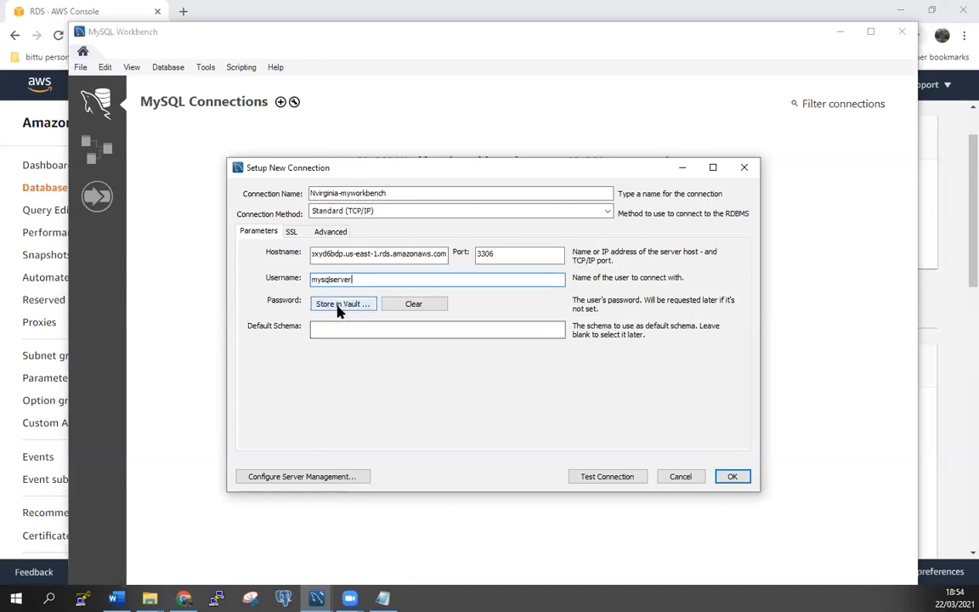
Store the connection's password in the vault
left_click(343, 303)
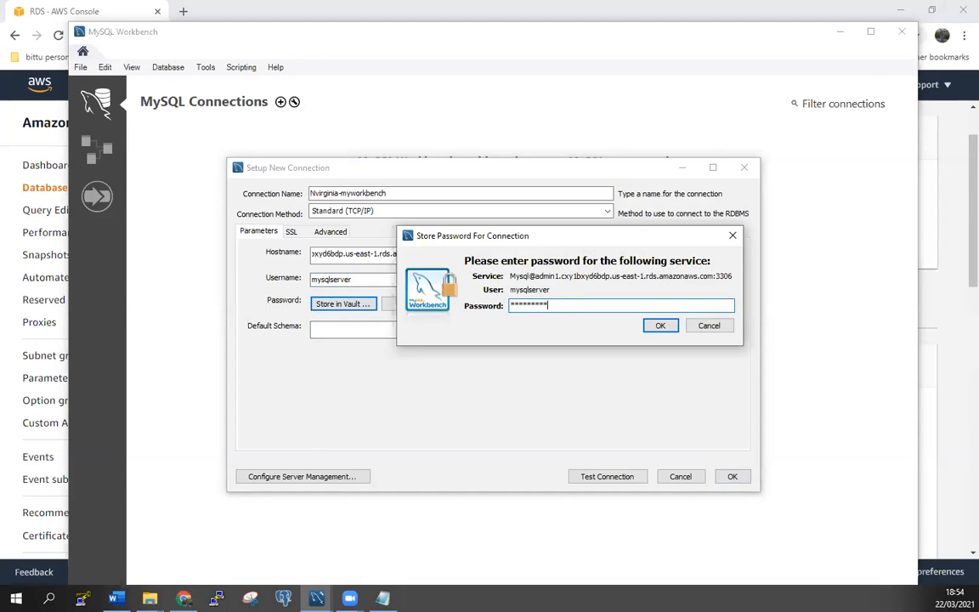
left_click(660, 325)
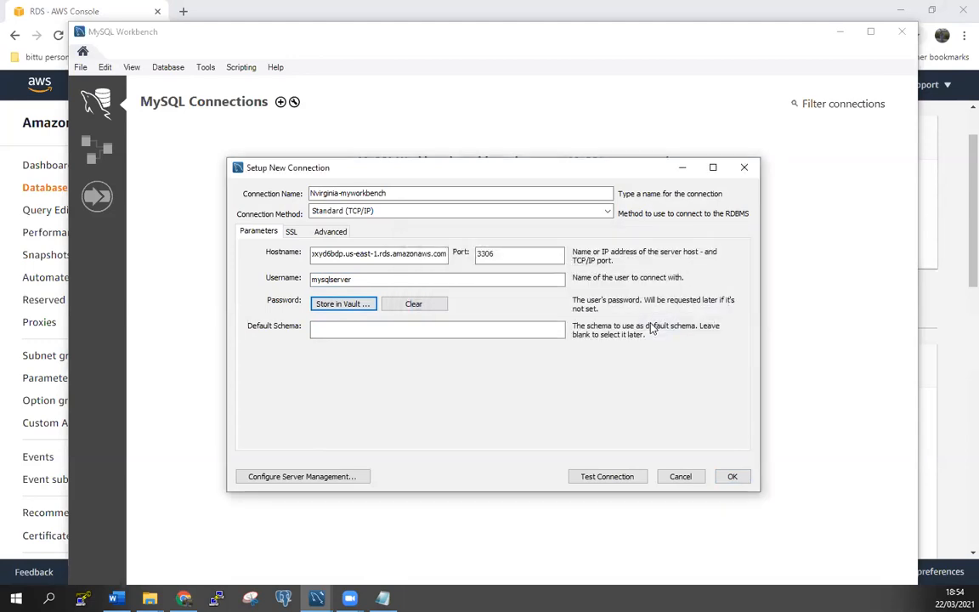
mouse_move(565, 433)
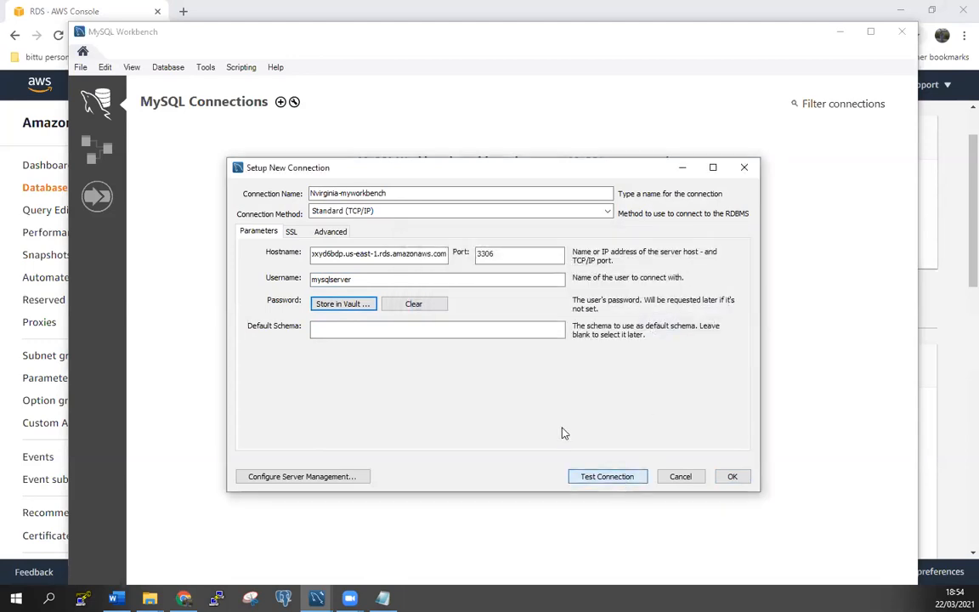
Test the connection successfully and save Nvirginia-myworkbench to the connections list
left_click(606, 476)
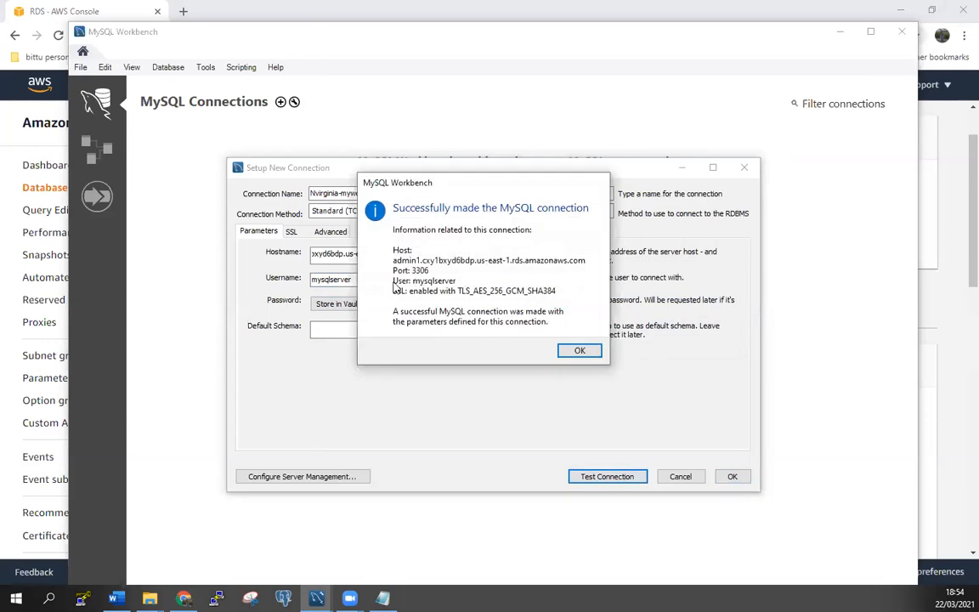
mouse_move(551, 222)
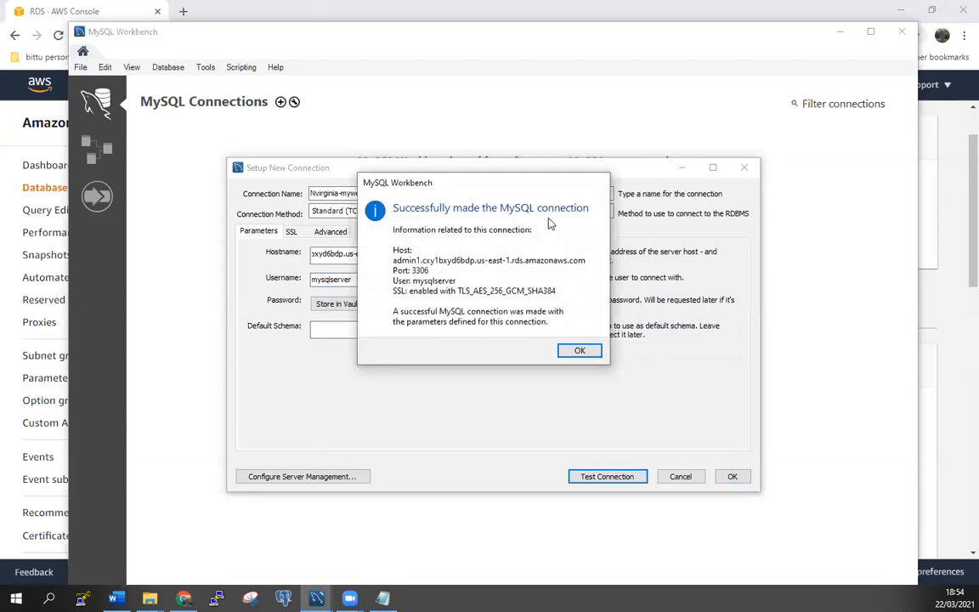
left_click(578, 350)
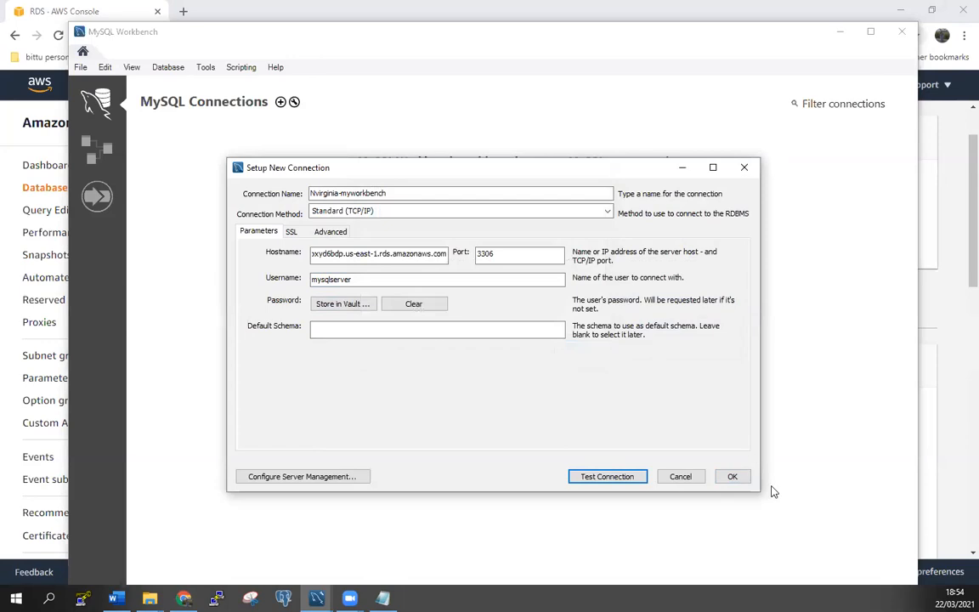
left_click(730, 476)
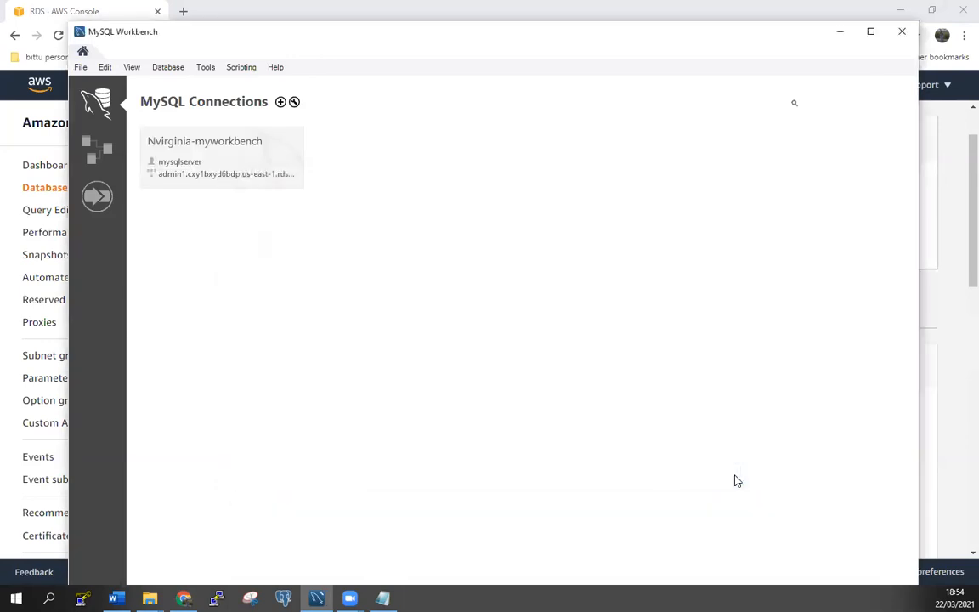
mouse_move(167, 194)
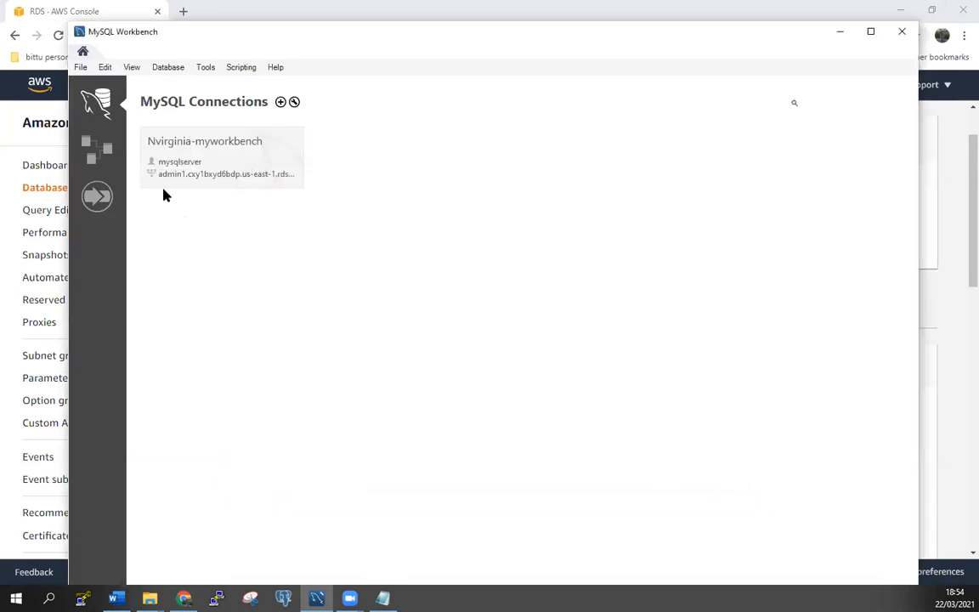
mouse_move(197, 161)
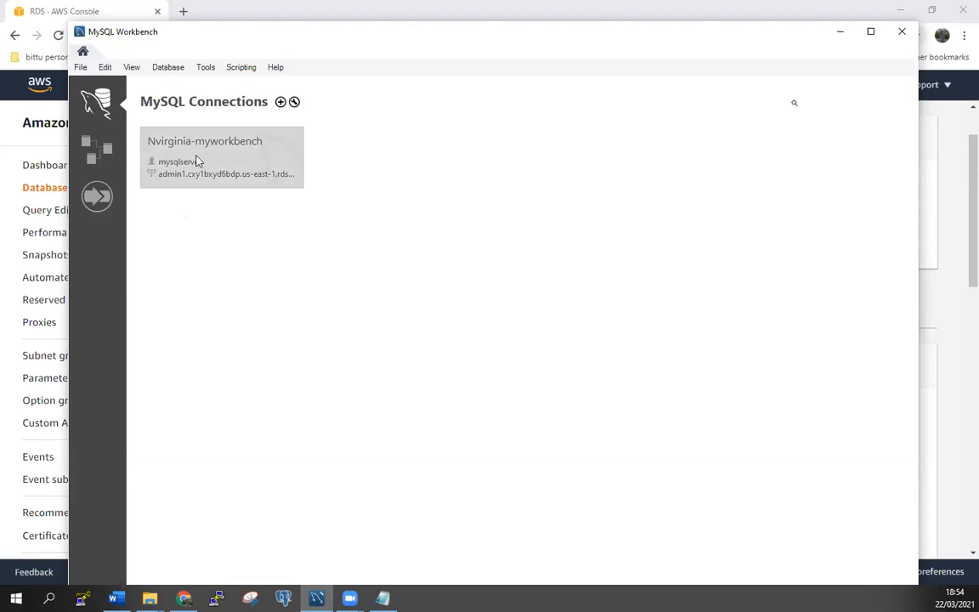
Connect to the saved Nvirginia-myworkbench connection and reach an empty query tab
double_click(221, 156)
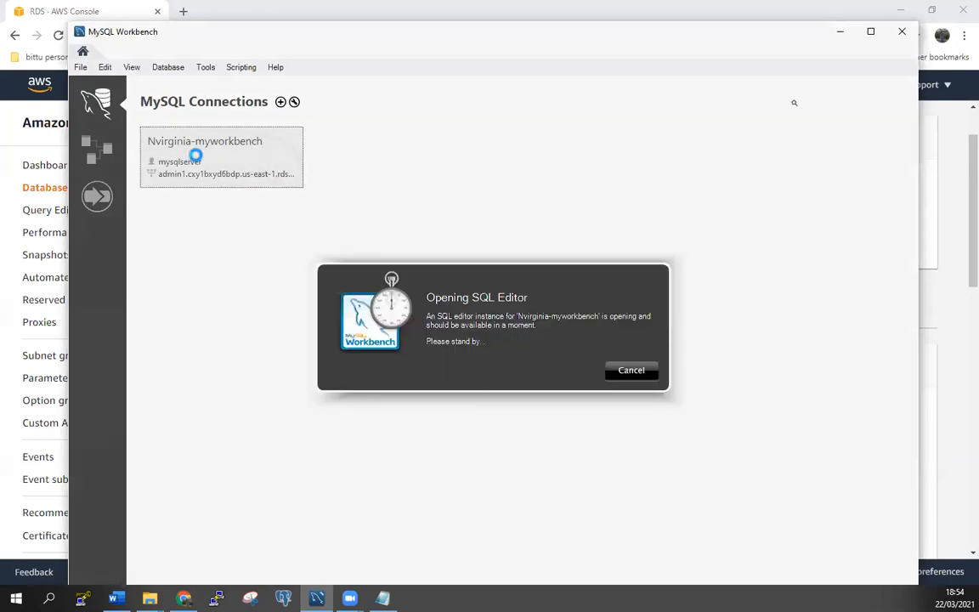
left_click(630, 370)
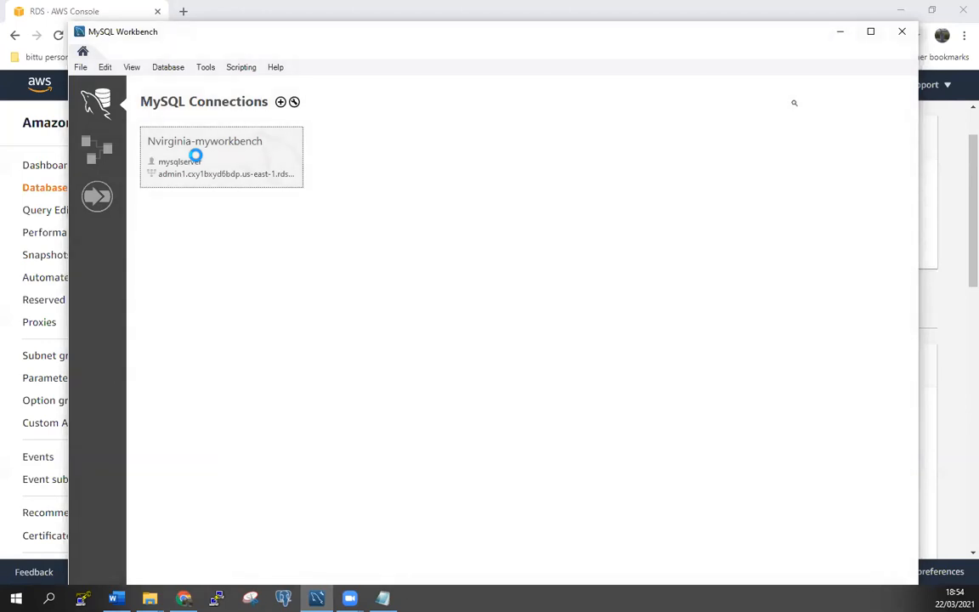
double_click(221, 156)
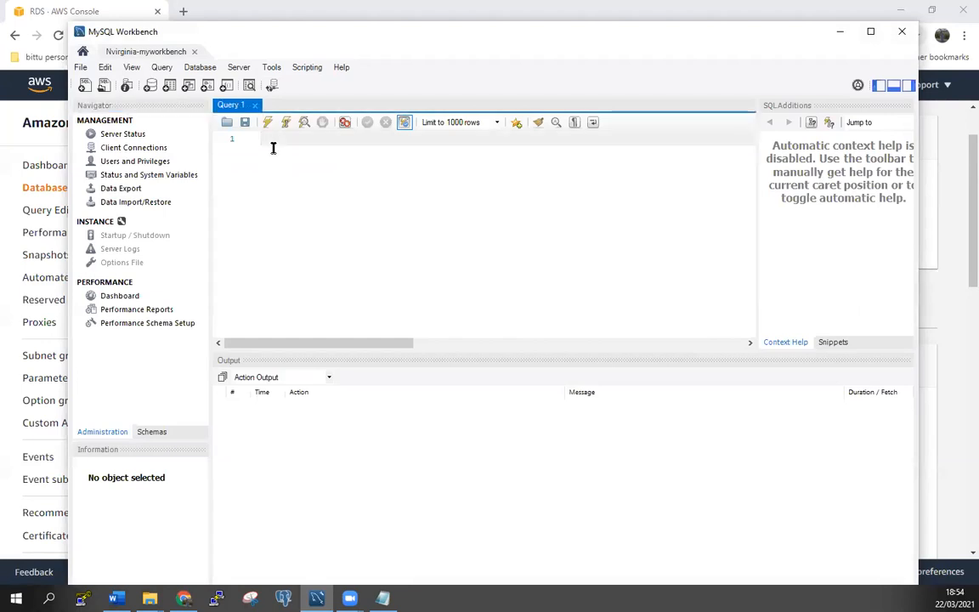
Write and execute Create database itm70 in the Query 1 tab, getting 1 row affected
type("creat")
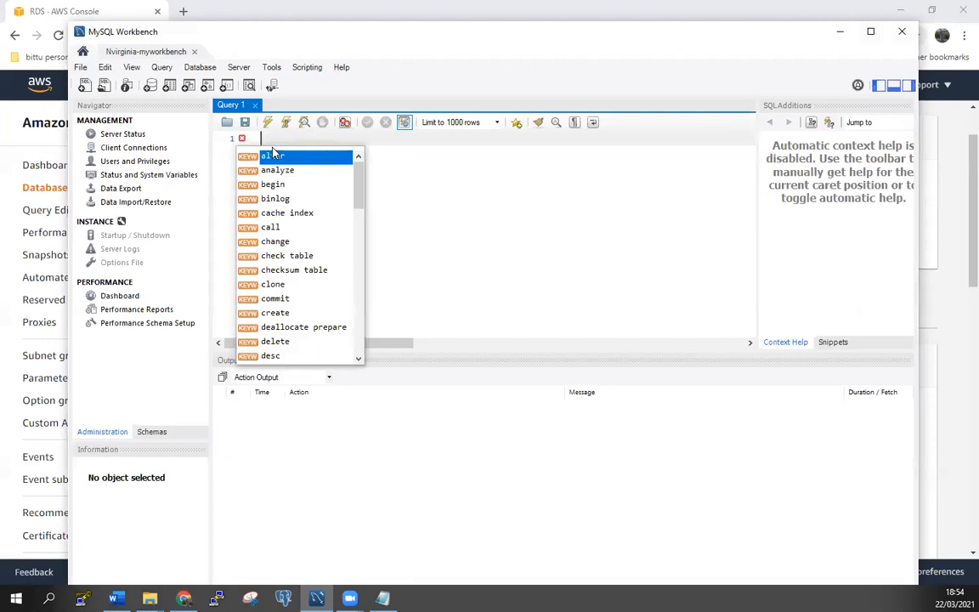
type("cREAT")
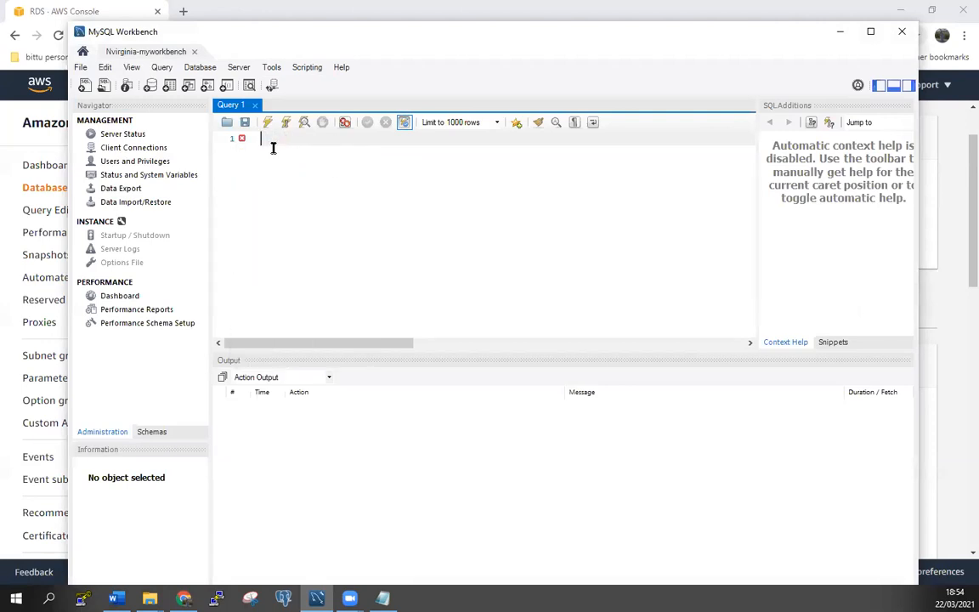
type("Creat")
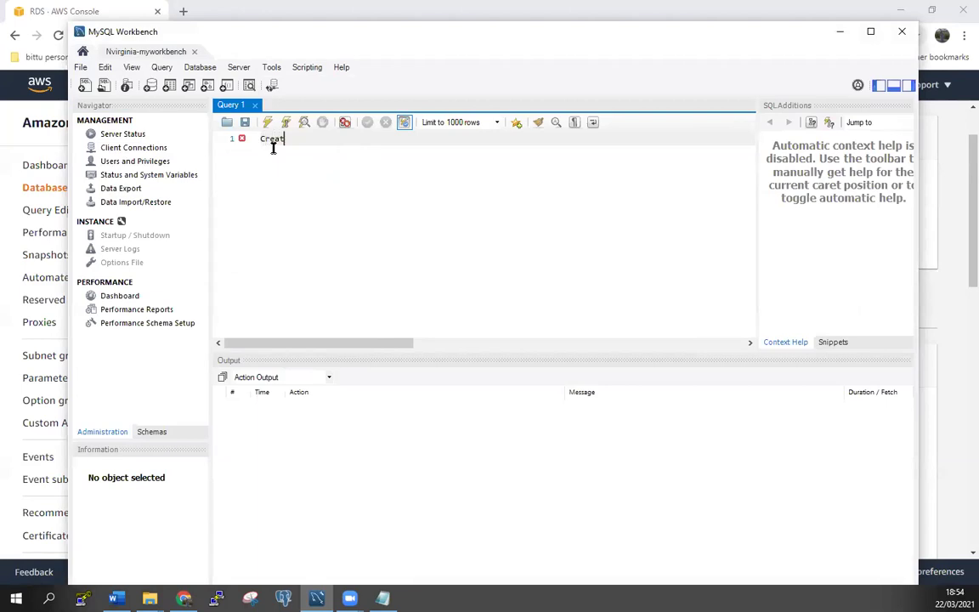
type("Dabas")
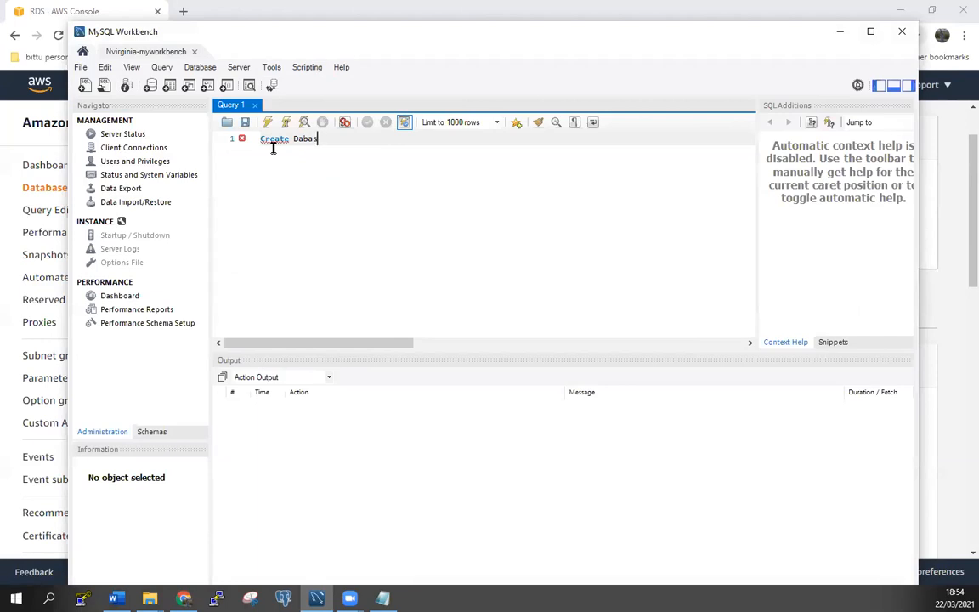
key("BackSpace")
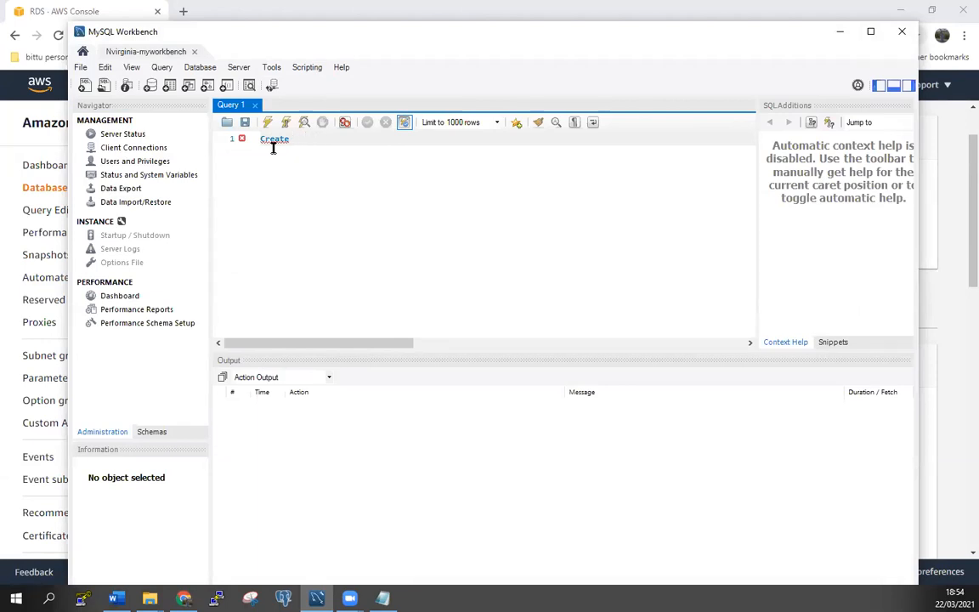
type("databa")
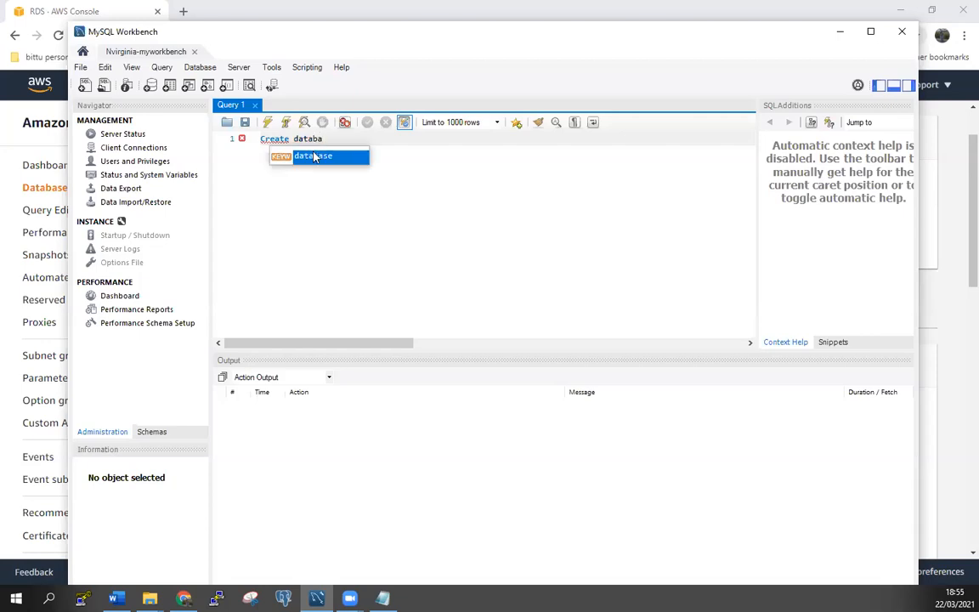
left_click(313, 157)
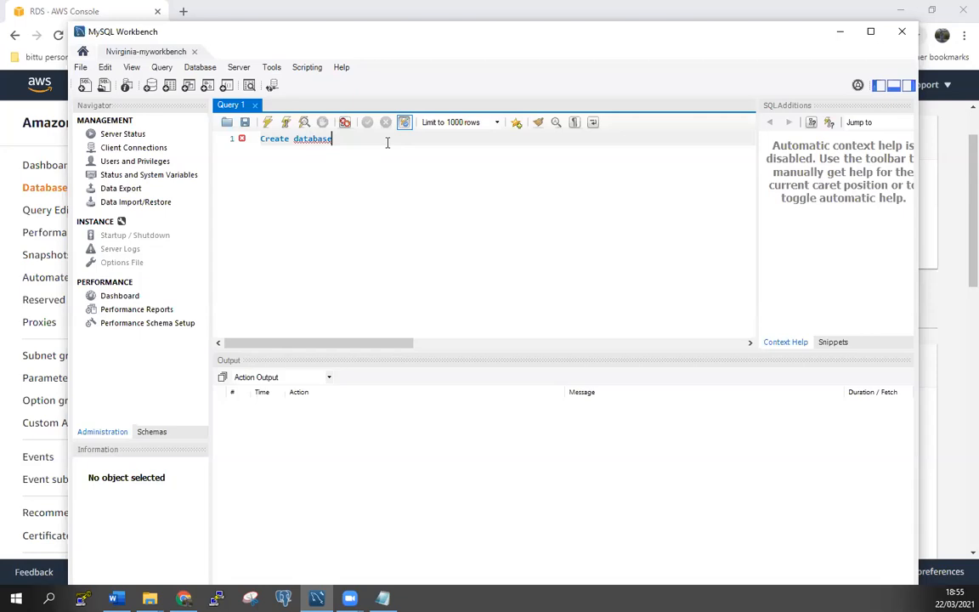
type("i")
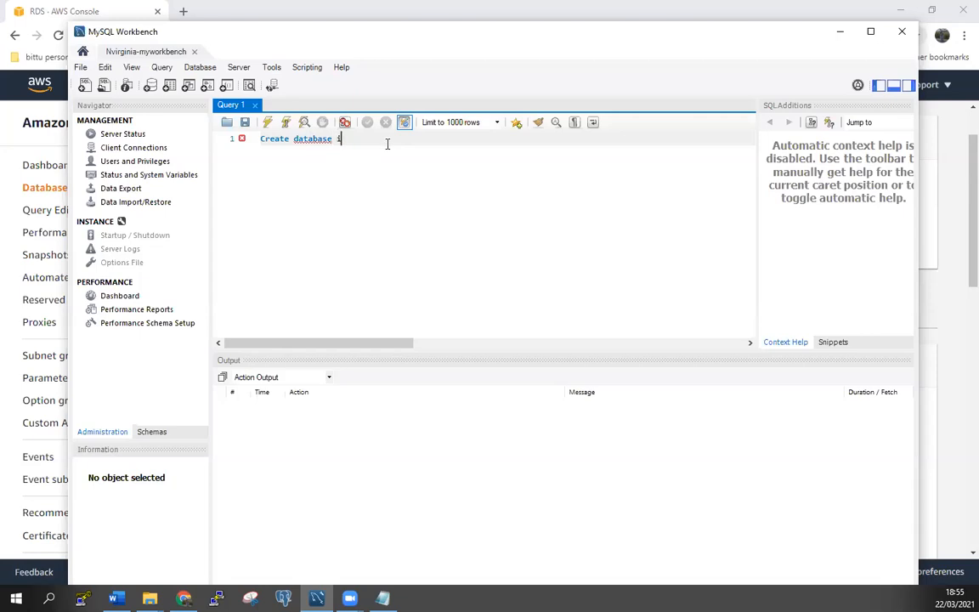
type("itm7e")
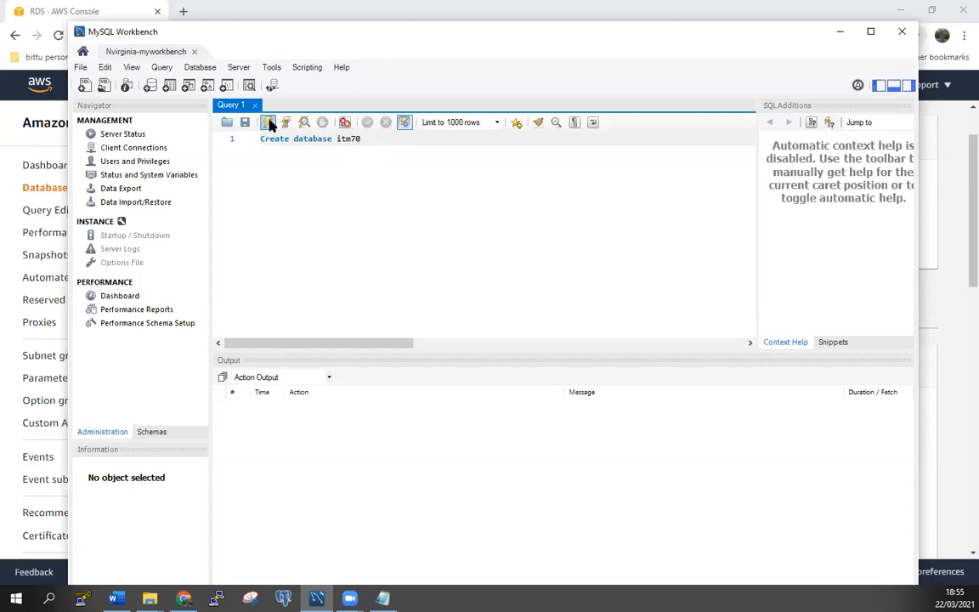
left_click(269, 123)
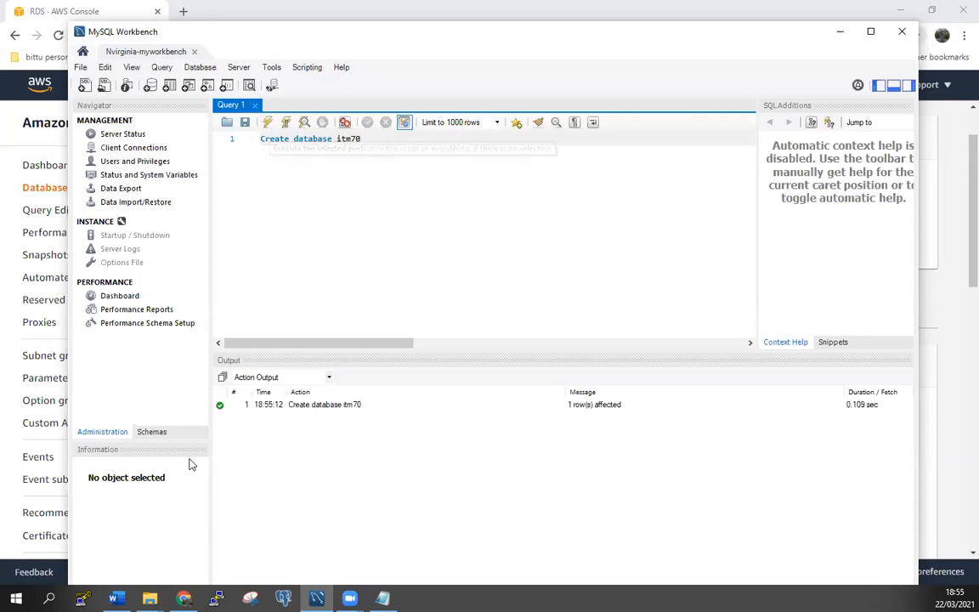
mouse_move(296, 410)
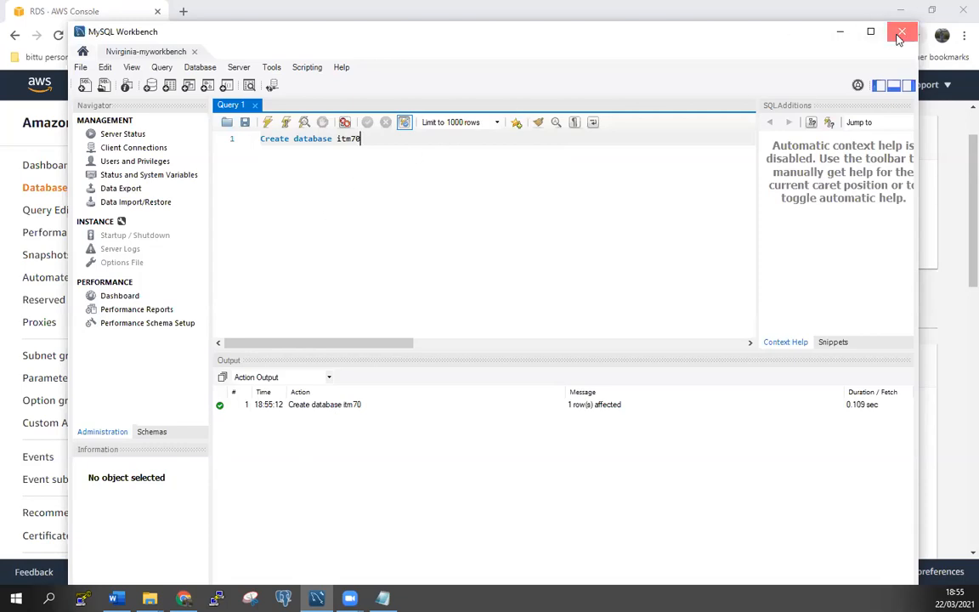
Close MySQL Workbench and return to the AWS services list in the console
left_click(901, 30)
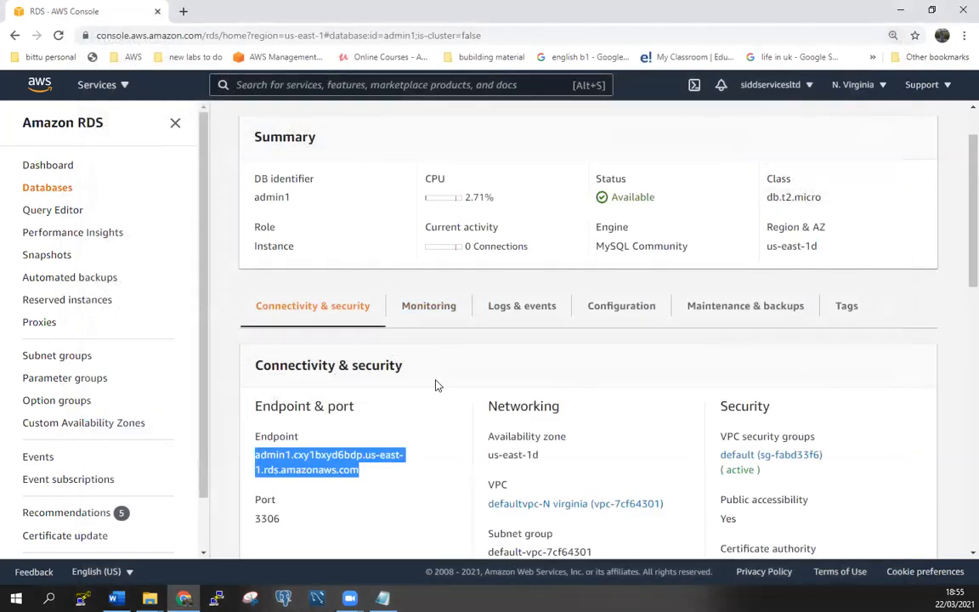
left_click(450, 384)
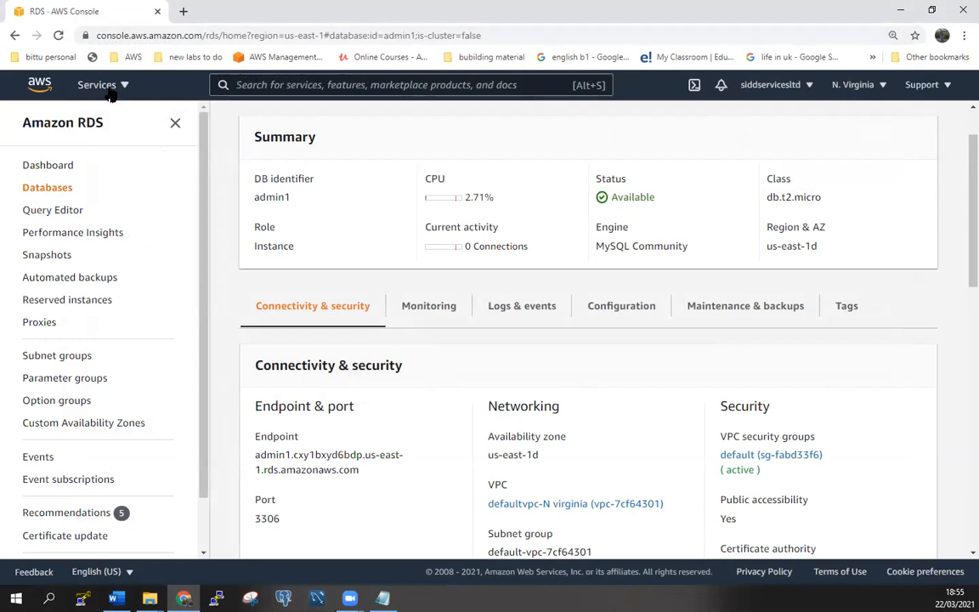
left_click(95, 85)
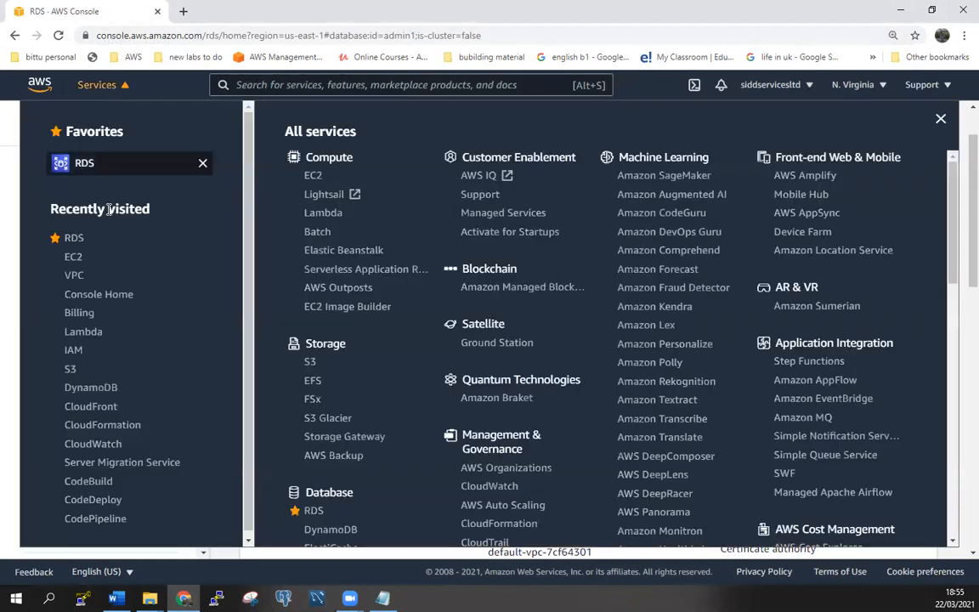
left_click(75, 275)
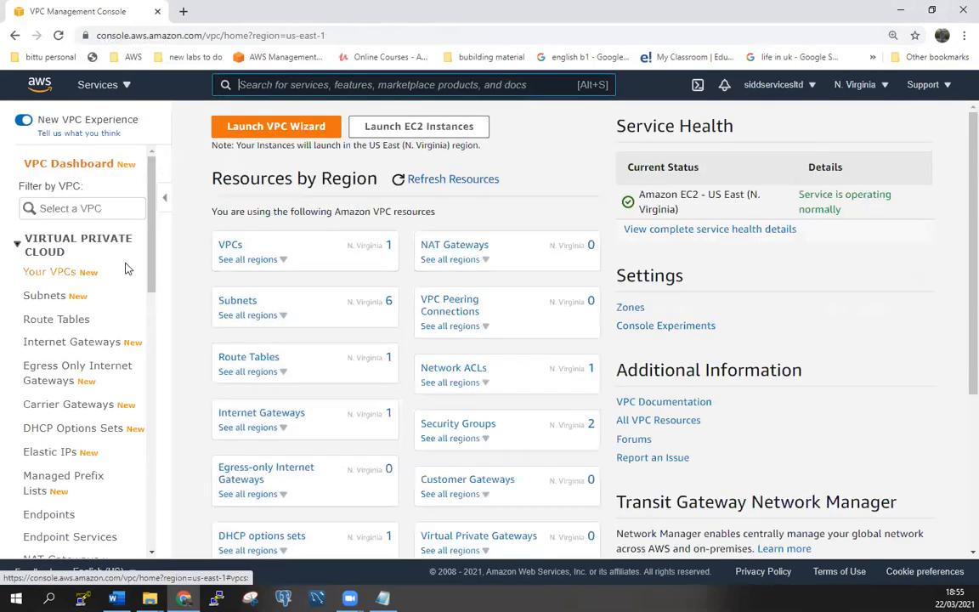
mouse_move(106, 88)
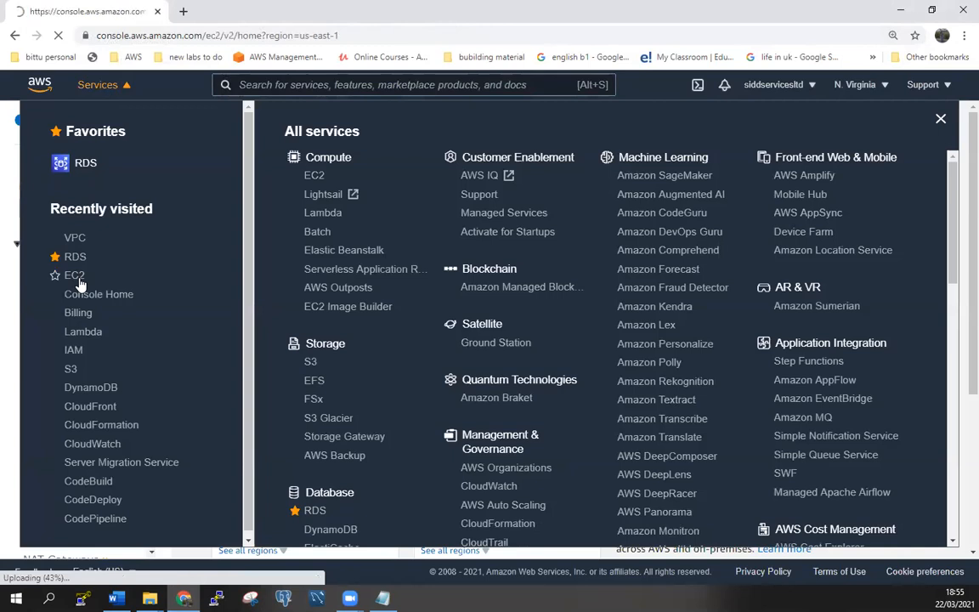
Show the running sidvirginia EC2 instance's details with public IPv4 34.201.249.232
left_click(75, 275)
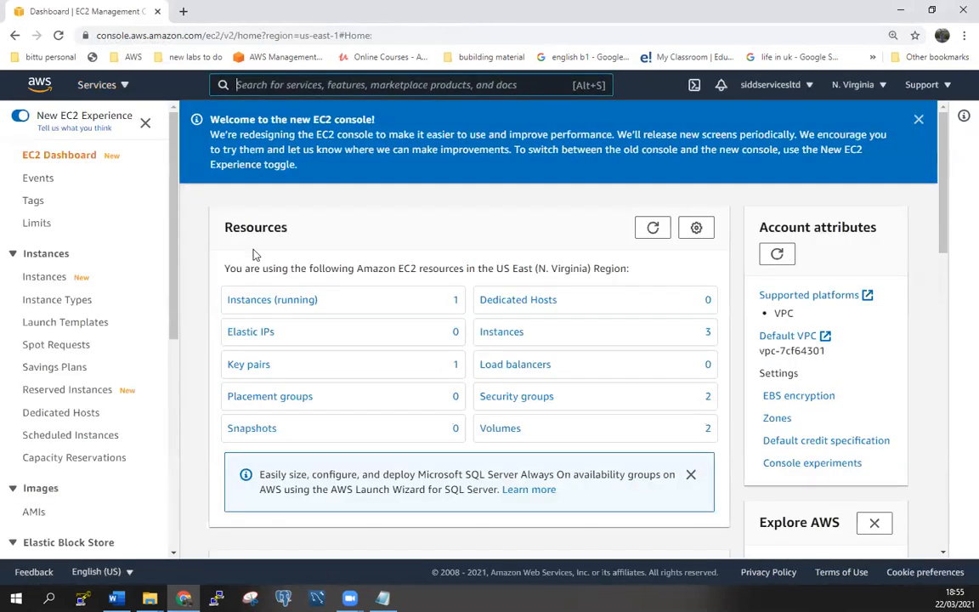
left_click(272, 299)
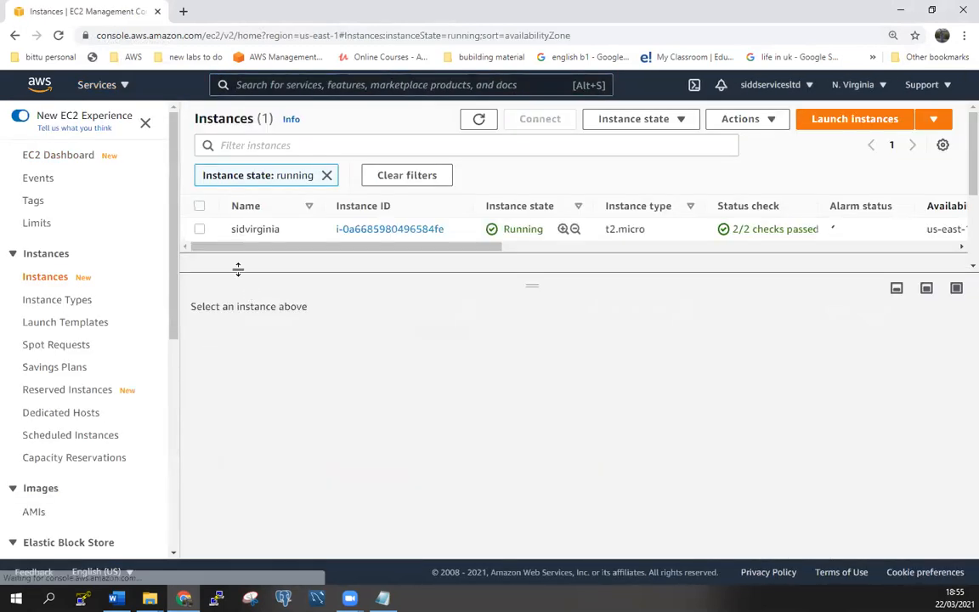
left_click(199, 228)
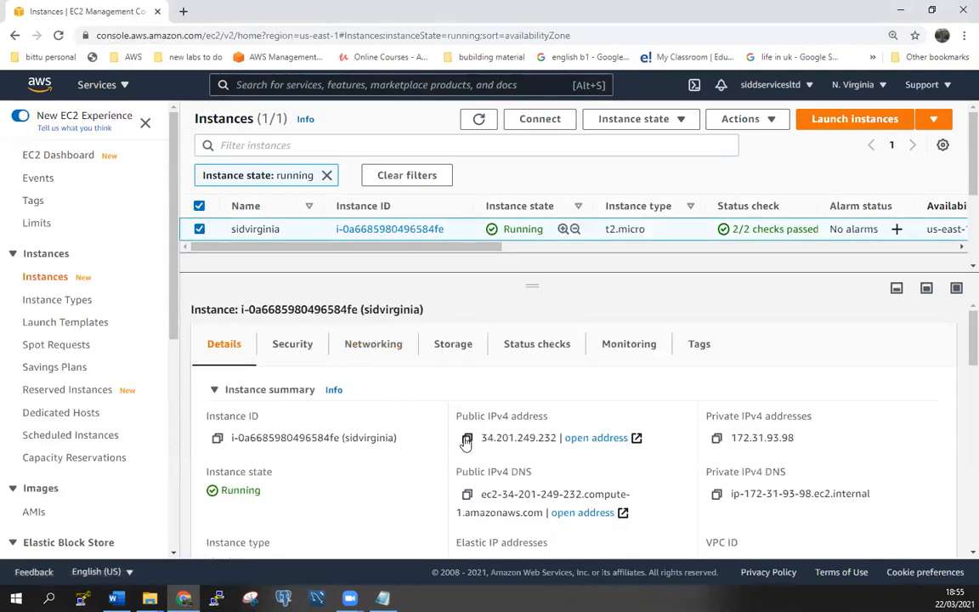
Point PuTTY at host 34.201.249.232 with the instance's .ppk private key for SSH authentication
left_click(465, 438)
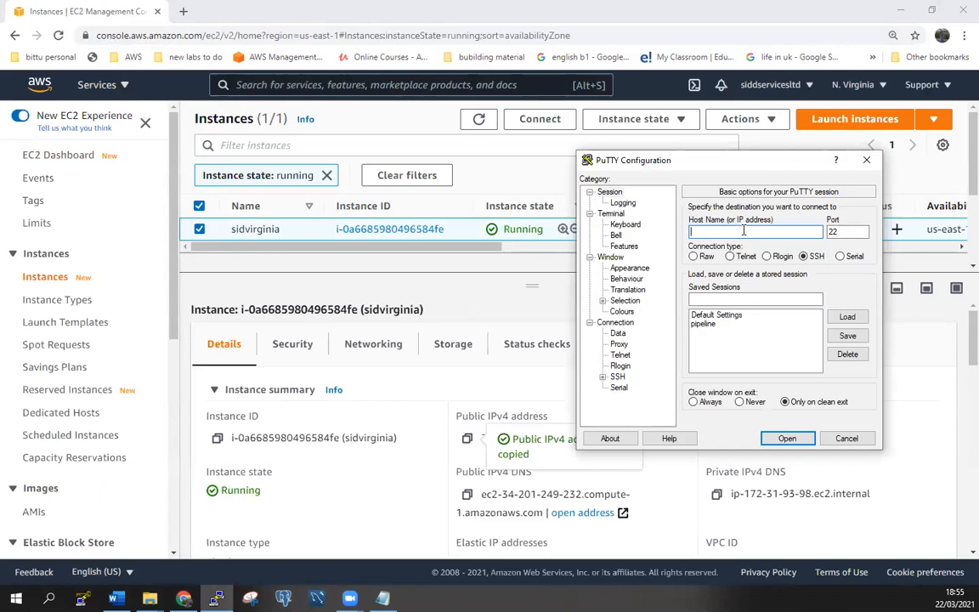
type("34.201.249.232")
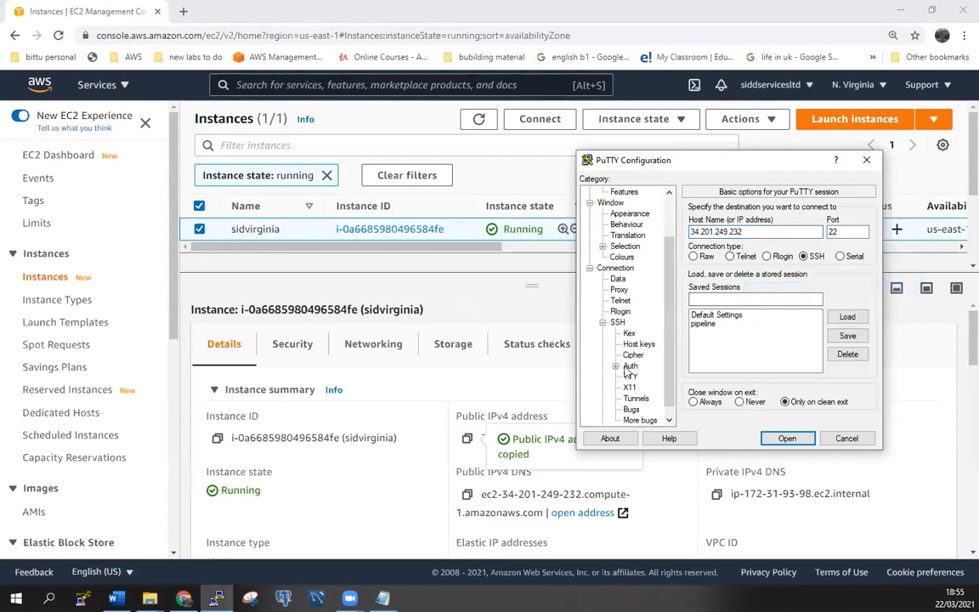
left_click(629, 365)
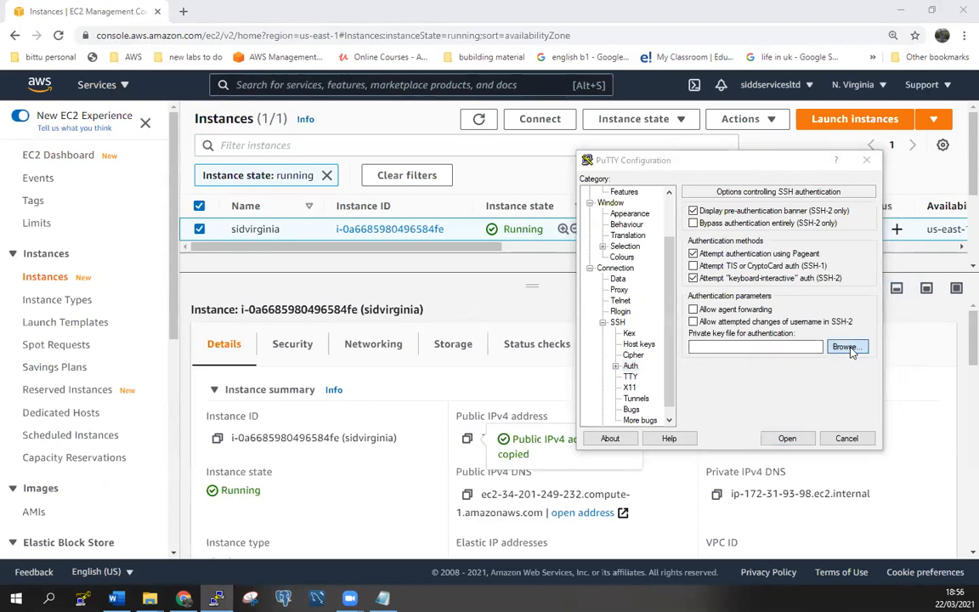
left_click(846, 347)
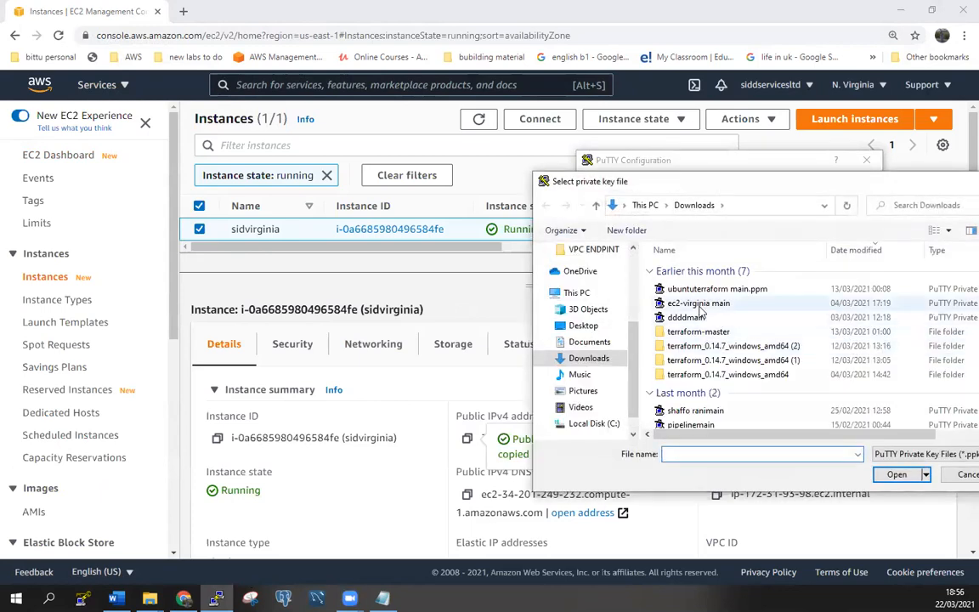
left_click(699, 302)
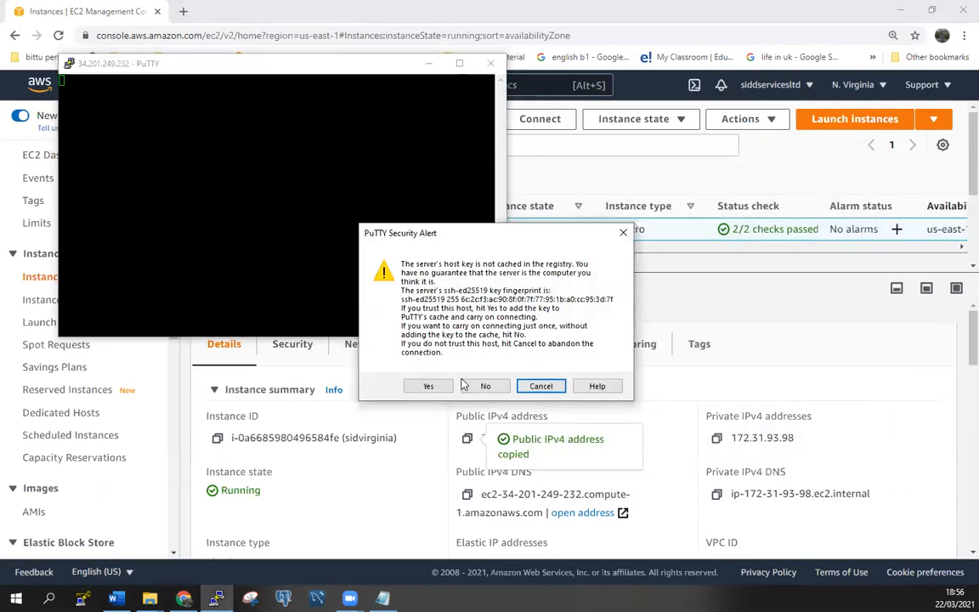
Accept the host key, log in as ec2-user and become root with sudo su -
left_click(428, 386)
type("e")
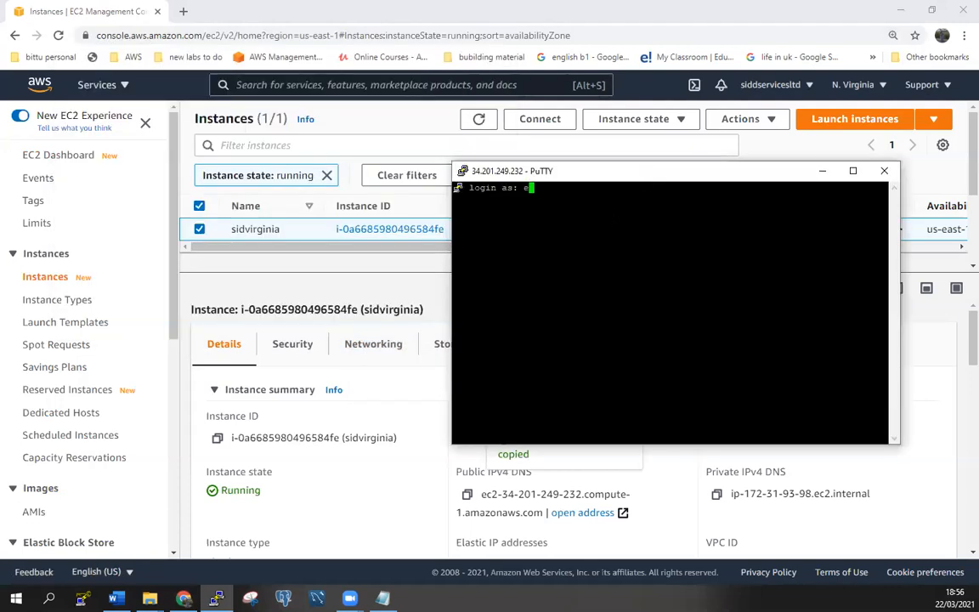
type("c2-user")
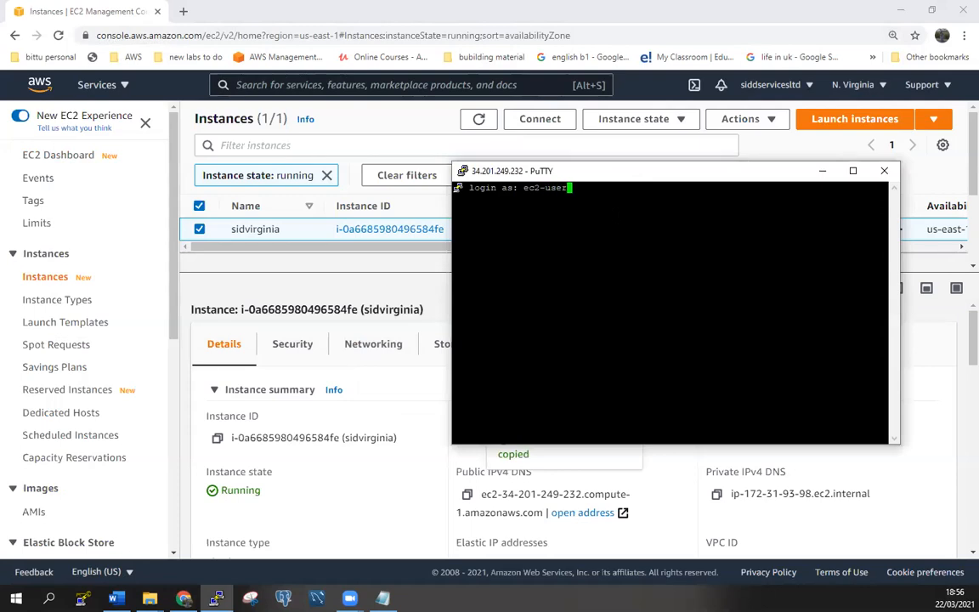
key("Return")
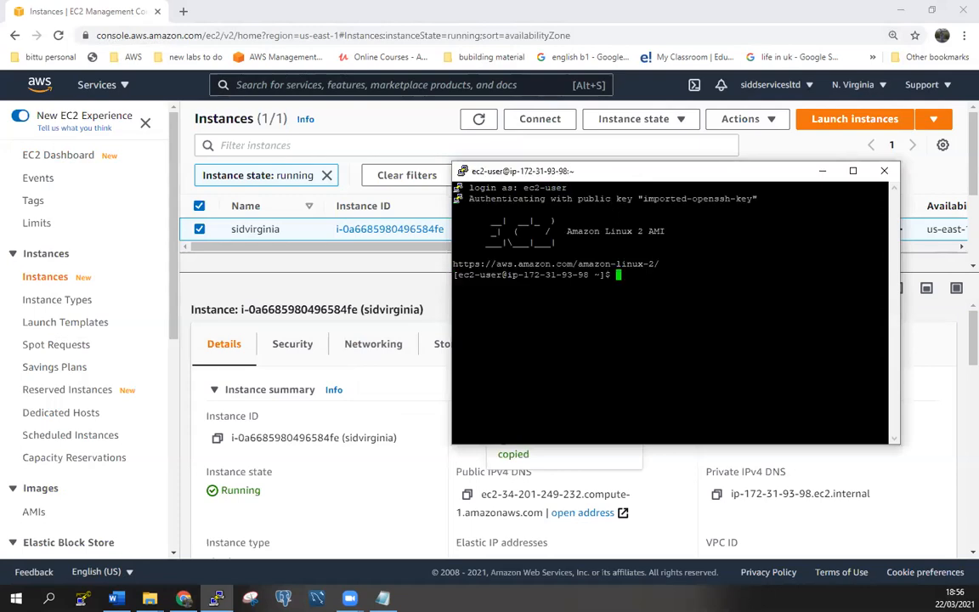
type("sudo su -")
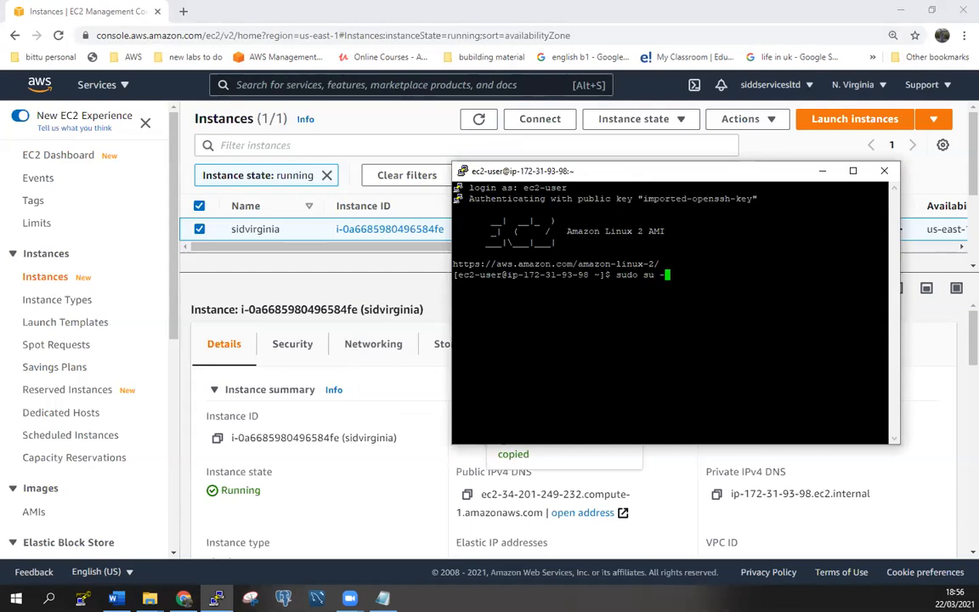
key("Return")
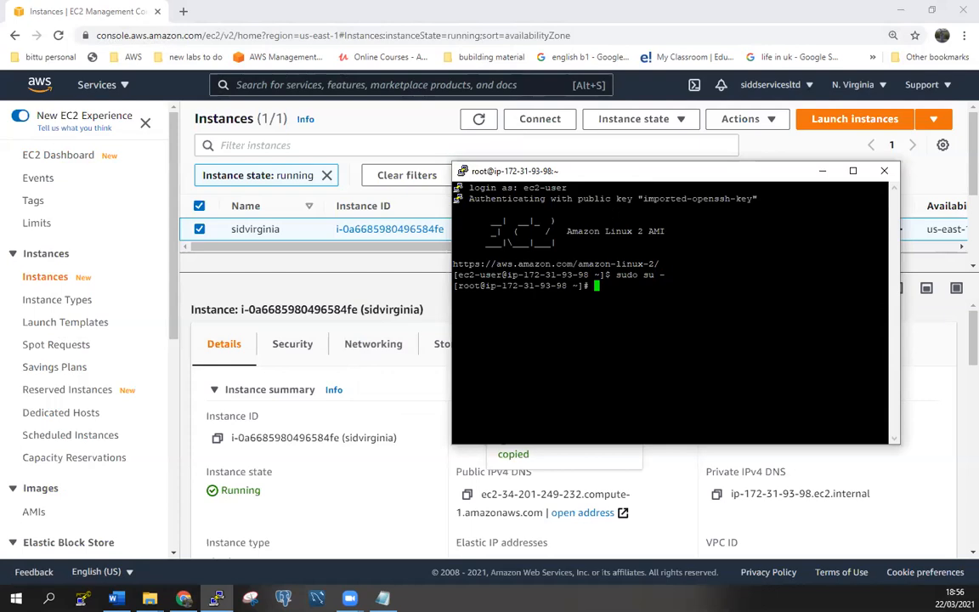
Run yum install mysql -y as root to install the MySQL client (mariadb package)
type("yum in")
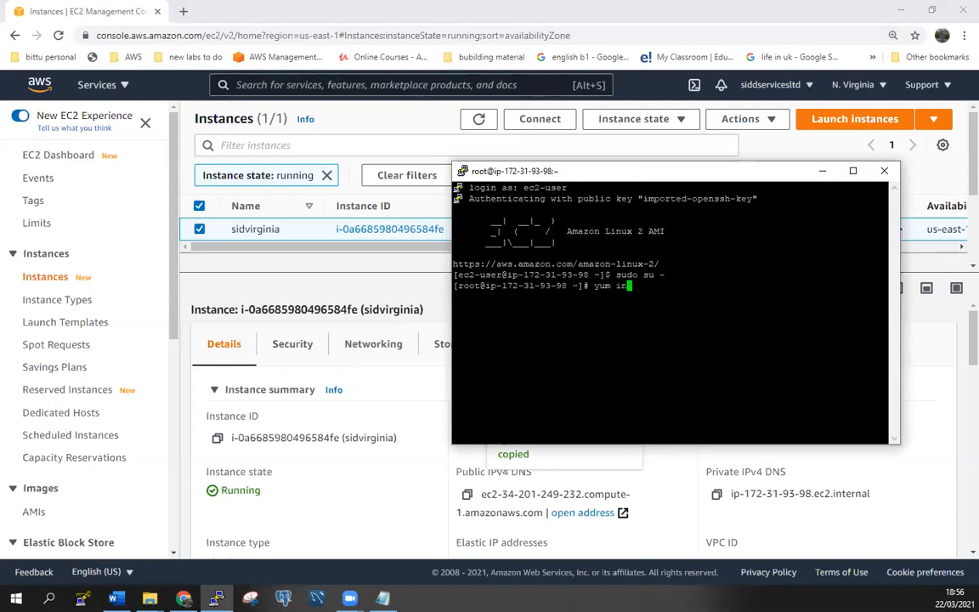
type("nstall")
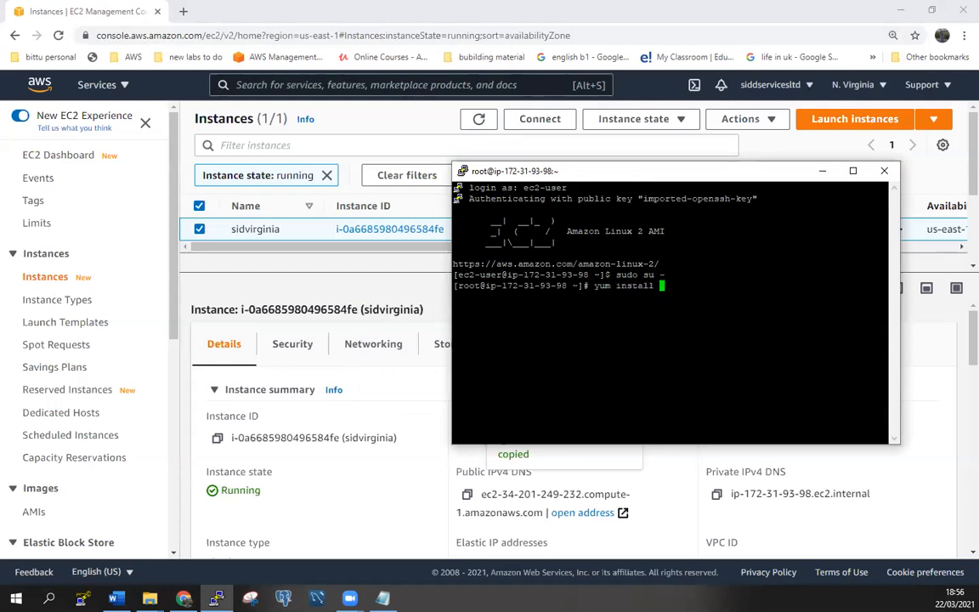
type("mysql")
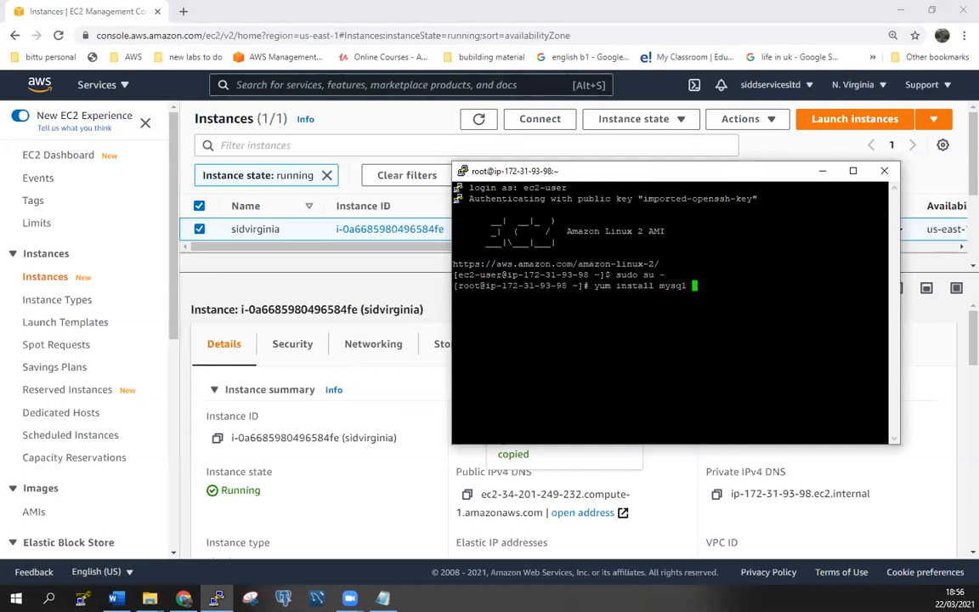
type("-y")
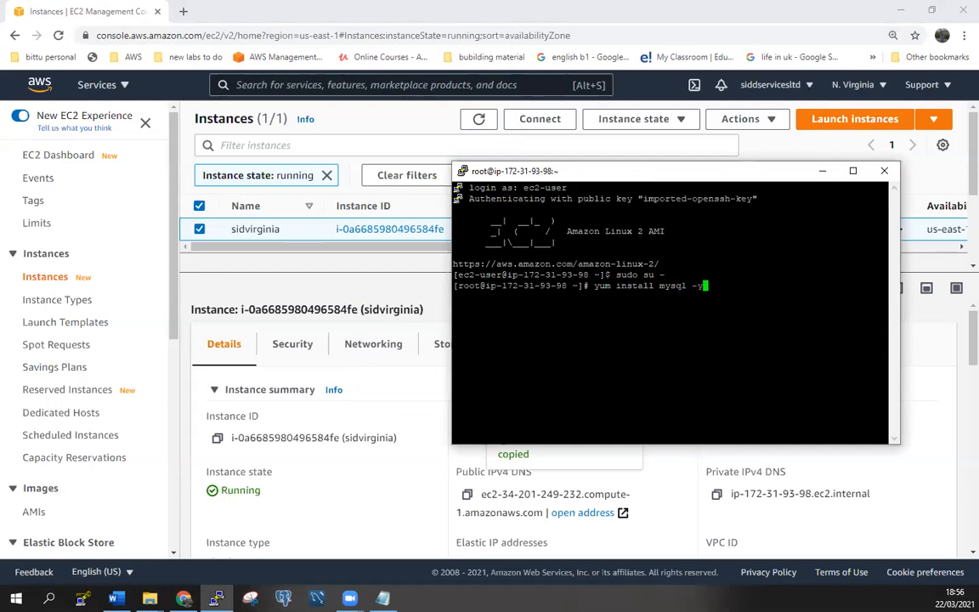
key("Return")
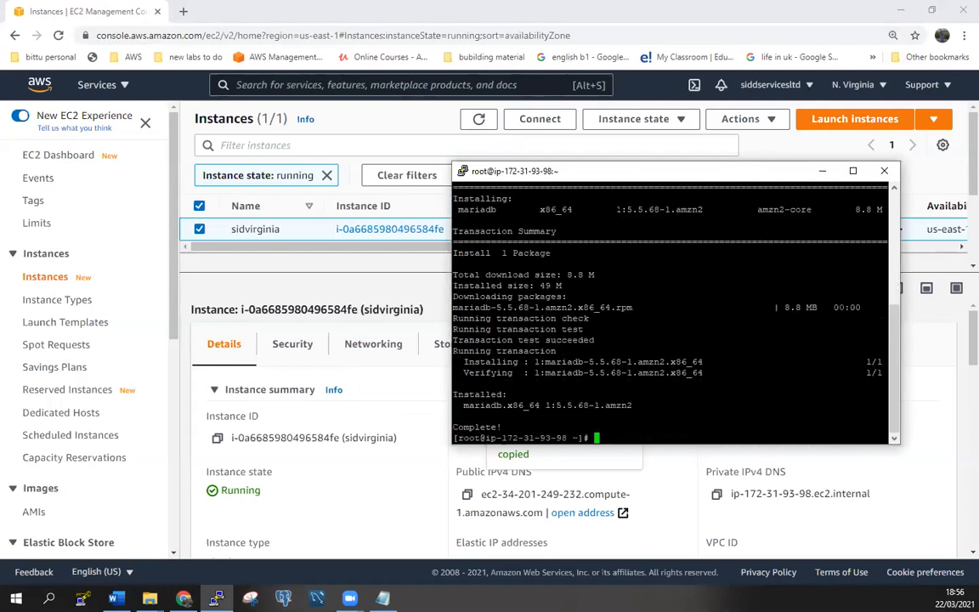
mouse_move(704, 445)
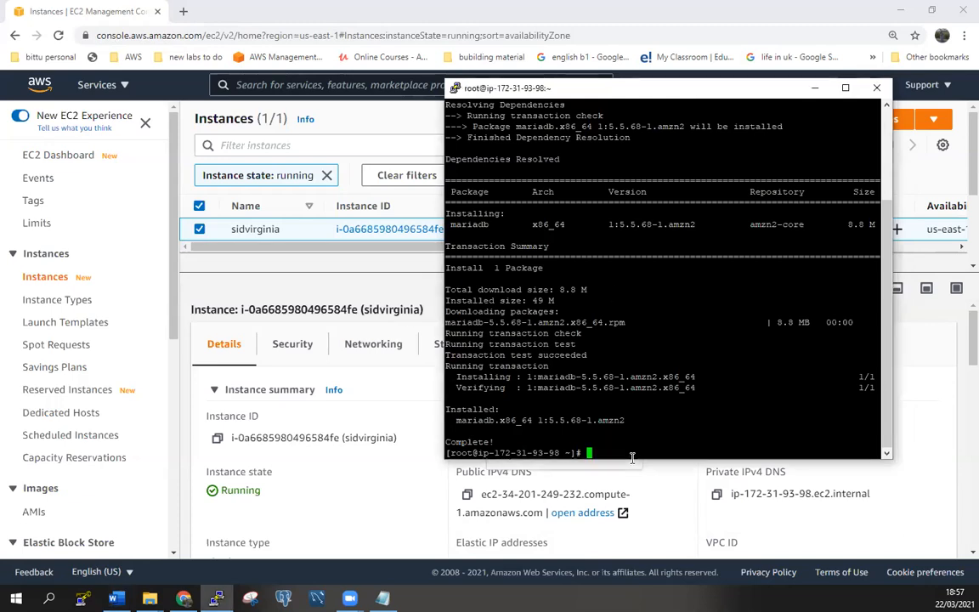
Start a mysql -h connection command at the root prompt
type("mysql -")
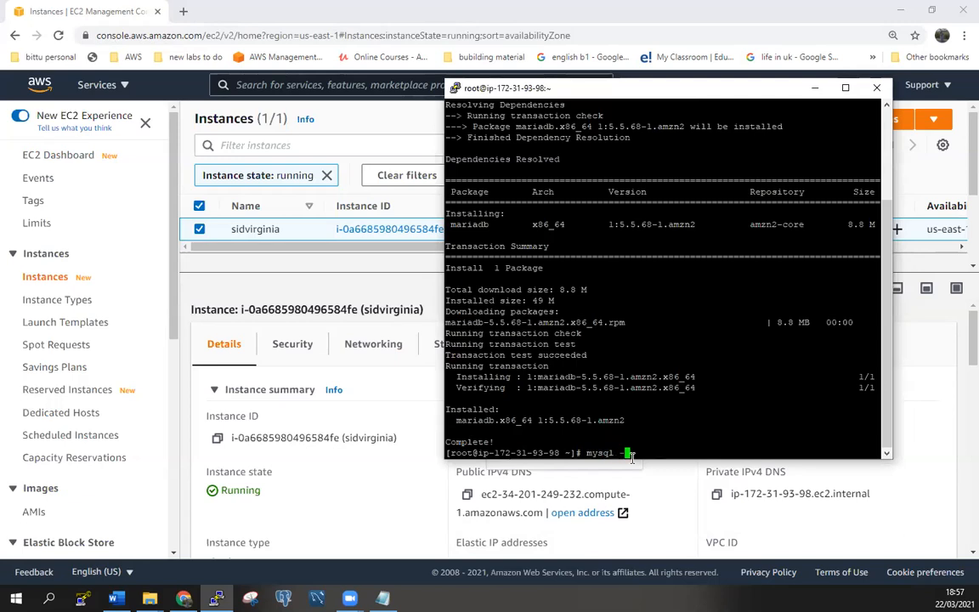
type("h")
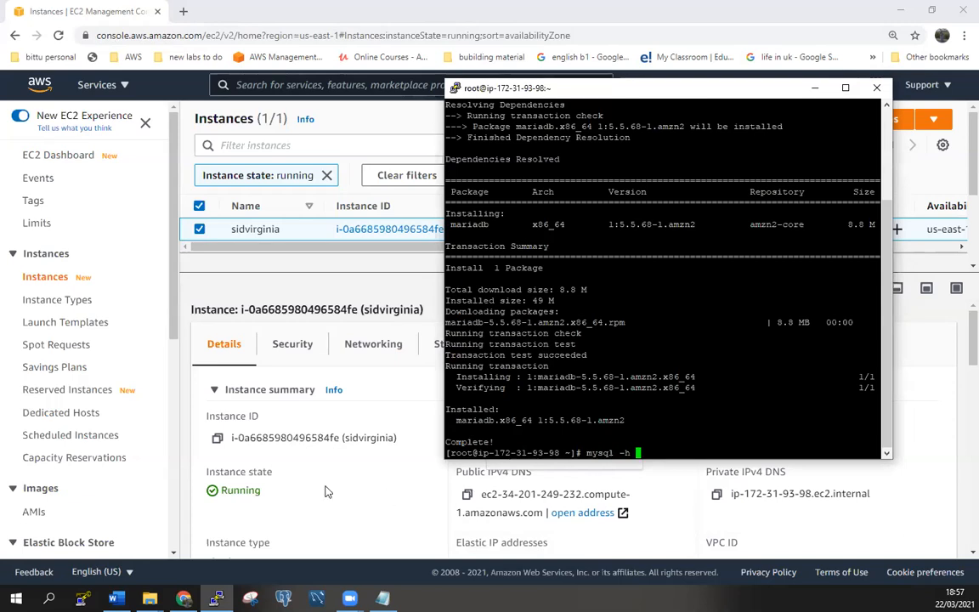
Switch back to the AWS console and go to the RDS dashboard
left_click(877, 89)
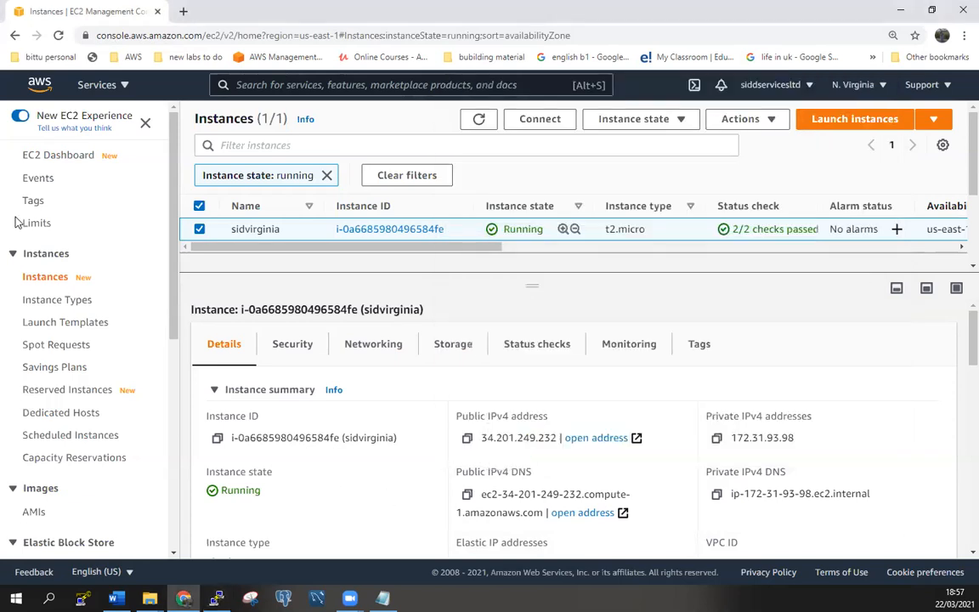
left_click(95, 85)
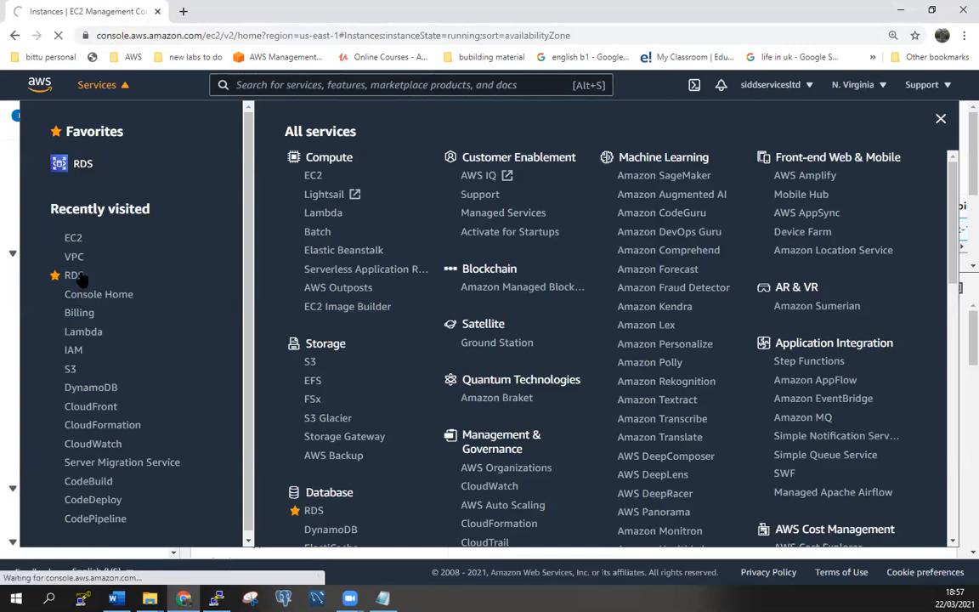
left_click(72, 275)
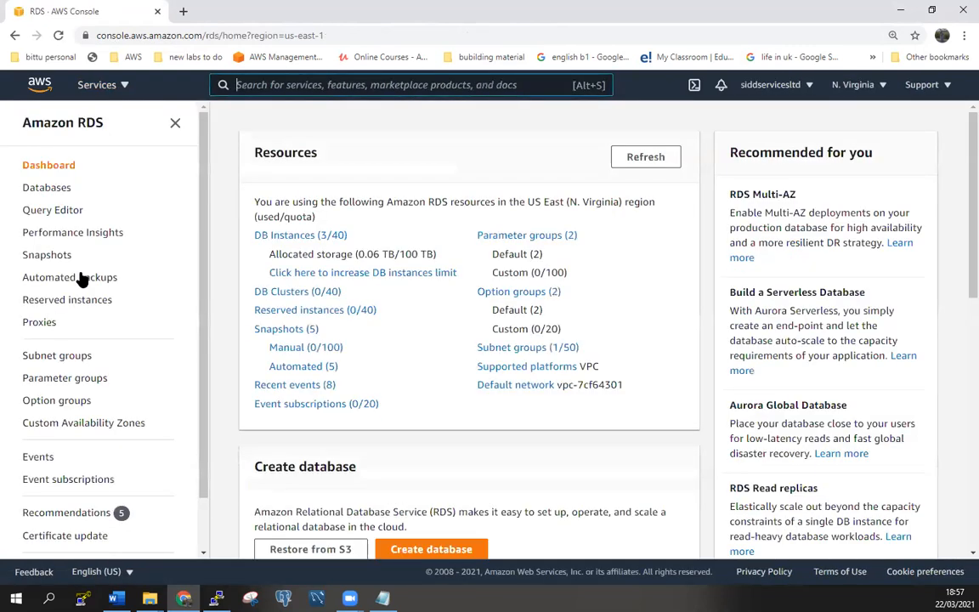
left_click(47, 187)
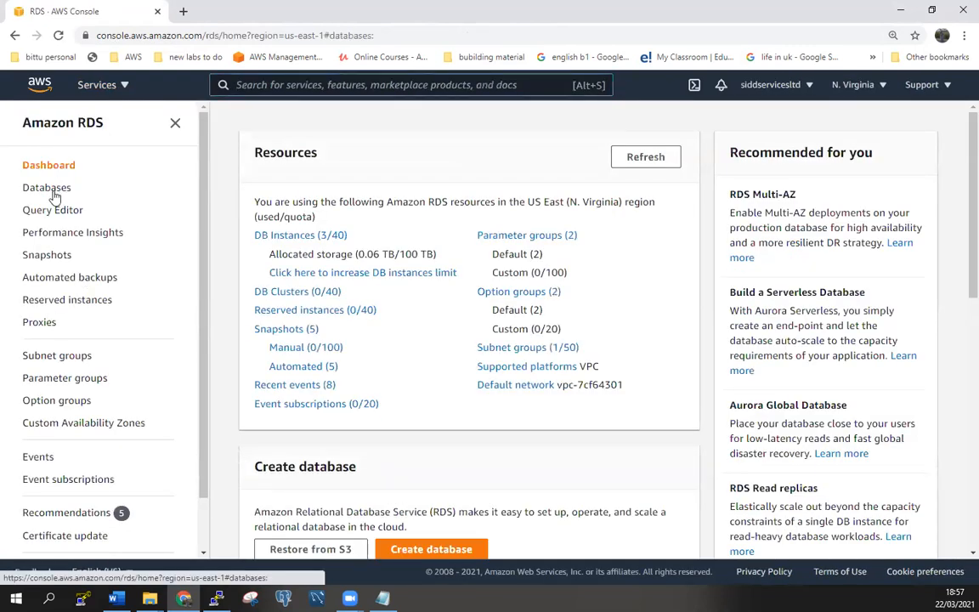
Open the admin1 database details and select its endpoint address for copying
left_click(48, 187)
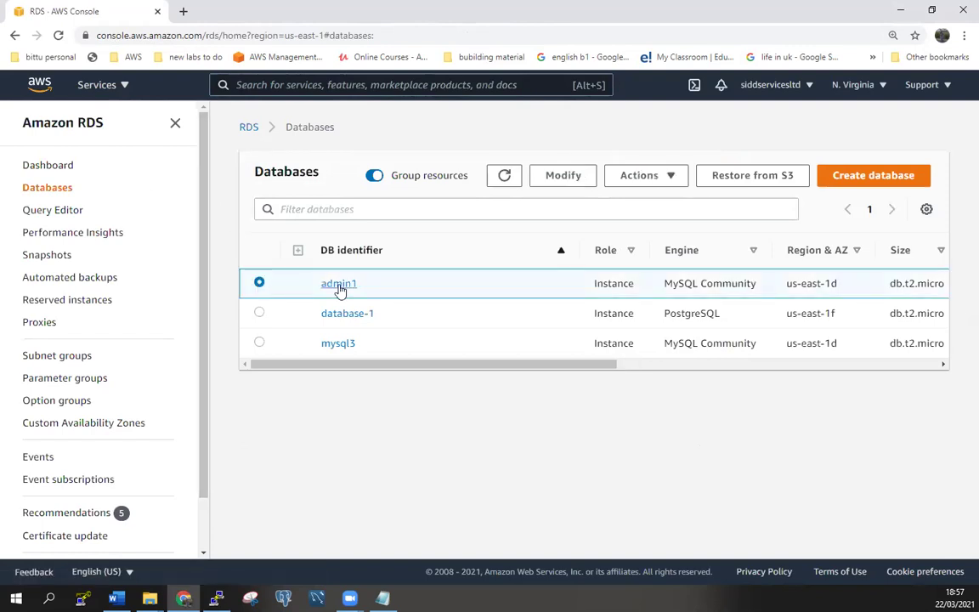
left_click(338, 282)
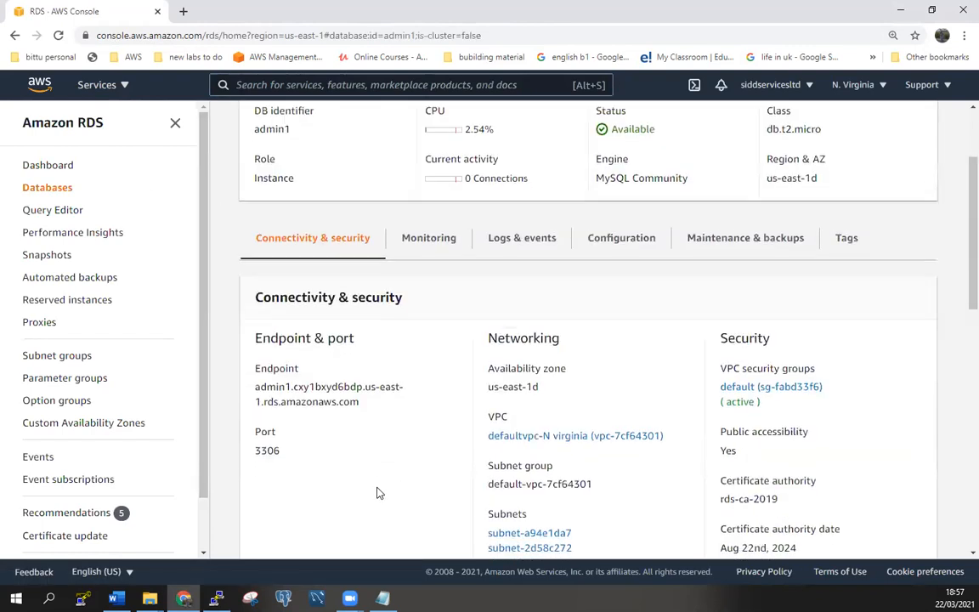
double_click(328, 387)
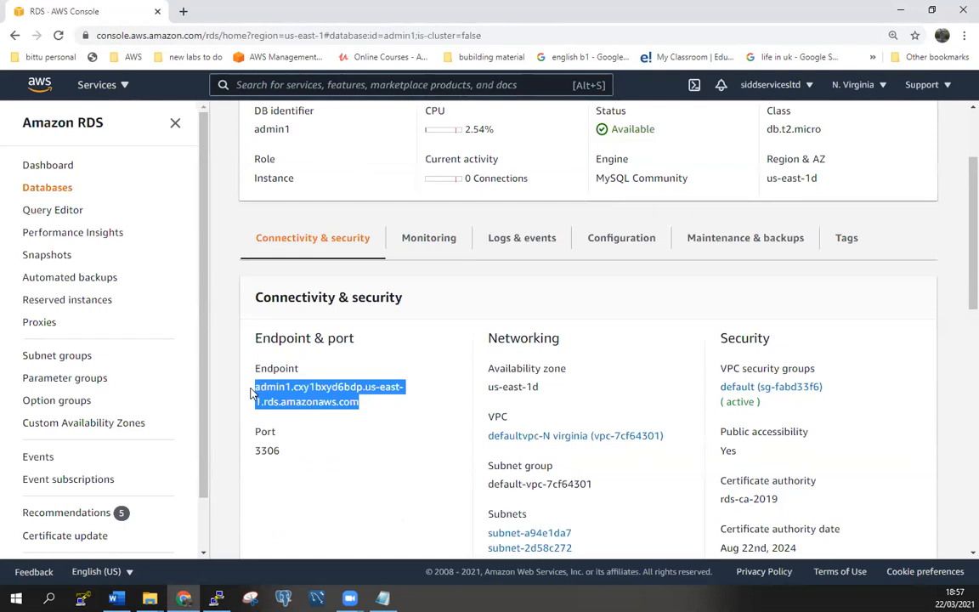
mouse_move(333, 423)
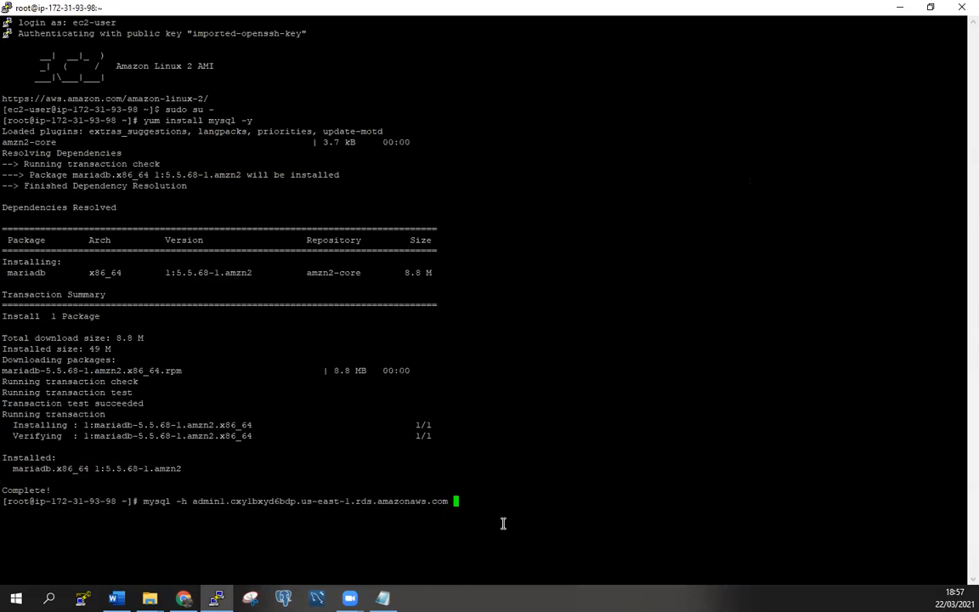
Complete mysql -h <endpoint> -u mysqlserver -p sidl, enter the password and reach the MySQL [sid1] prompt
type("-")
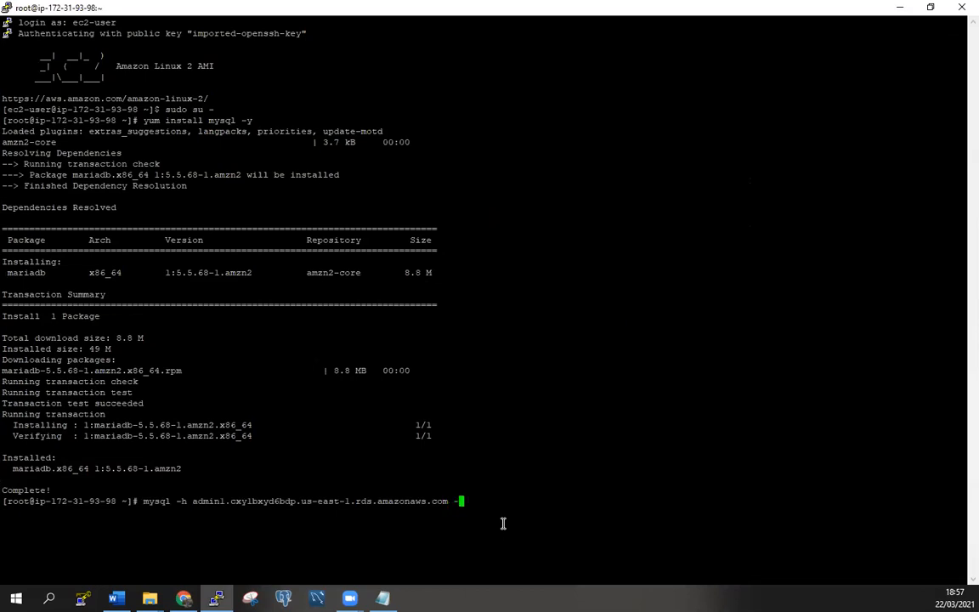
type("u")
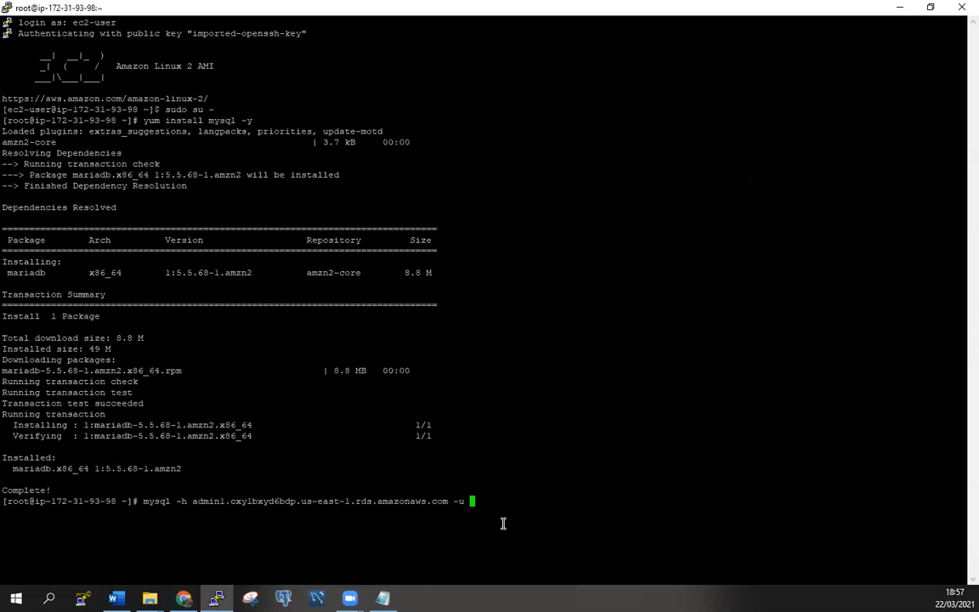
left_click(380, 598)
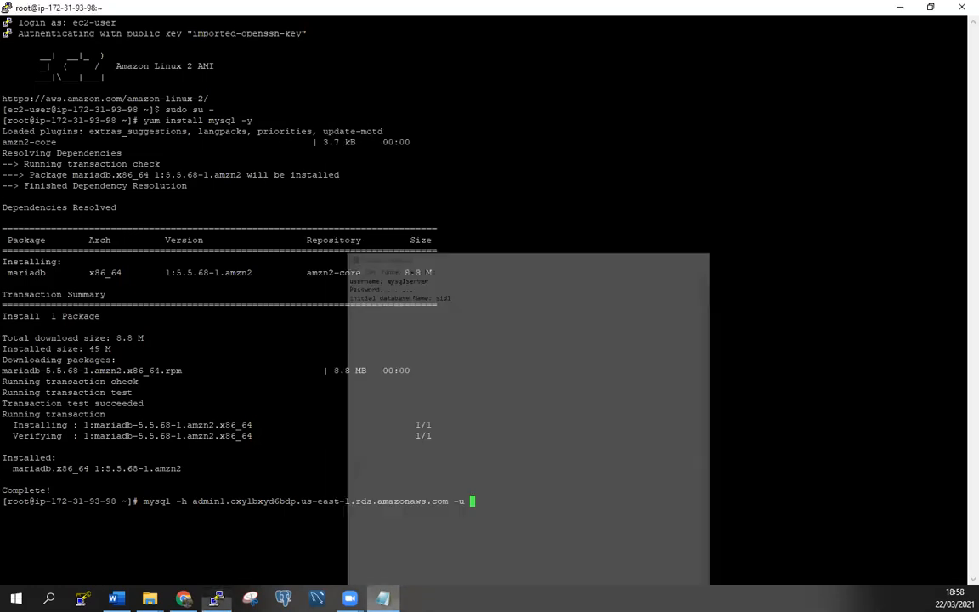
type("mys")
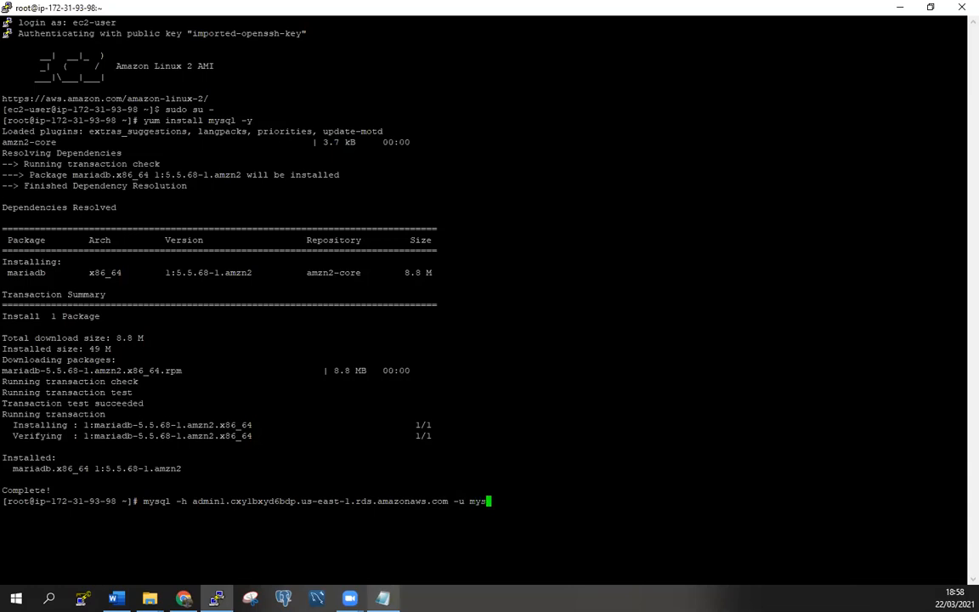
type("qlserver")
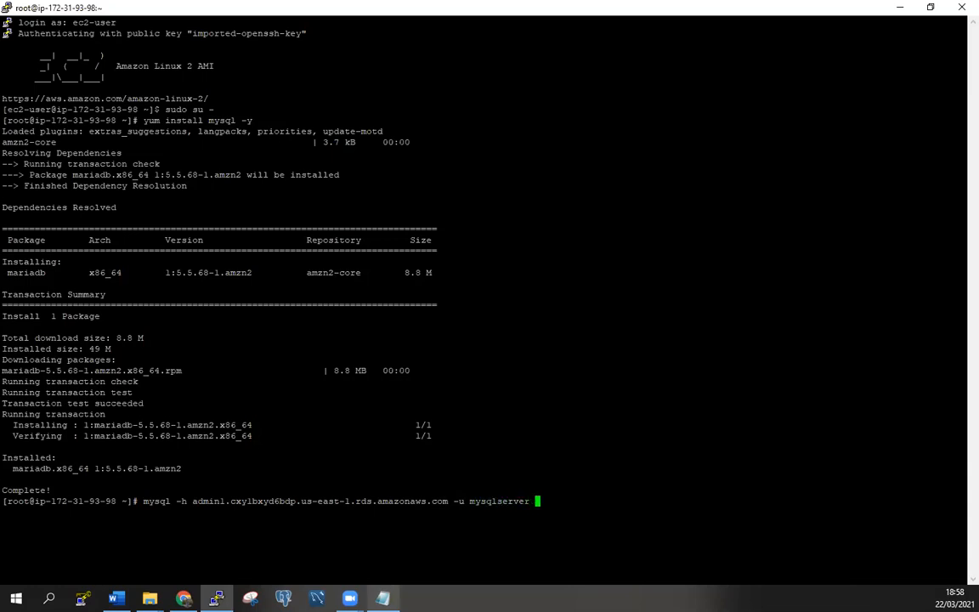
type("-p")
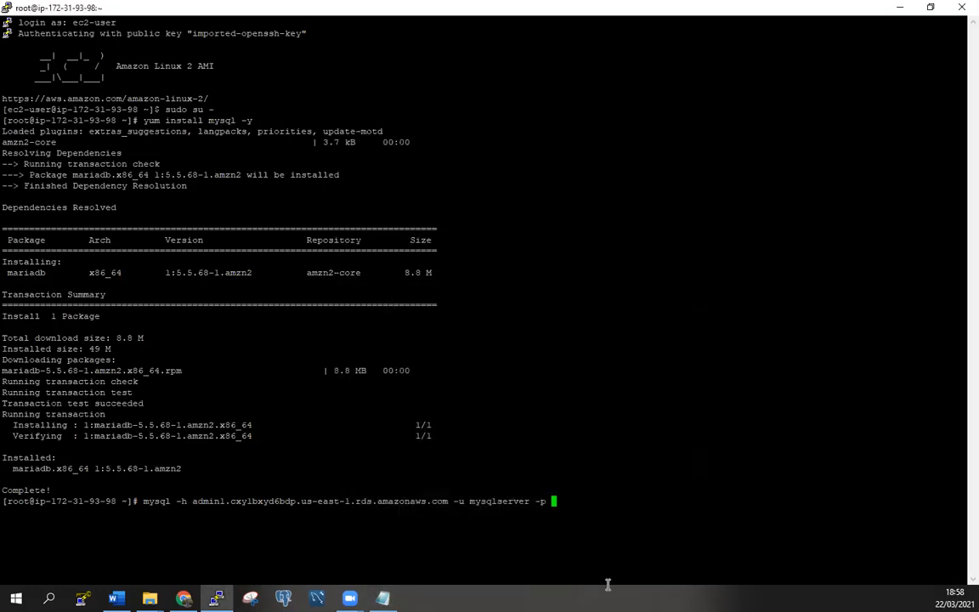
type("sidl")
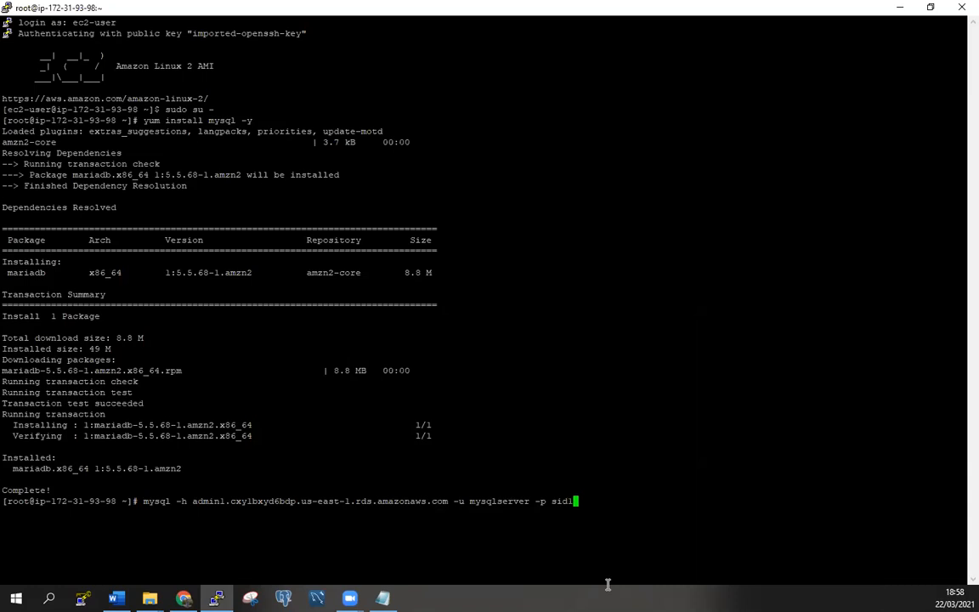
key("Return")
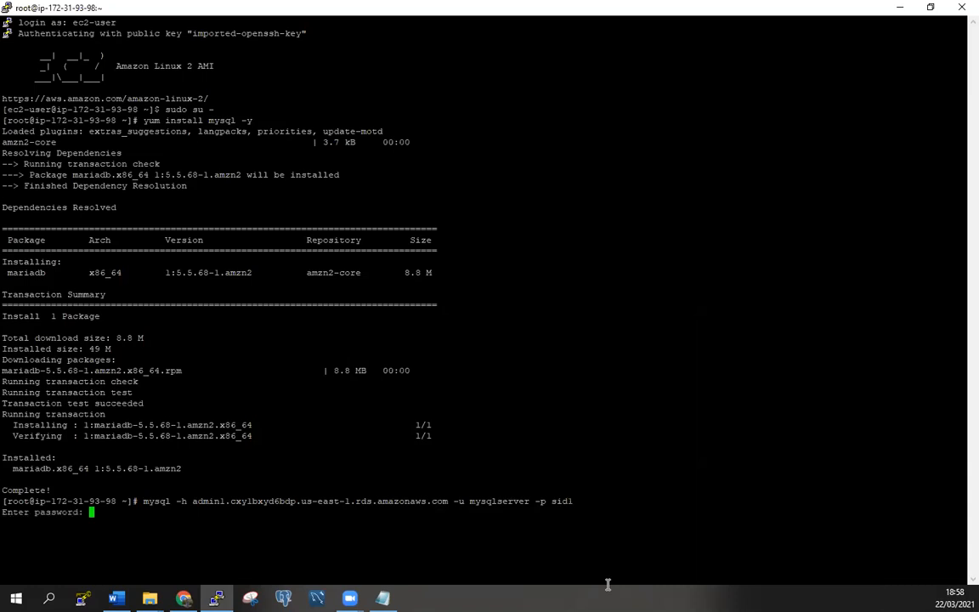
key("Return")
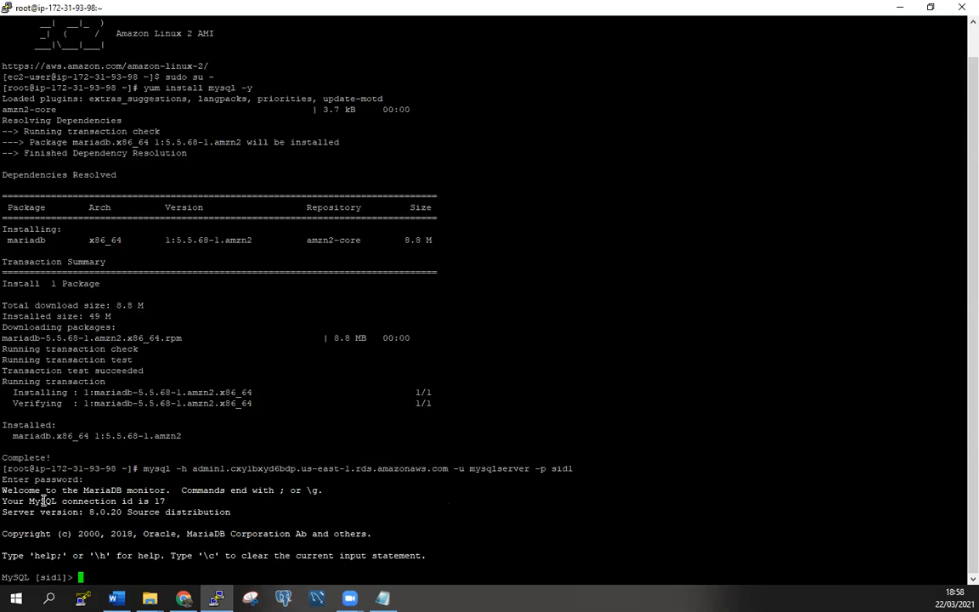
mouse_move(139, 503)
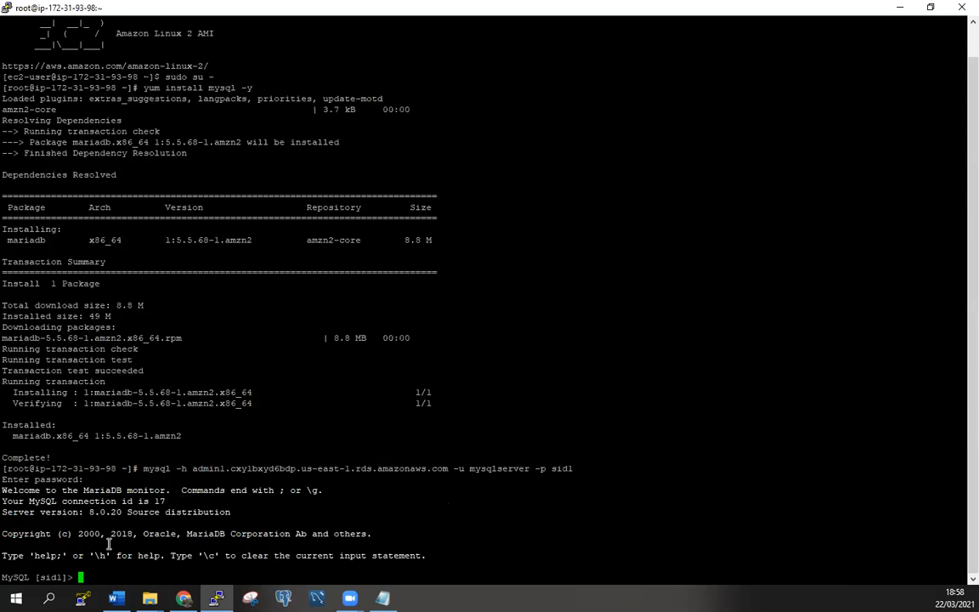
mouse_move(207, 527)
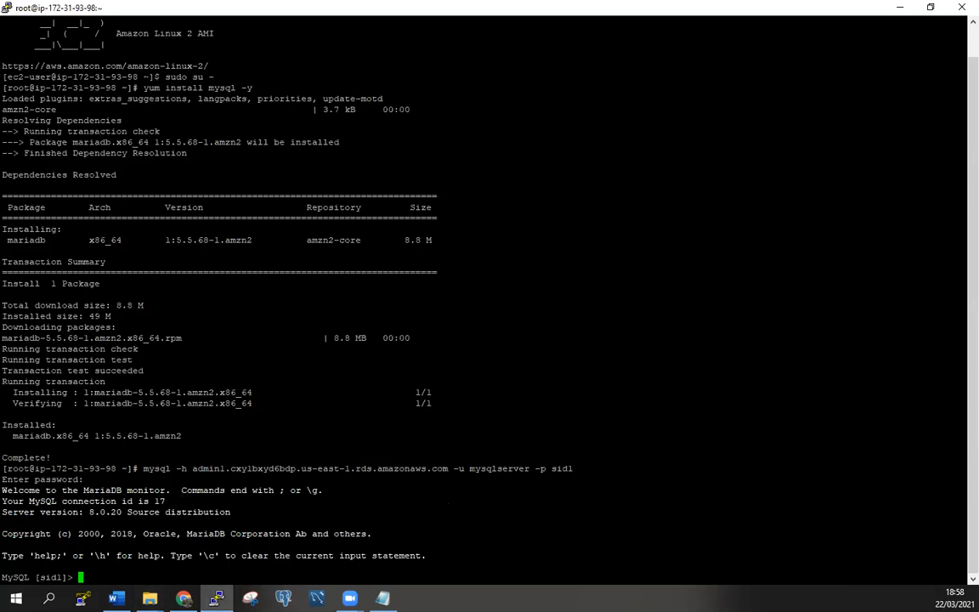
mouse_move(753, 156)
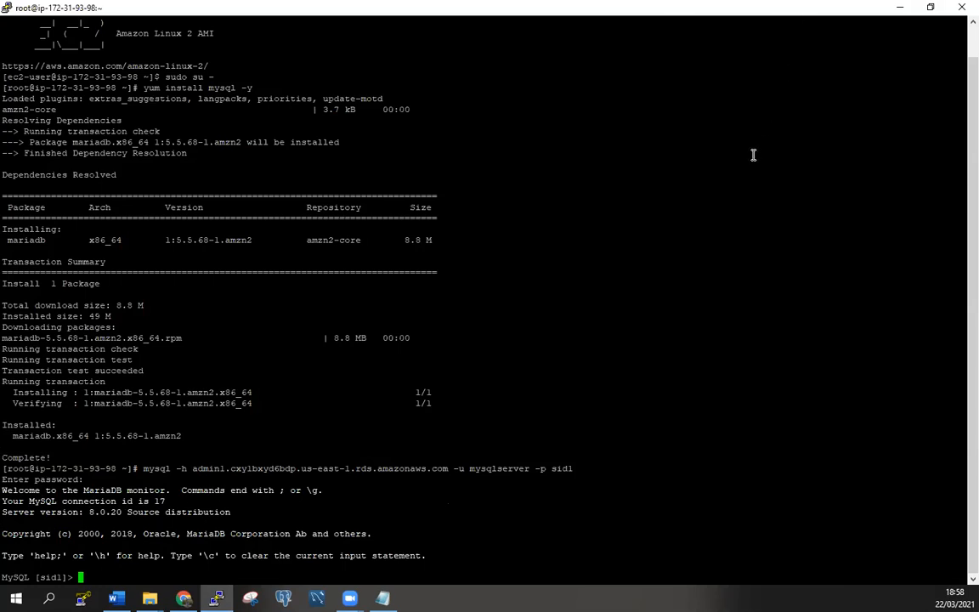
mouse_move(962, 7)
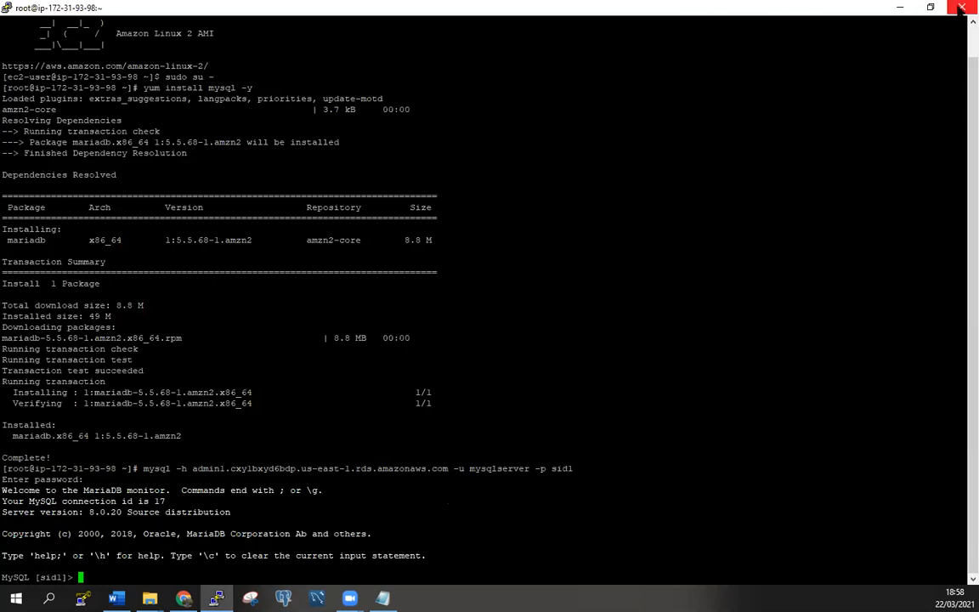
mouse_move(962, 8)
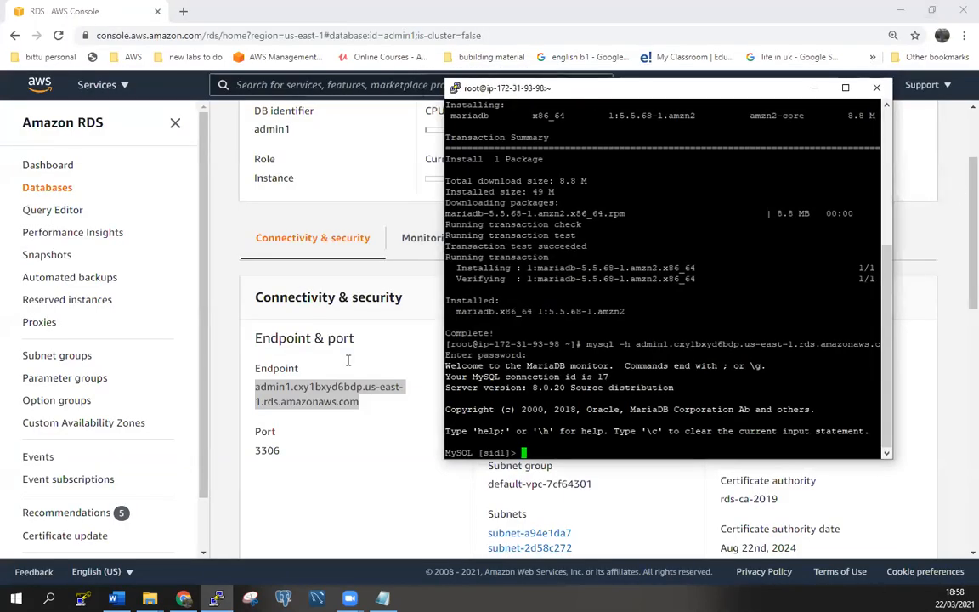
mouse_move(877, 88)
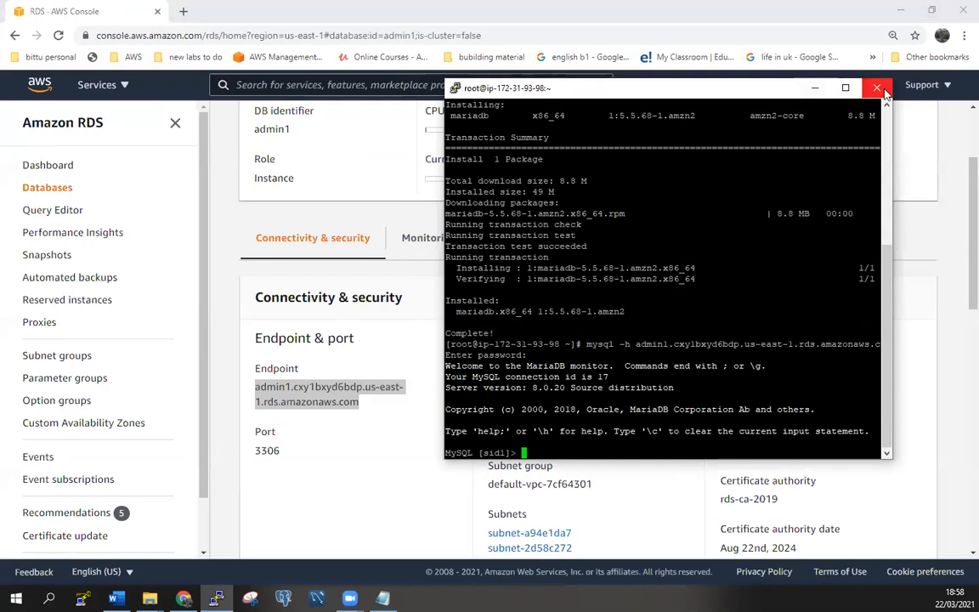
End the PuTTY session and start deleting the admin1 RDS database
left_click(876, 89)
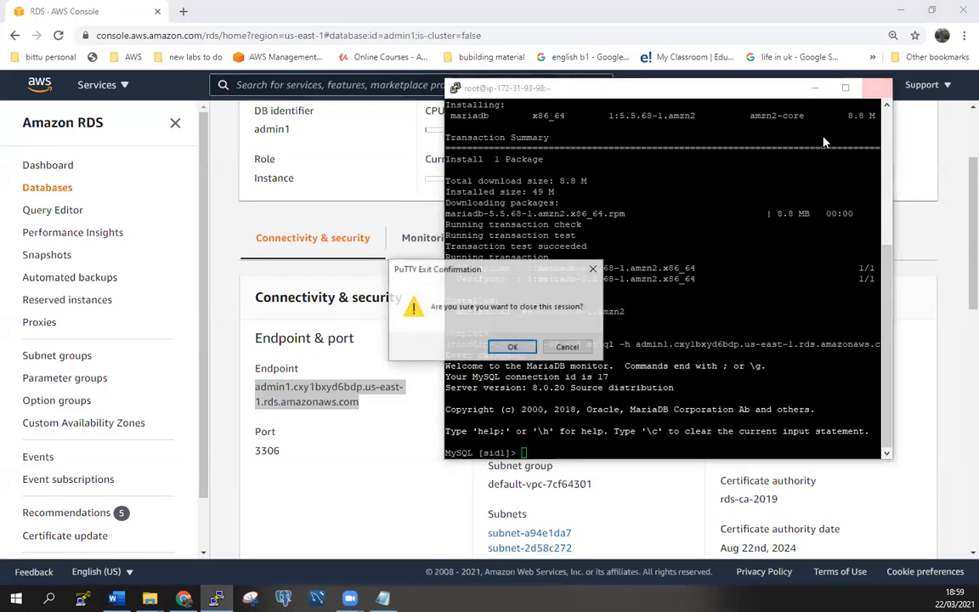
left_click(513, 346)
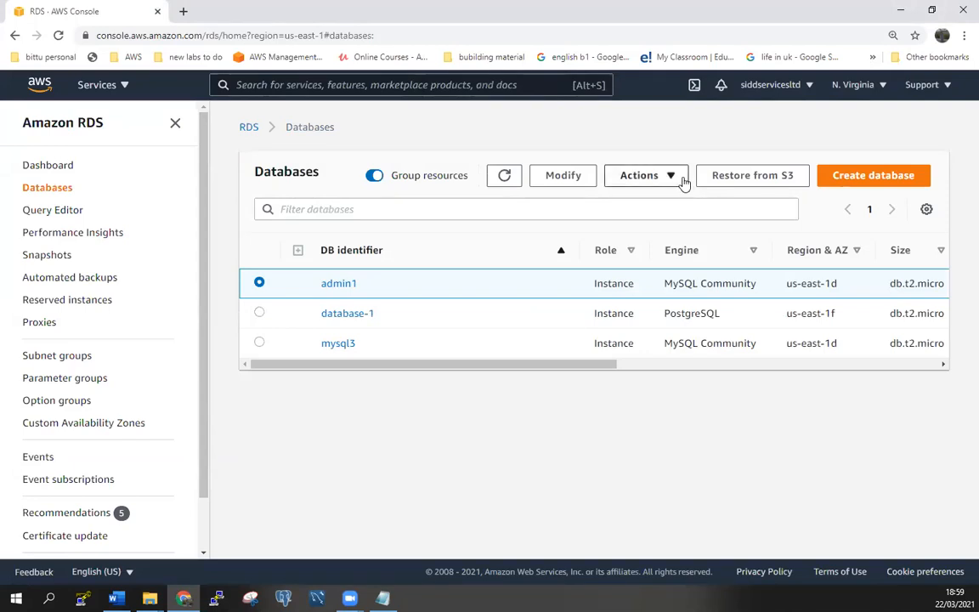
left_click(639, 175)
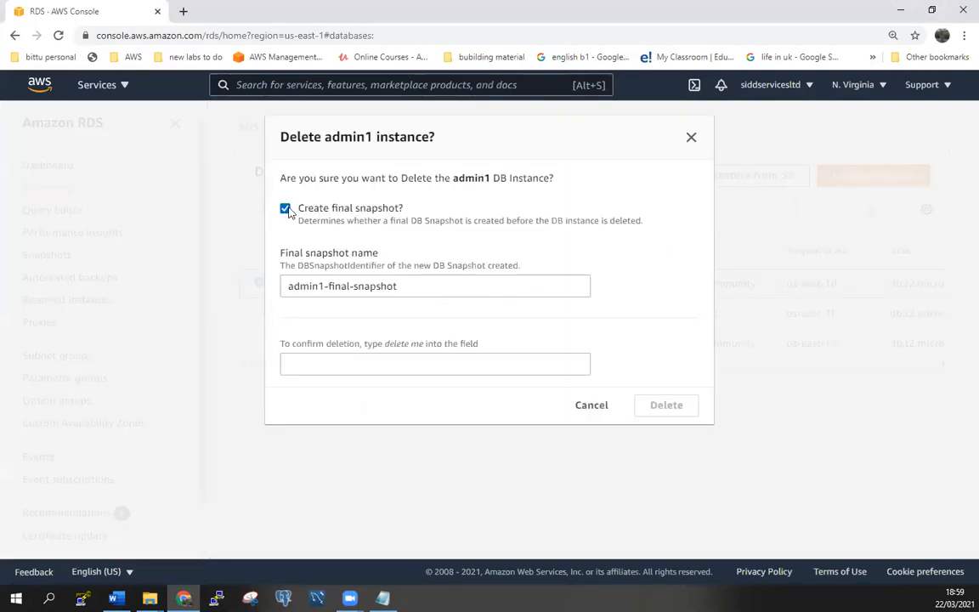
Skip the final snapshot, acknowledge backup loss, confirm with 'delete me' and delete admin1
left_click(285, 207)
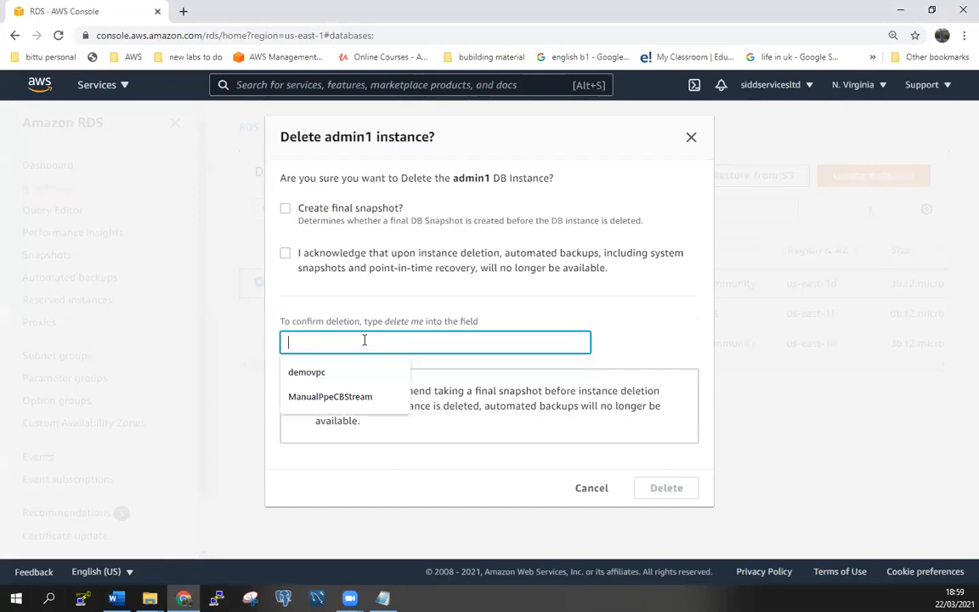
left_click(285, 251)
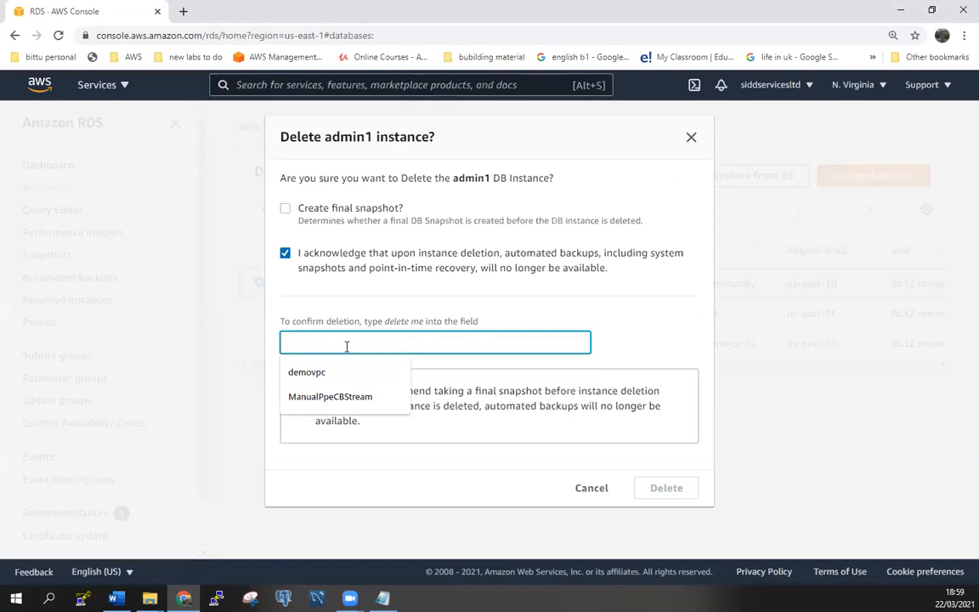
type("de")
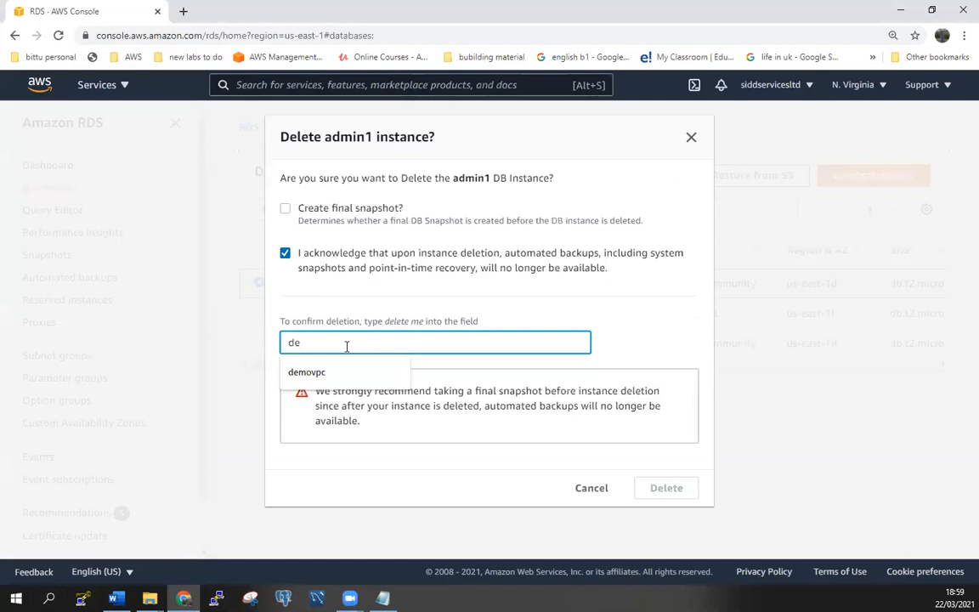
type("lete me")
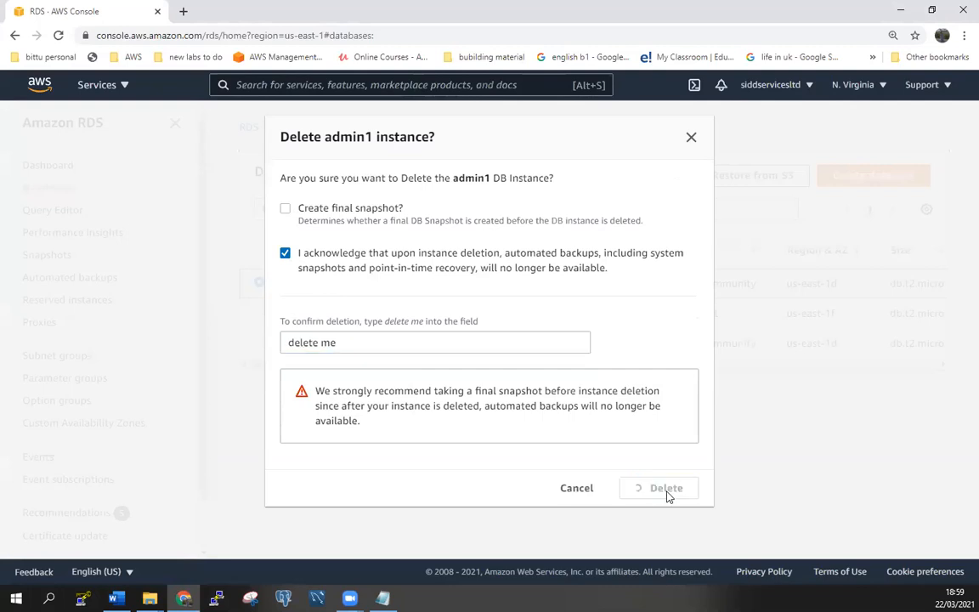
left_click(666, 486)
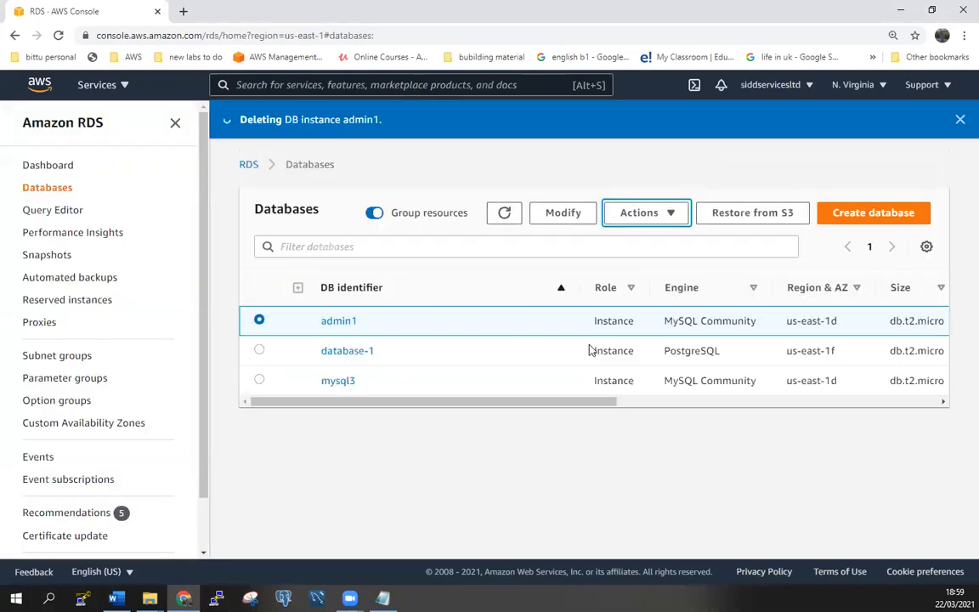
mouse_move(428, 326)
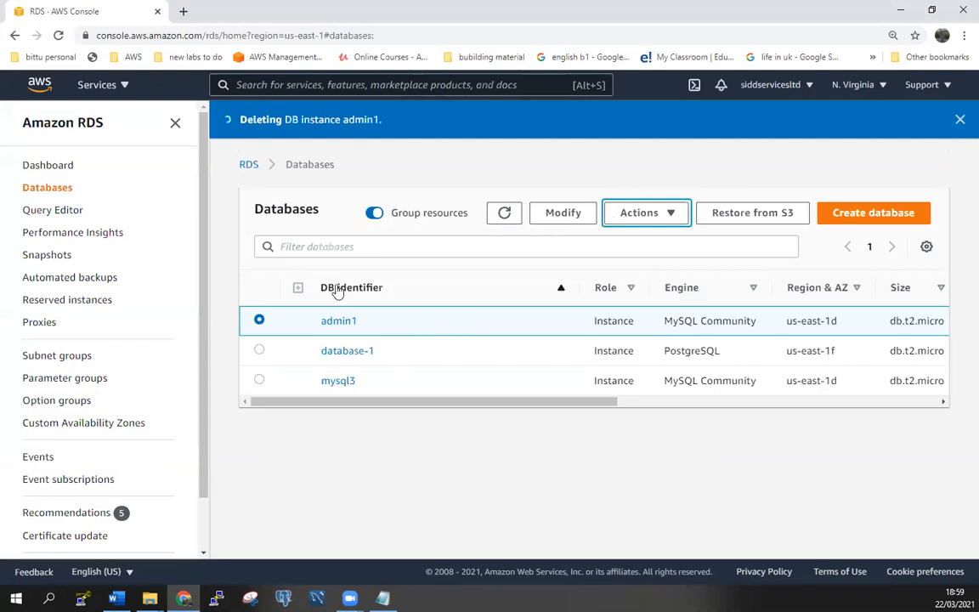
Terminate the running sidvirginia EC2 instance from the Instances list
left_click(95, 85)
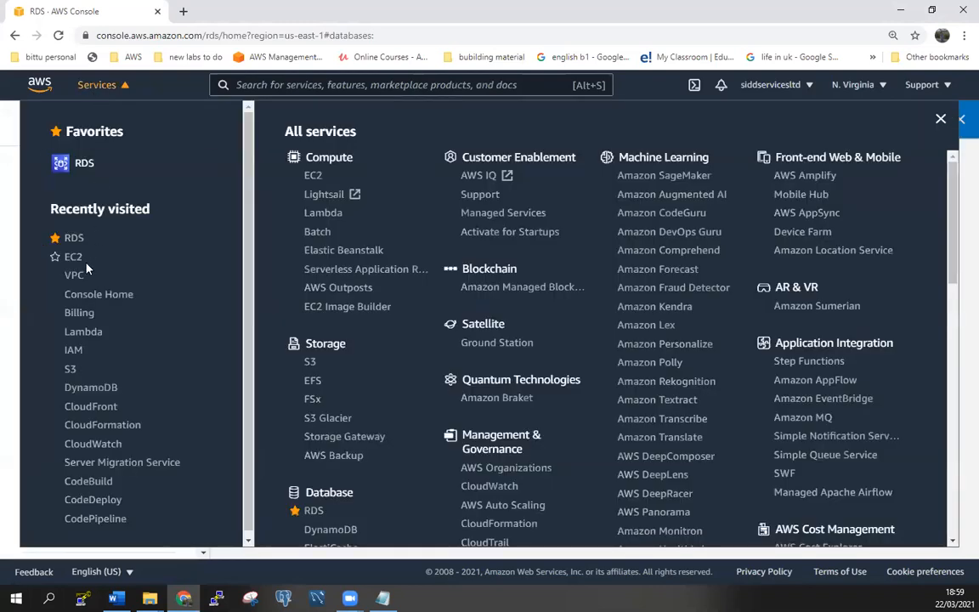
left_click(73, 255)
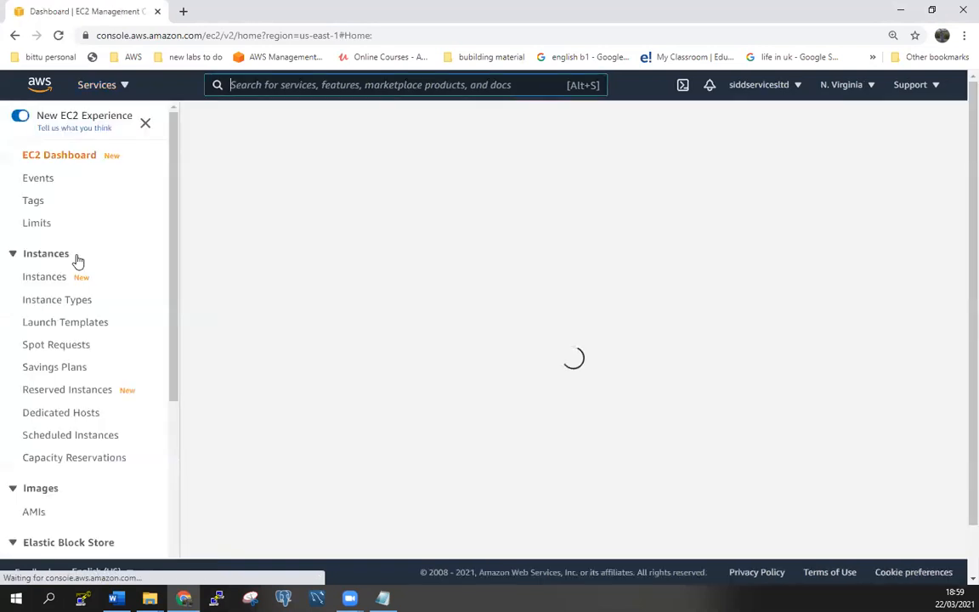
left_click(44, 275)
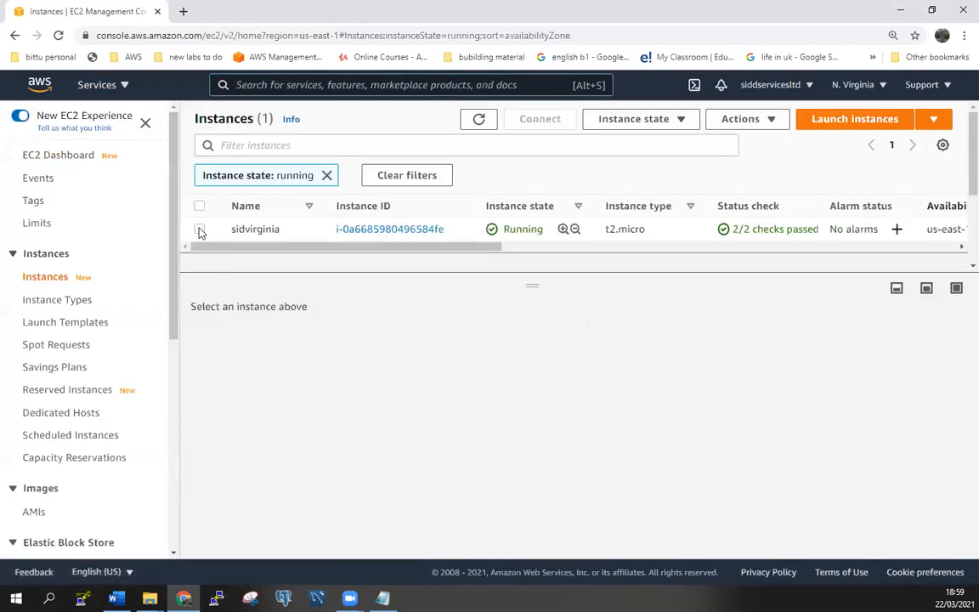
left_click(198, 228)
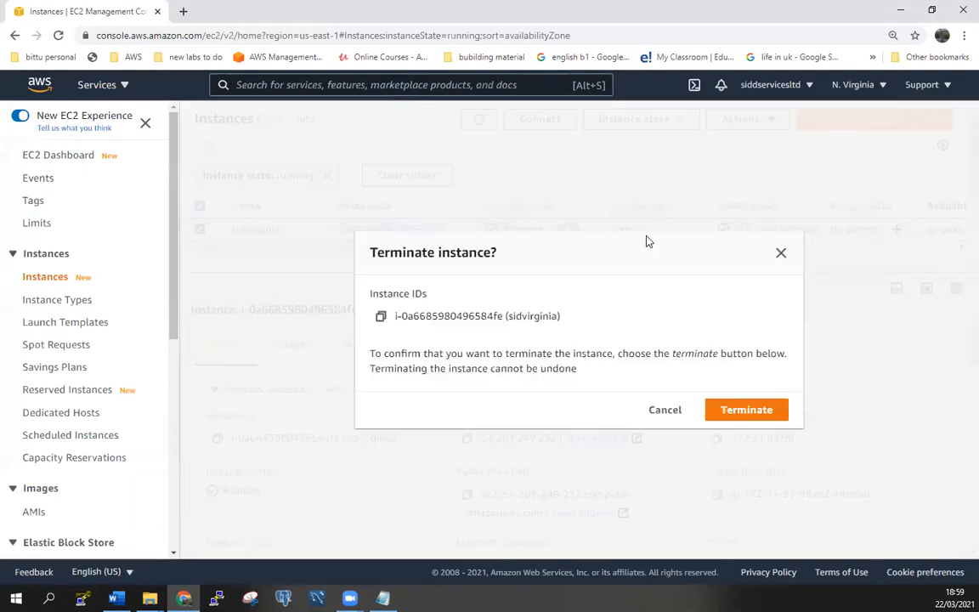
left_click(664, 409)
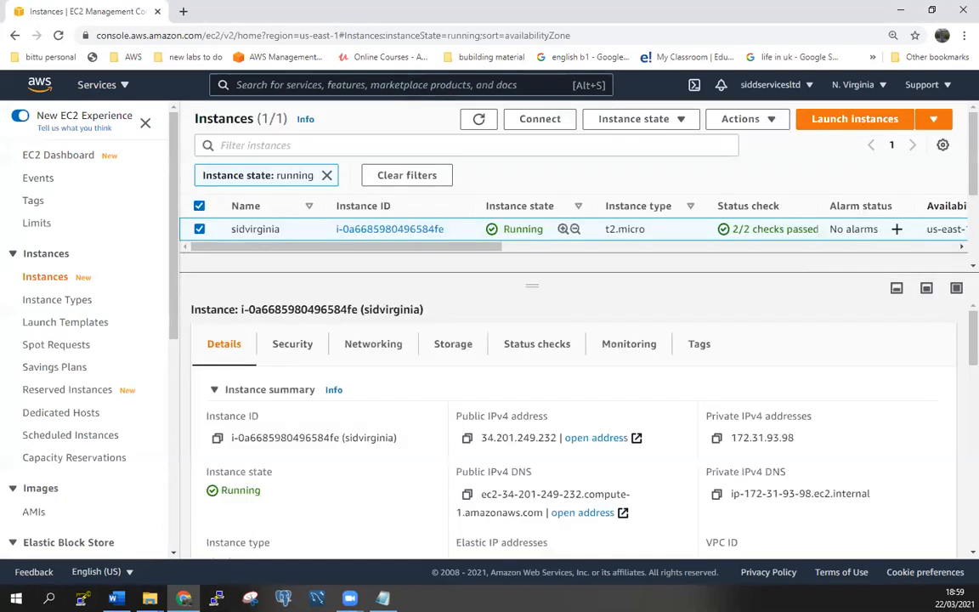